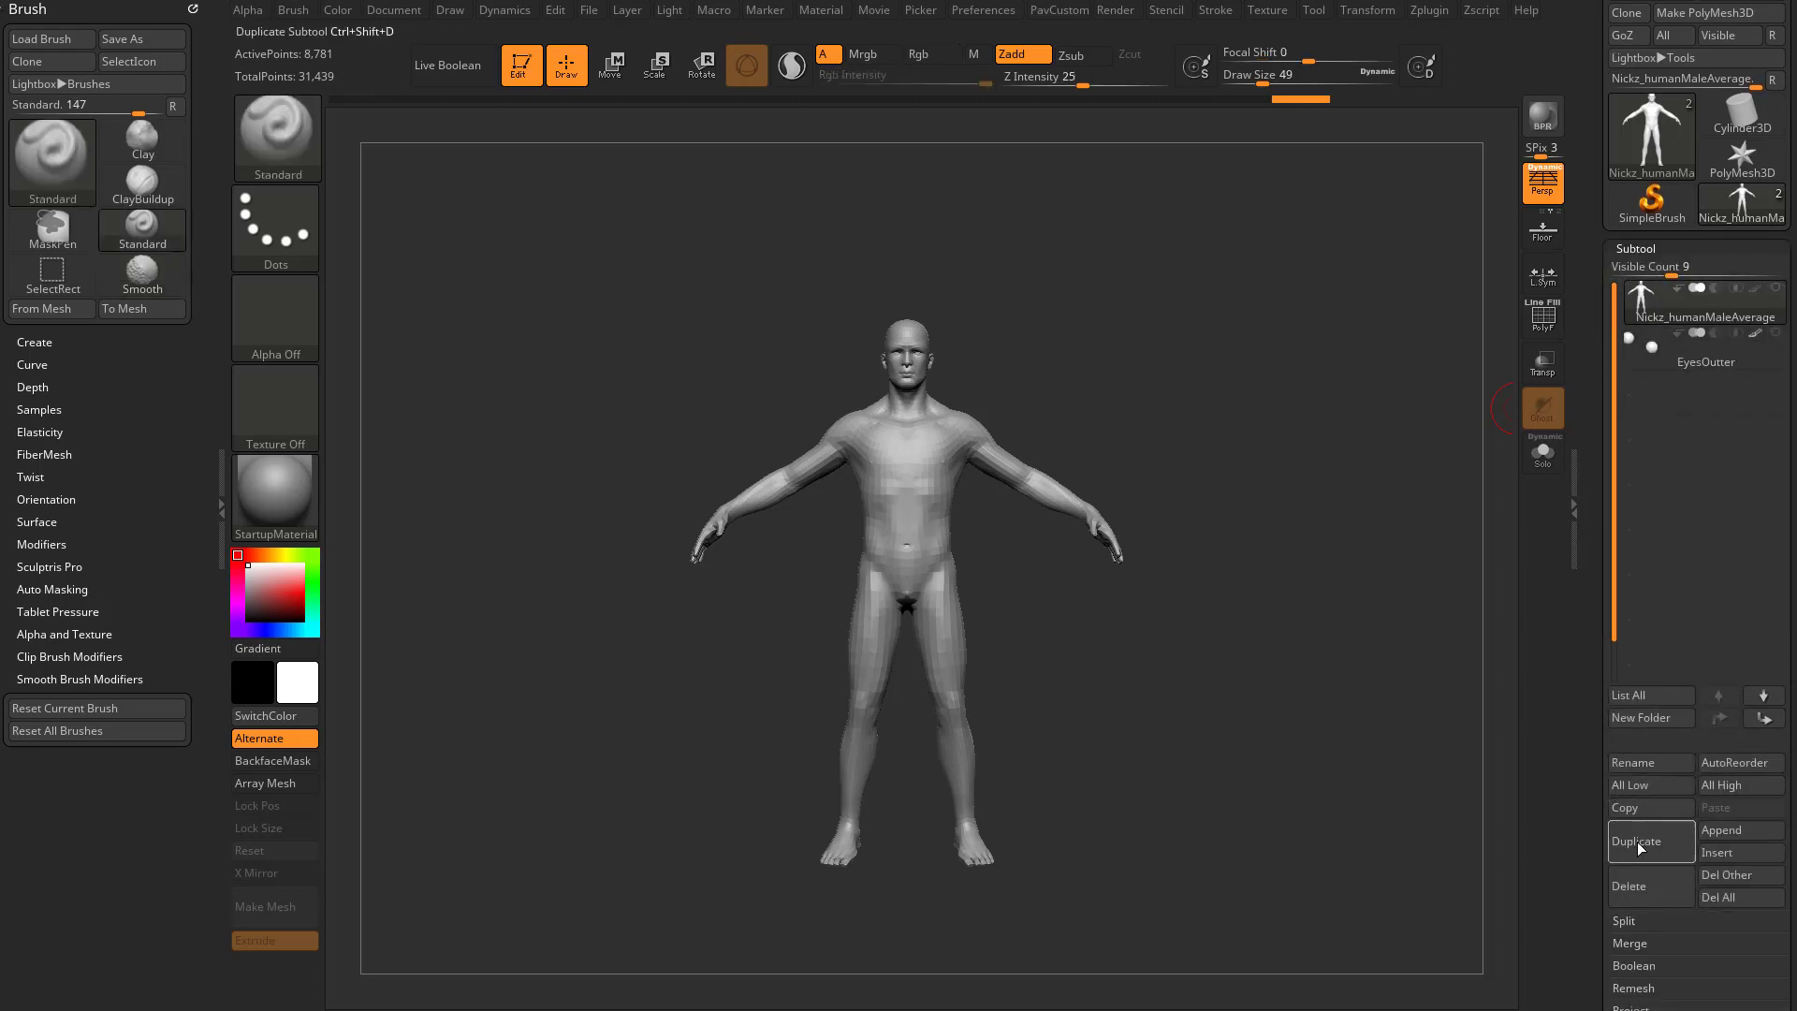
Duplicate the male body as a second subtool and subdivide the copy
left_click(1649, 853)
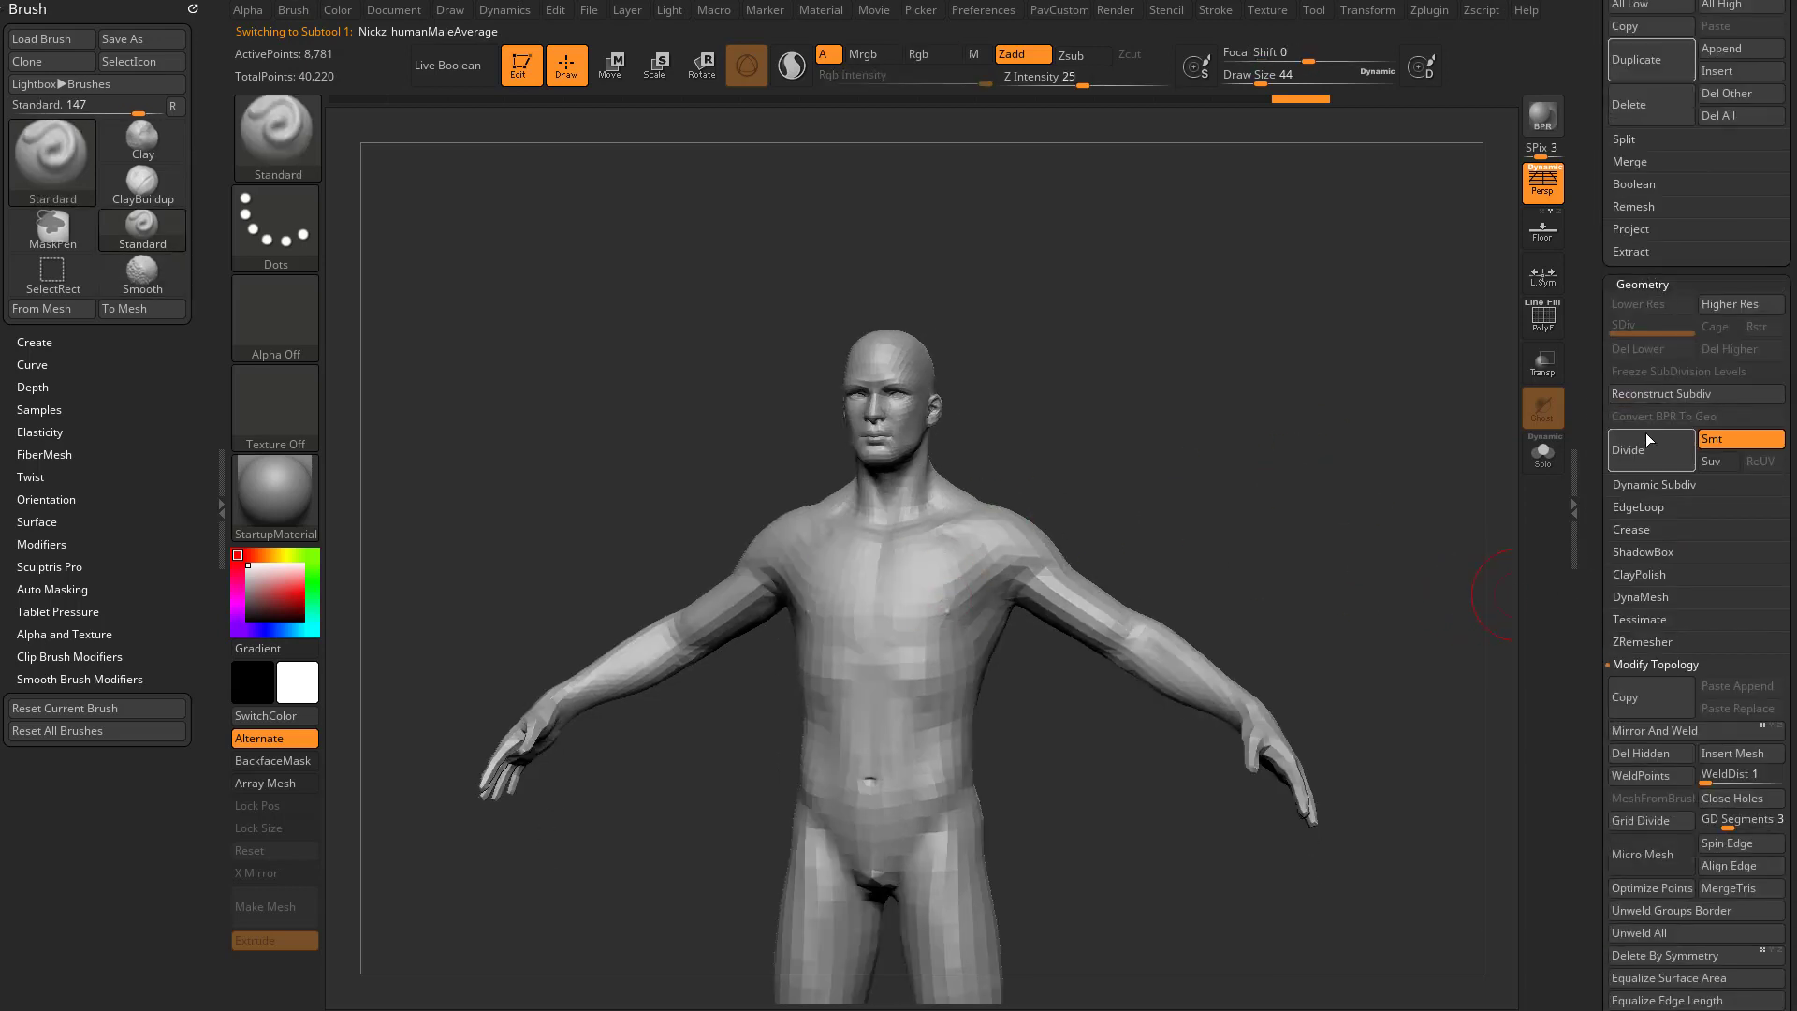
left_click(1626, 449)
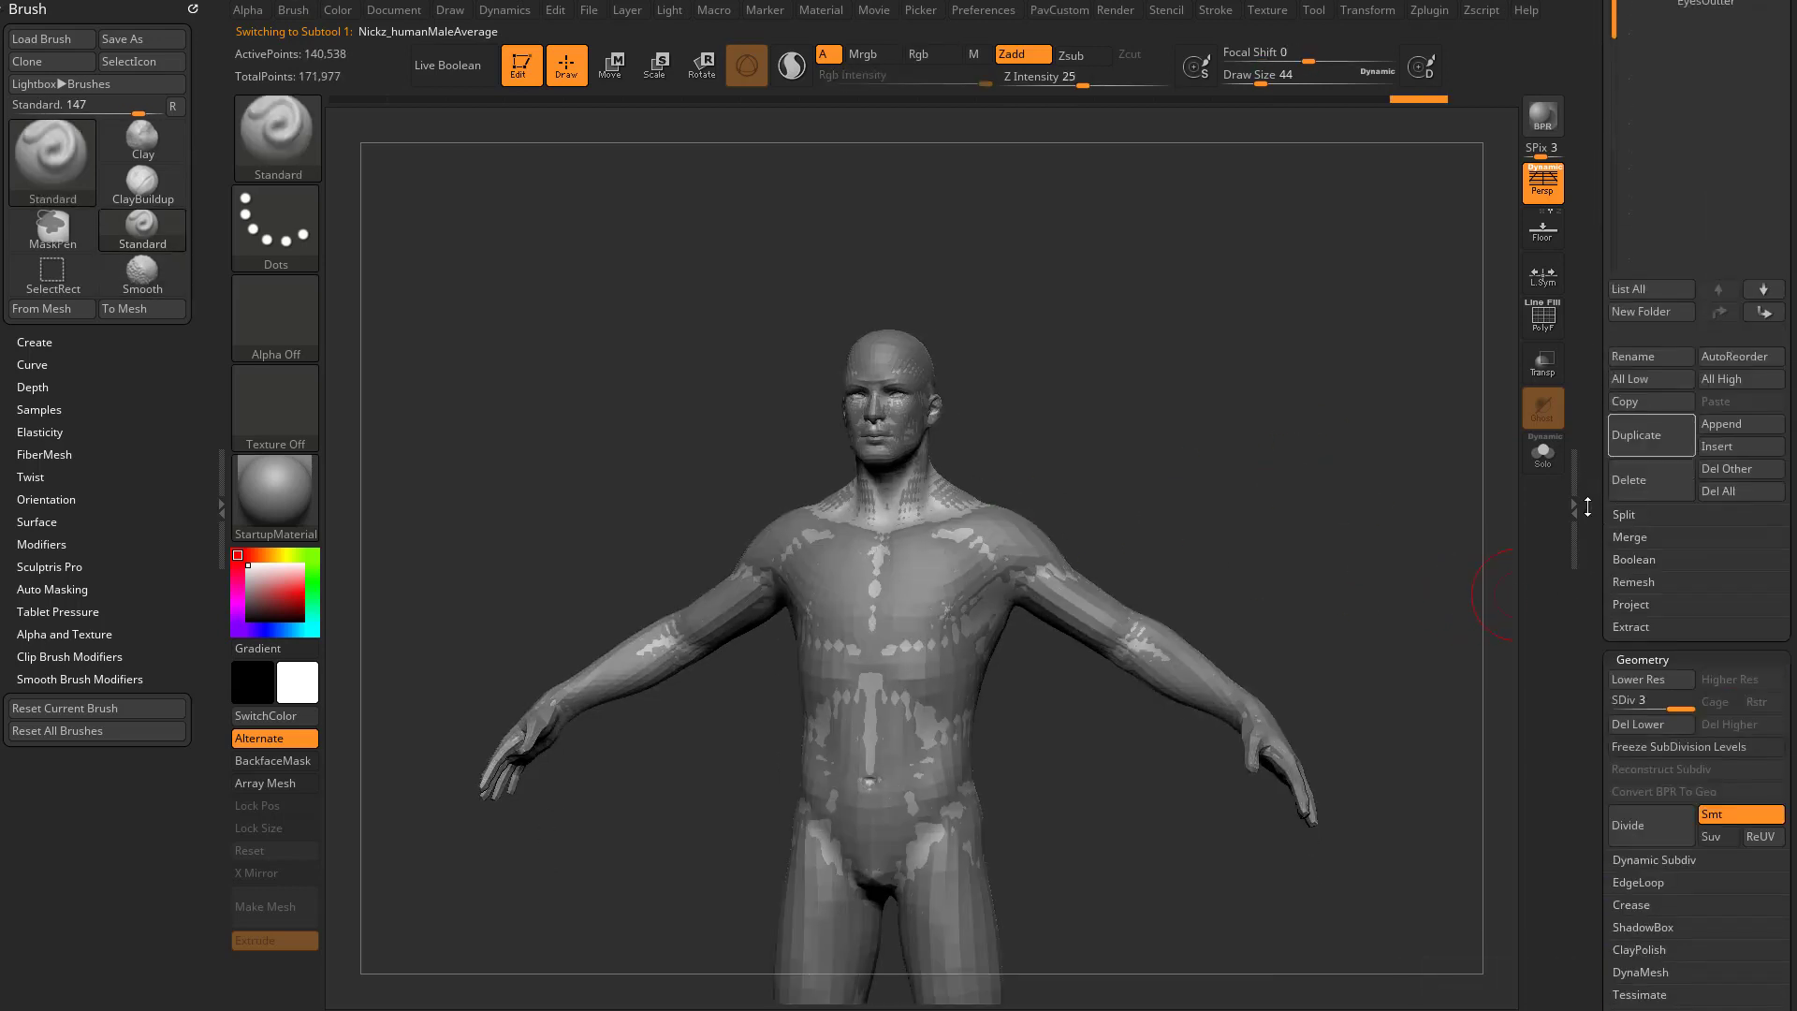
left_click(1543, 447)
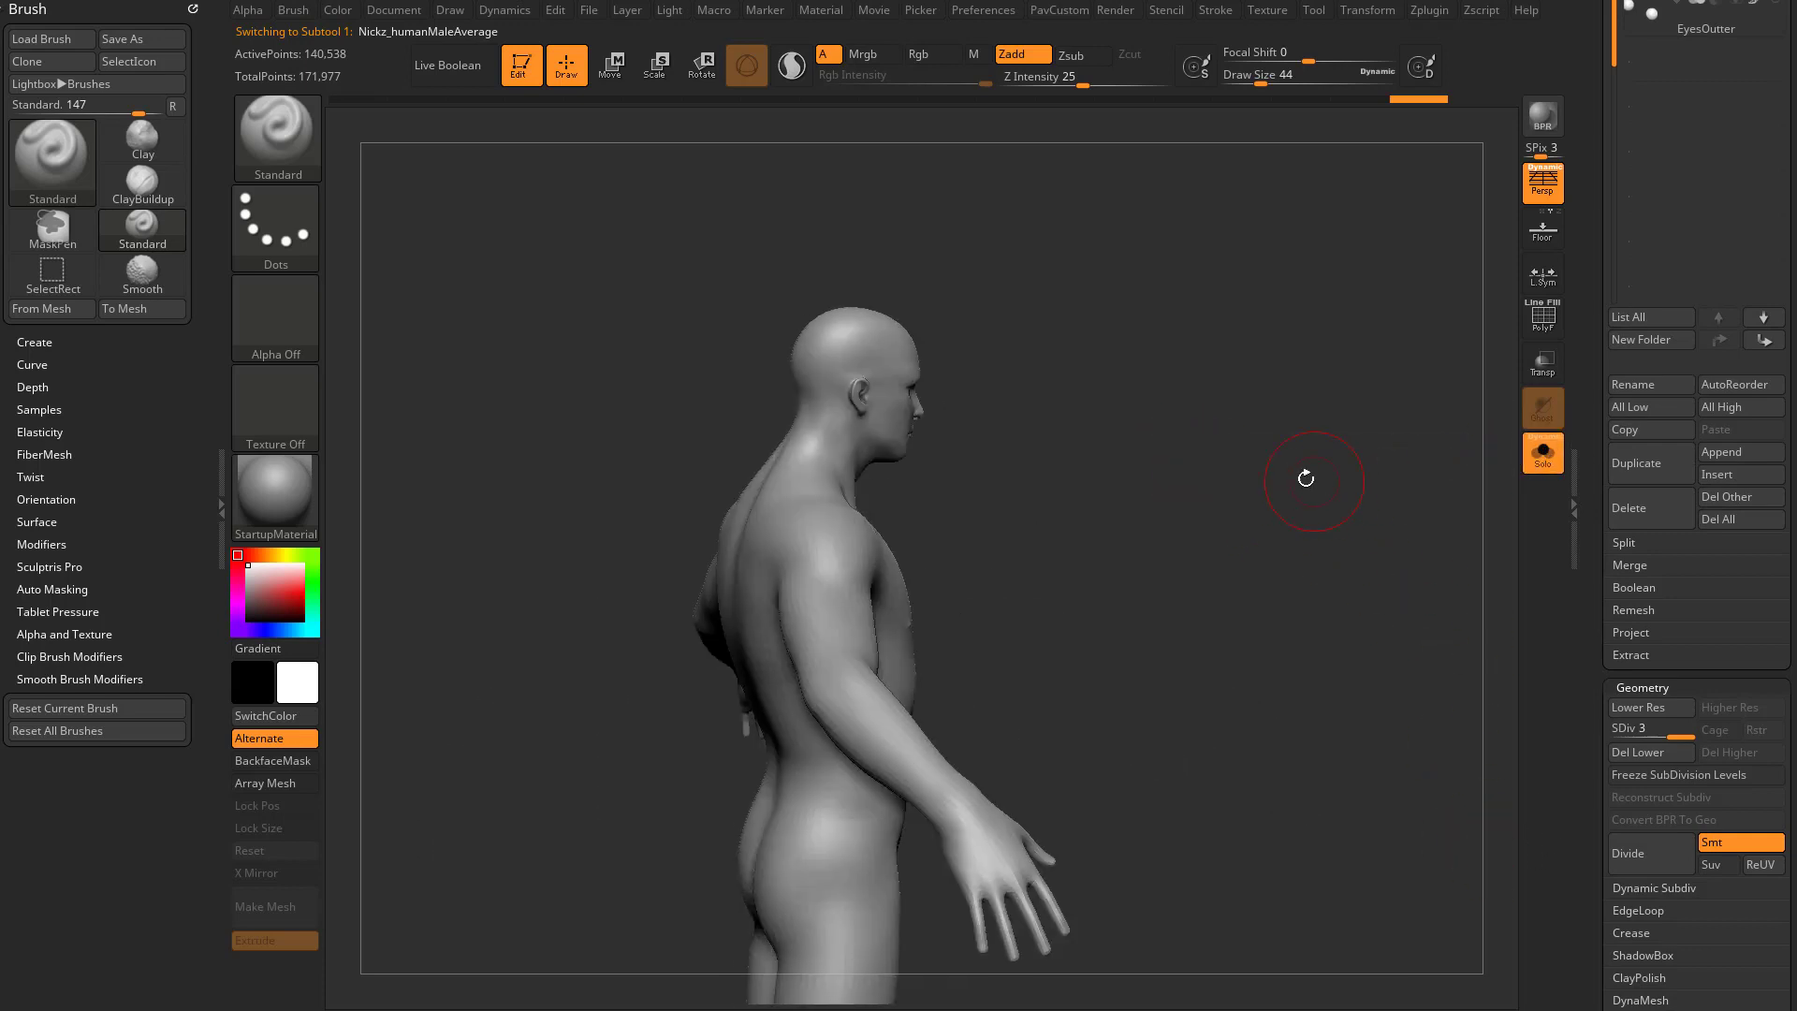
Delete the copy's lower subdivision levels and select it in the subtool list
left_click(1647, 752)
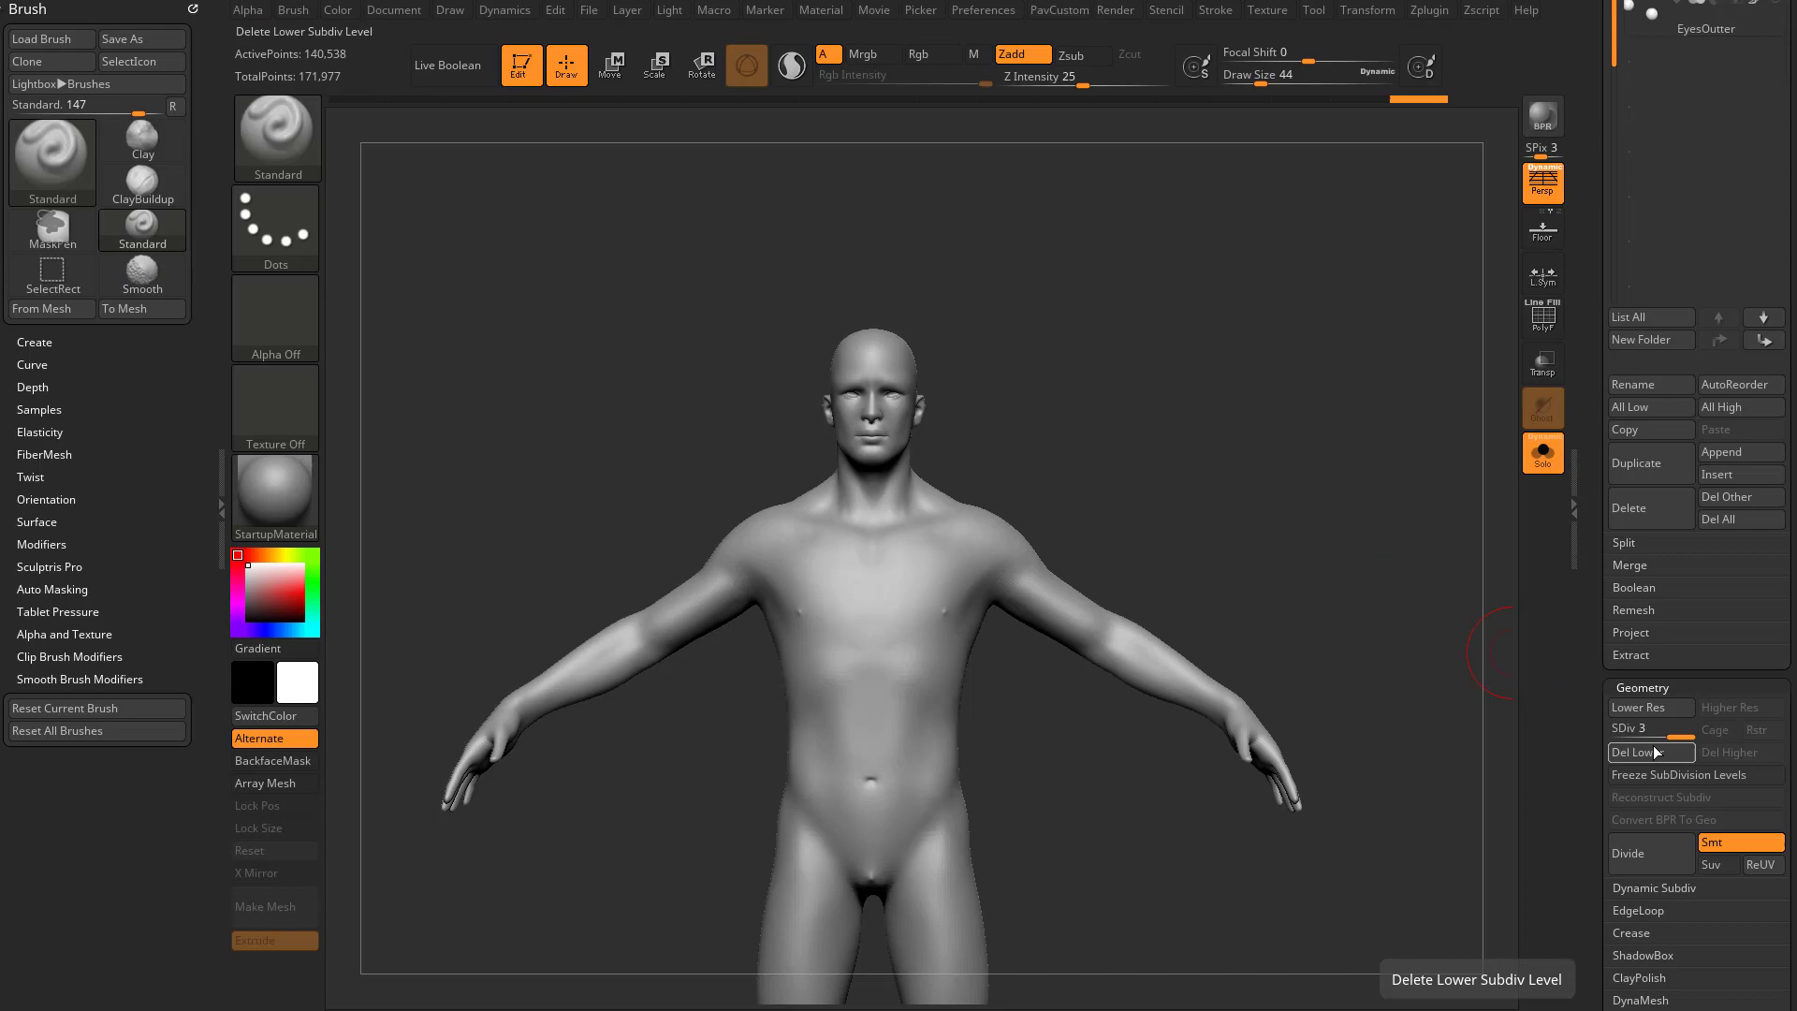
left_click(1542, 319)
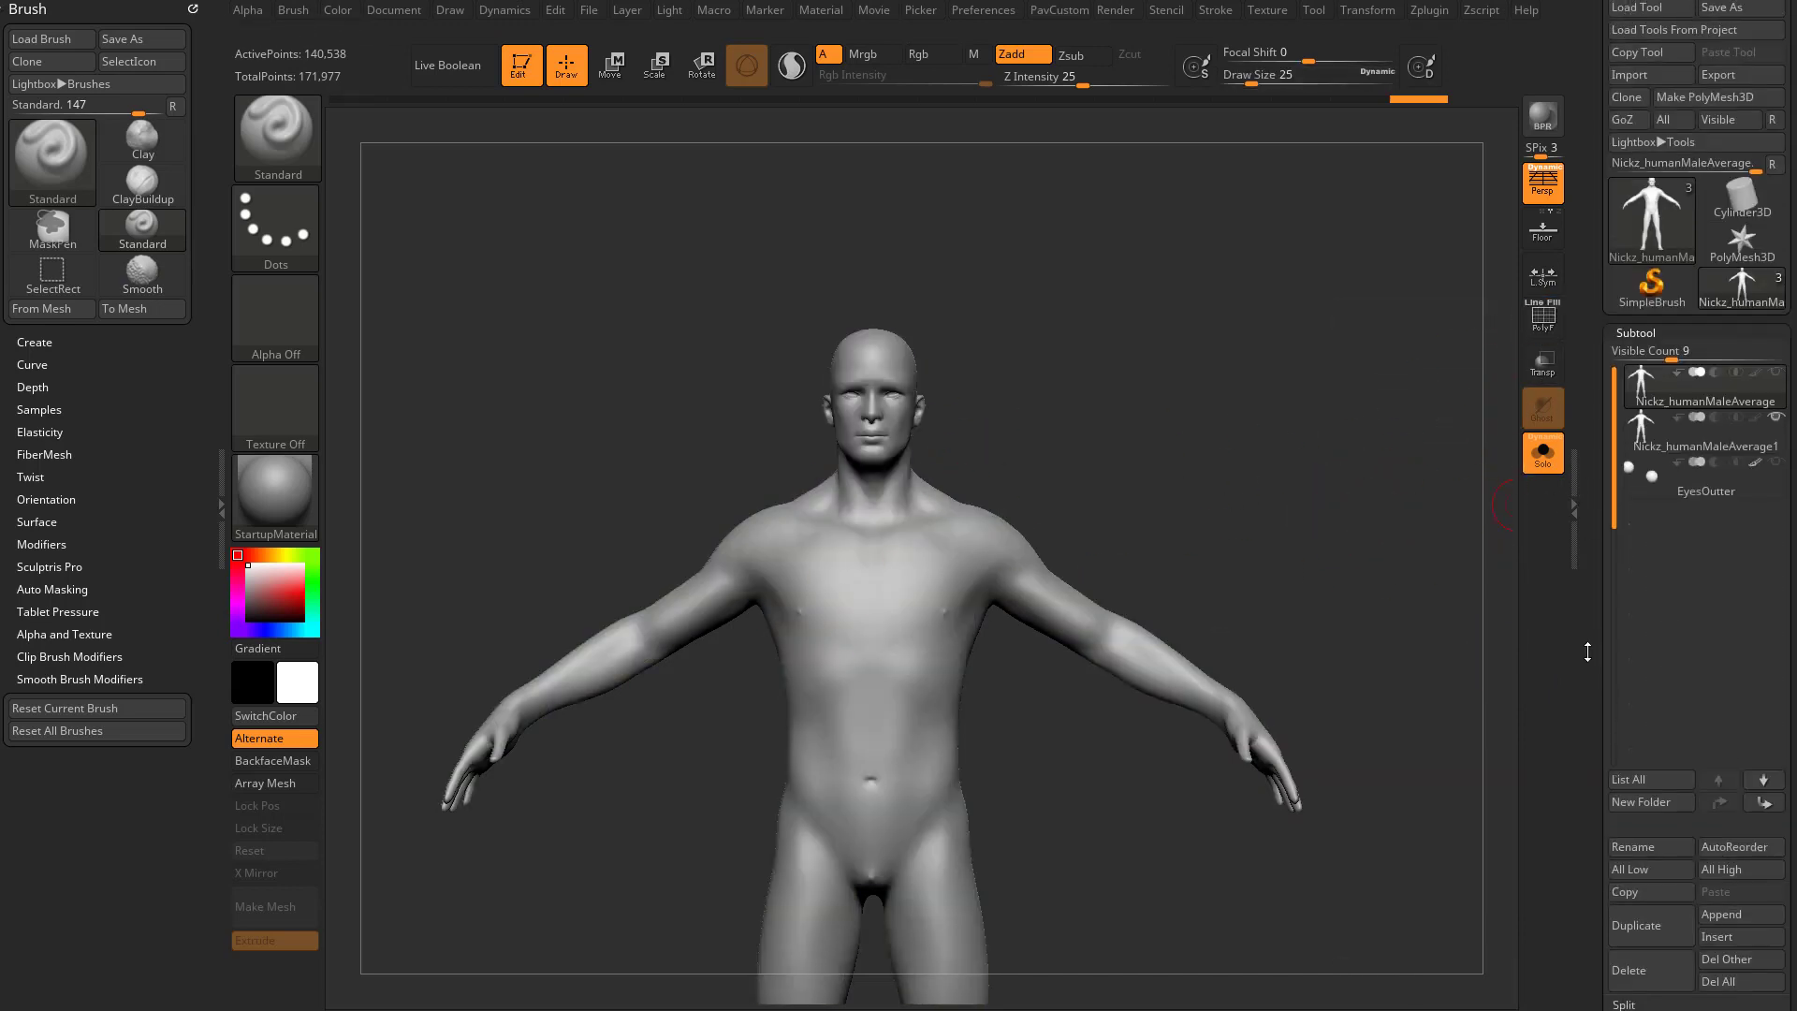
left_click(1703, 446)
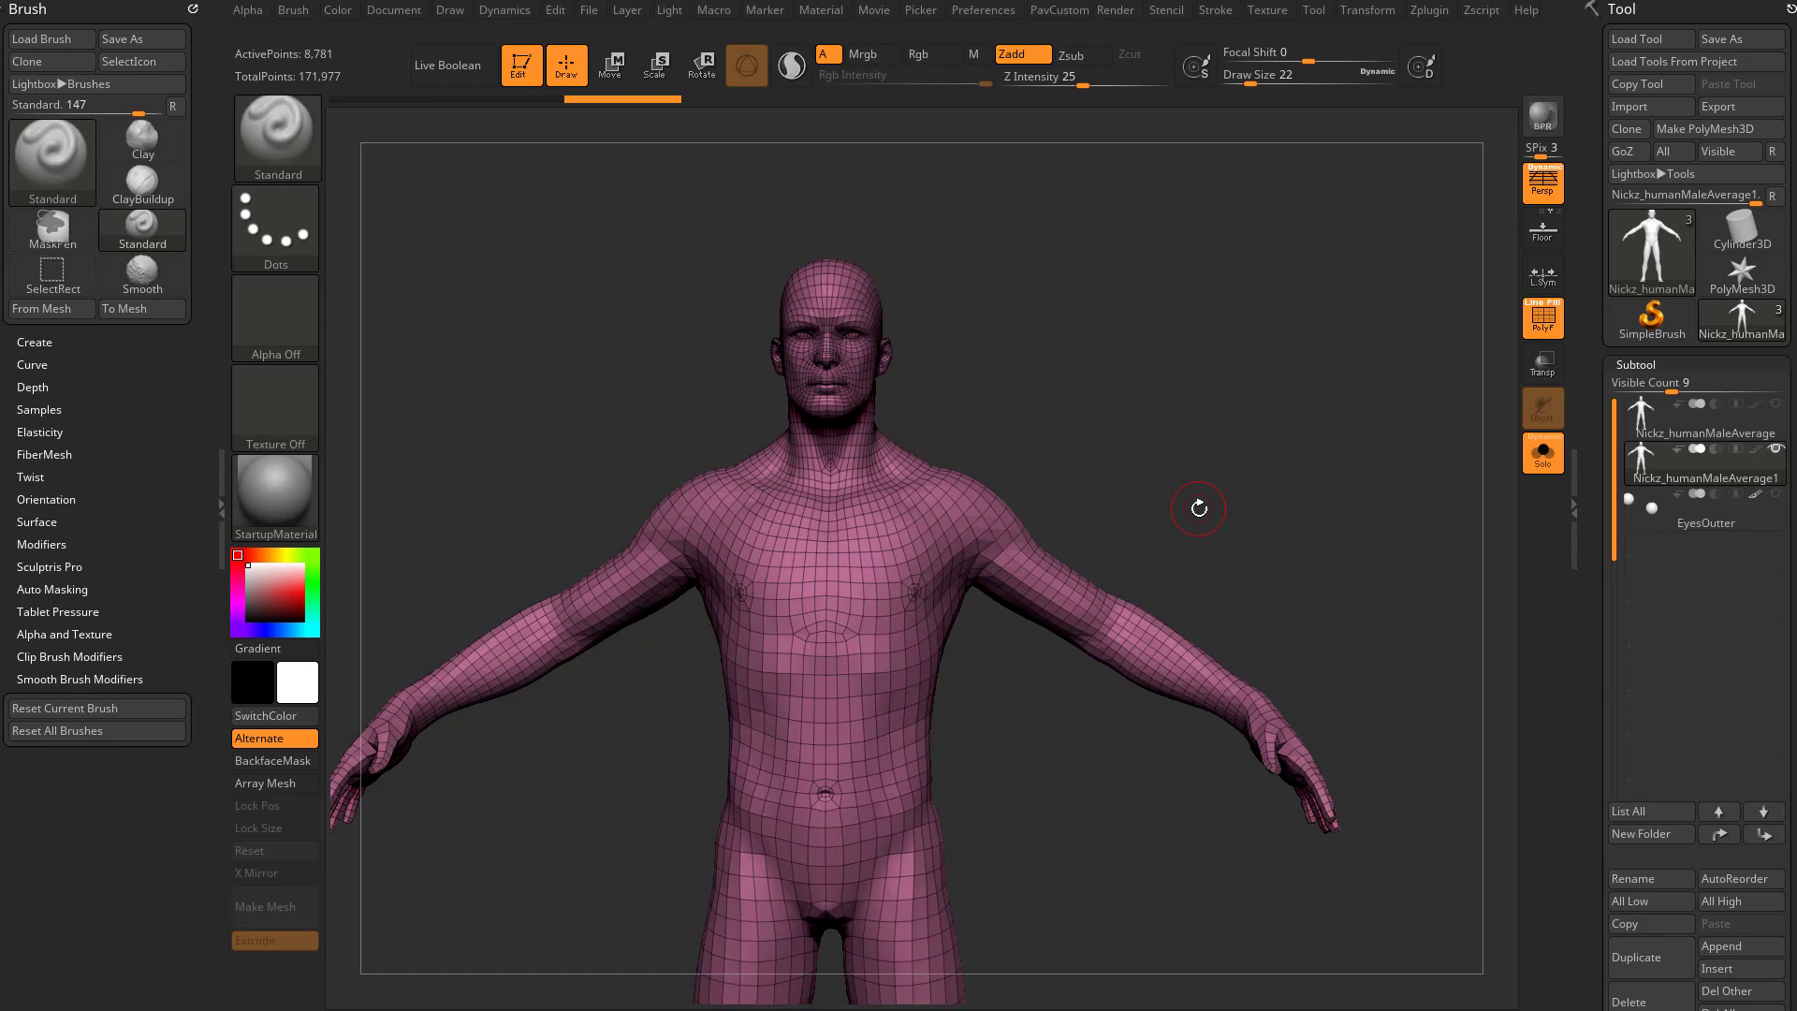
Subdivide the copied body once more for smoother masking
left_click(1632, 711)
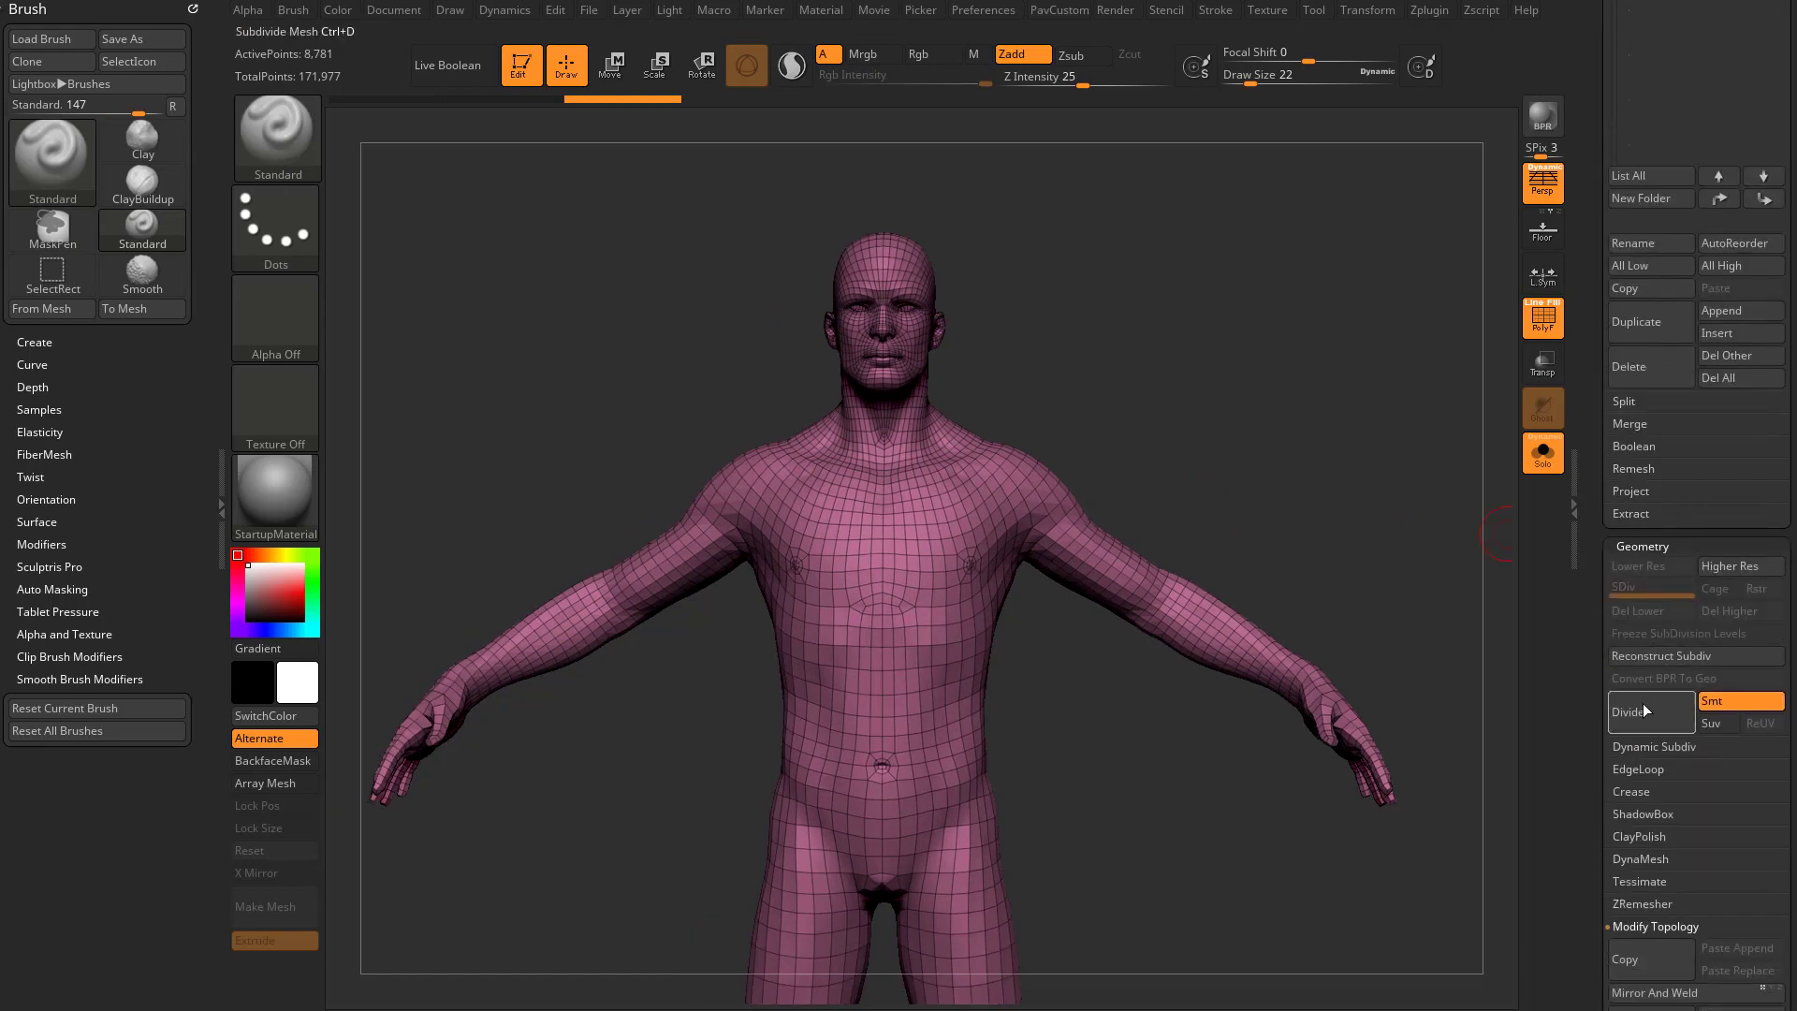
left_click(1649, 711)
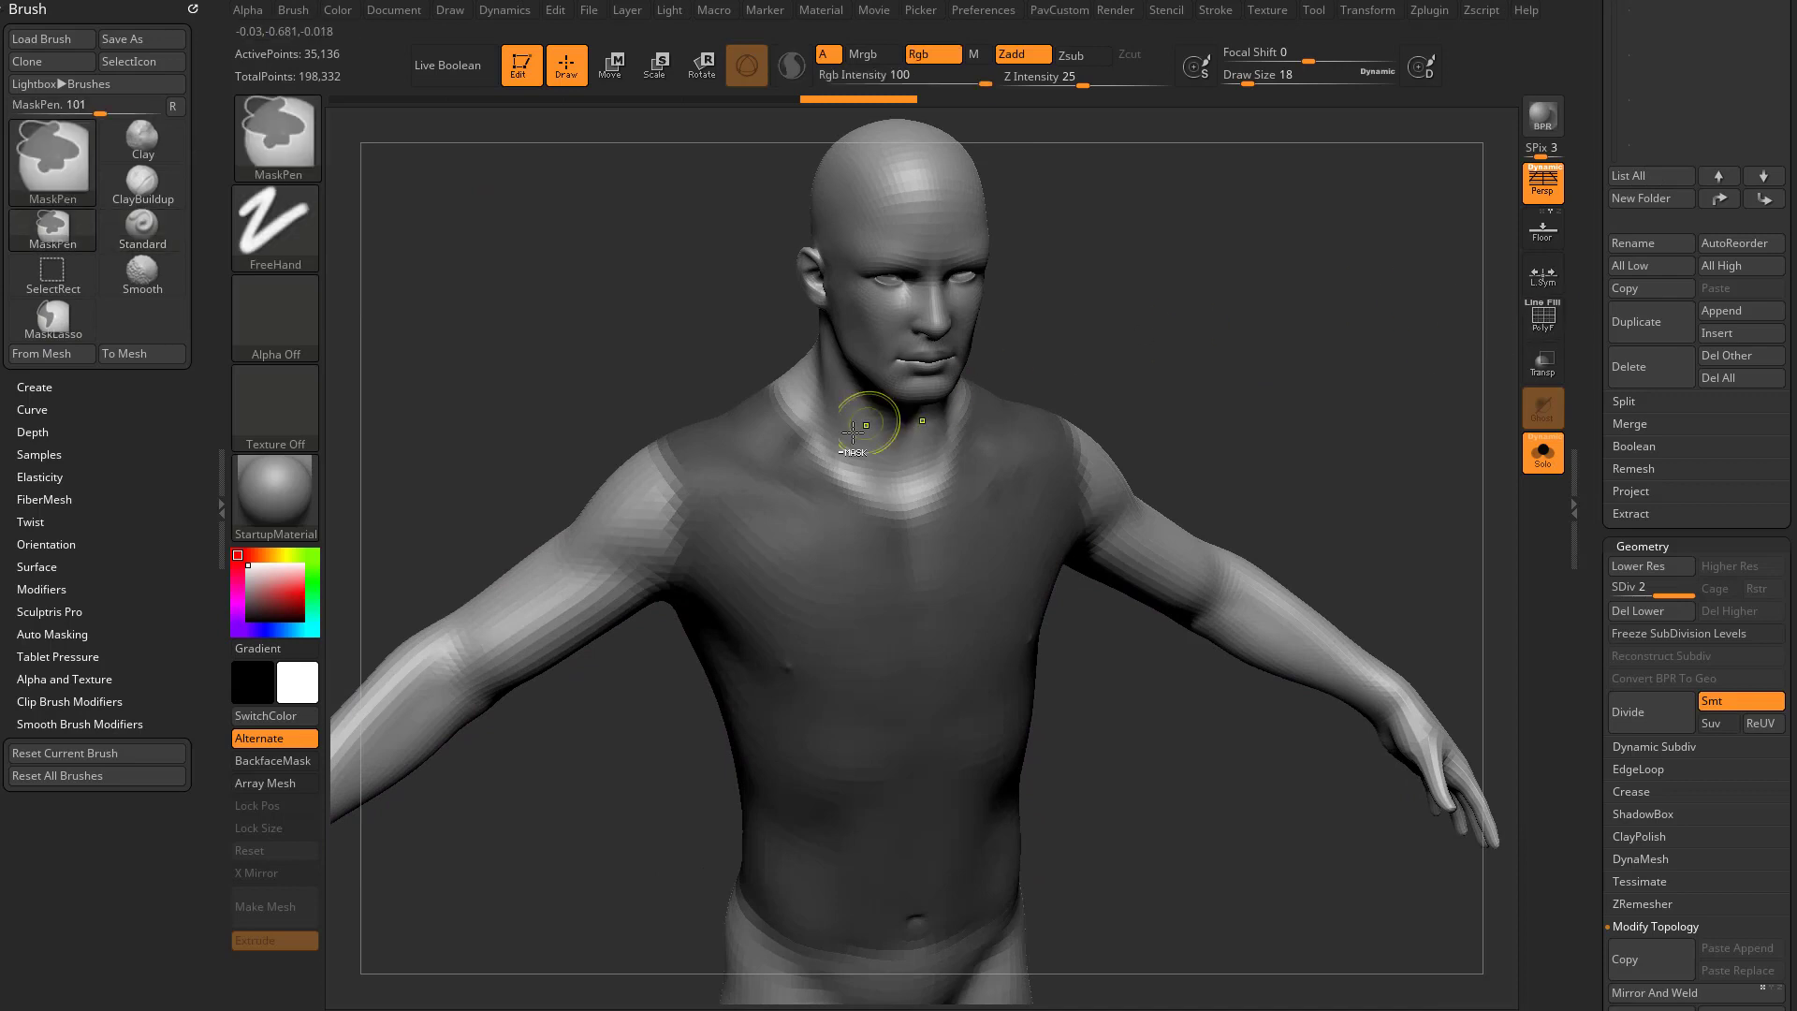
Paint a tank-top mask over the neckline, upper chest and armhole edge
left_click_drag(870, 406, 814, 442)
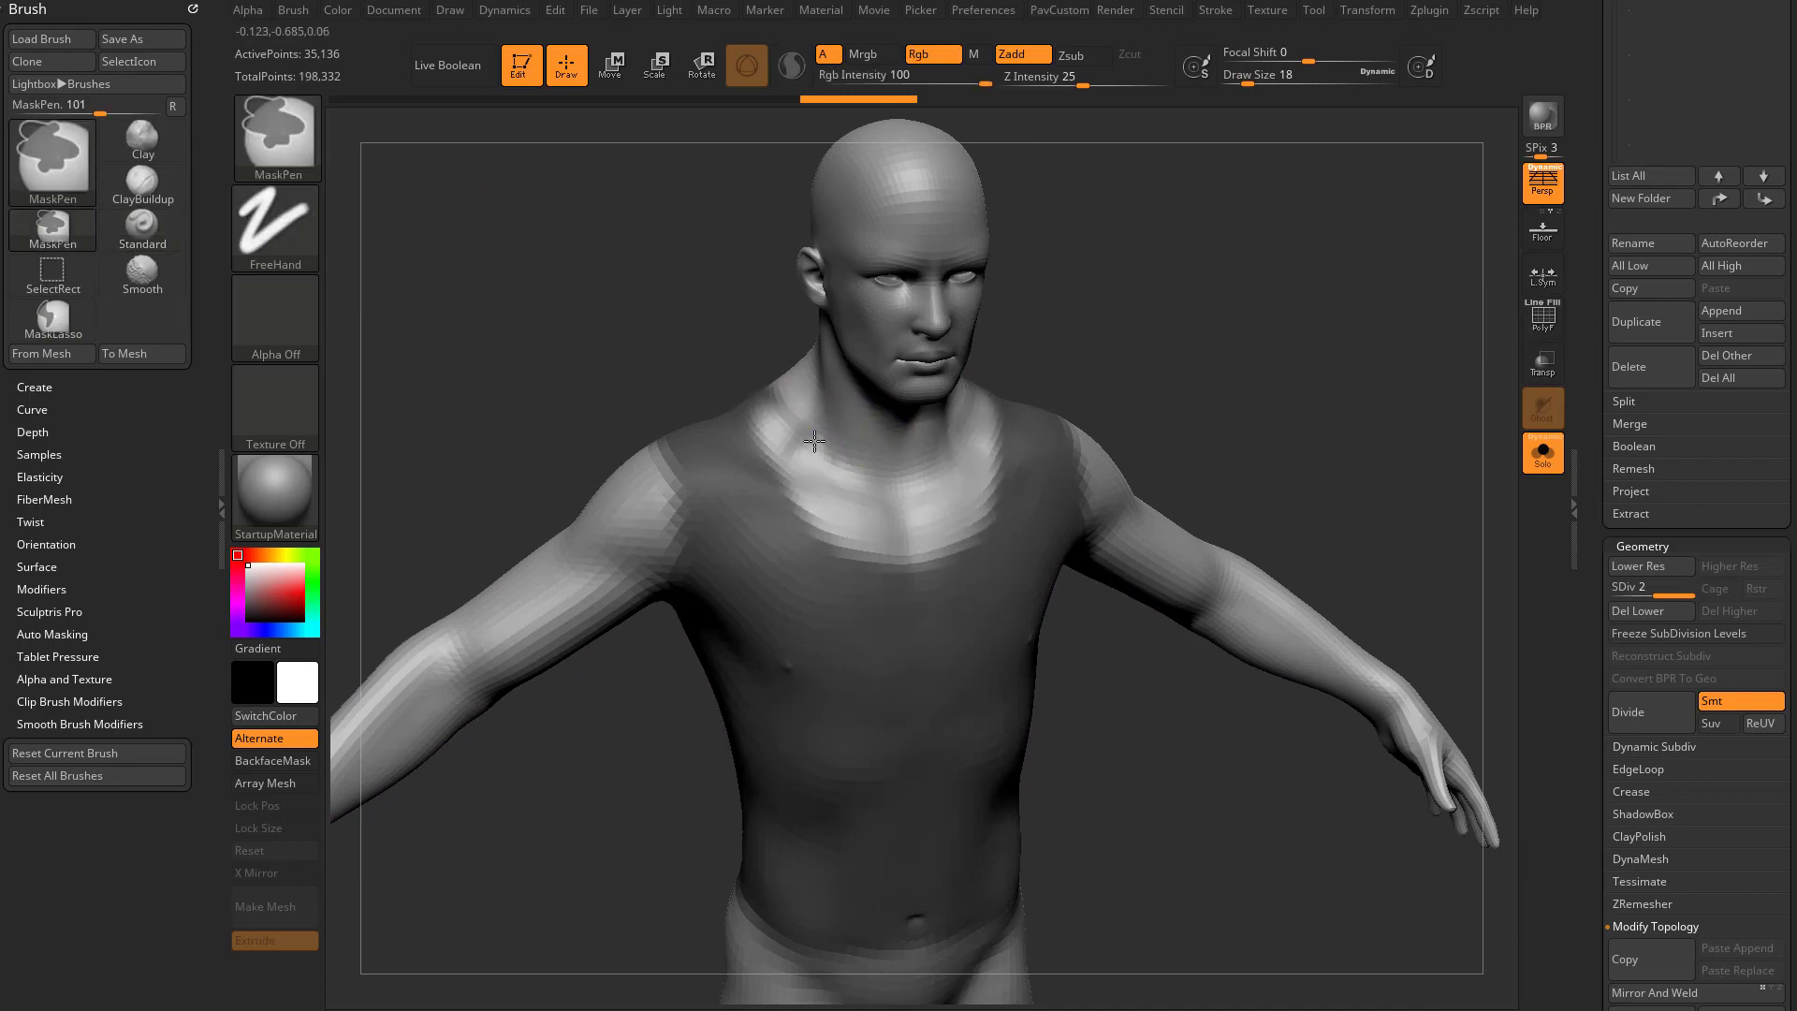
left_click_drag(814, 441, 837, 436)
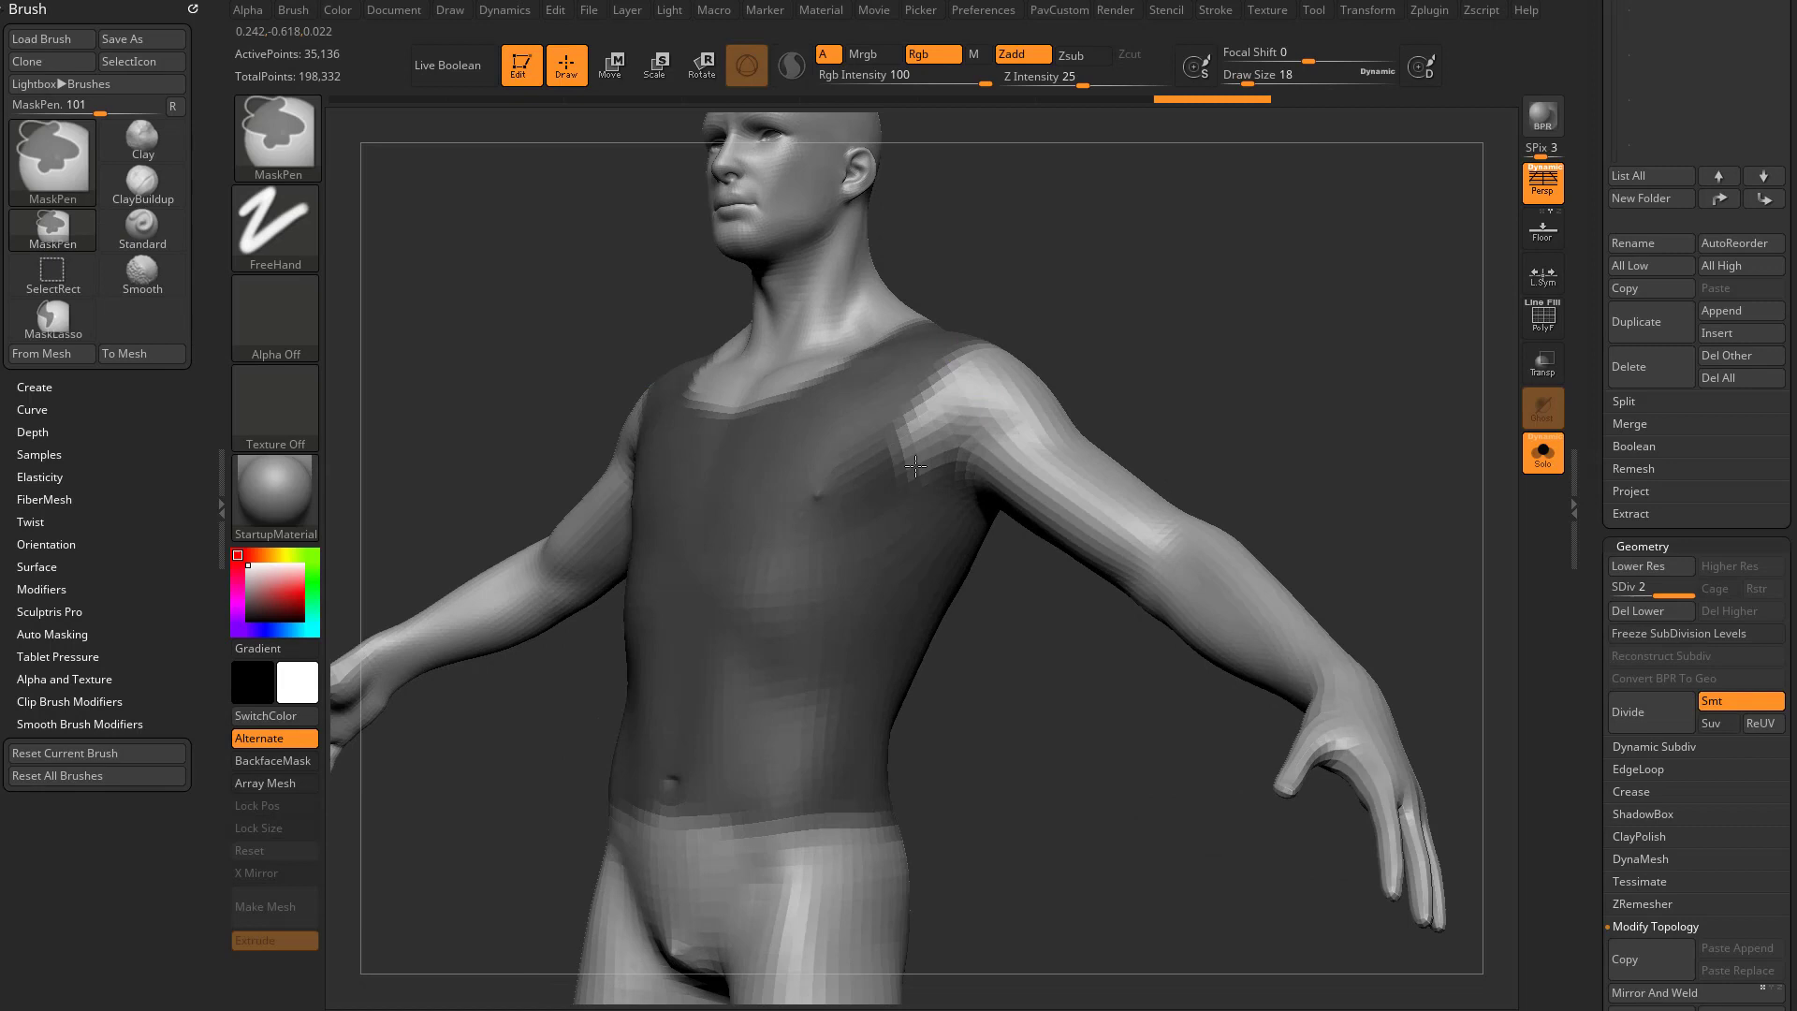
left_click_drag(917, 466, 907, 561)
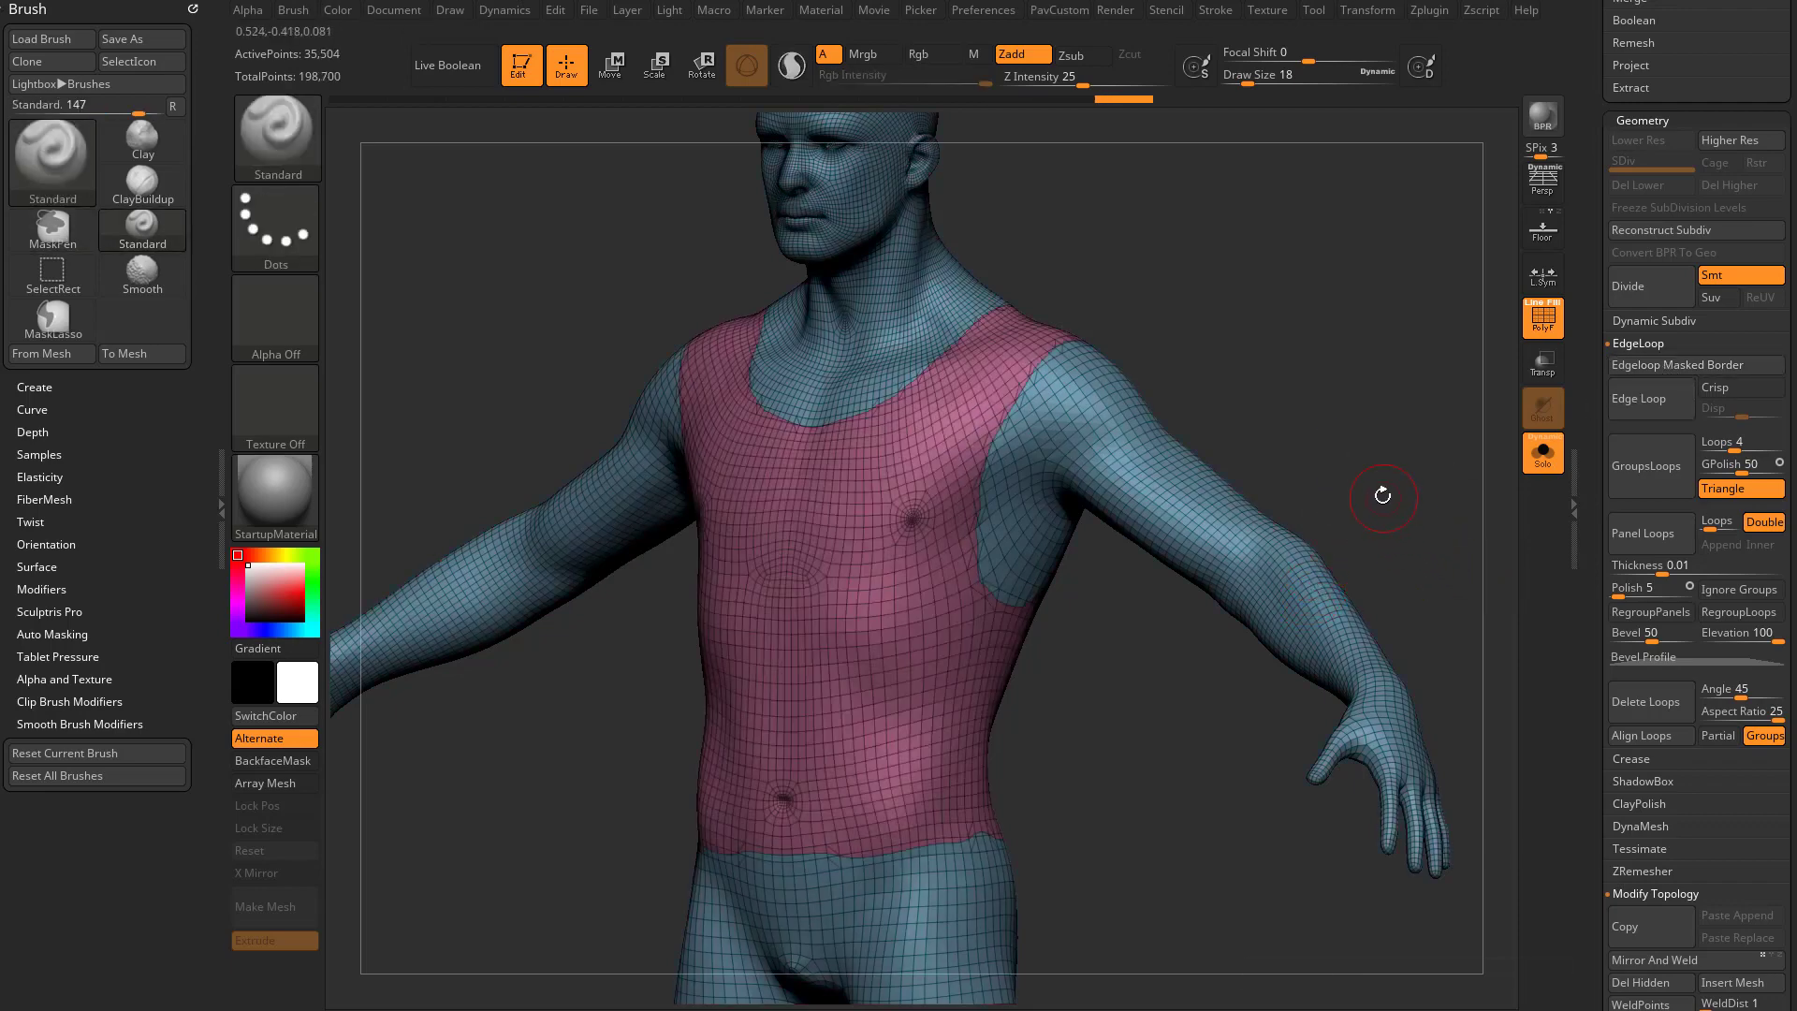
Orbit around the grouped torso region of the isolated tank top
left_click_drag(1381, 496, 1343, 367)
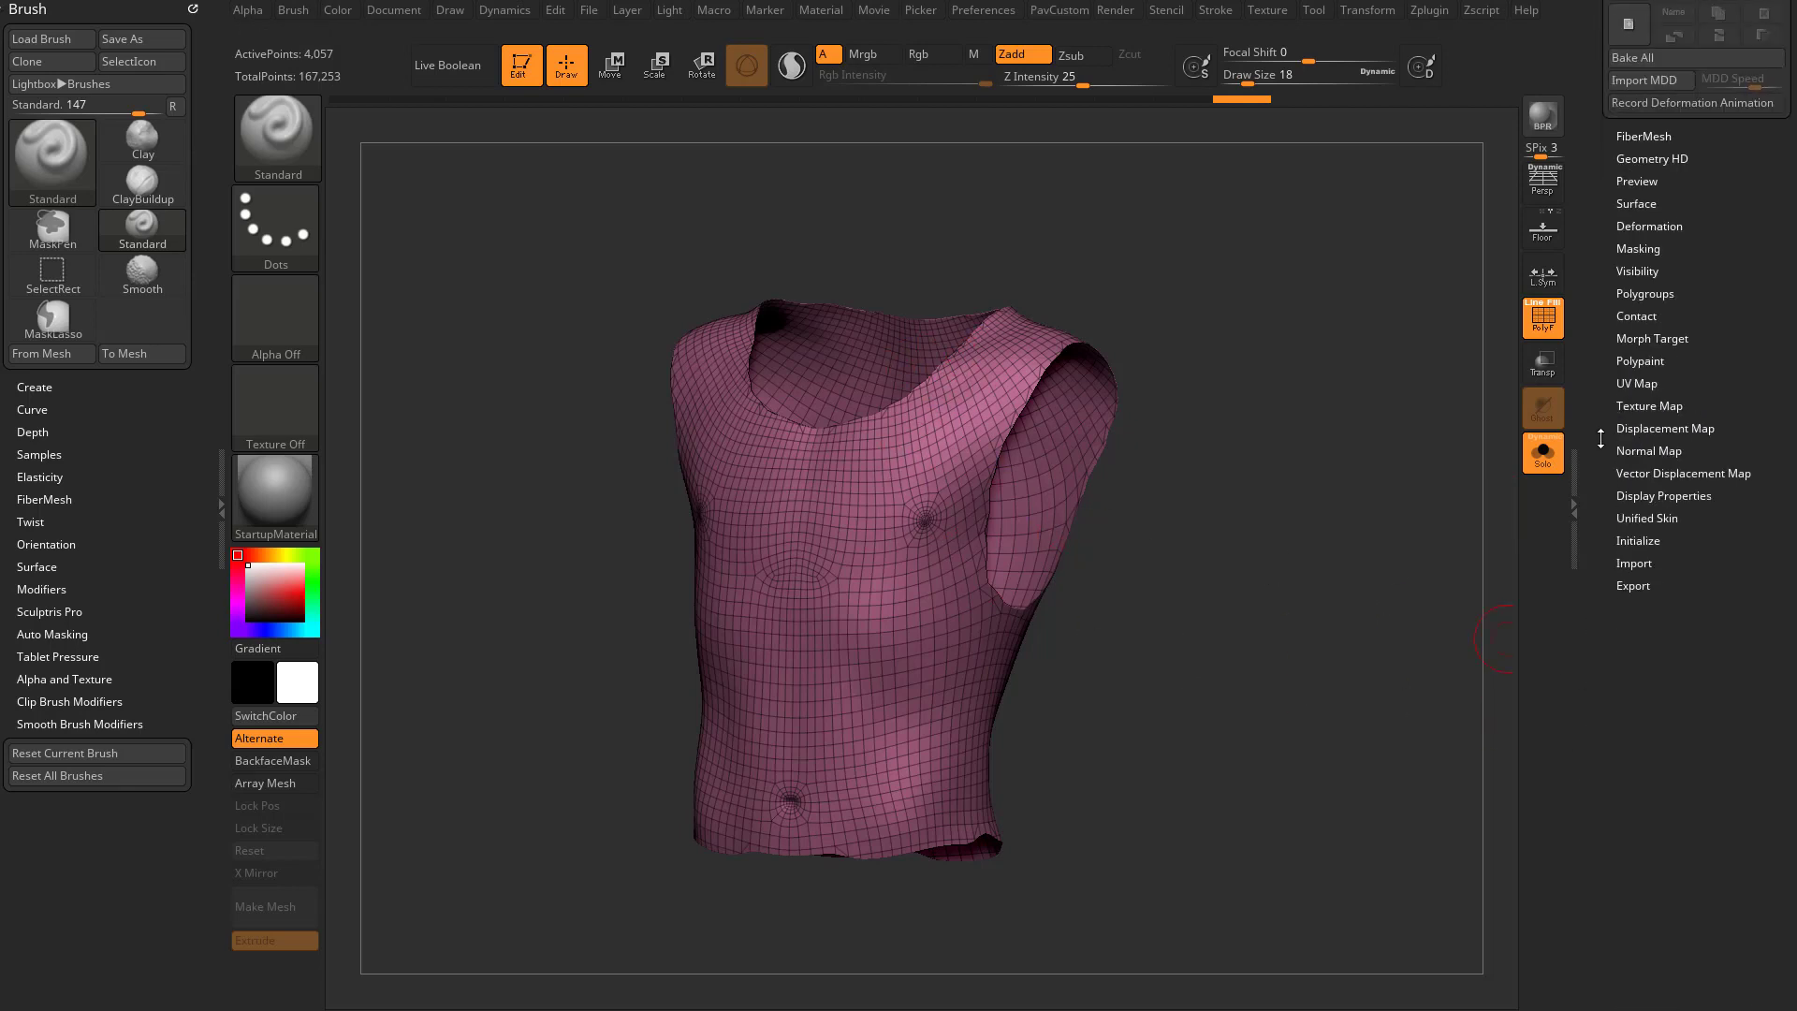
left_click(1662, 504)
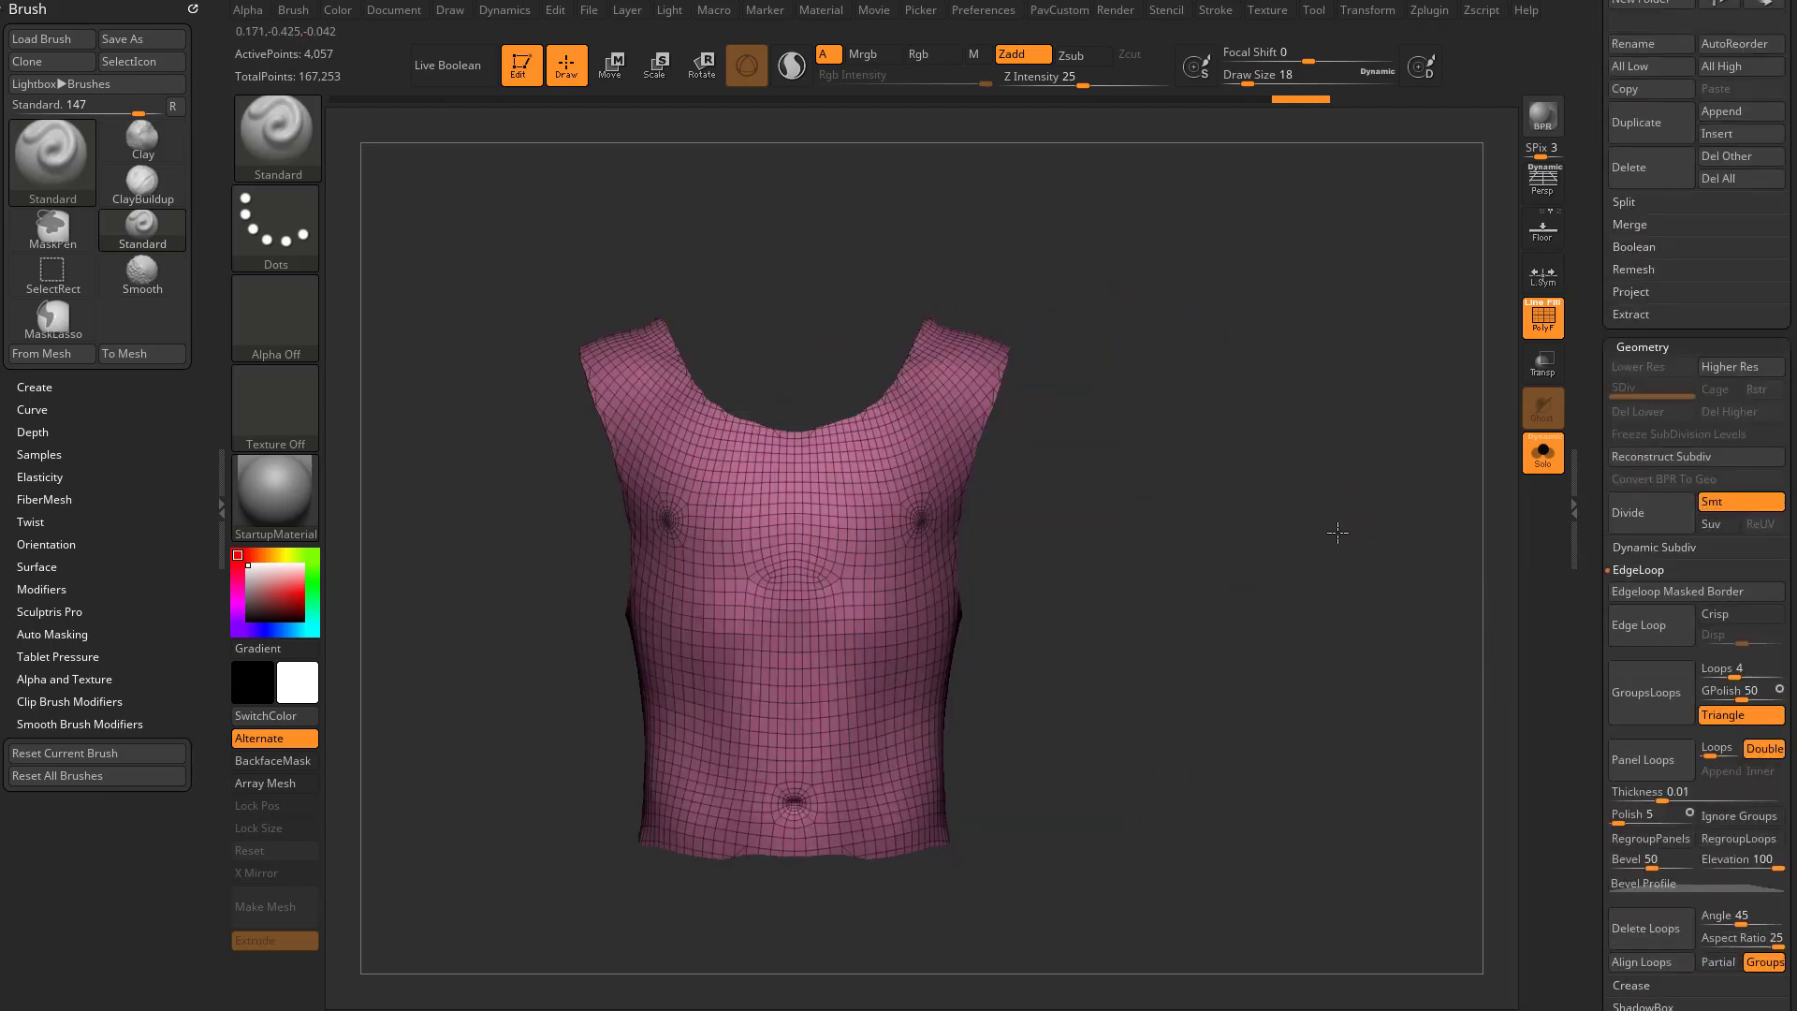
left_click_drag(1336, 531, 1054, 545)
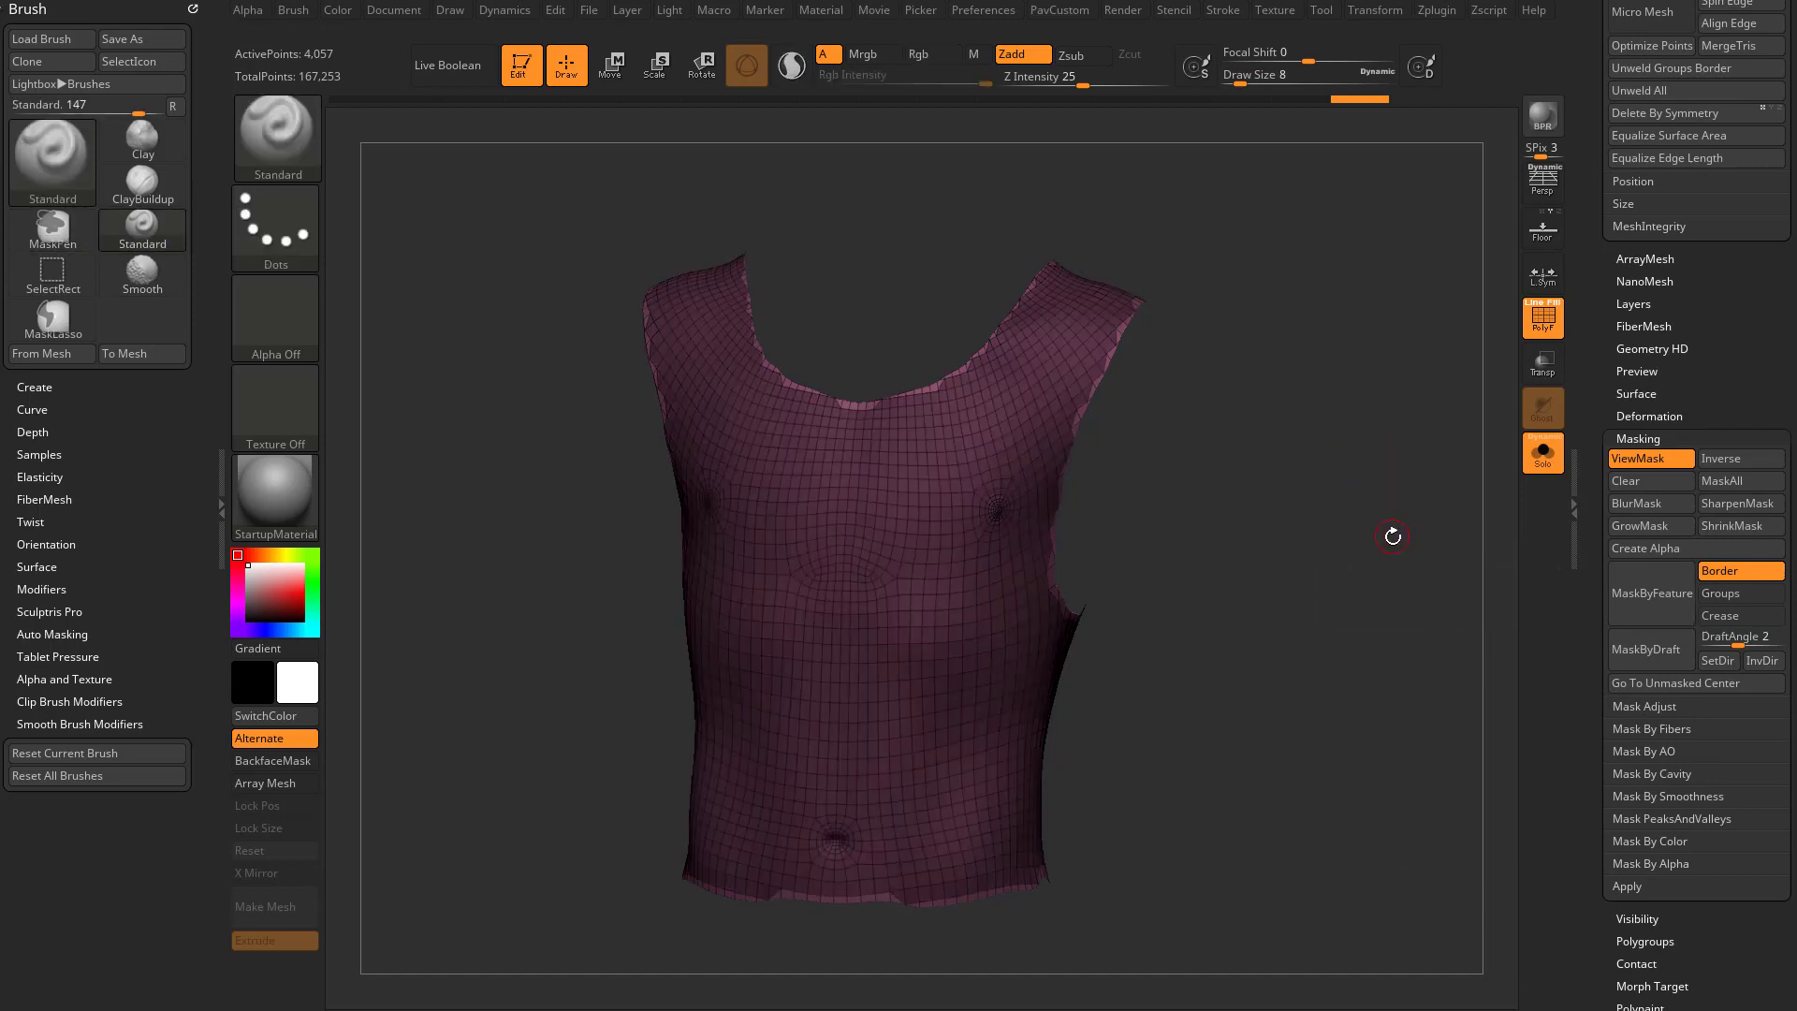
mouse_move(1739, 503)
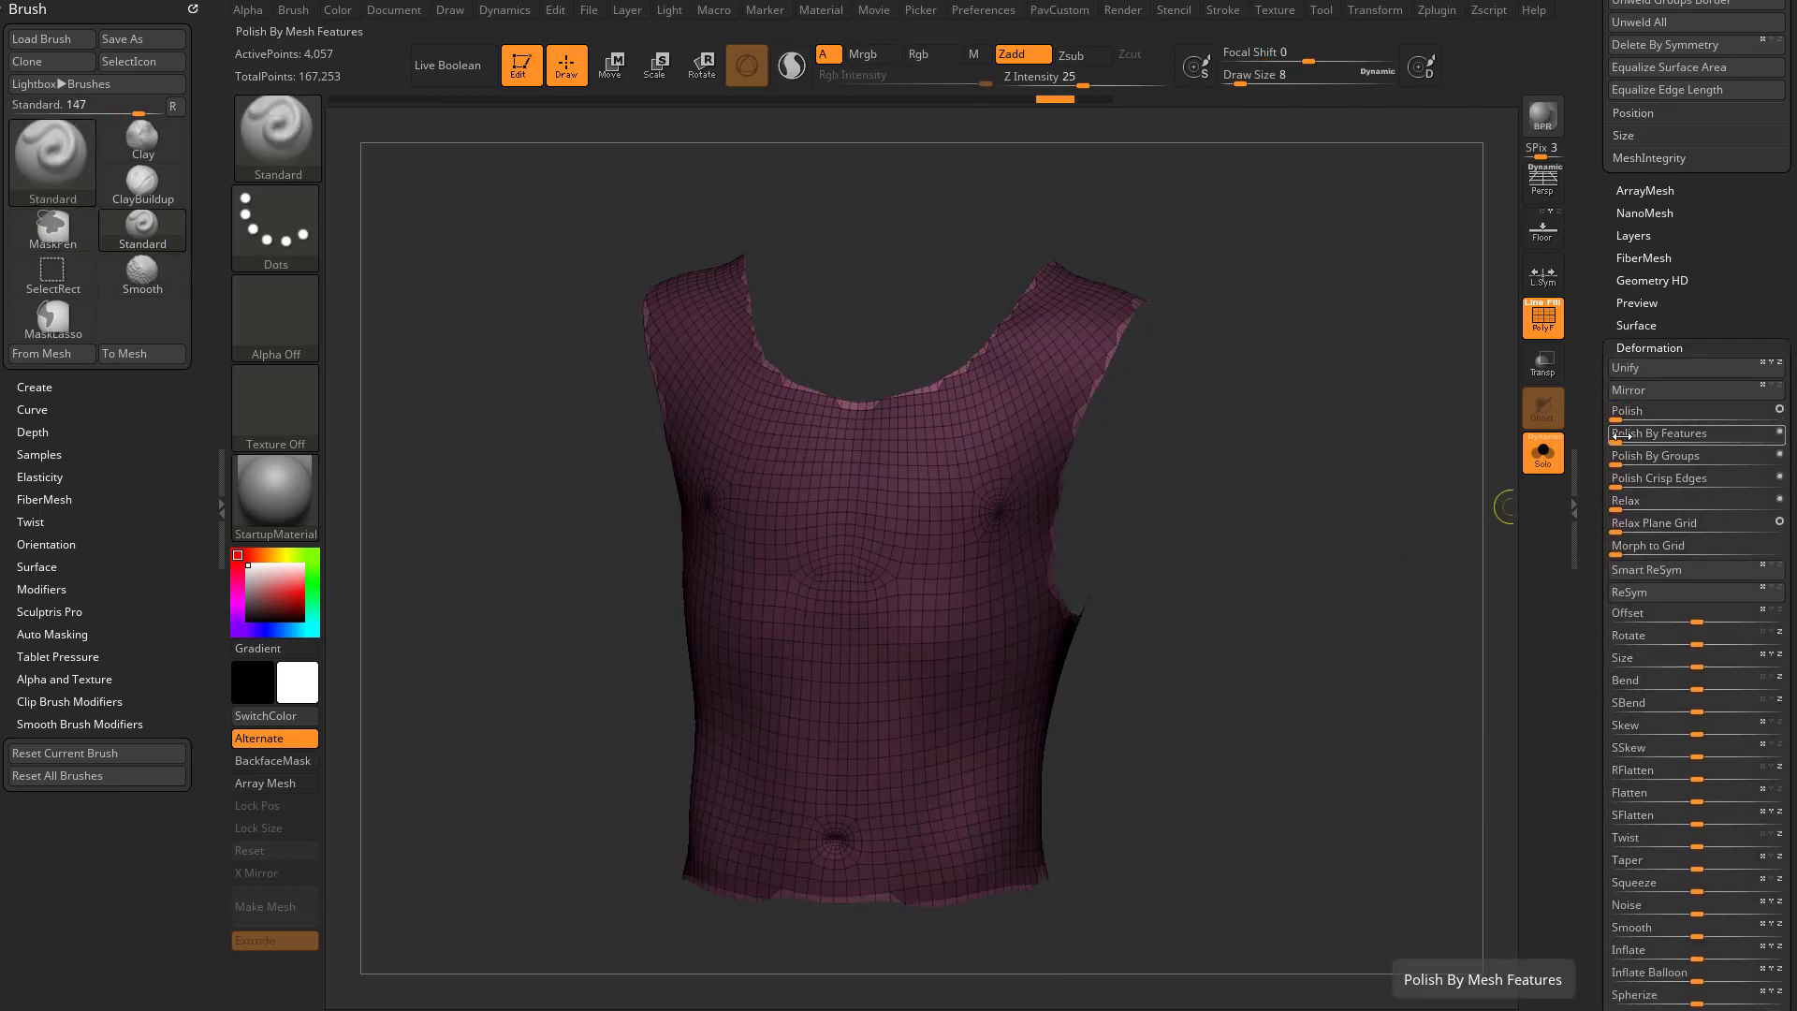
Polish the tank top surface by features while its masked border holds the edges
left_click(1662, 432)
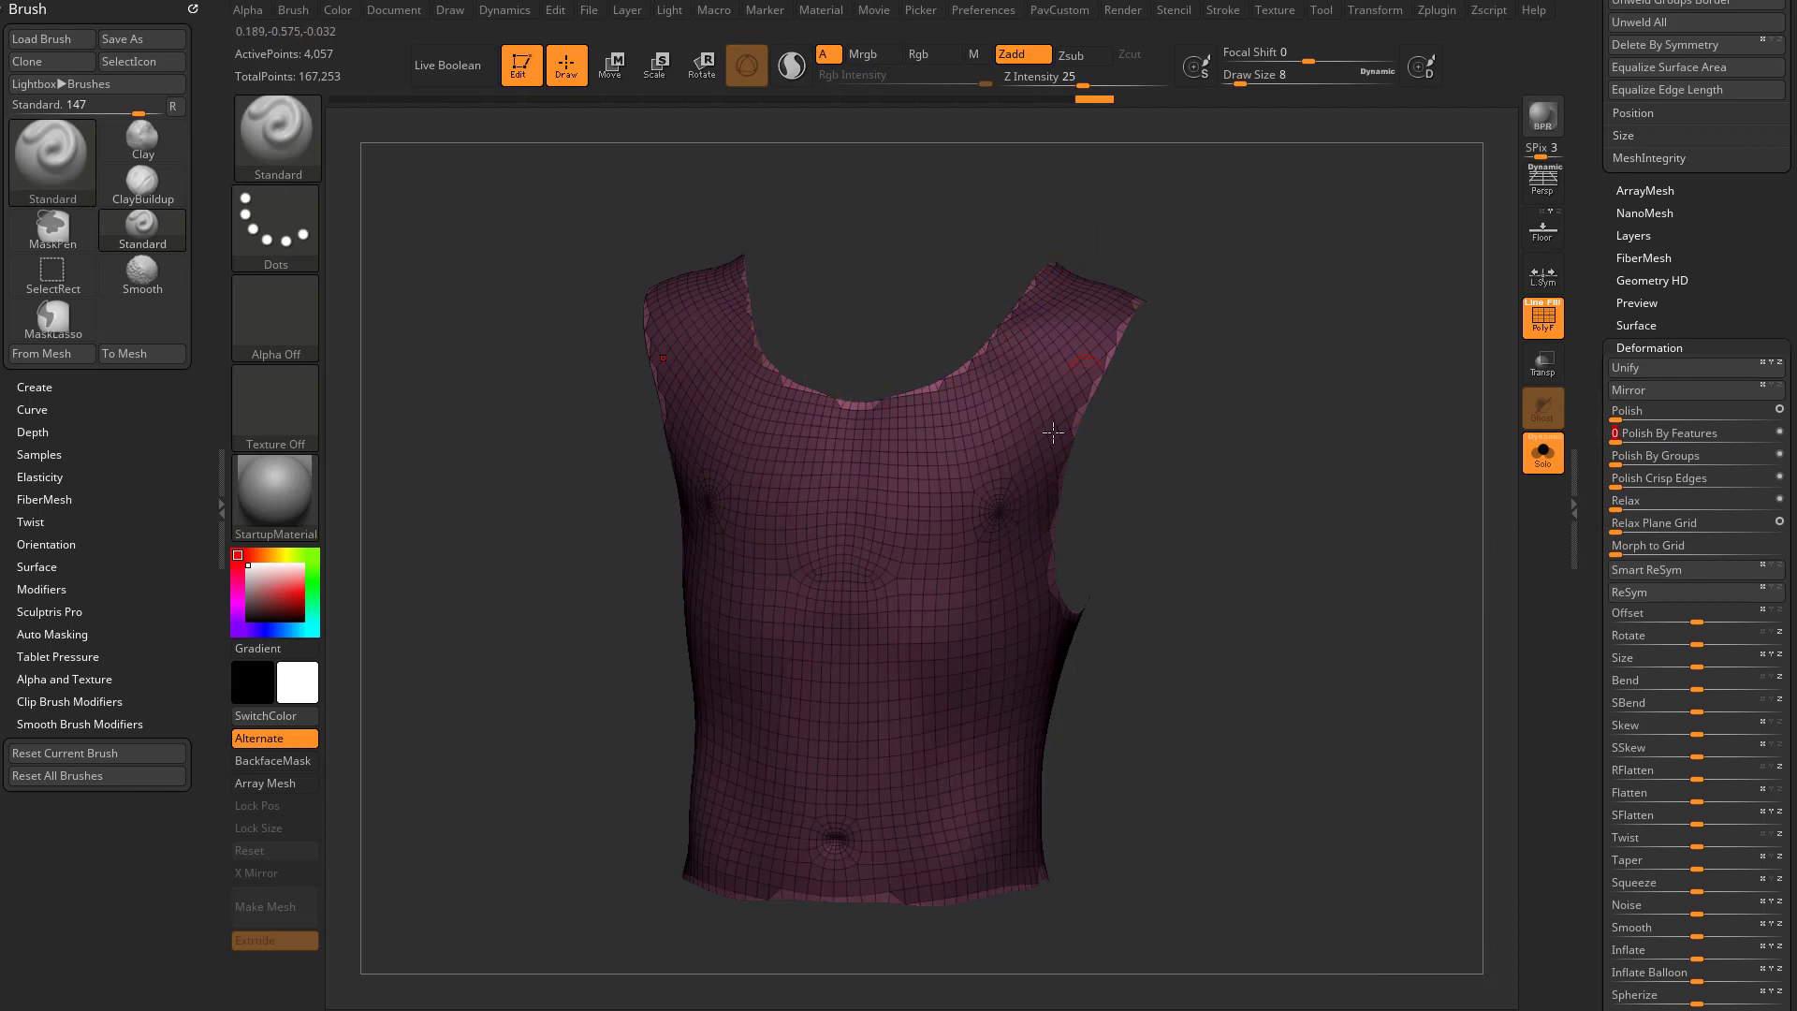
left_click_drag(1052, 432, 1394, 584)
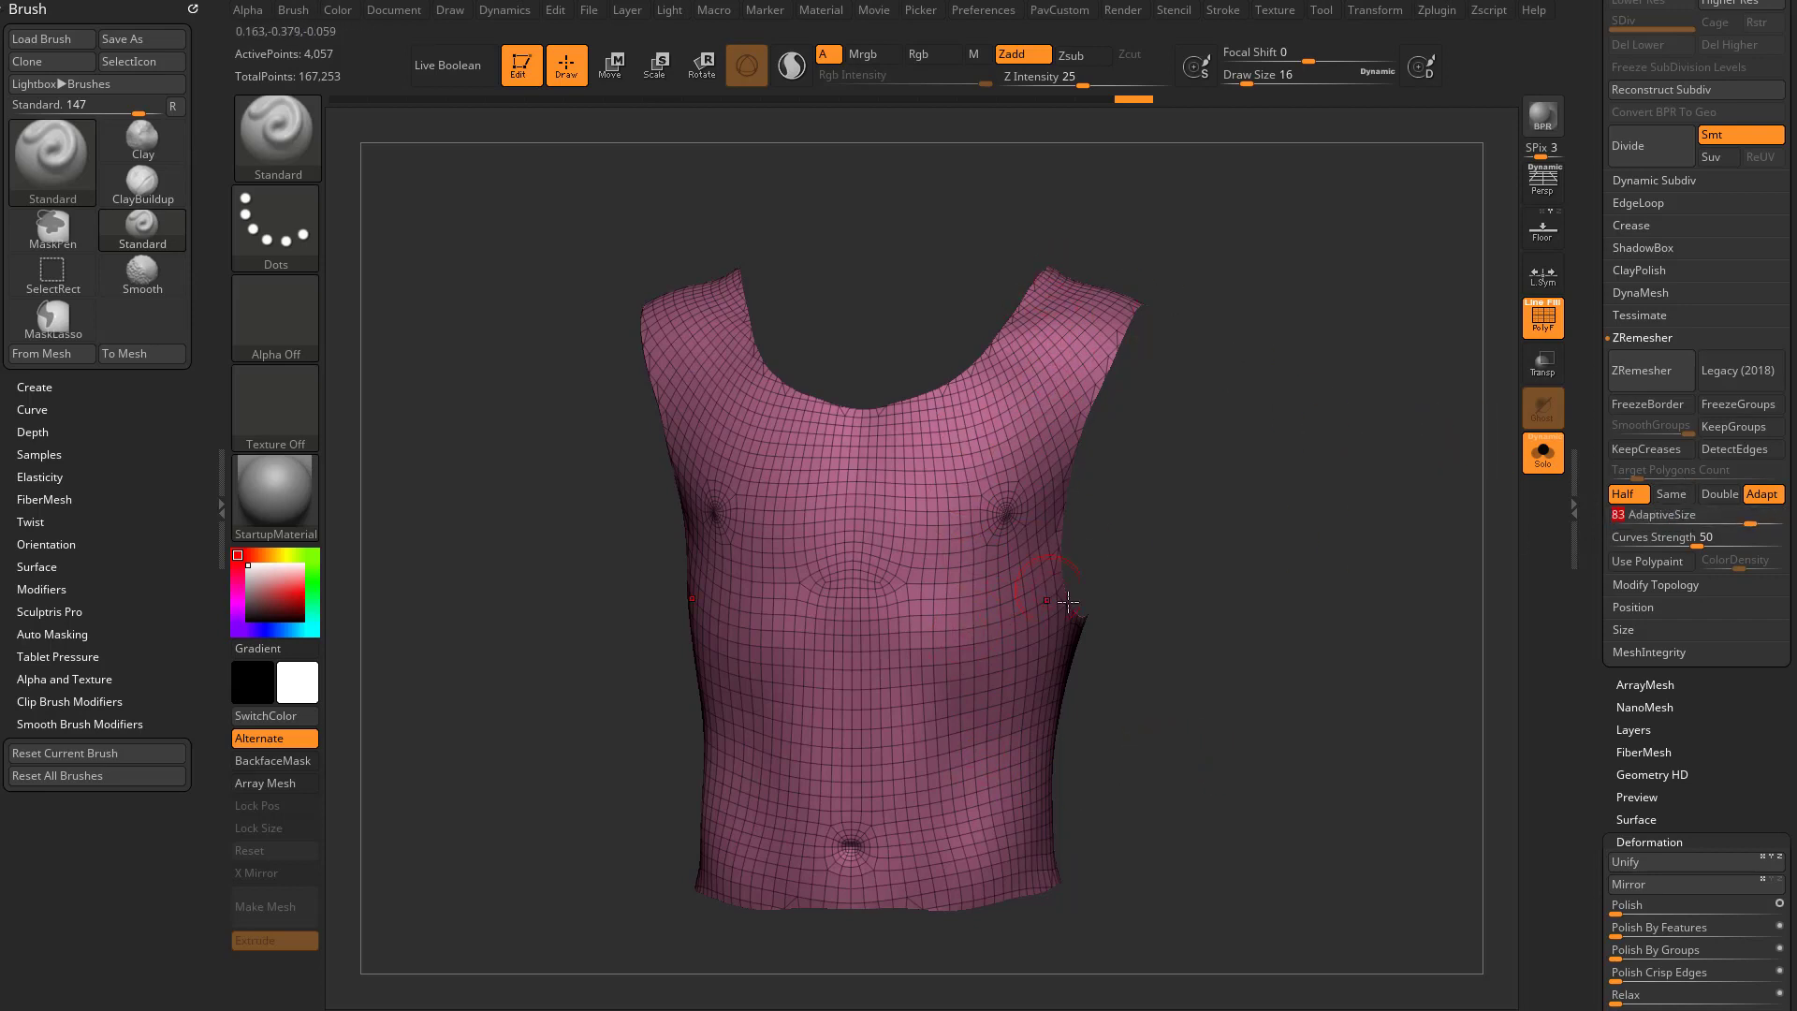
Set the ZRemesher adaptive size and remesh the tank top into clean quads
left_click_drag(1662, 512, 1620, 512)
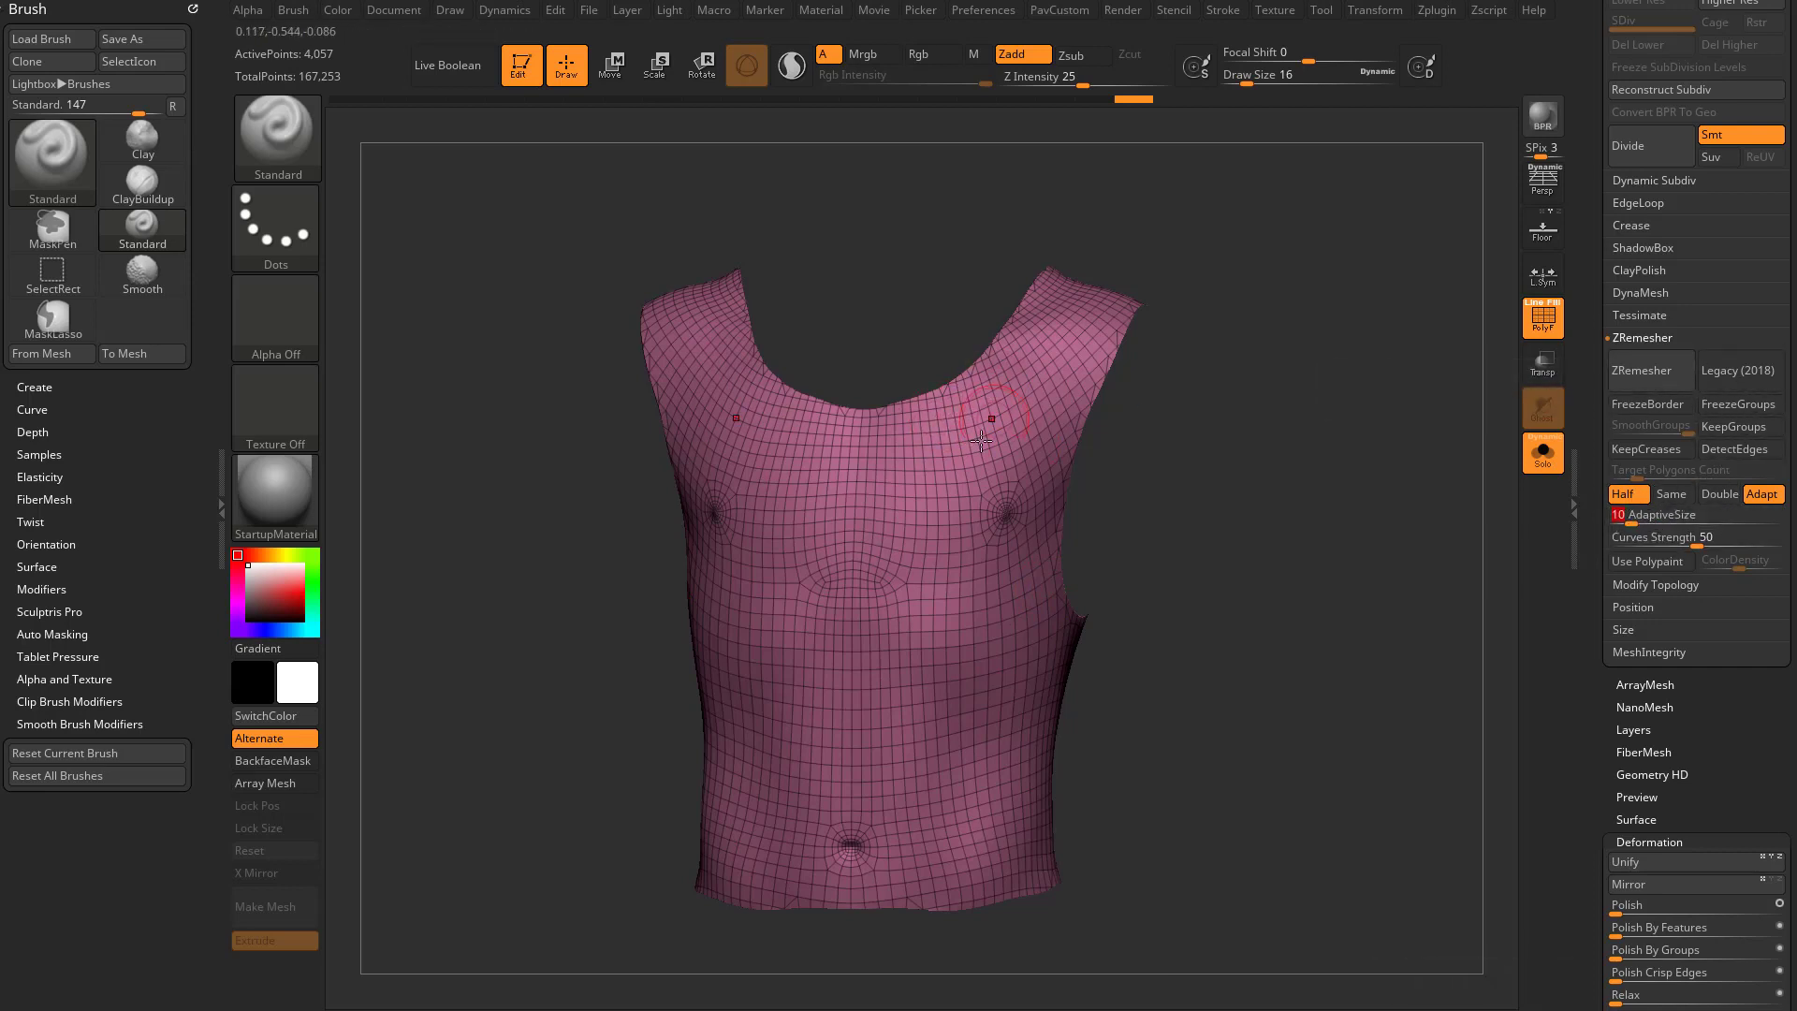
left_click(1376, 11)
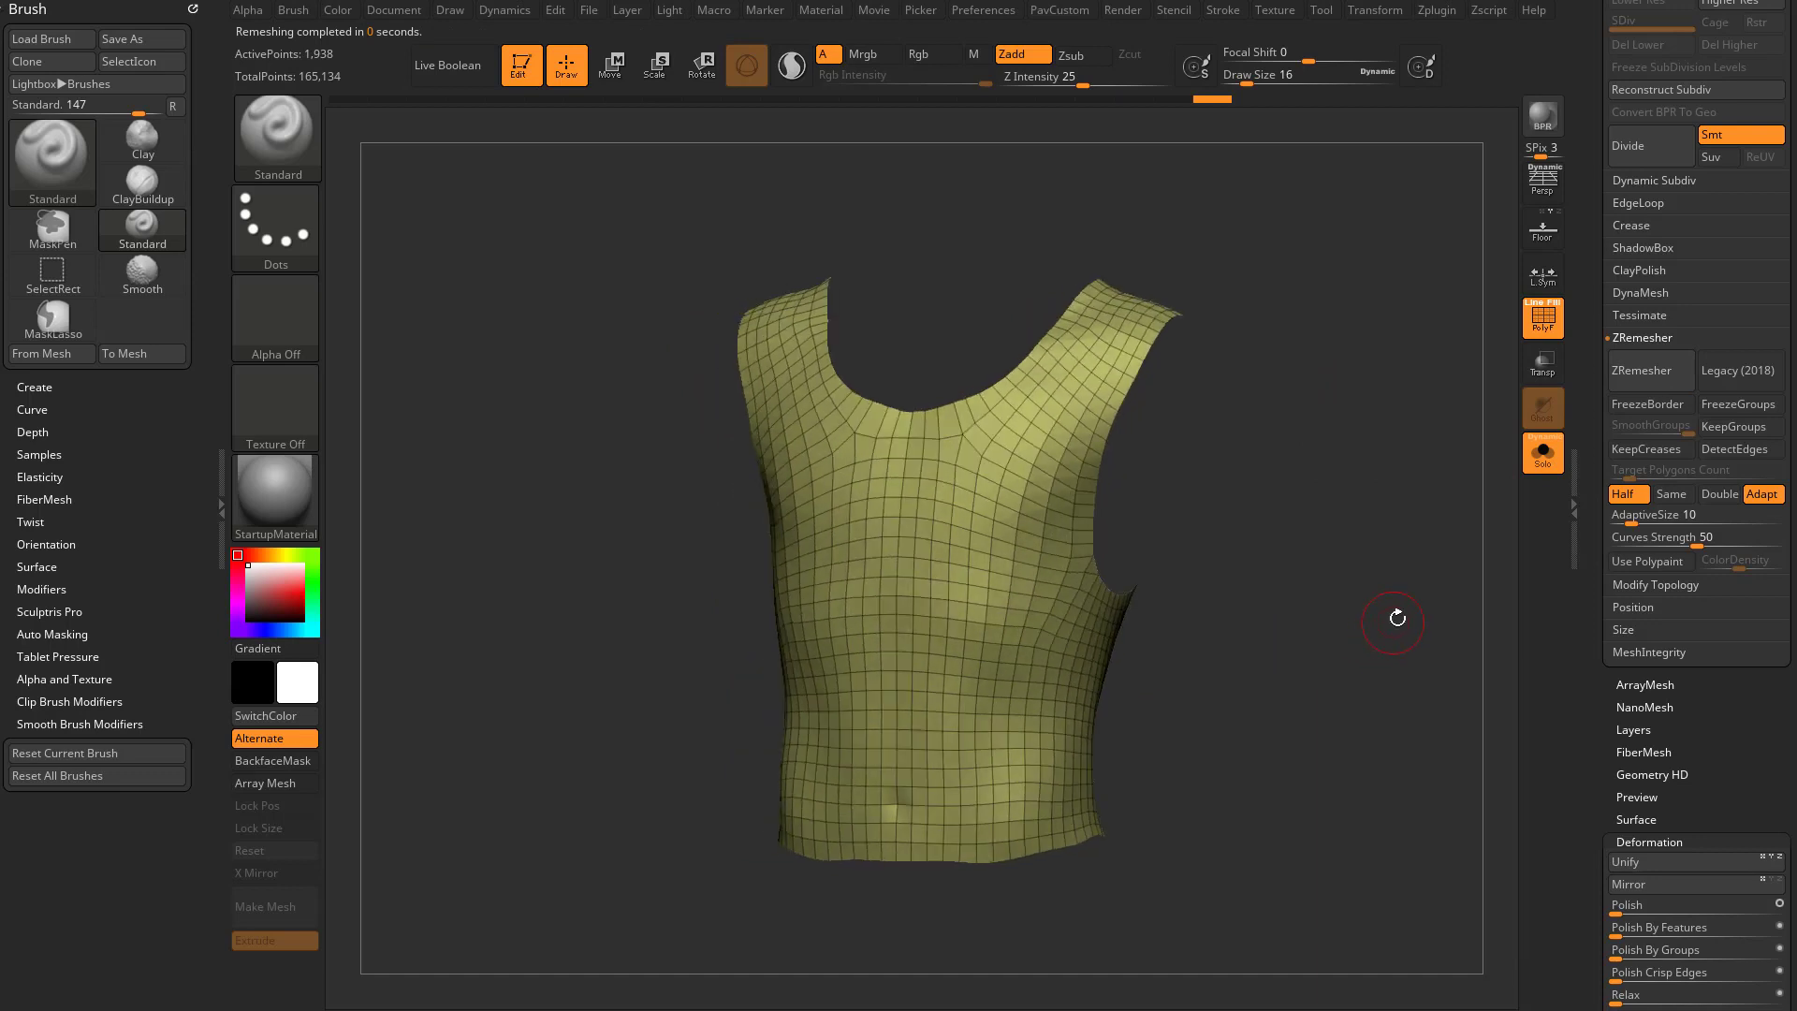
Remesh twice at coarser densities, then undo back to the denser quad result
left_click(1641, 370)
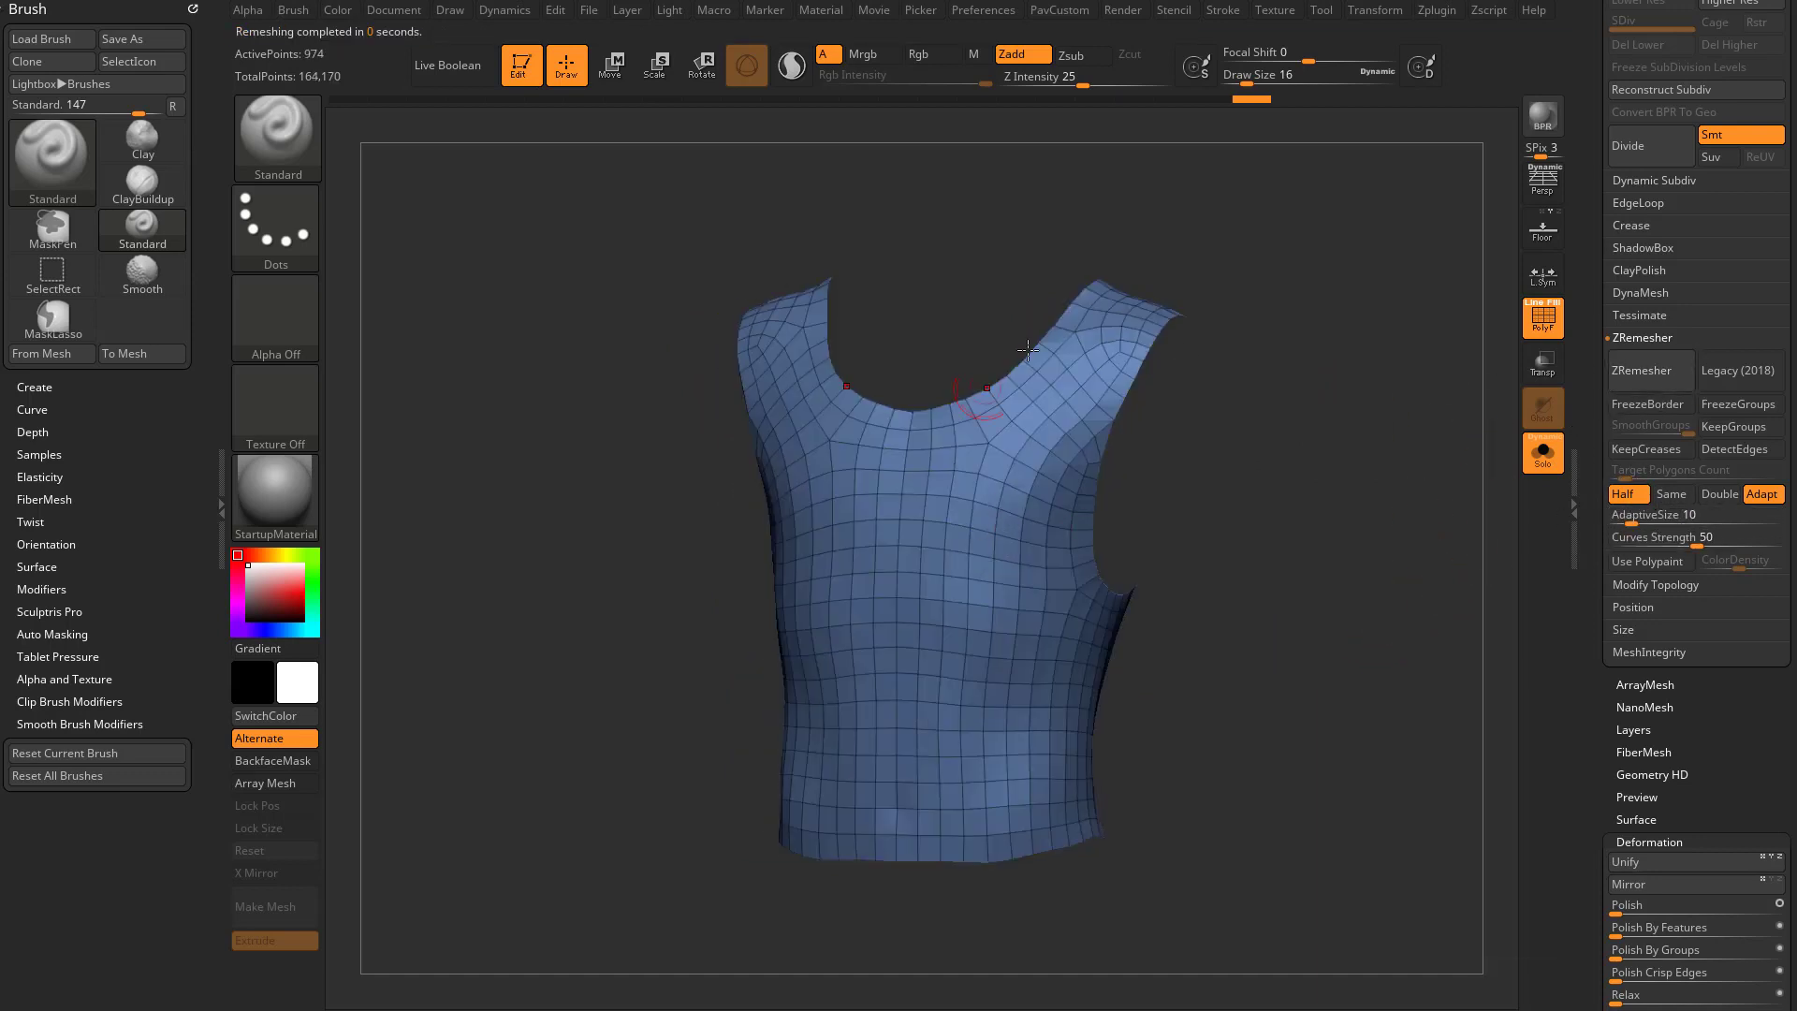
left_click(1647, 370)
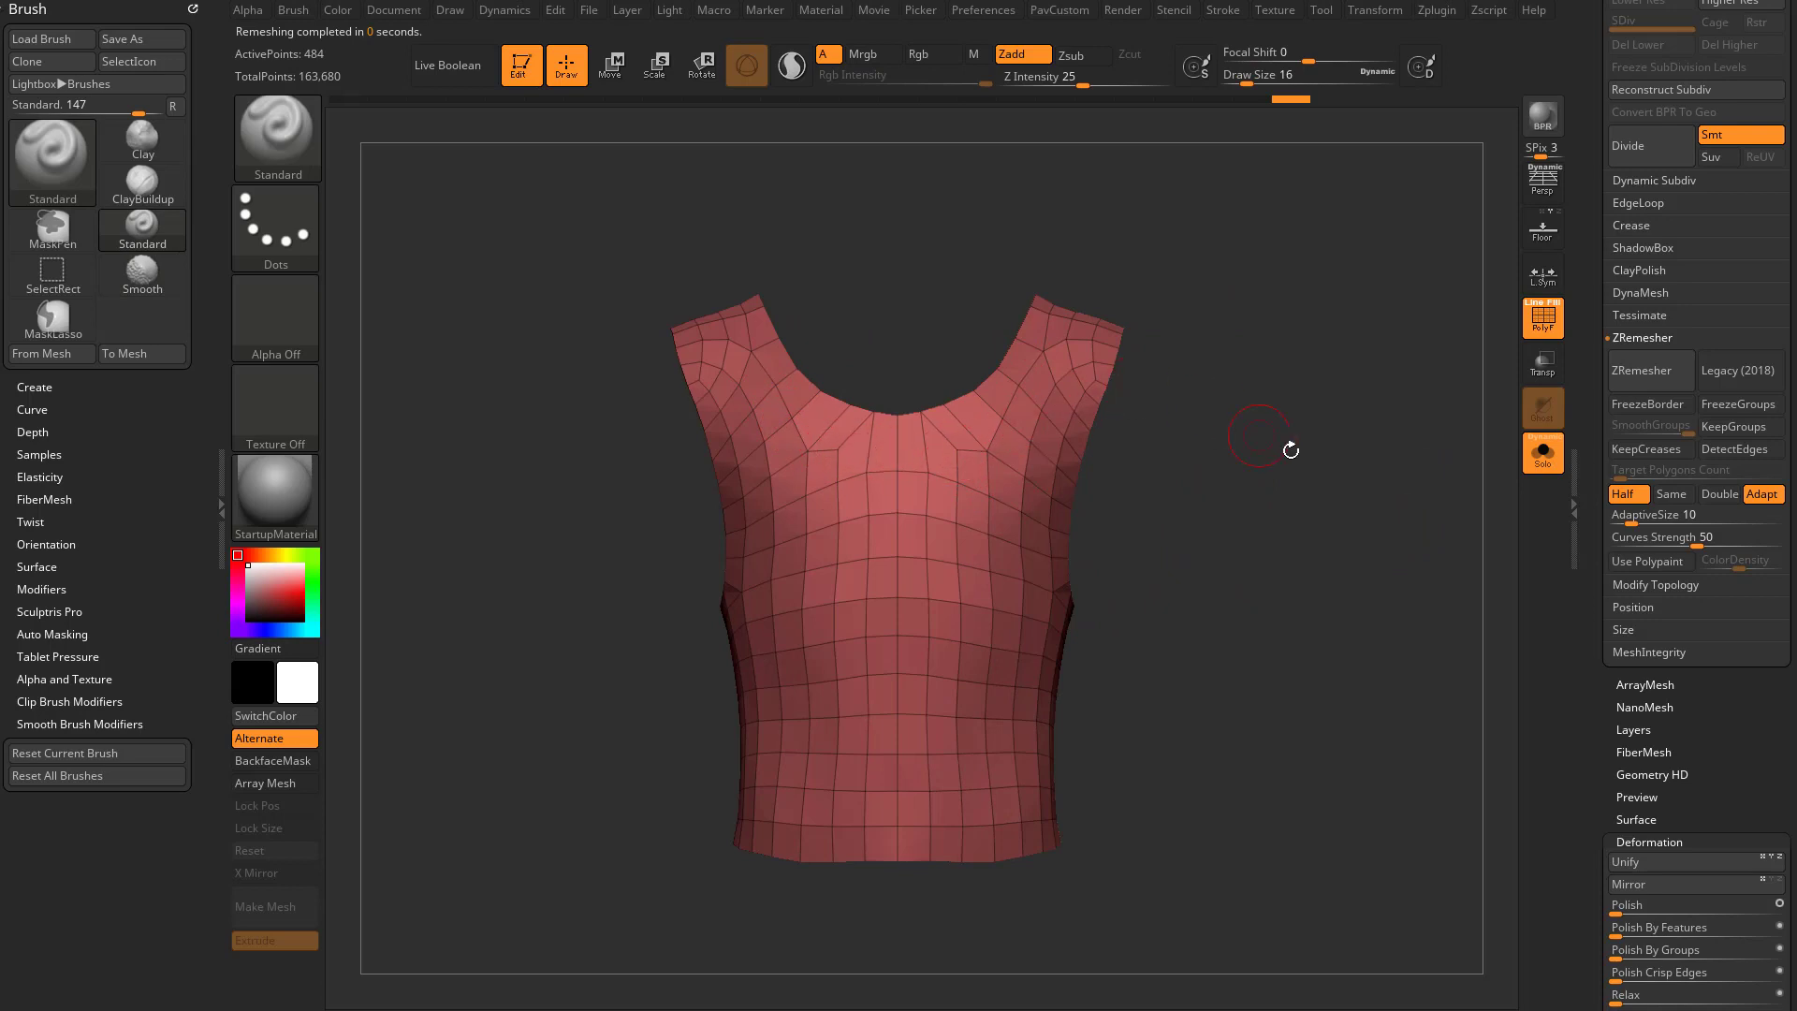
left_click(50, 158)
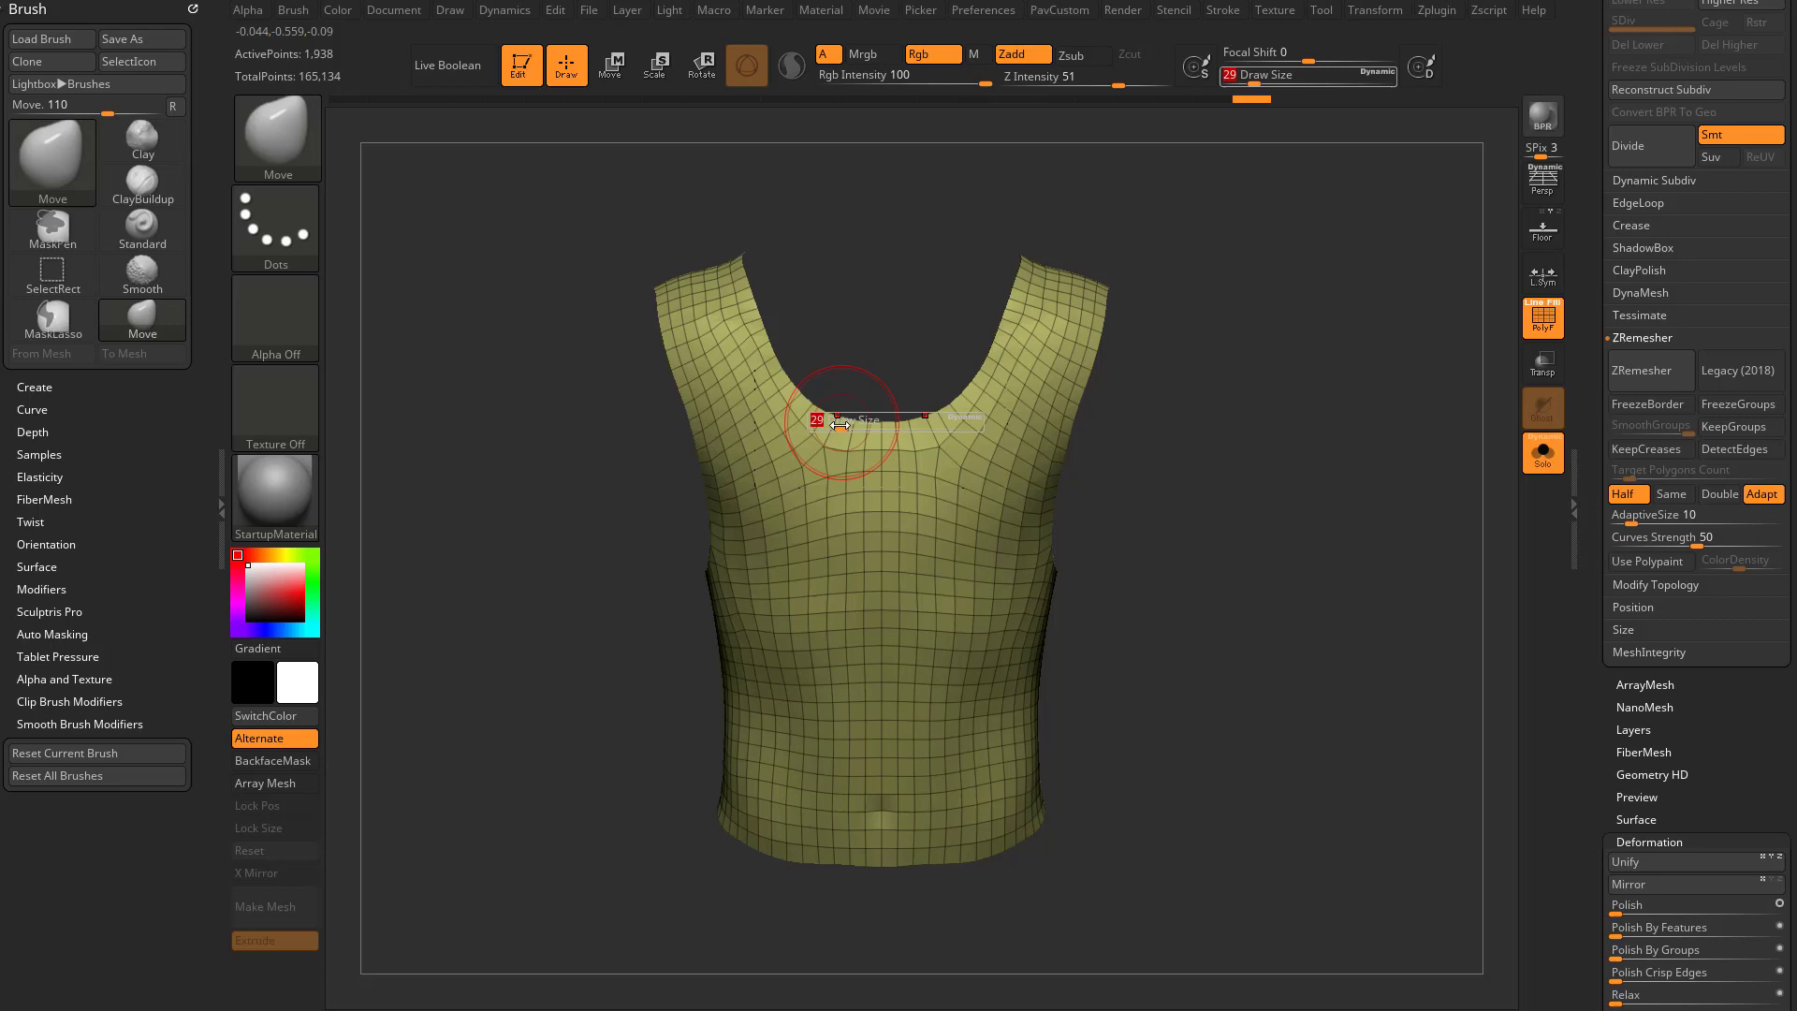
Reshape the neckline and pull the front and back hems into shape with the Move brush
left_click_drag(842, 421, 1065, 436)
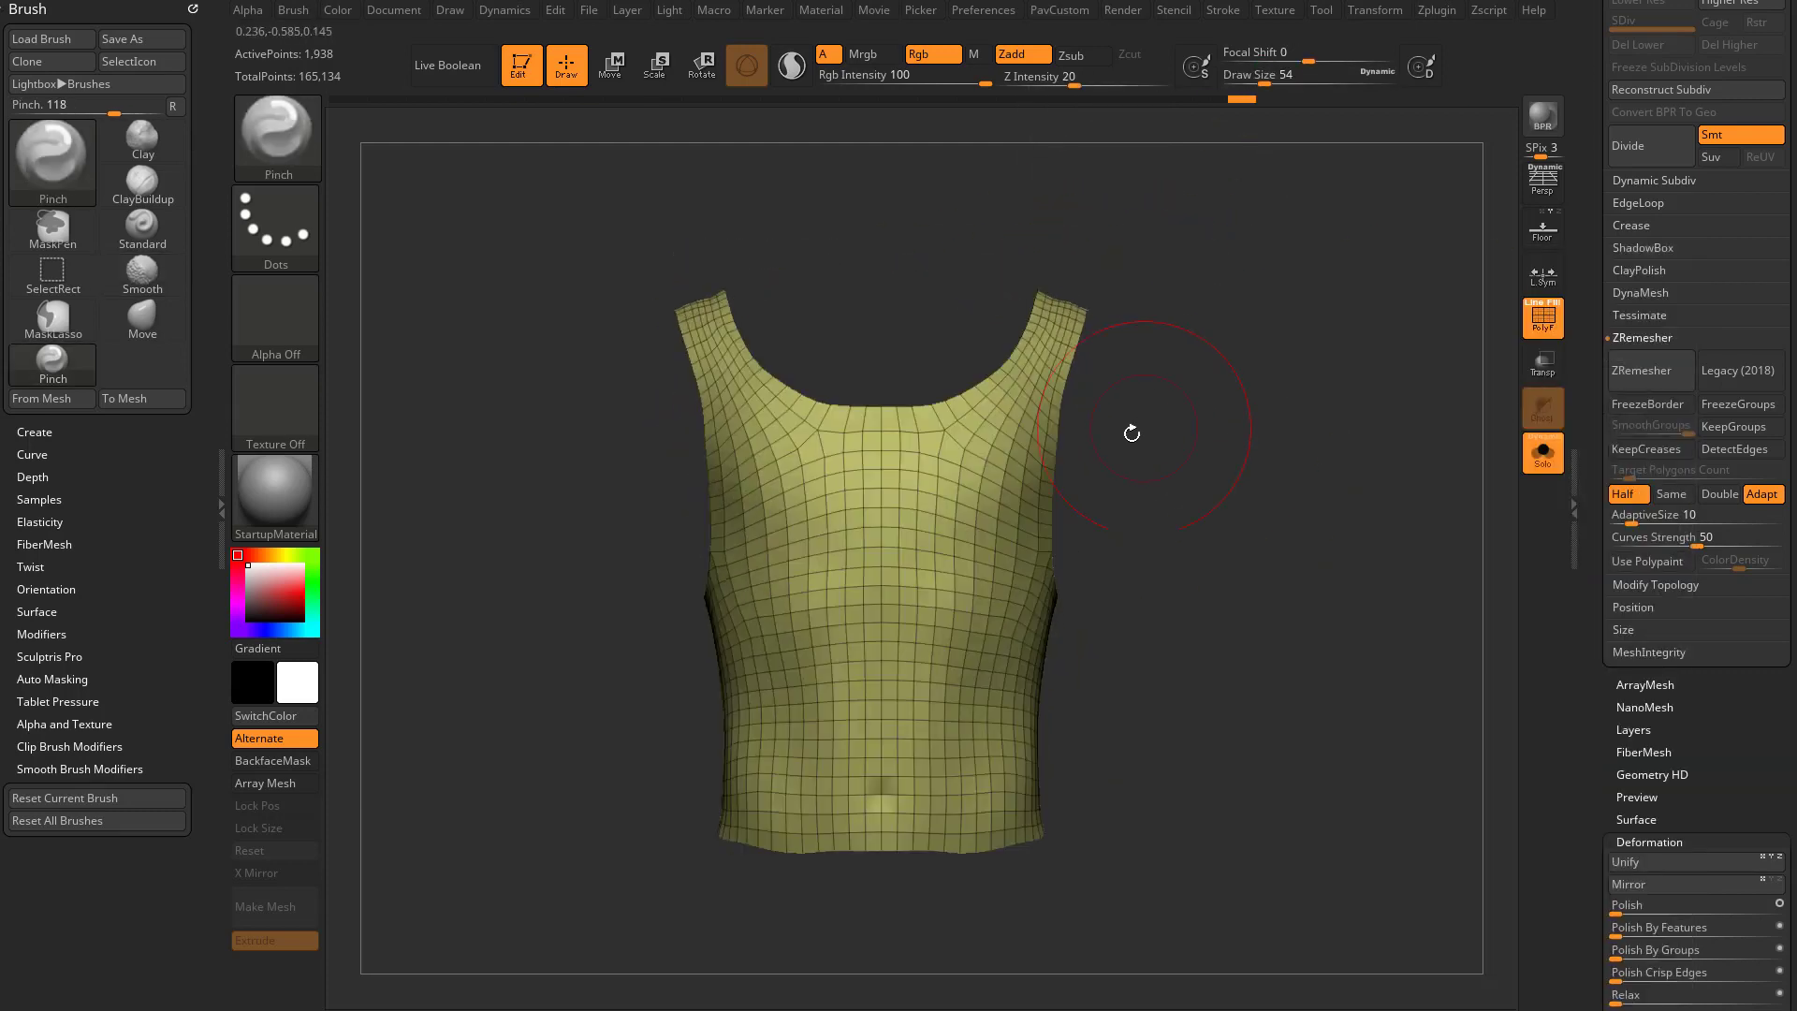
left_click(143, 318)
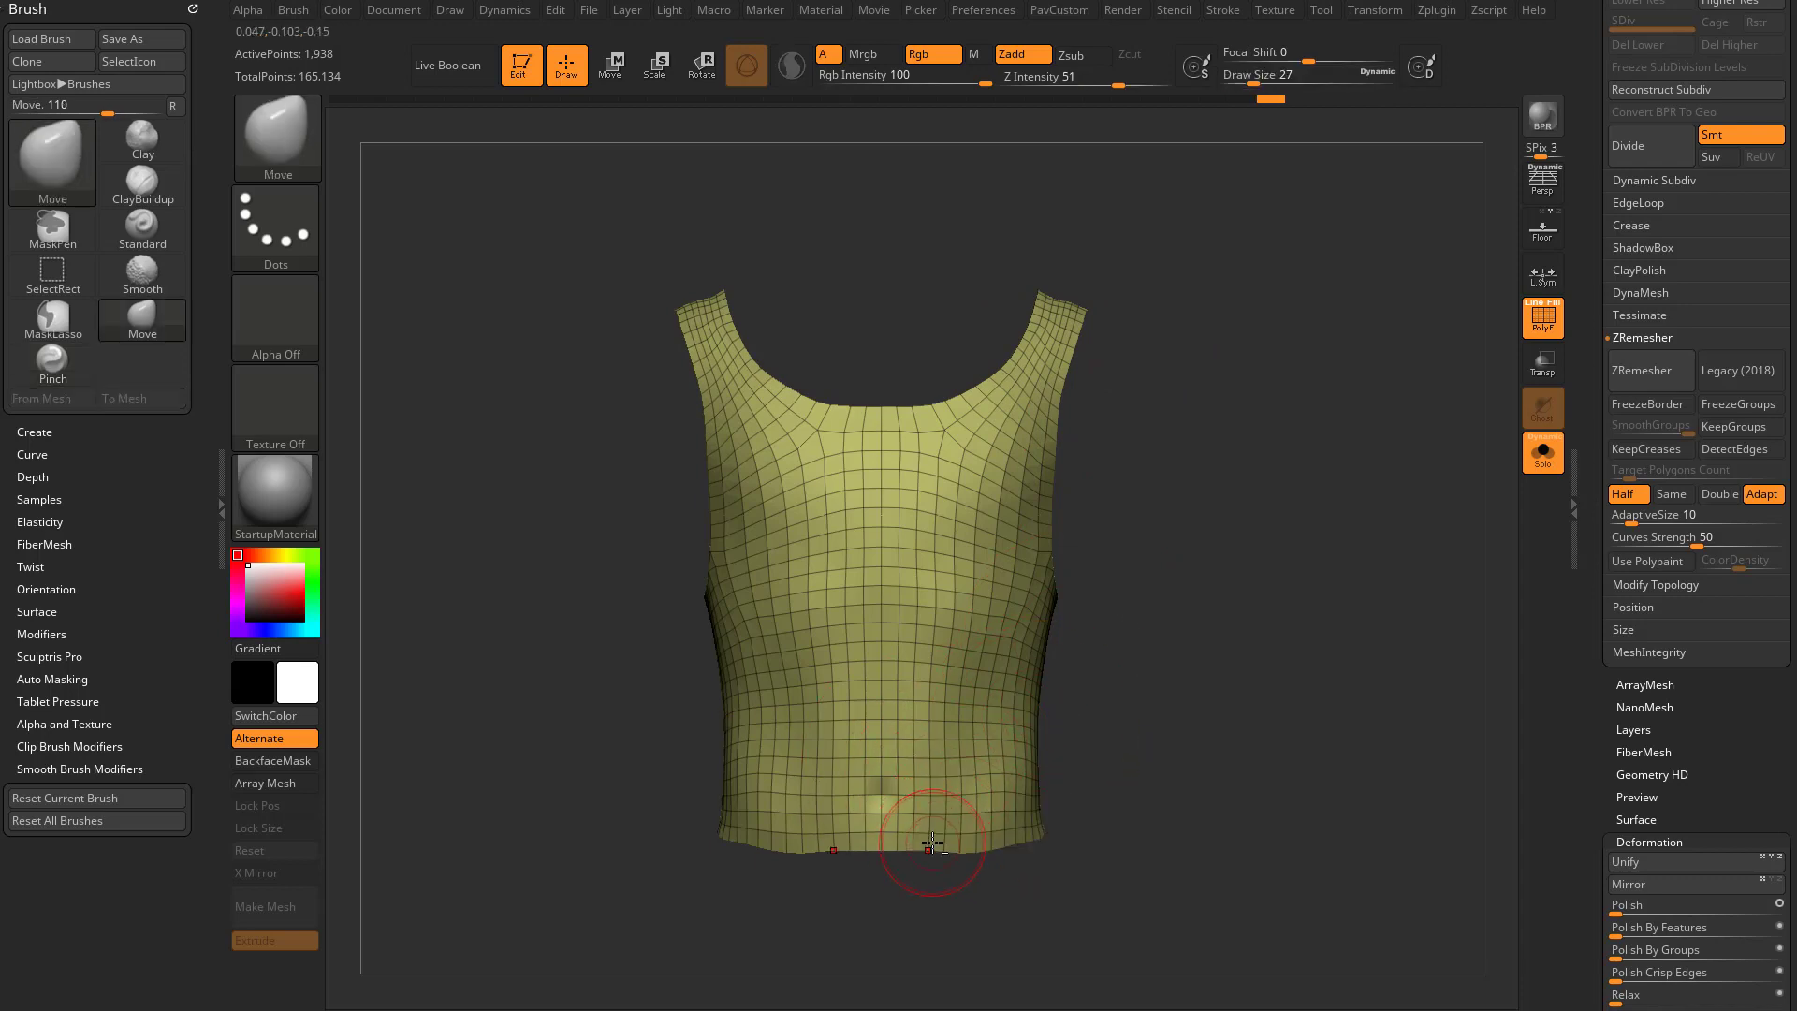
left_click_drag(934, 846, 979, 829)
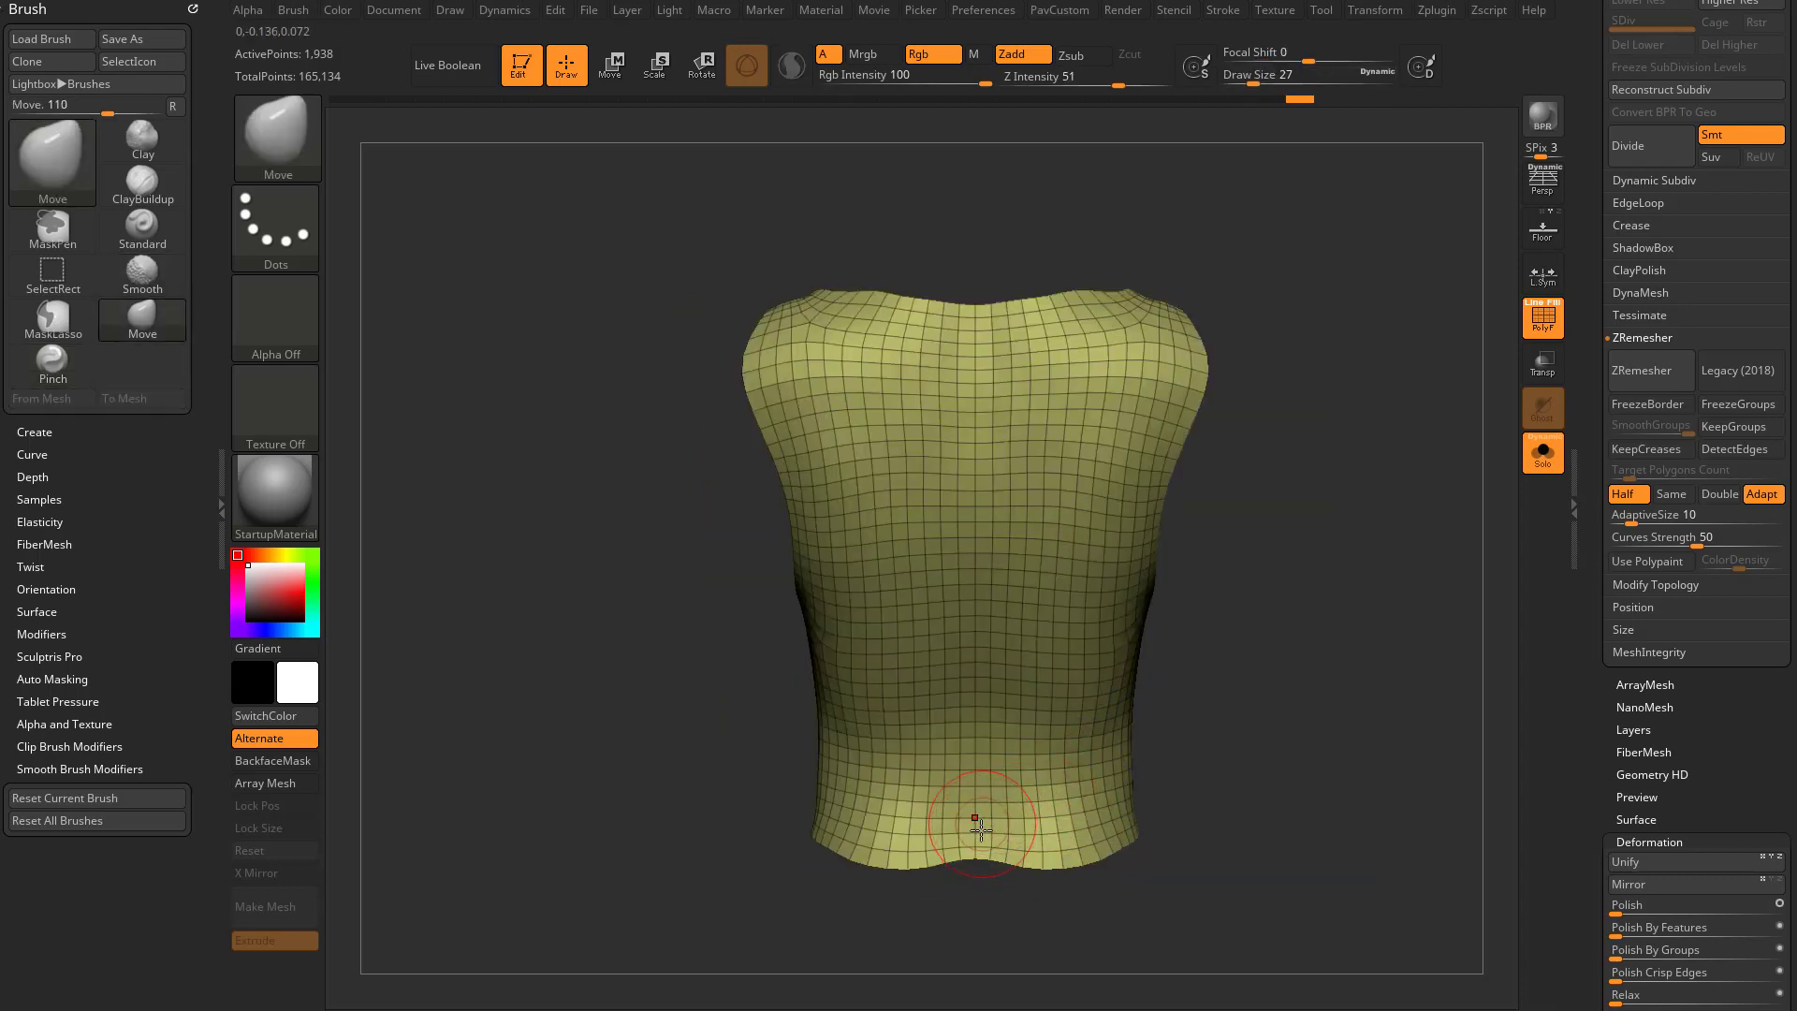
left_click_drag(979, 826, 896, 826)
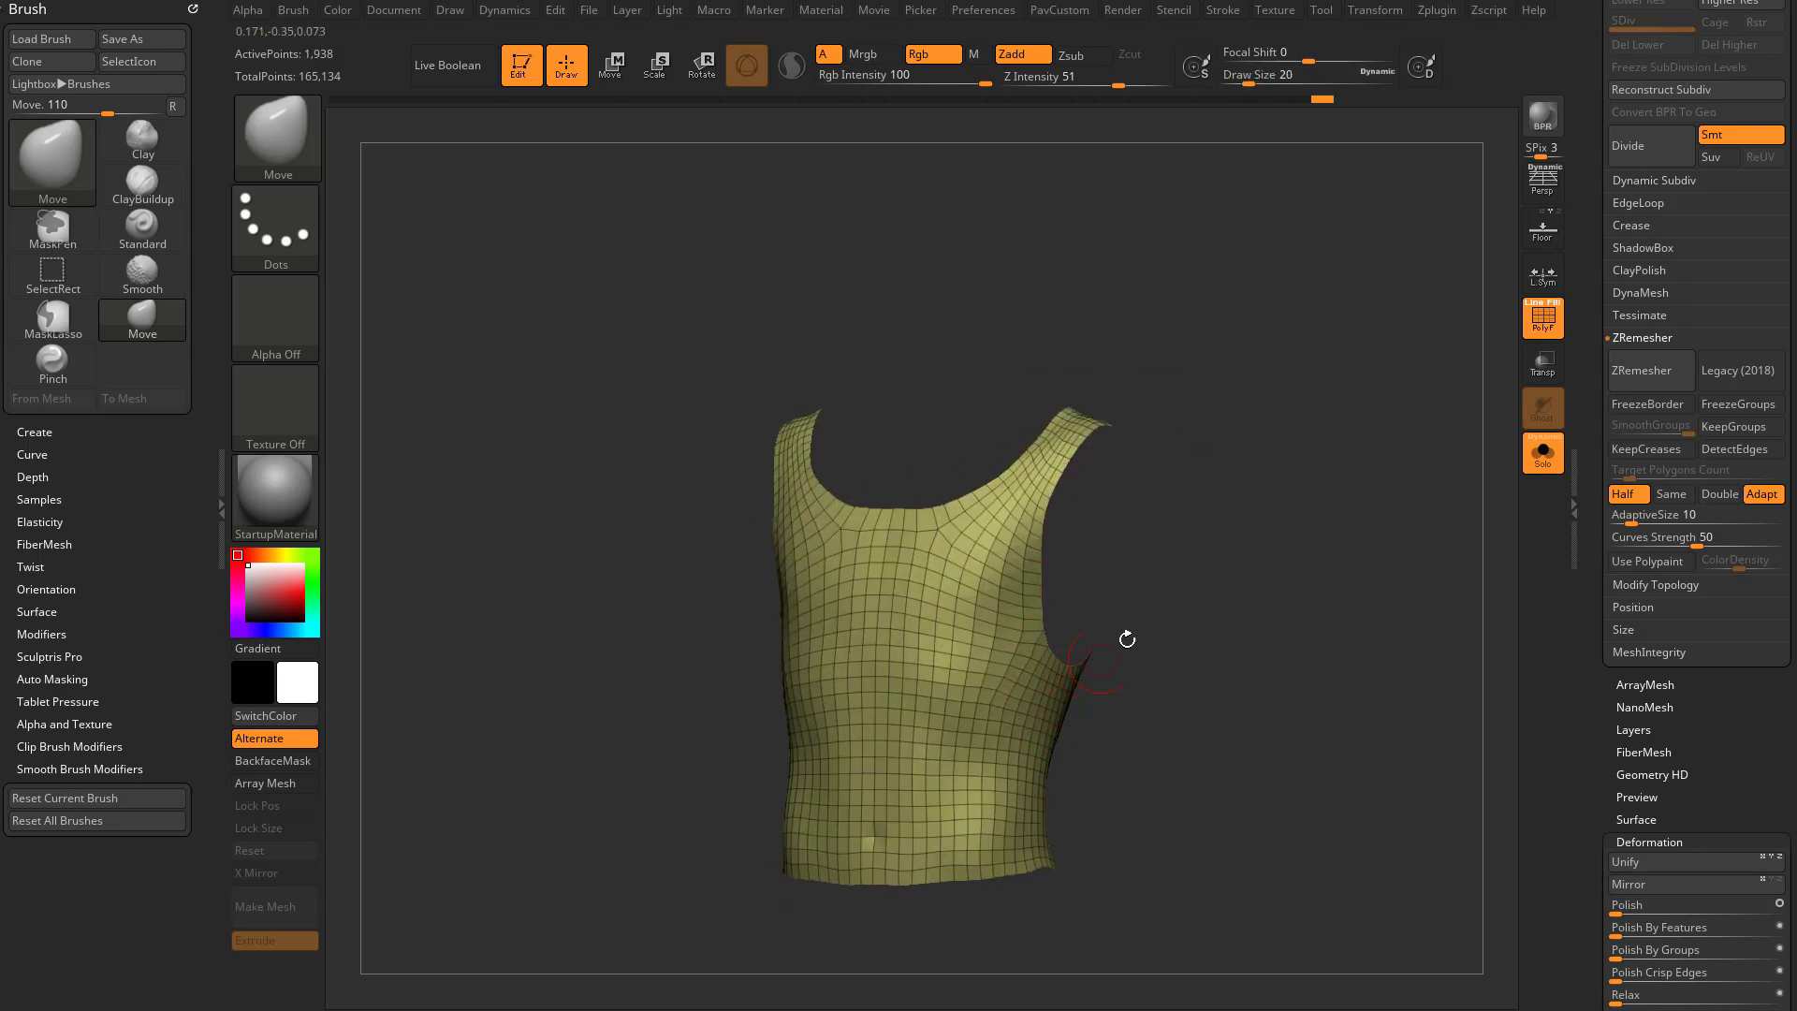
Retopologize into even quads and set the Target Polygons Count for the 1,938-point grid
left_click(1647, 370)
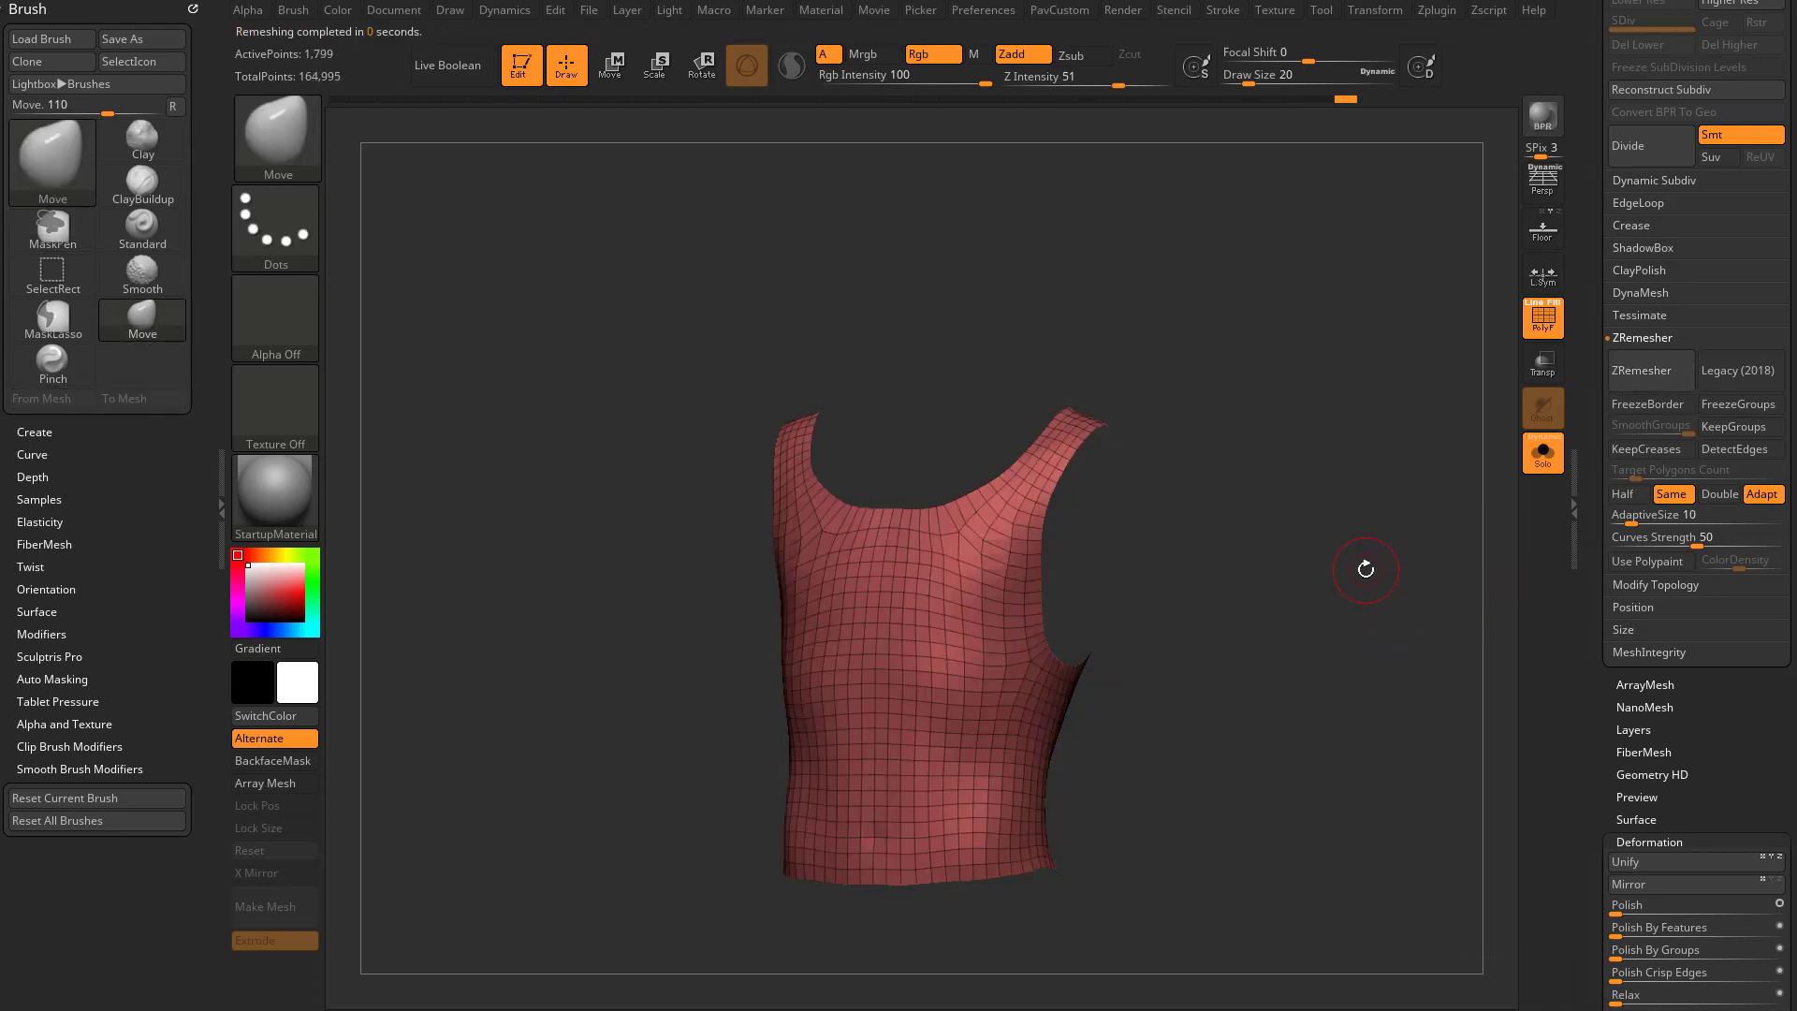
left_click_drag(1364, 569, 1361, 600)
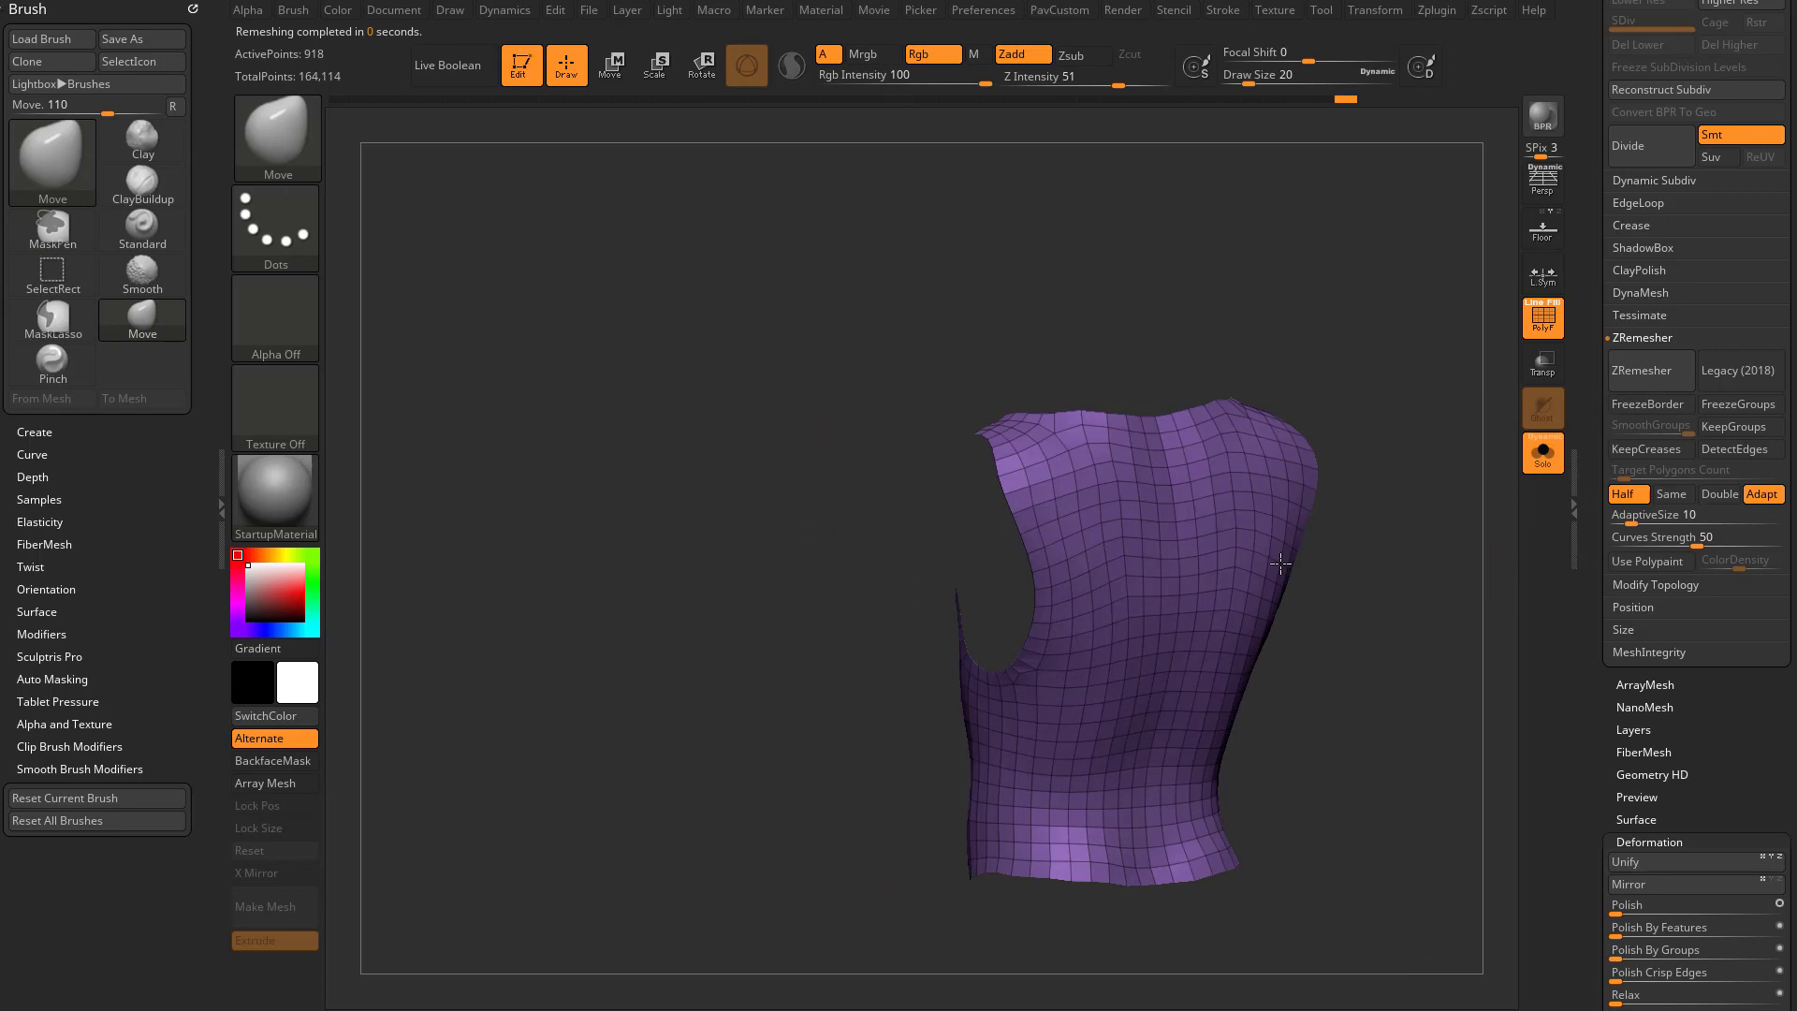
left_click_drag(1280, 563, 1385, 481)
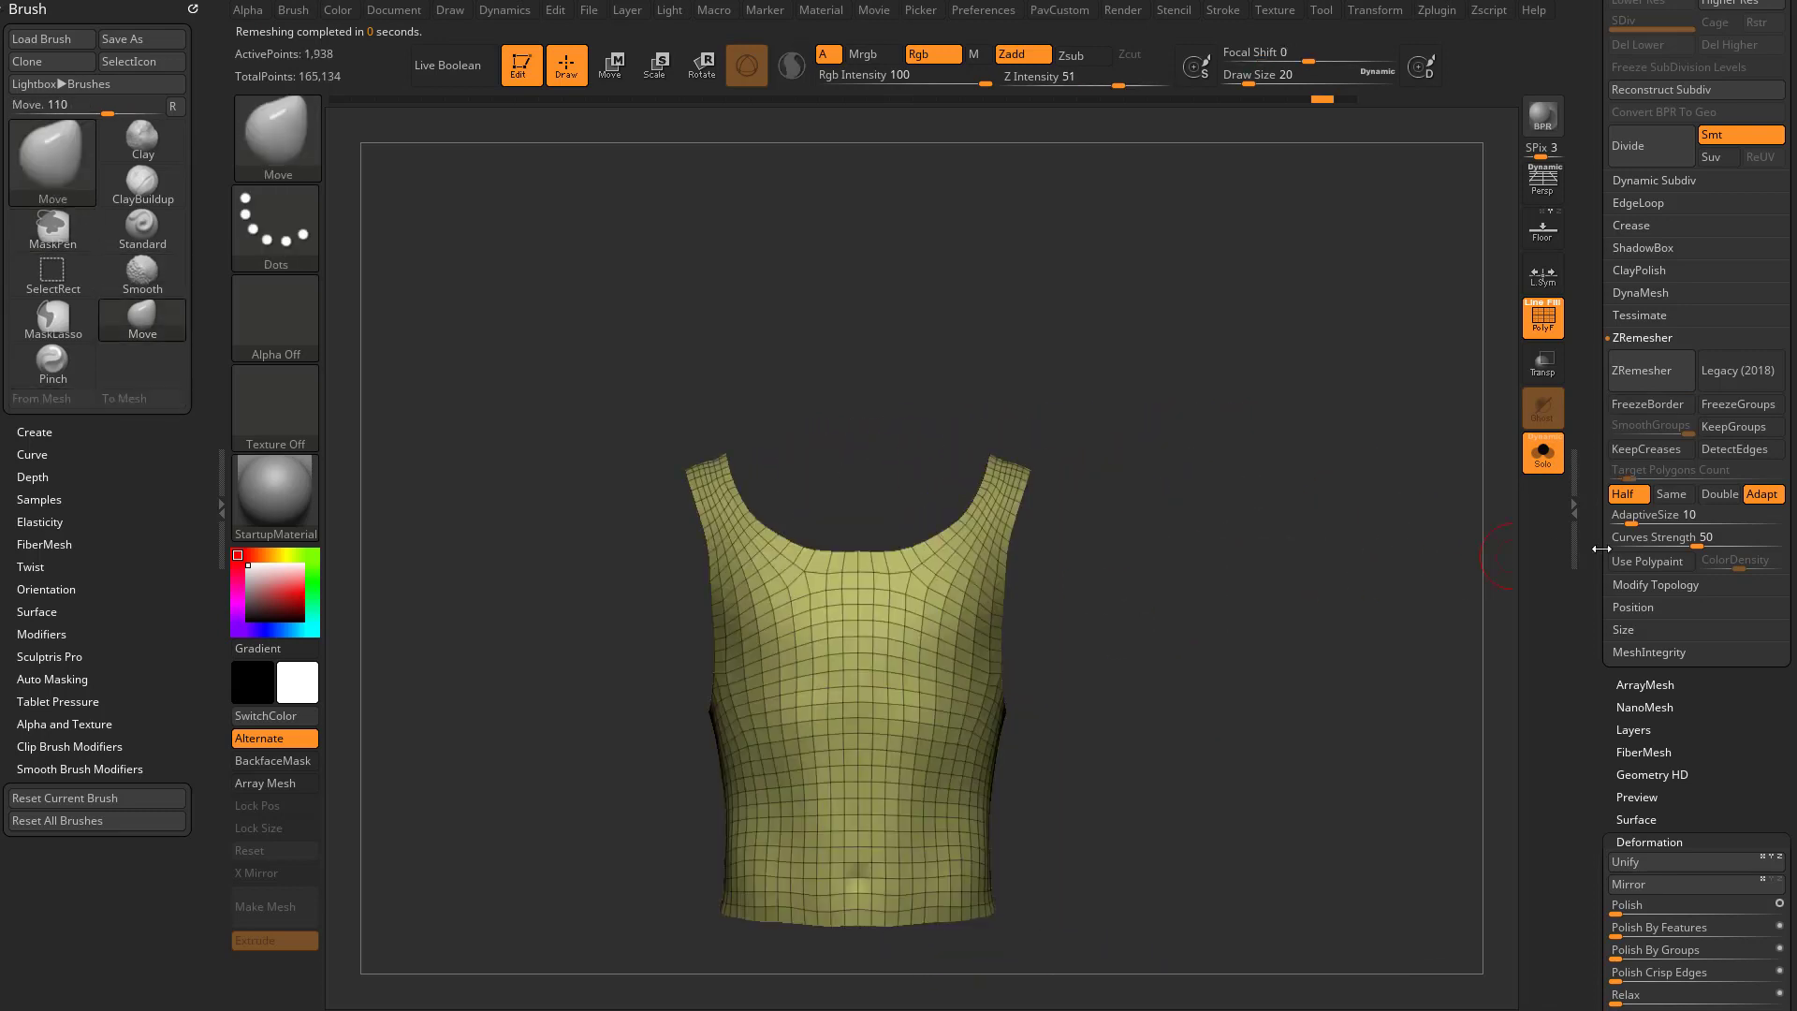
left_click(1673, 470)
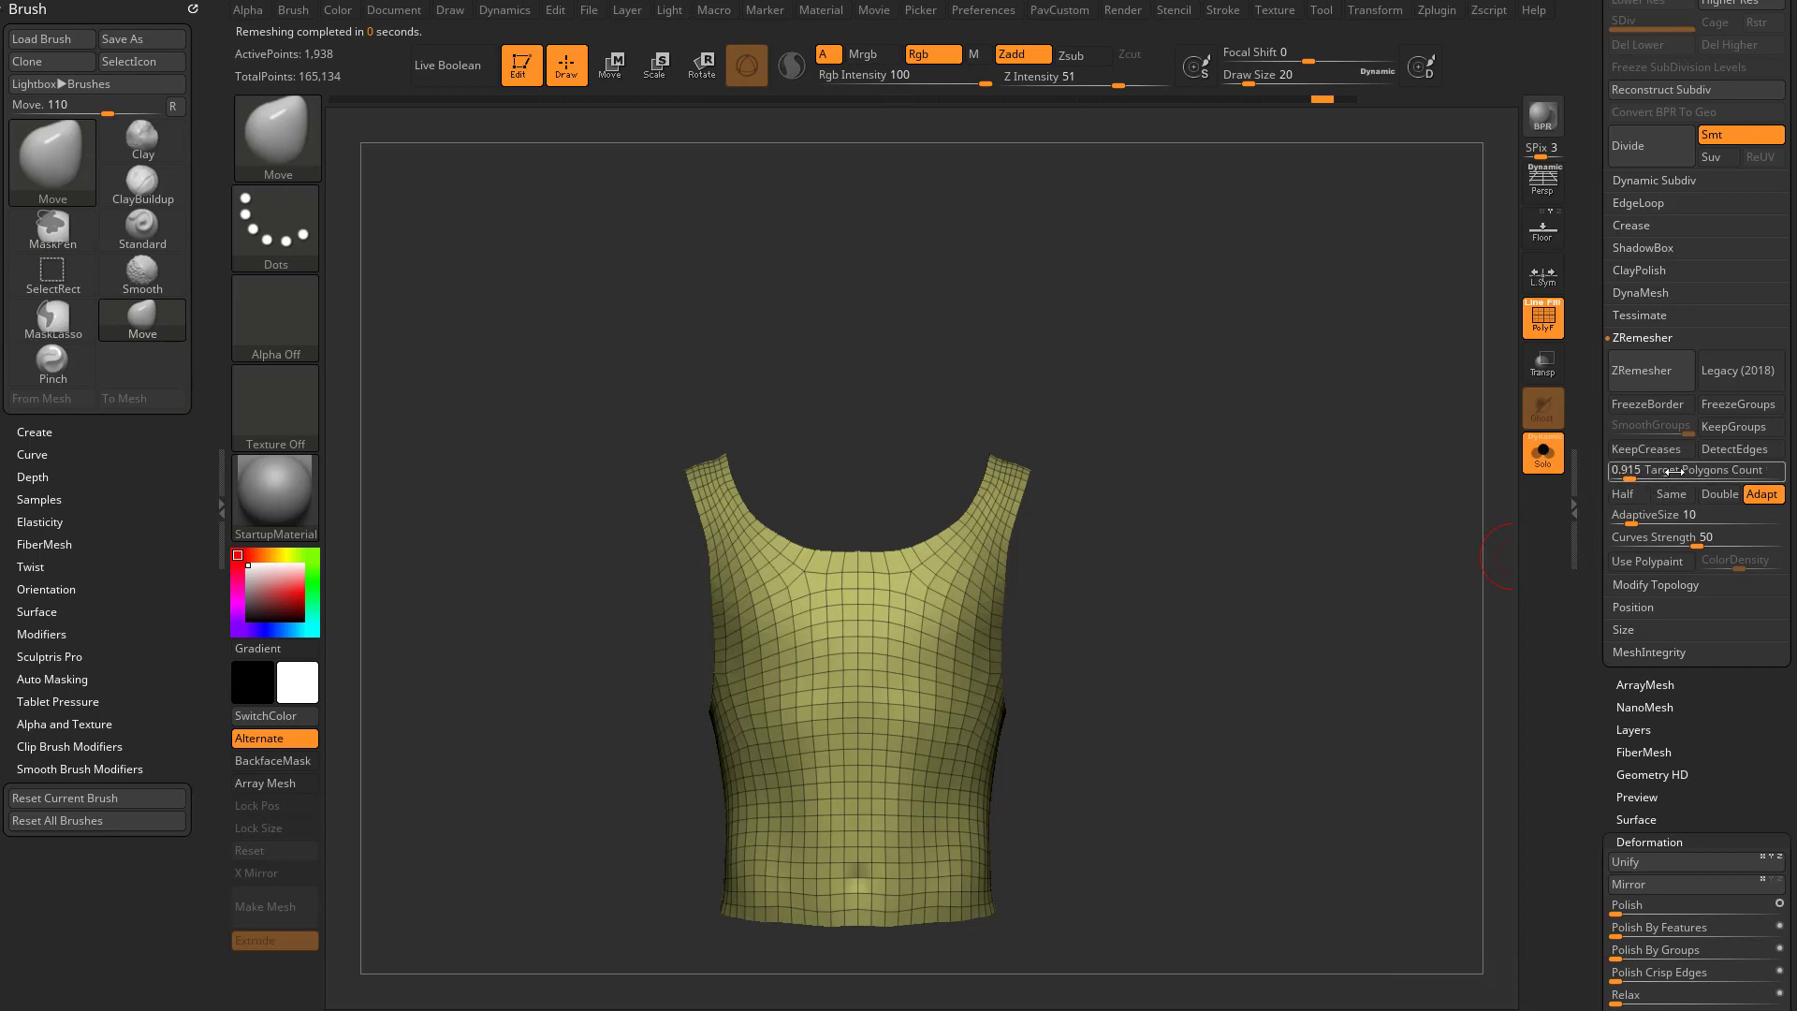
mouse_move(1694, 470)
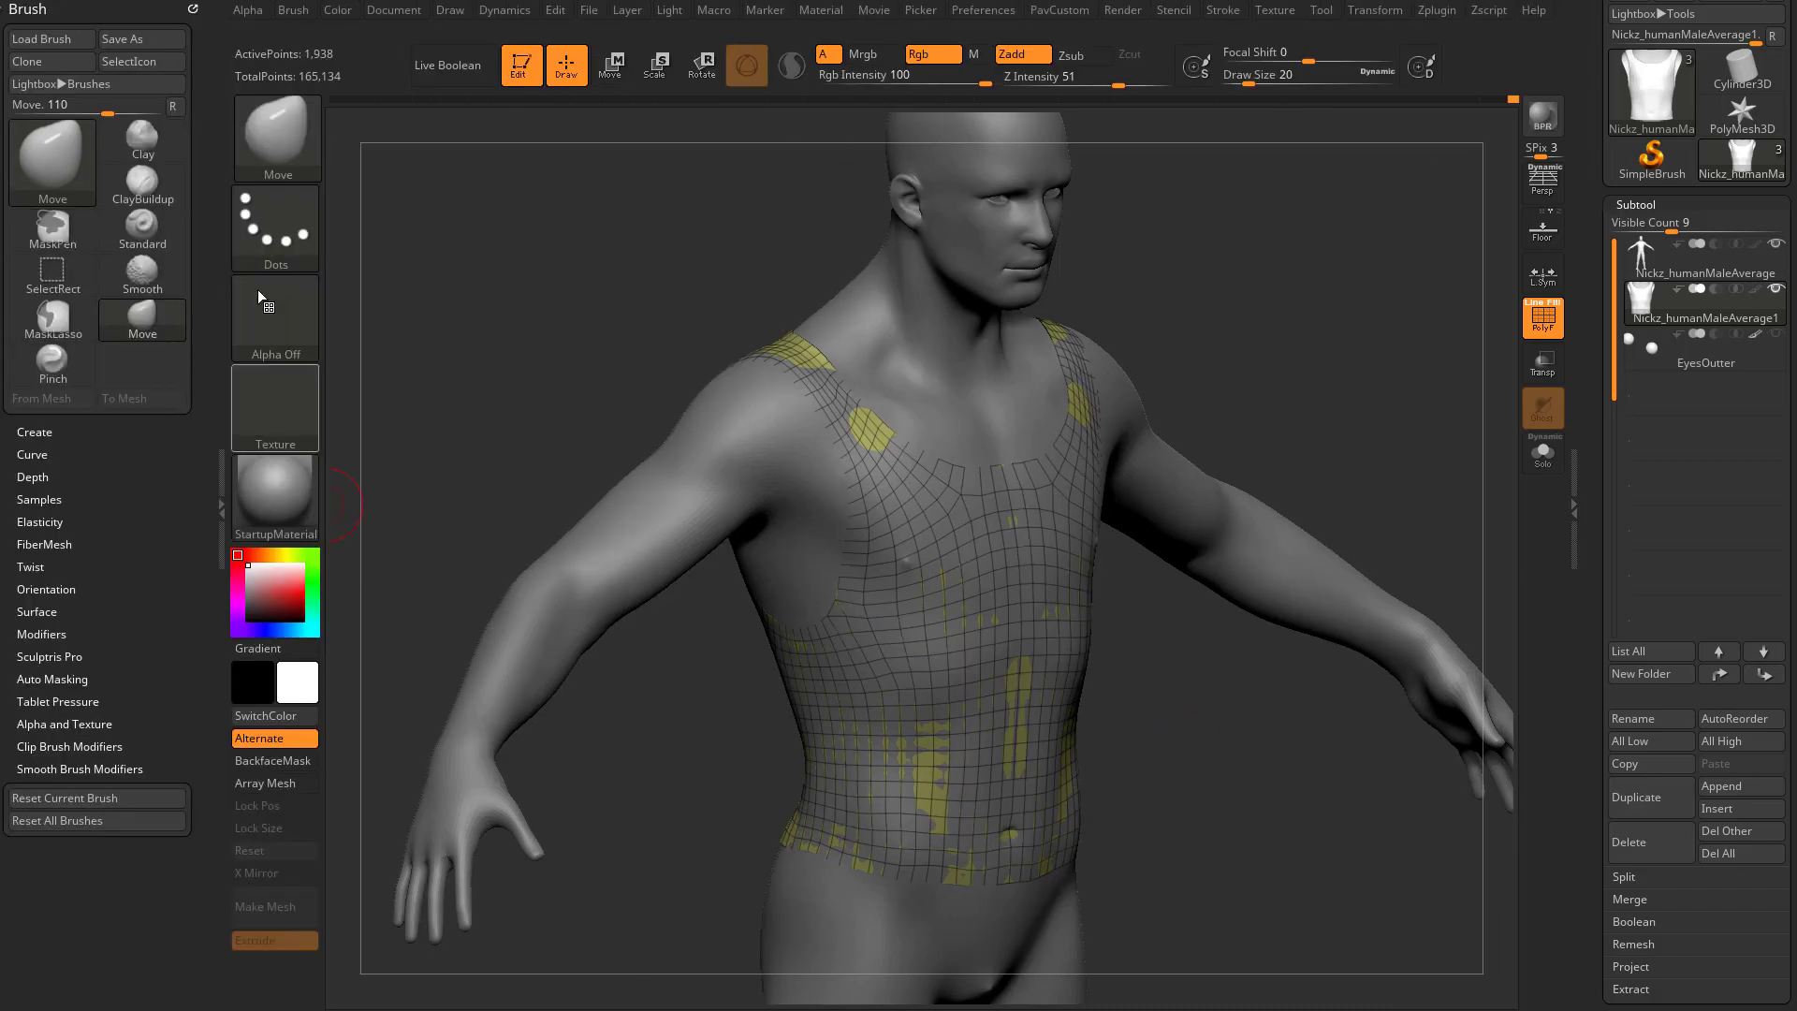
Show the body under the fitted tank top and bring up the Dynamics palette
left_click(273, 408)
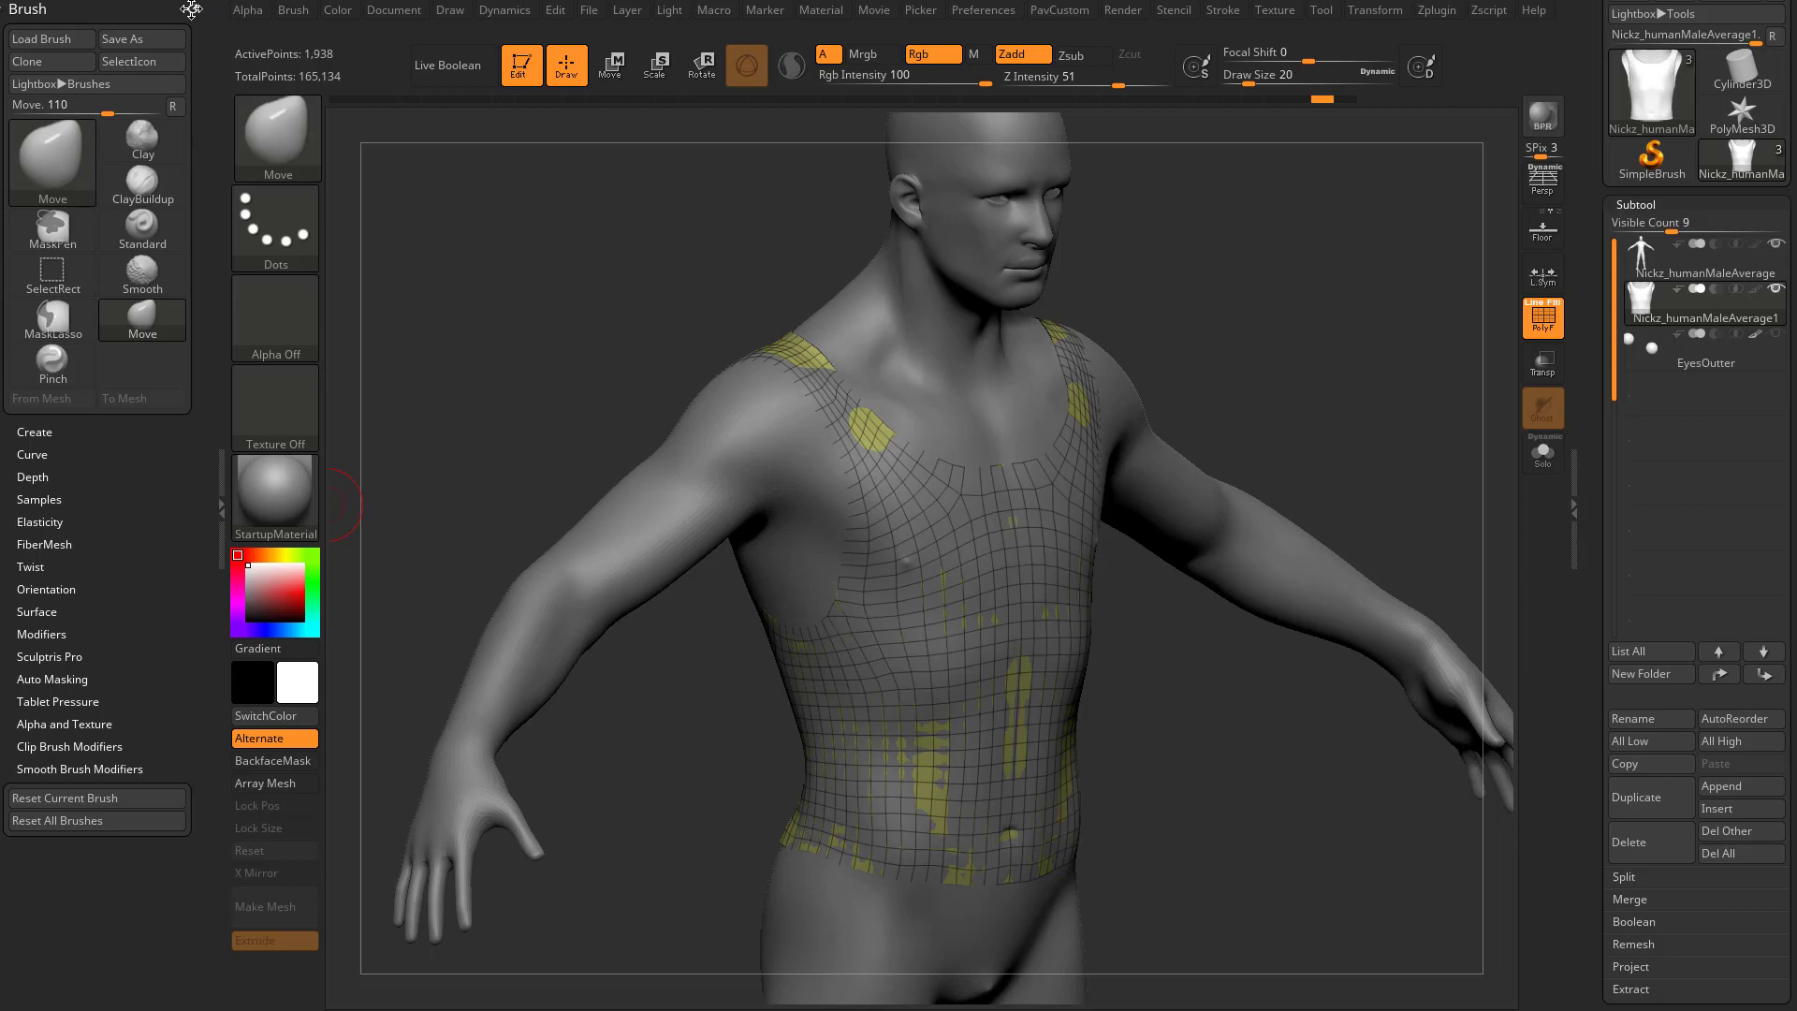
left_click(505, 11)
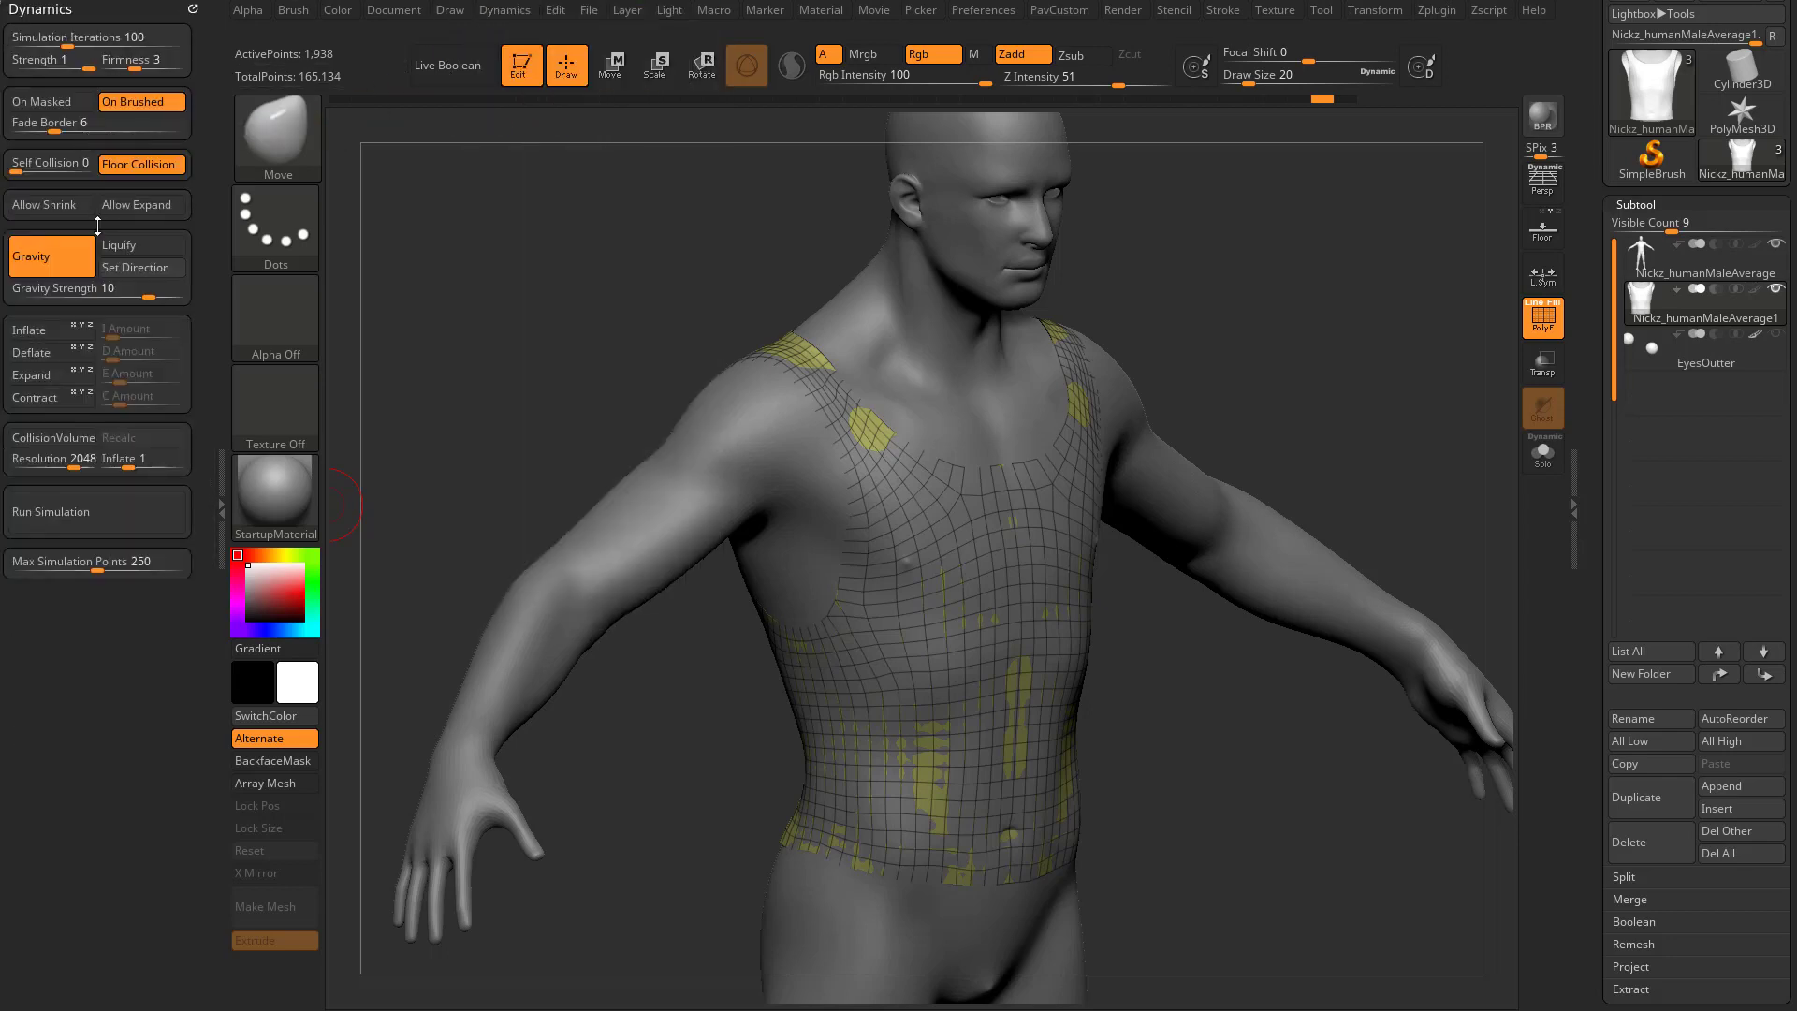
mouse_move(242, 564)
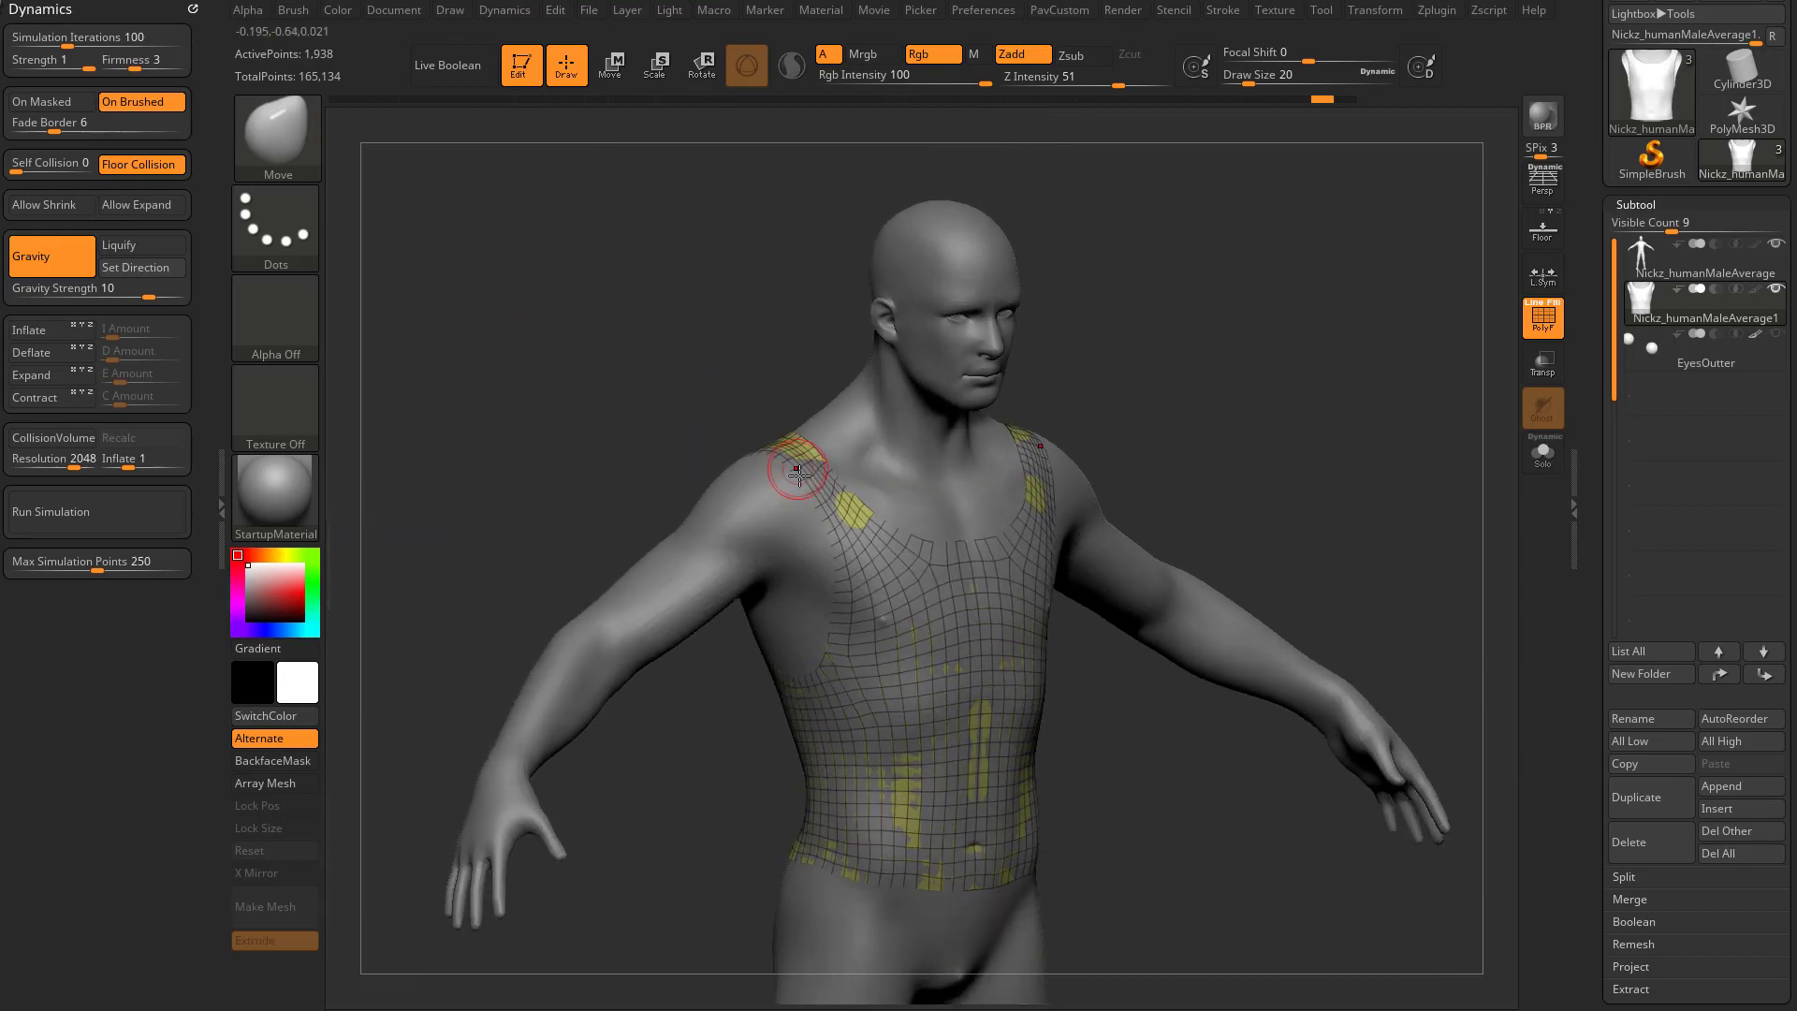
Enable collision for the cloth and switch gravity off in Dynamics
left_click_drag(797, 469, 1207, 496)
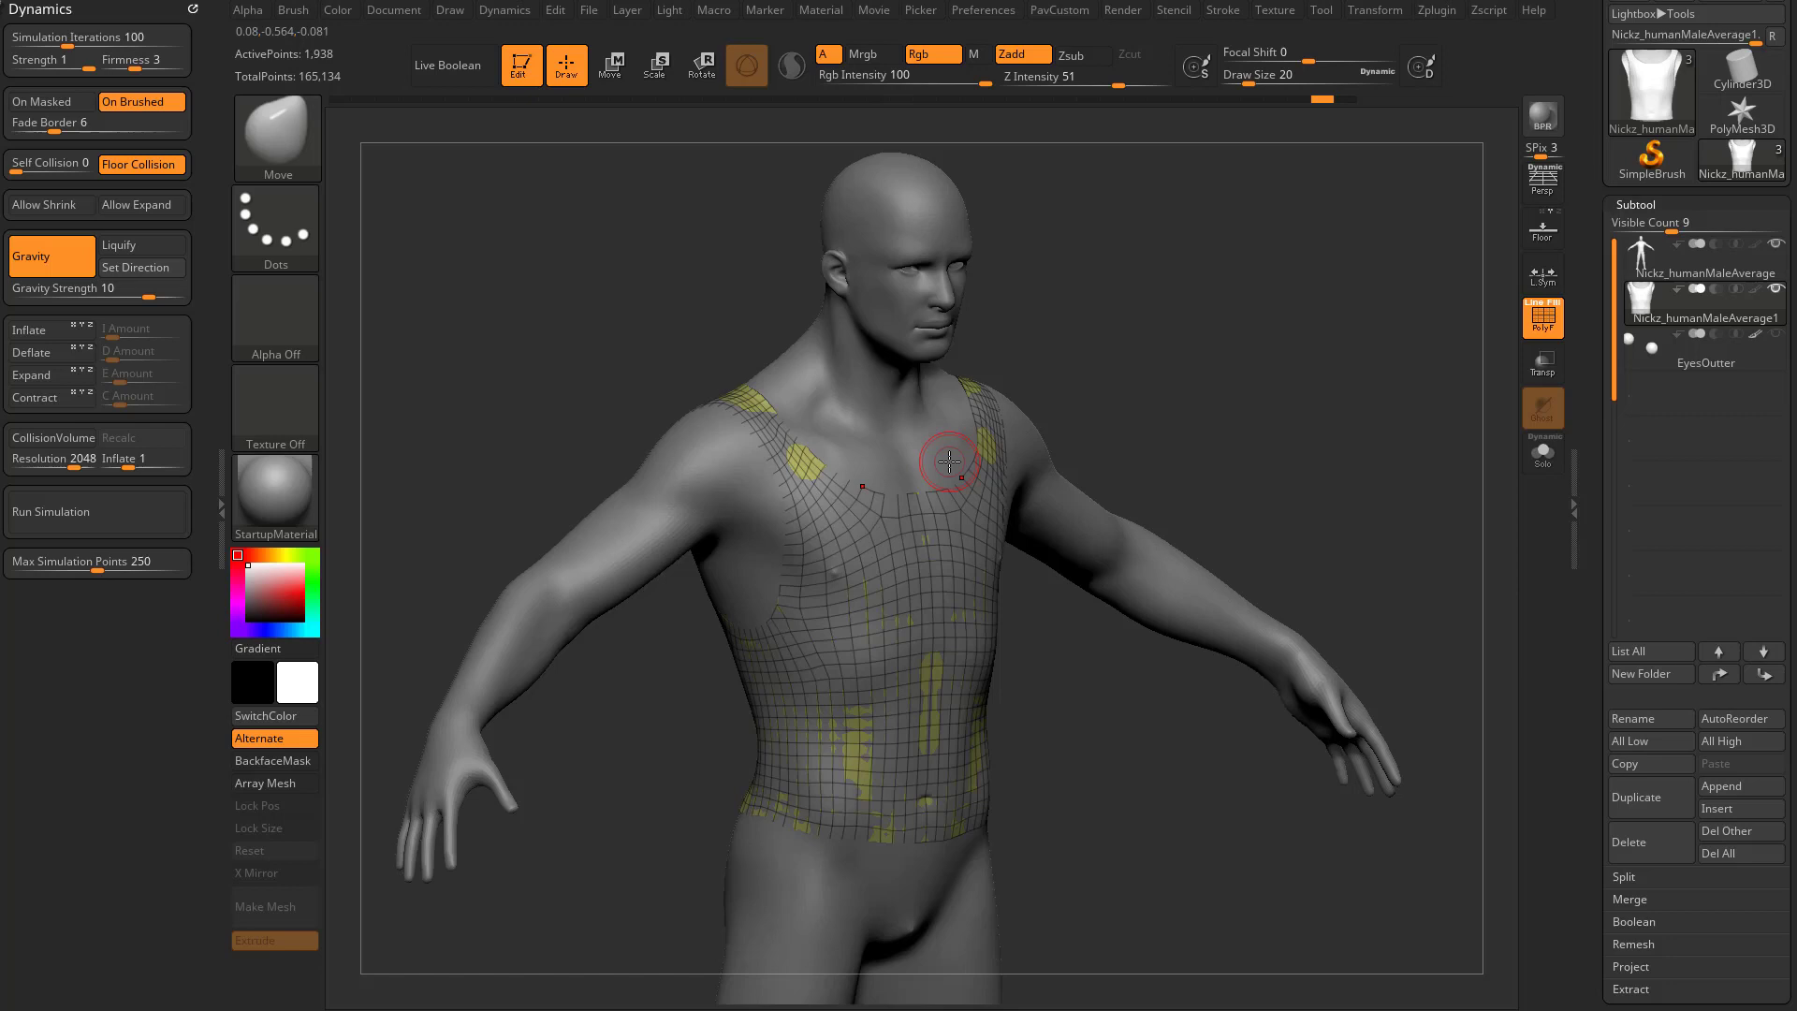
left_click(52, 436)
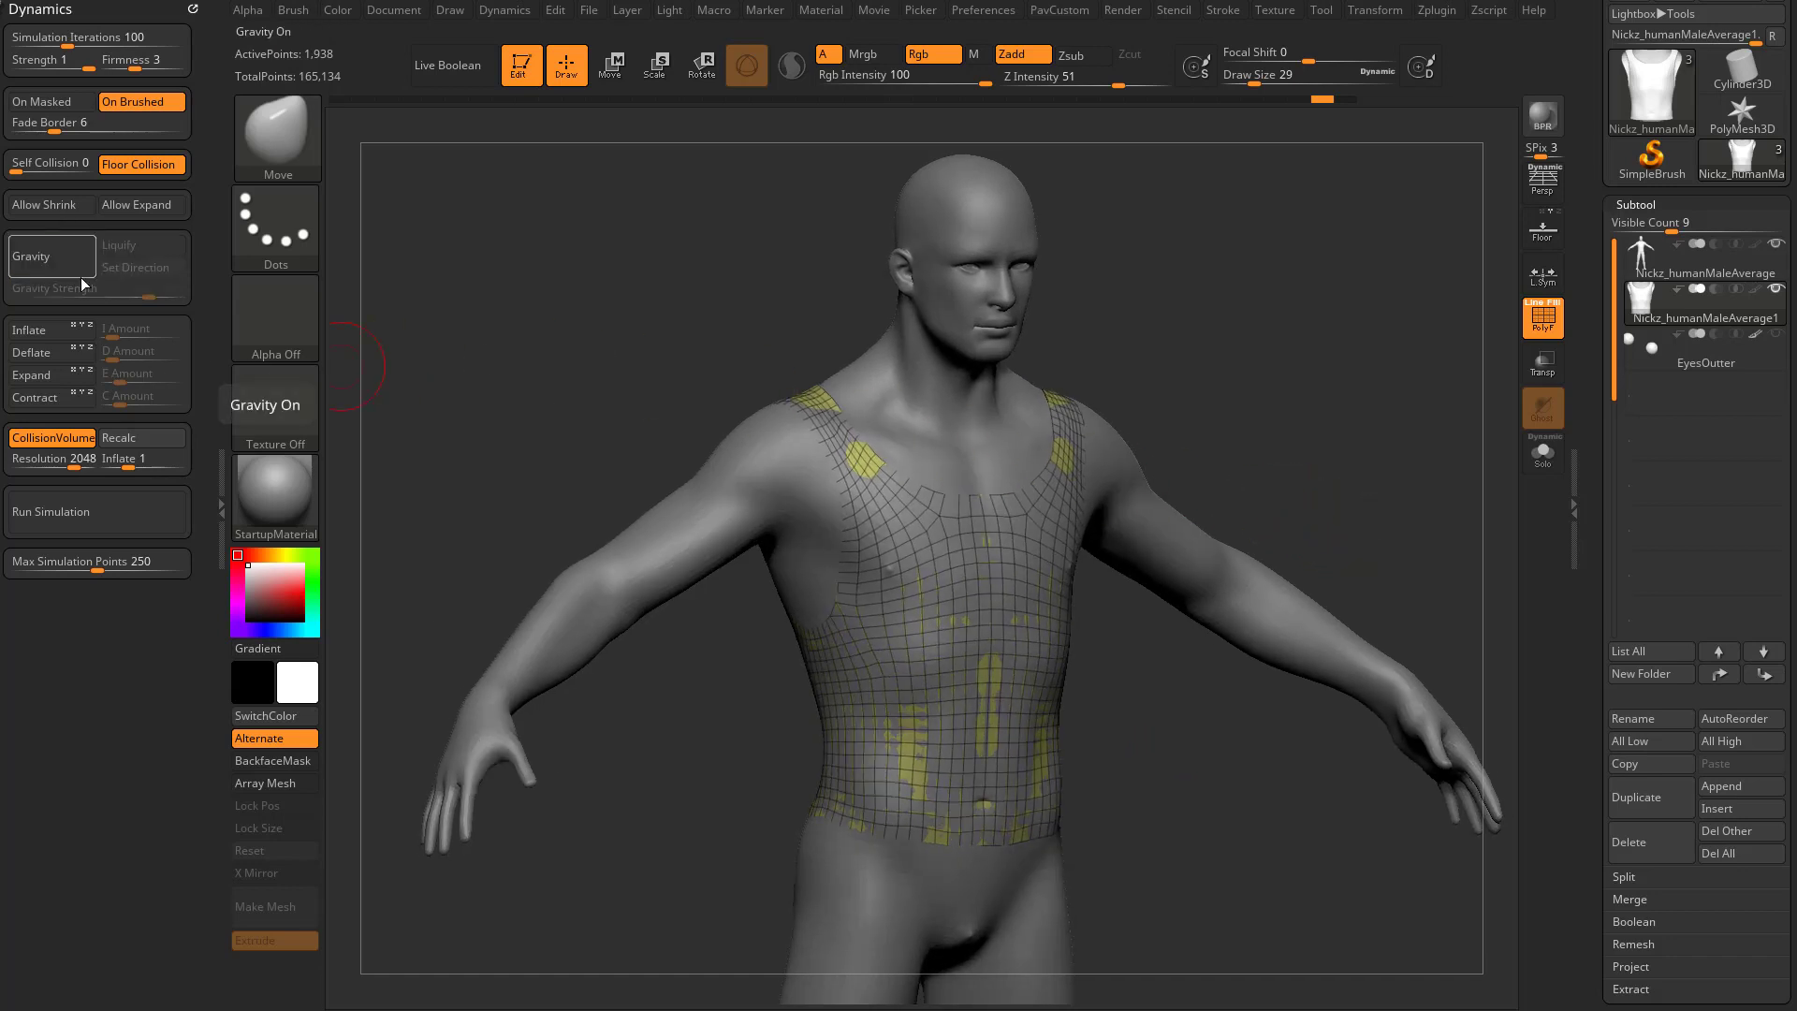
left_click(33, 396)
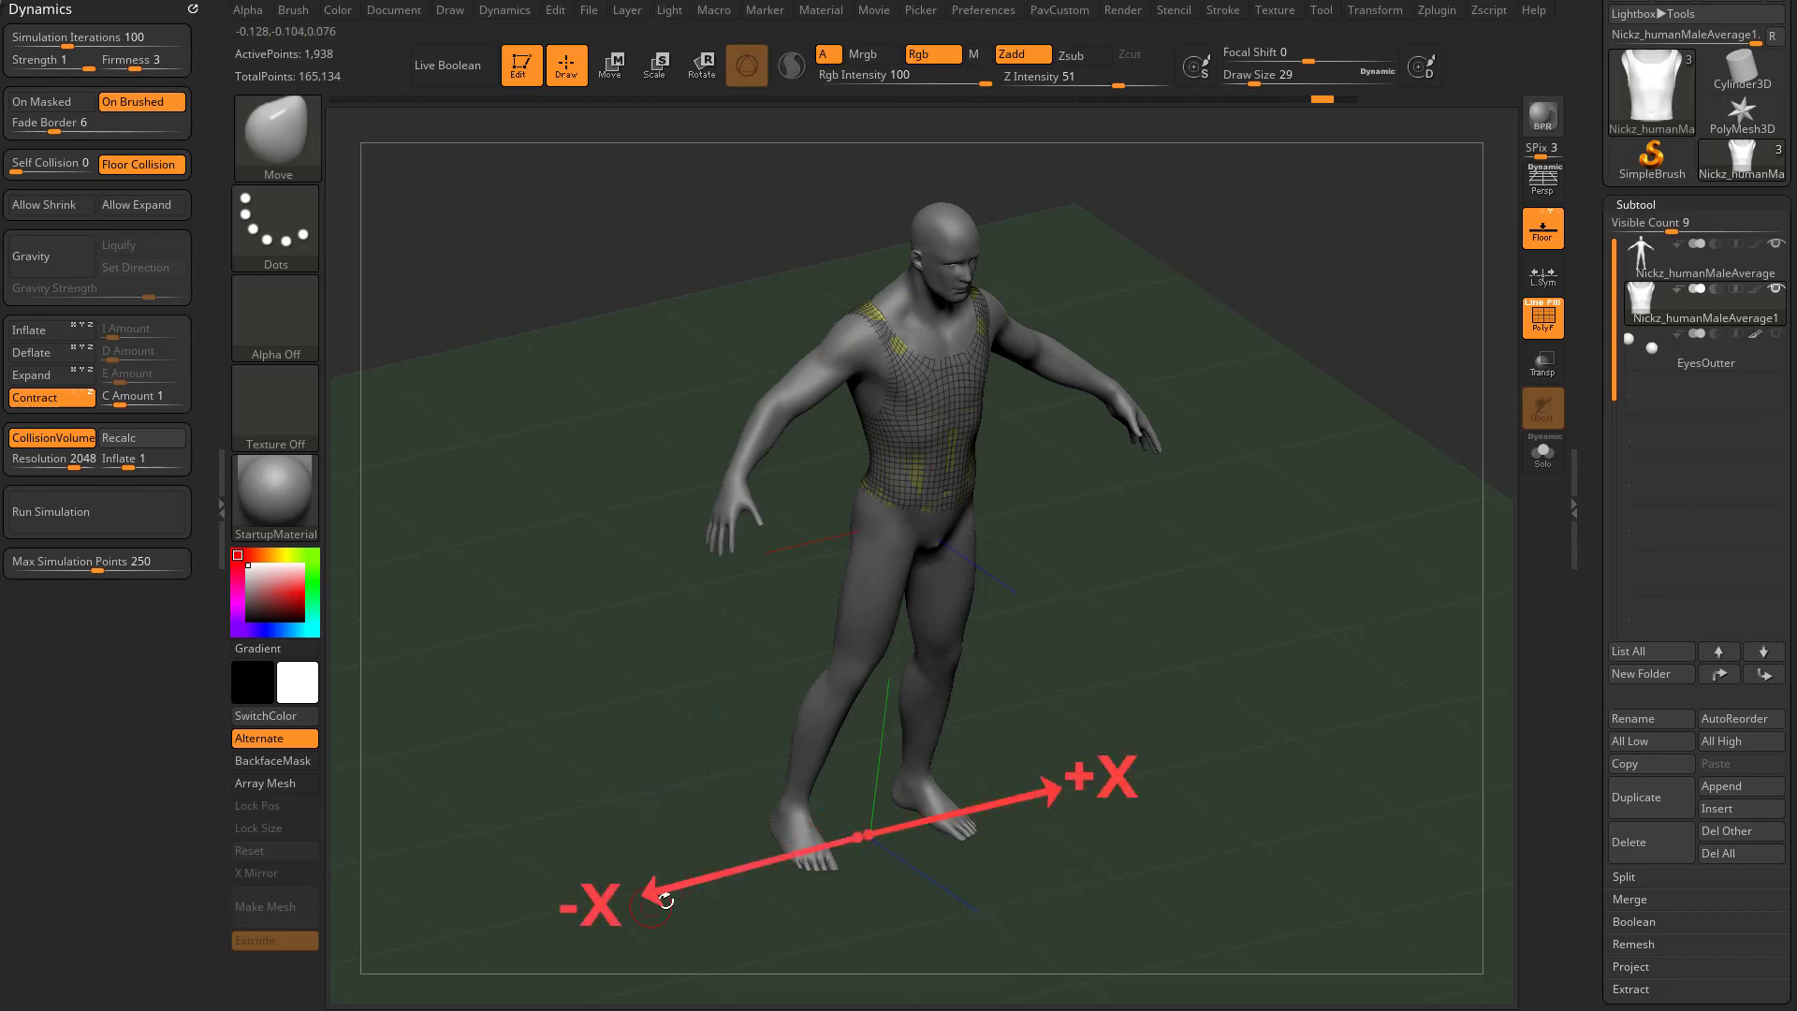
Run the cloth simulation so the tank top contracts onto the torso, then stop it
left_click_drag(665, 901, 843, 825)
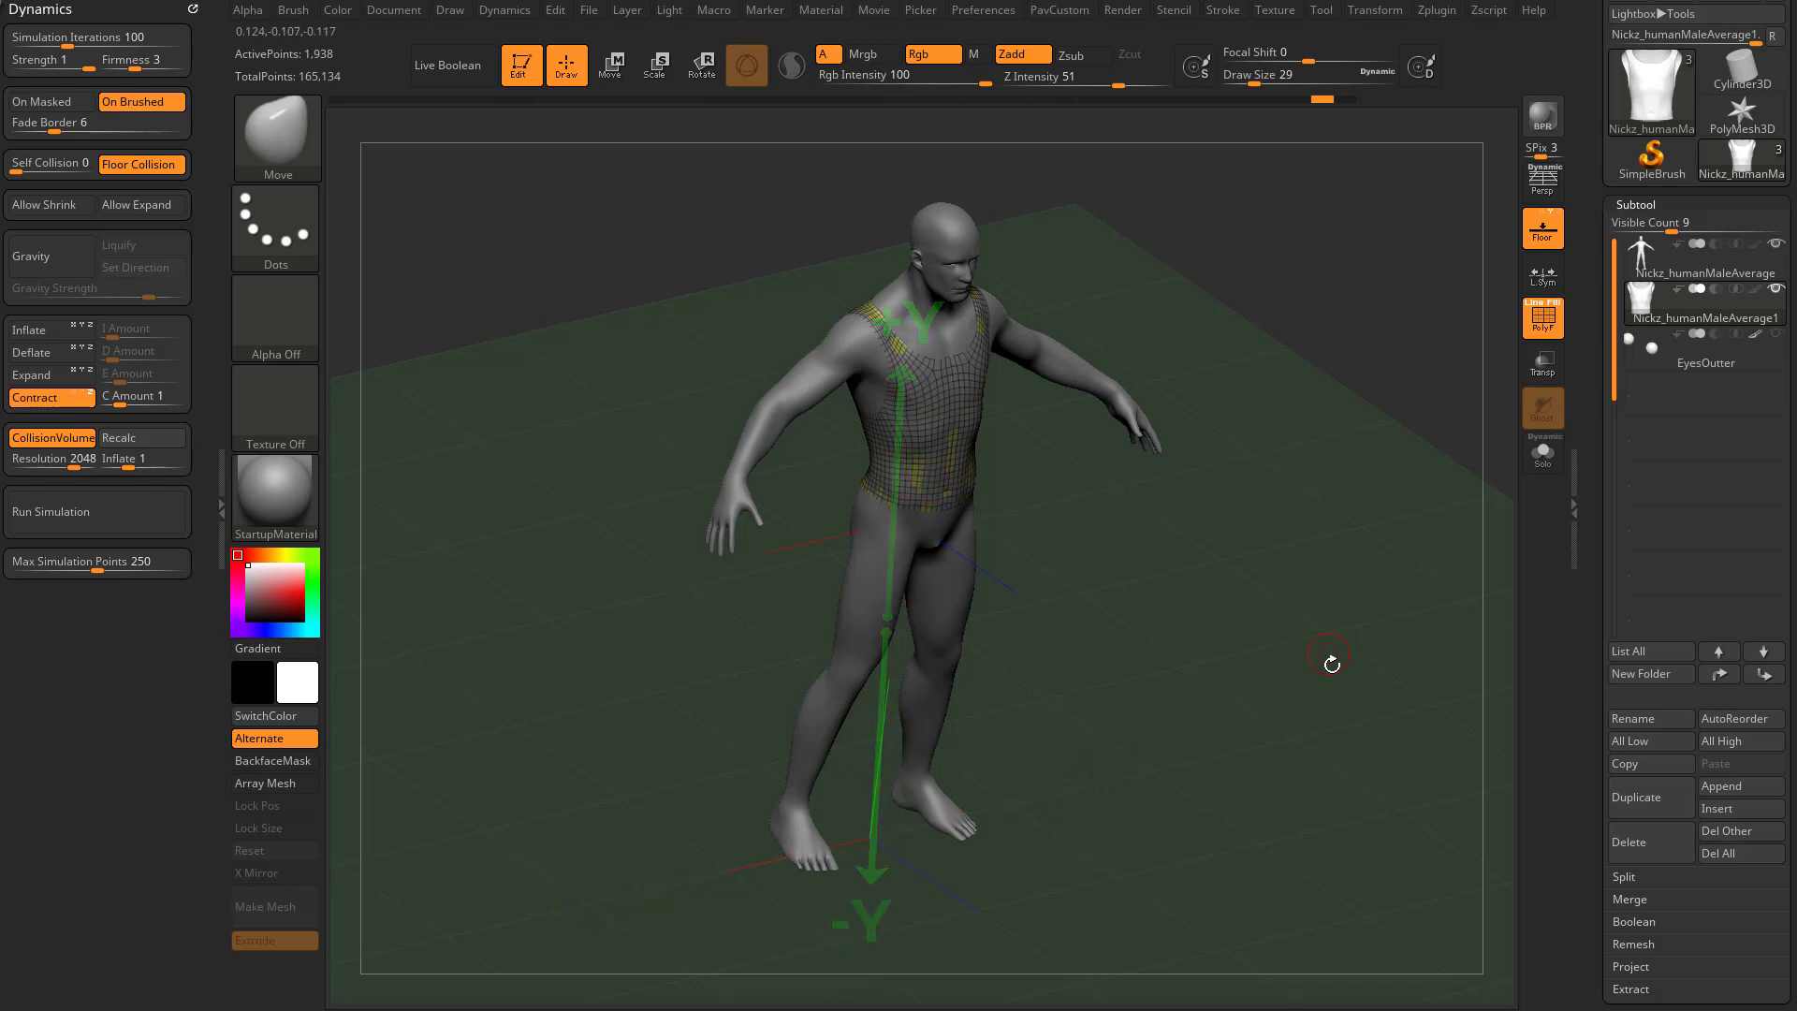
left_click_drag(1328, 660, 1243, 760)
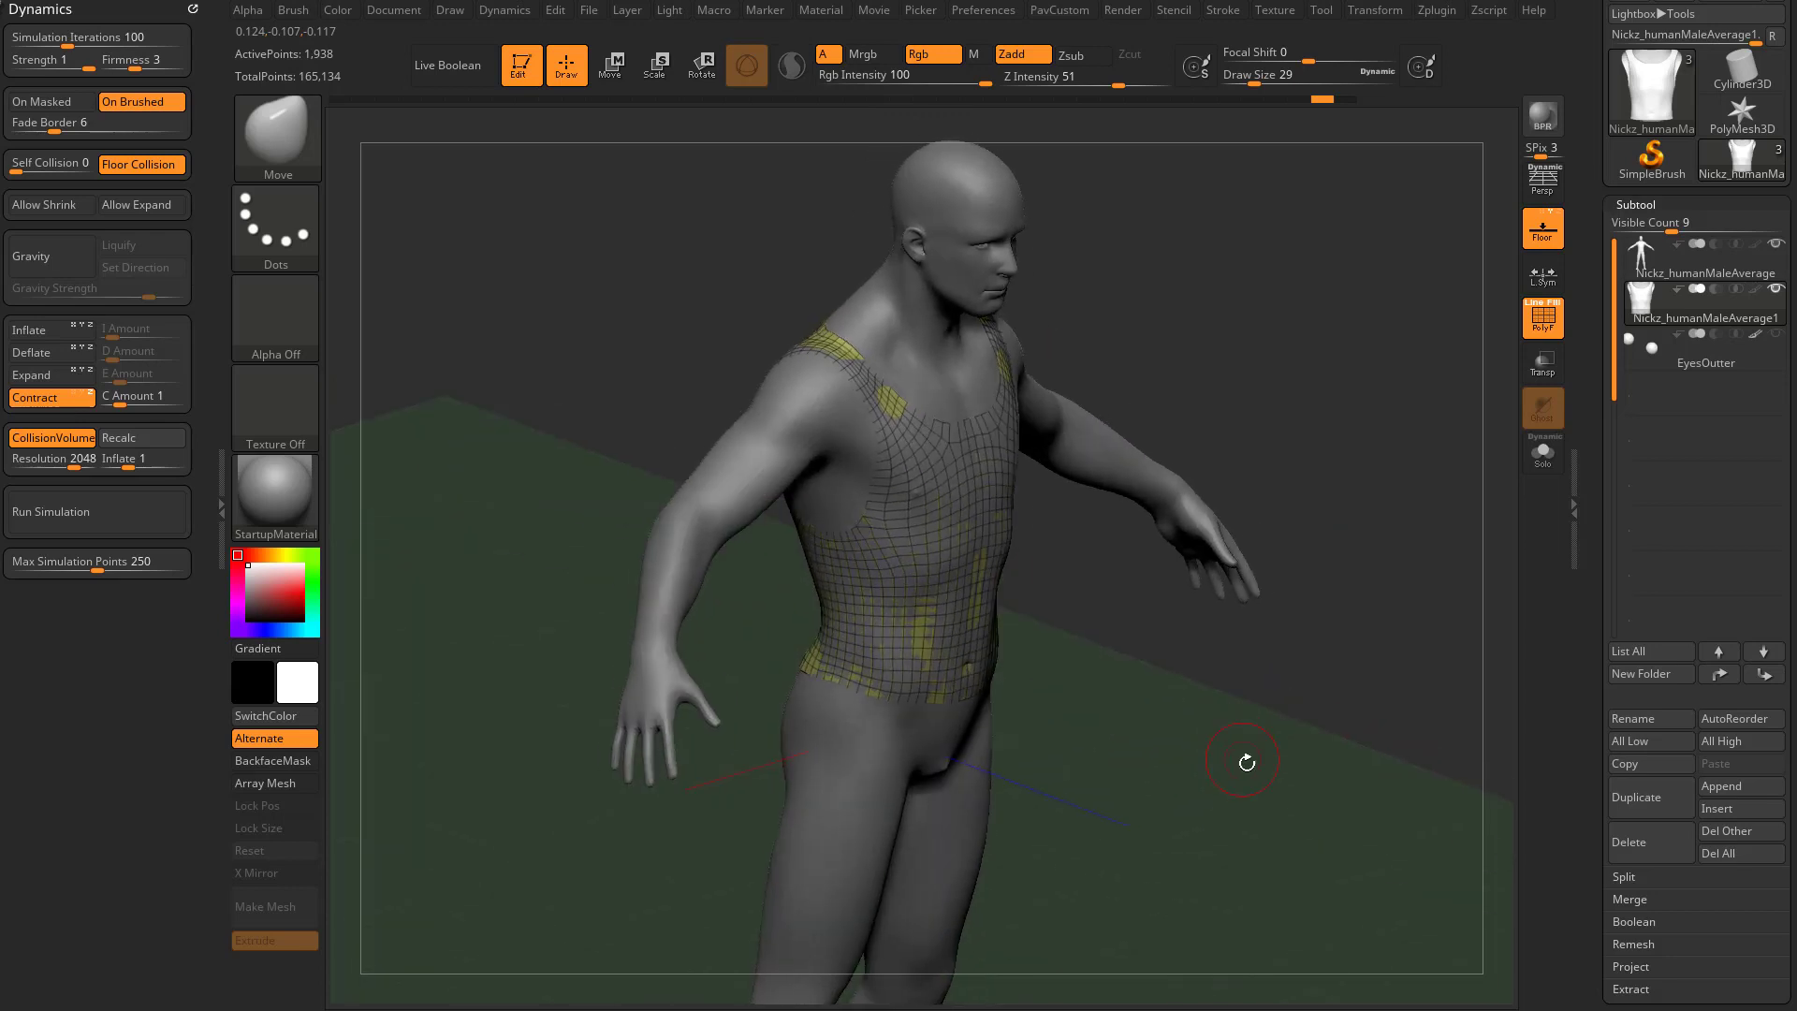
left_click_drag(1241, 760, 939, 900)
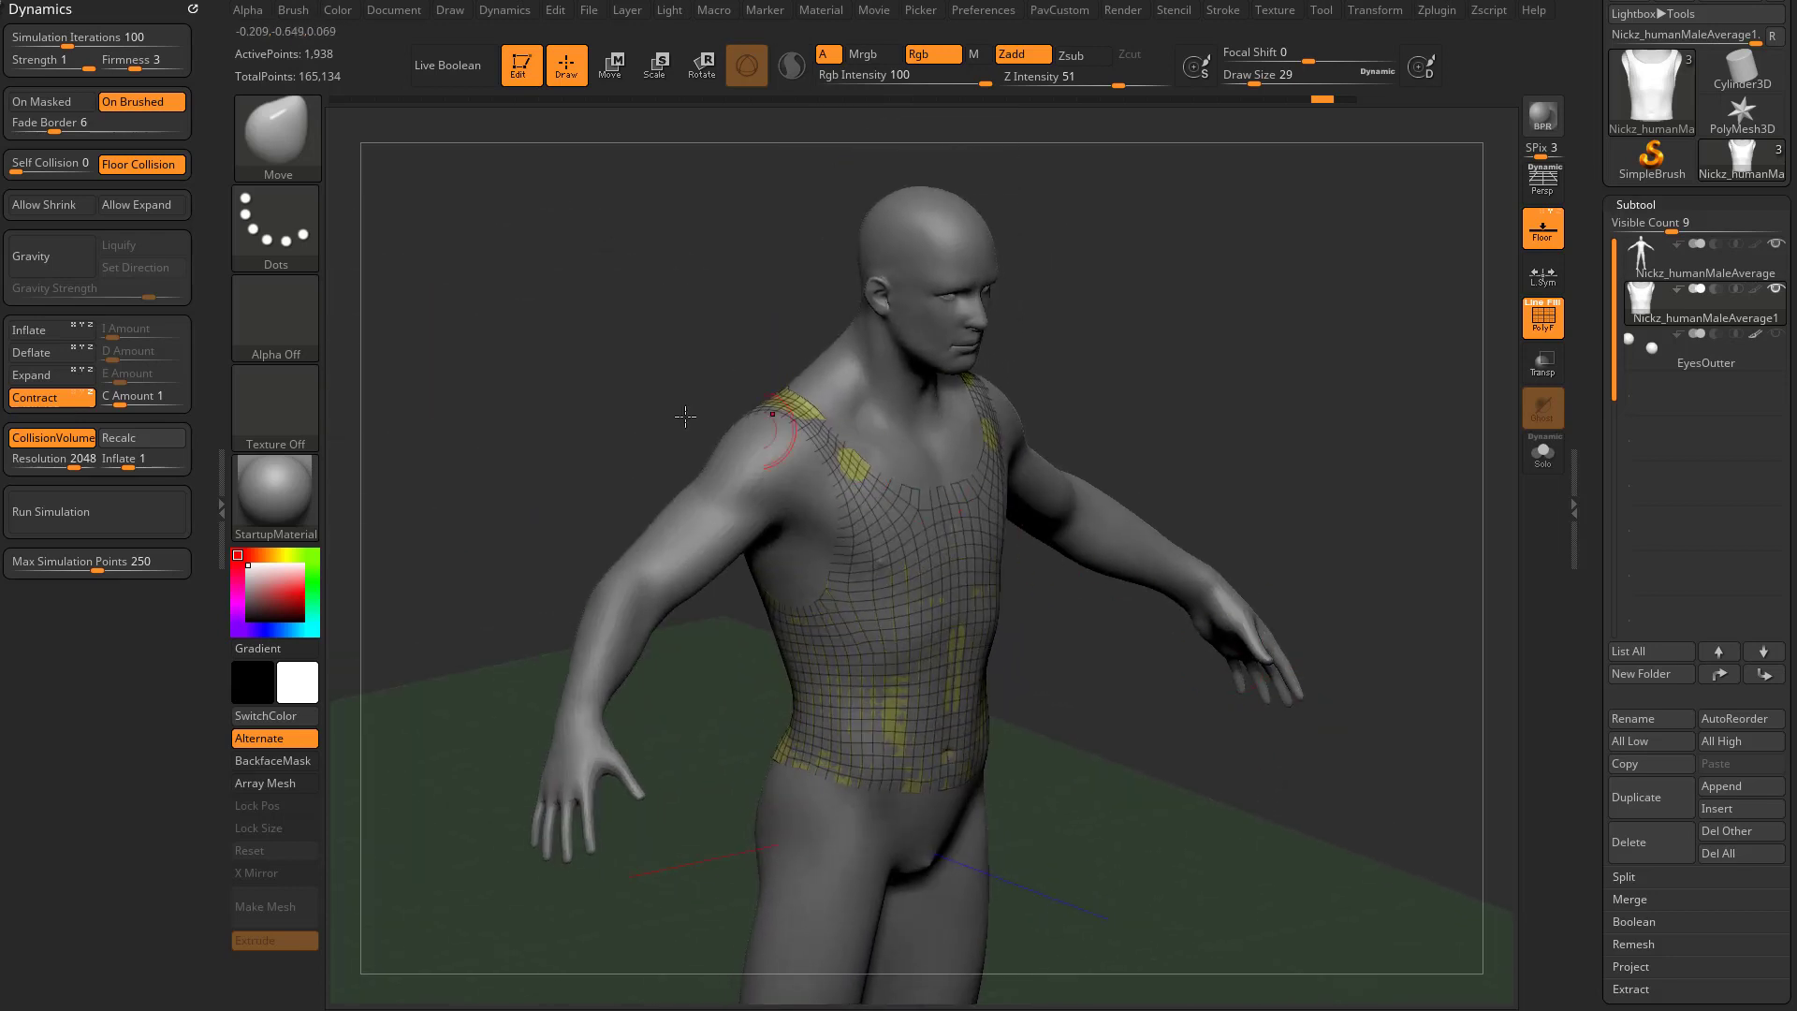
left_click(96, 513)
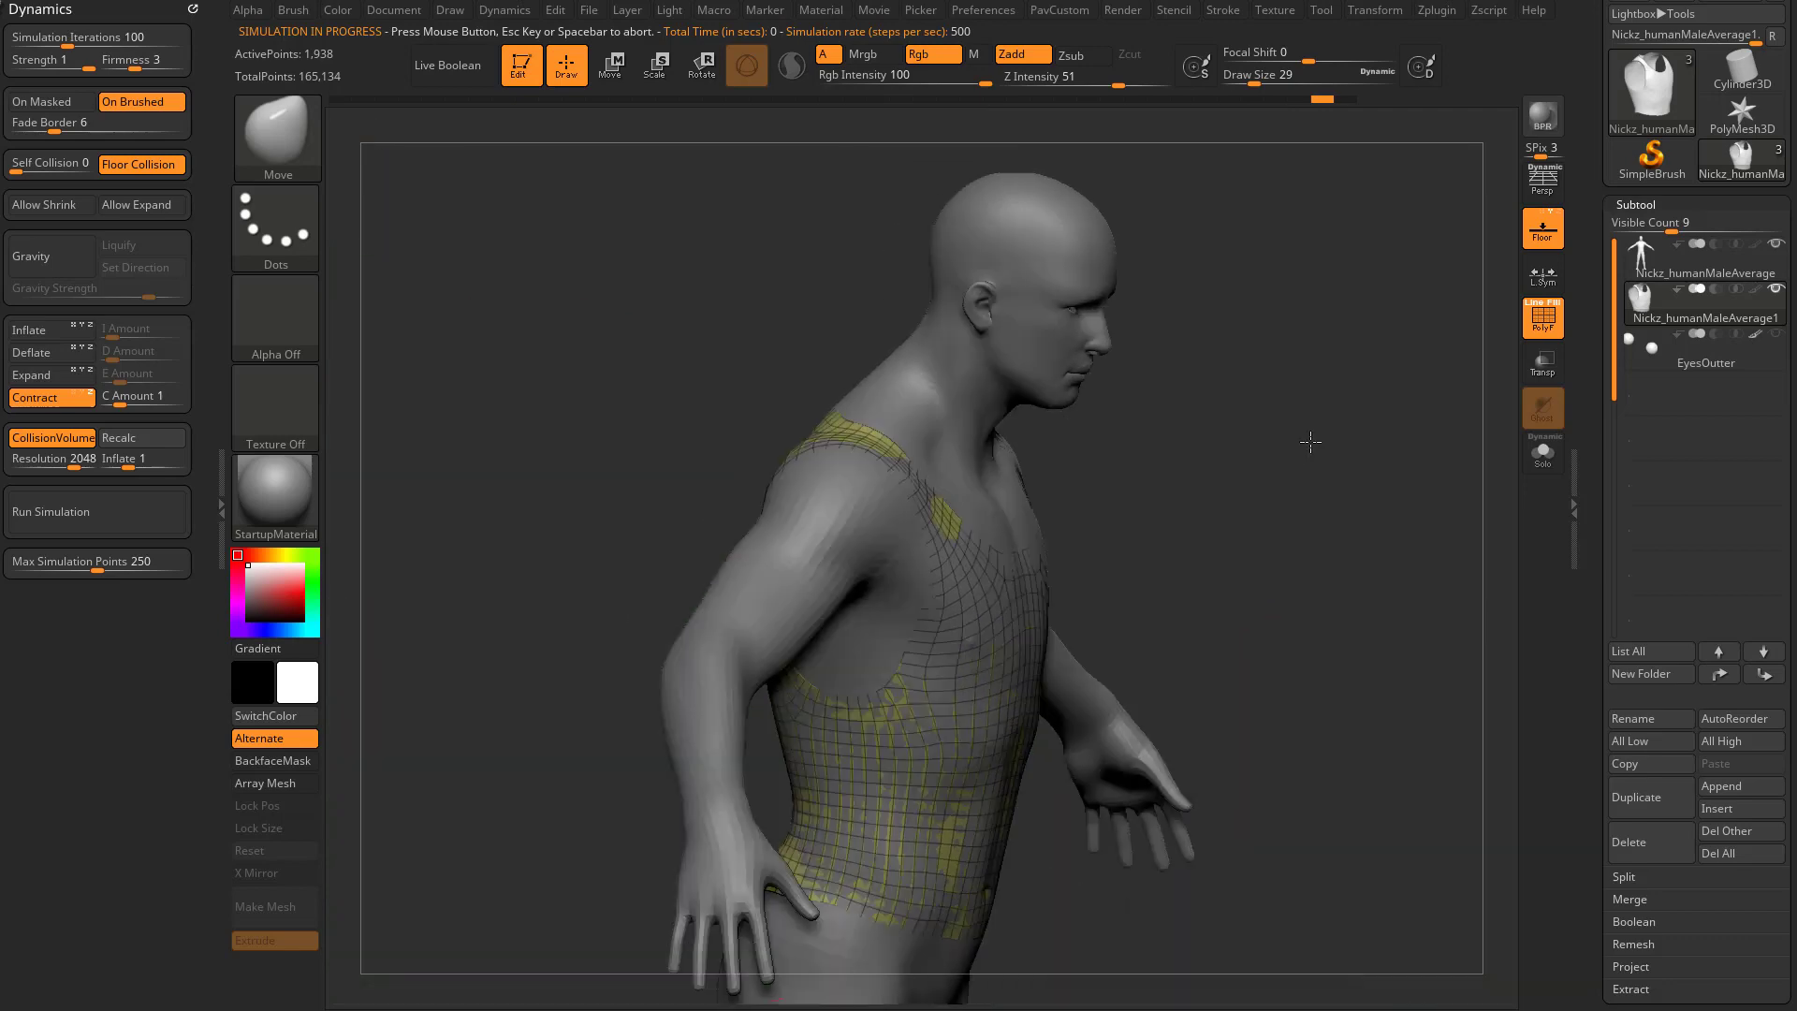
left_click(96, 513)
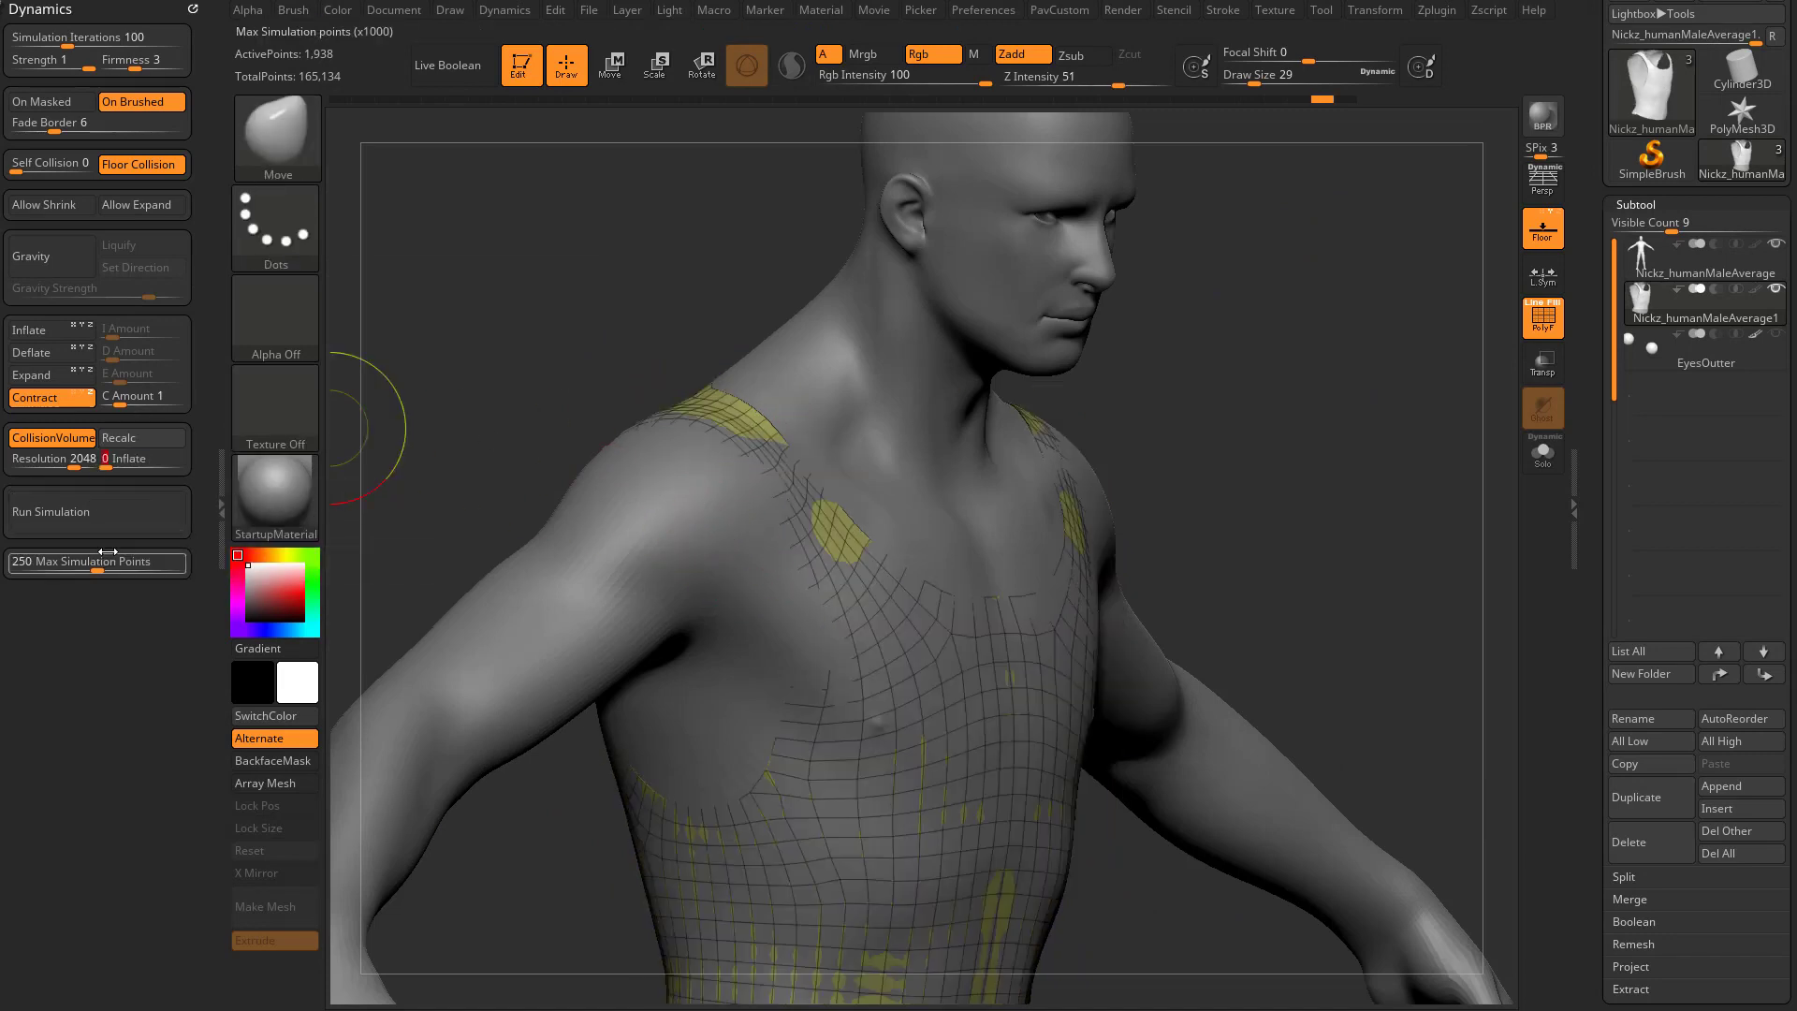
left_click(50, 511)
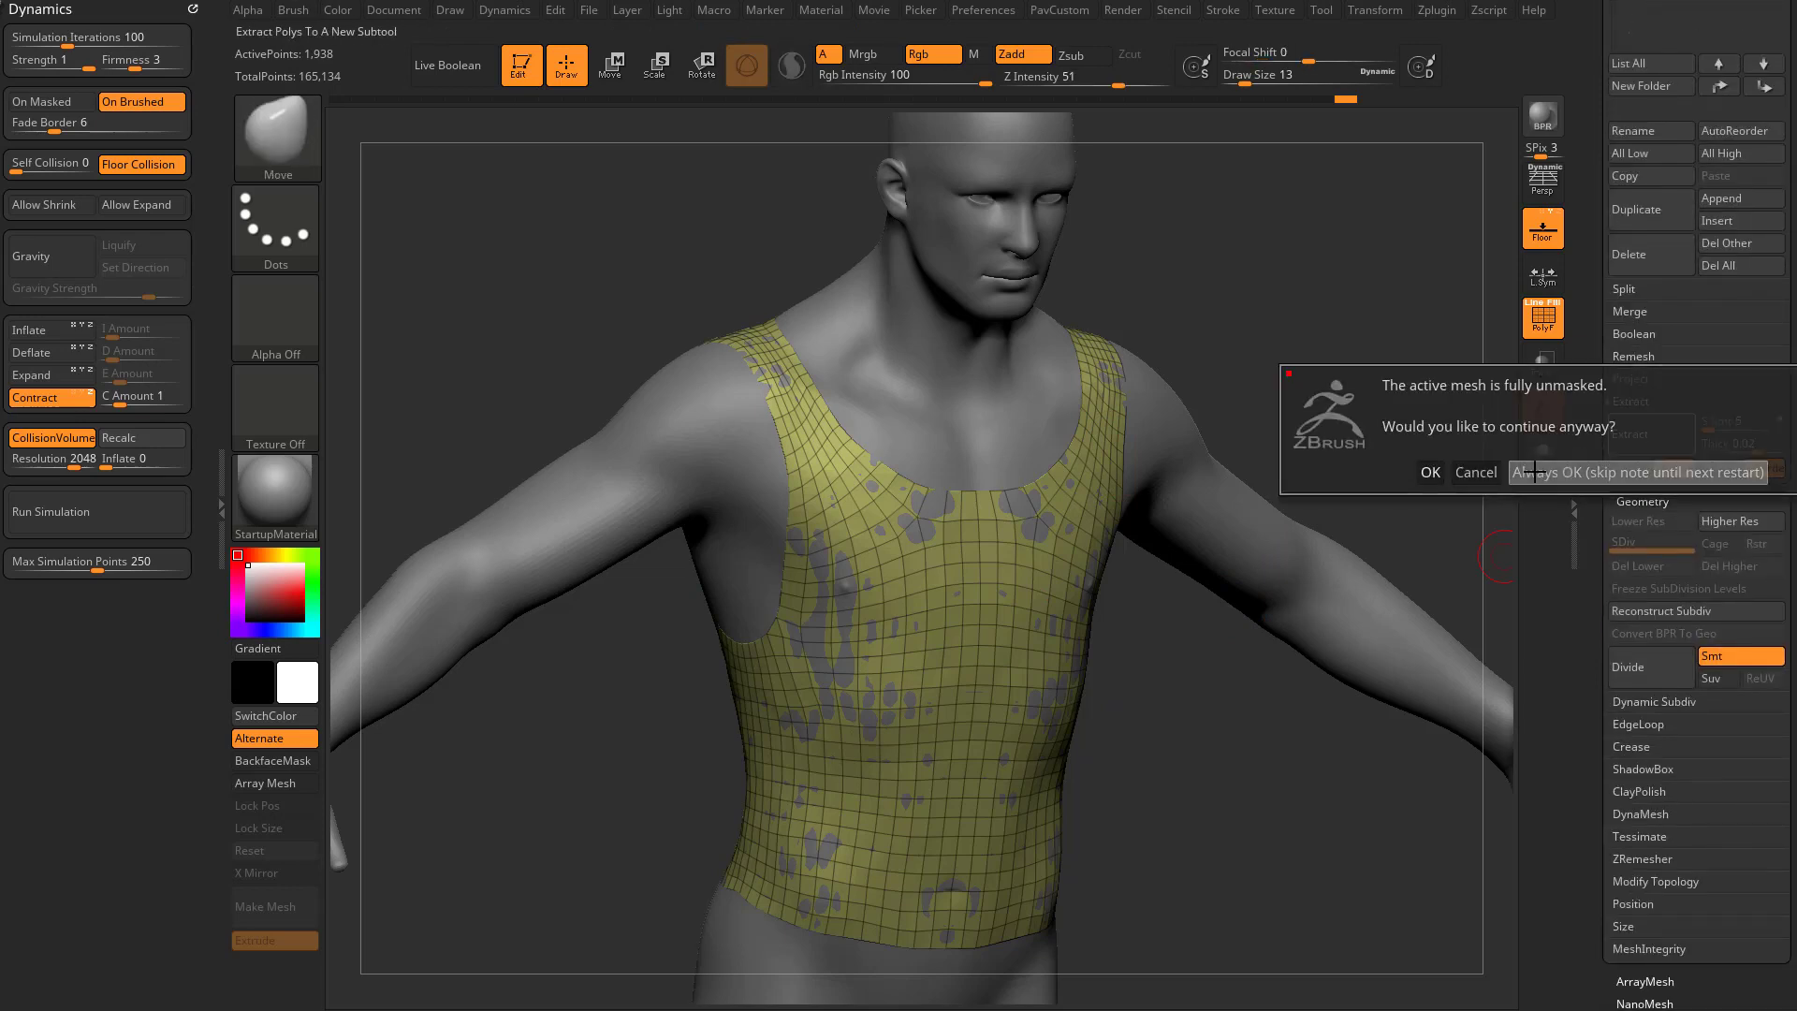
Confirm OK on the unmasked-mesh warning to extract the whole tank top
left_click(1428, 471)
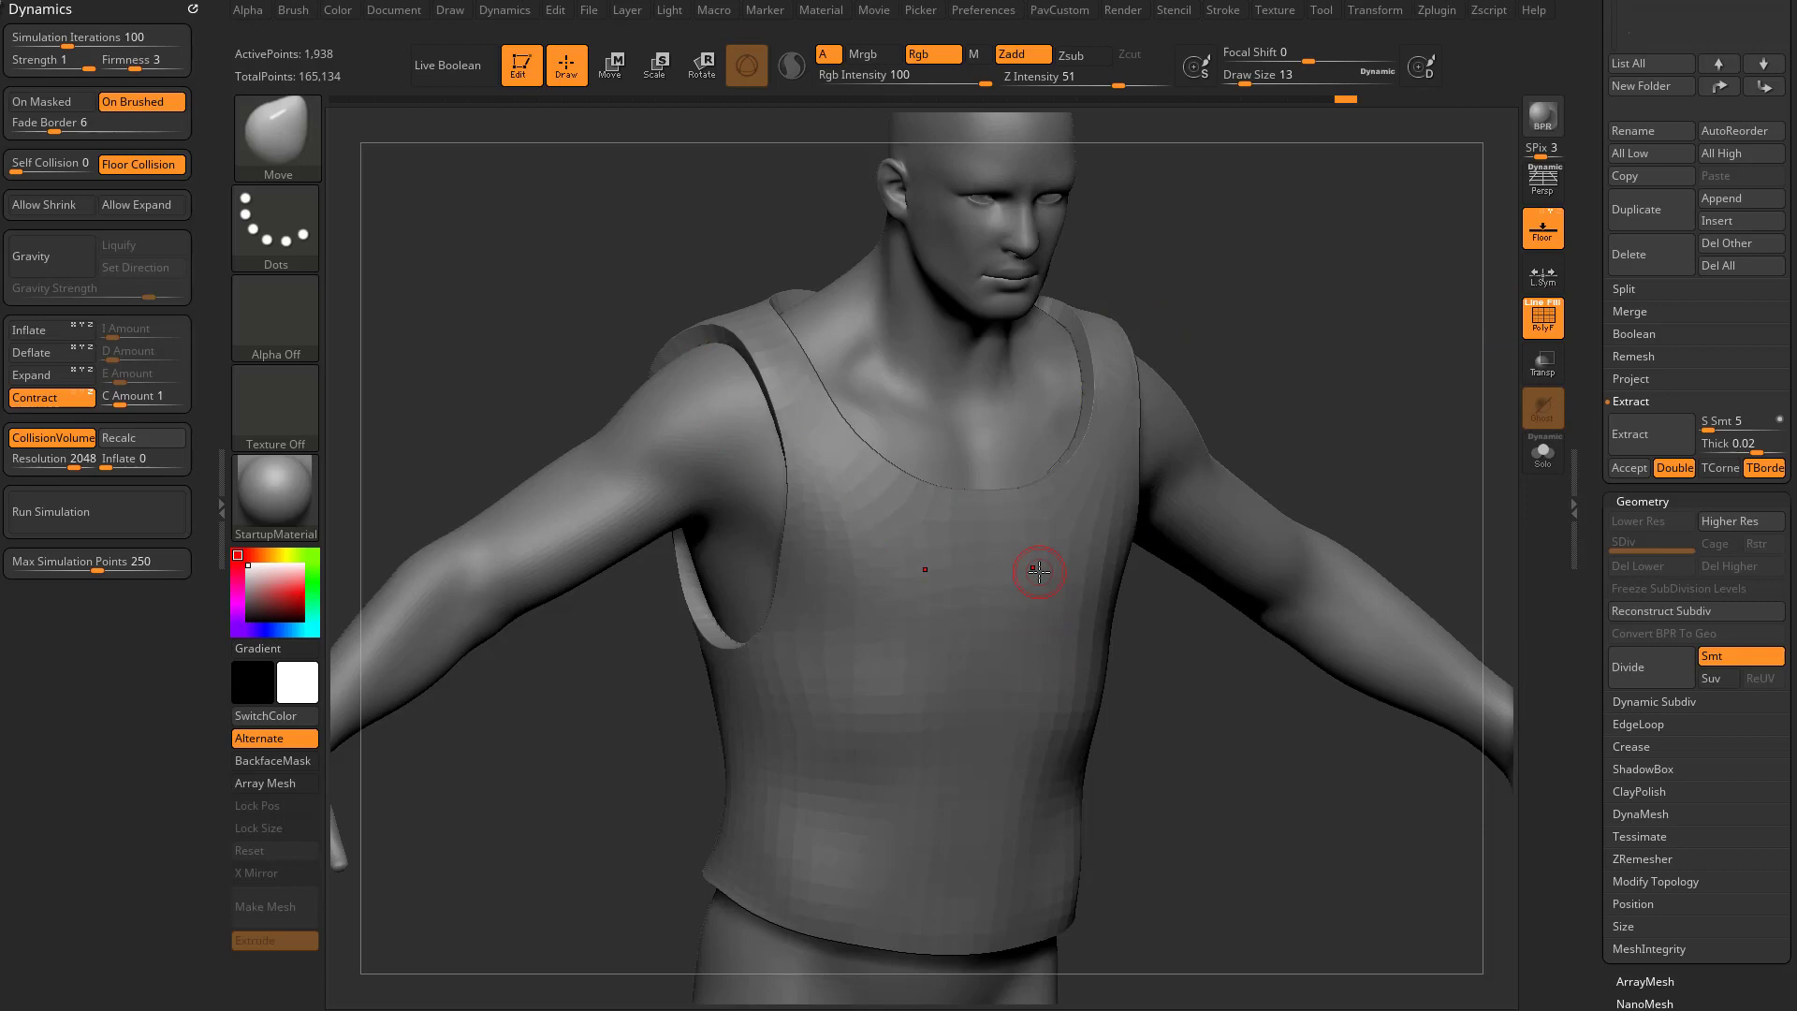
mouse_move(1370, 436)
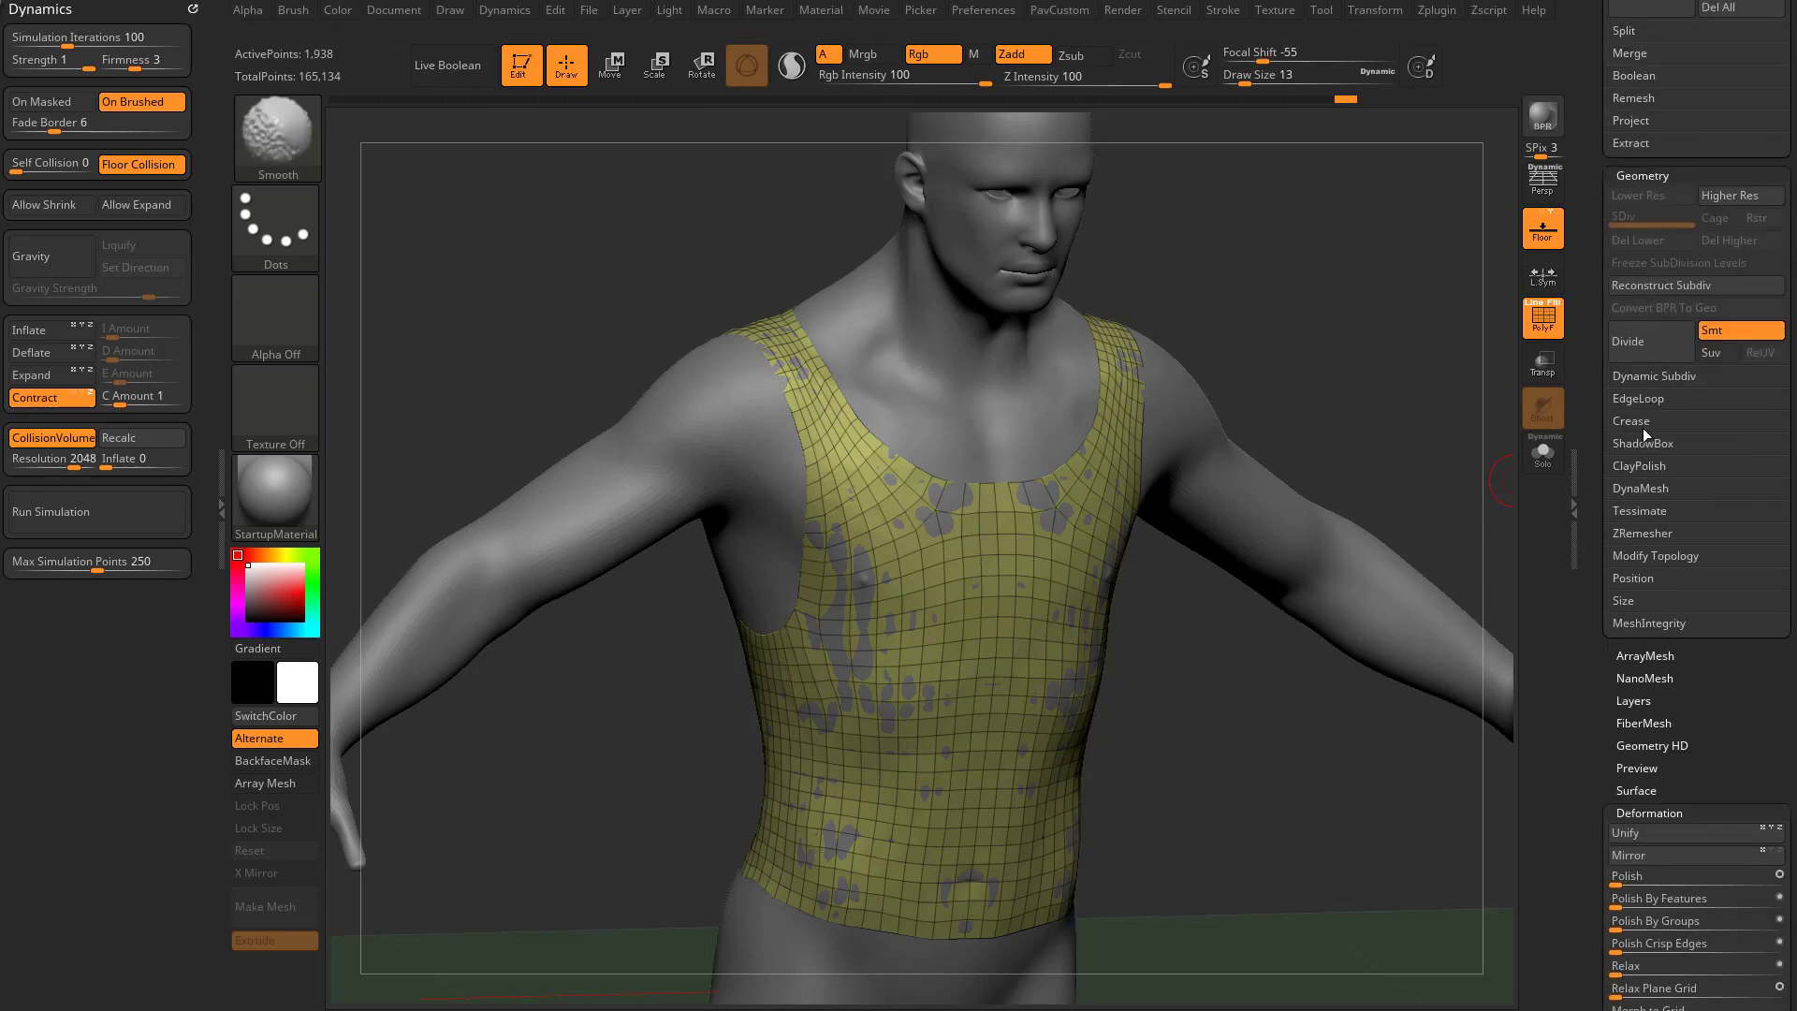
Enable Dynamic Subdiv thickness and Solo the tank top to inspect its rim
left_click(1655, 376)
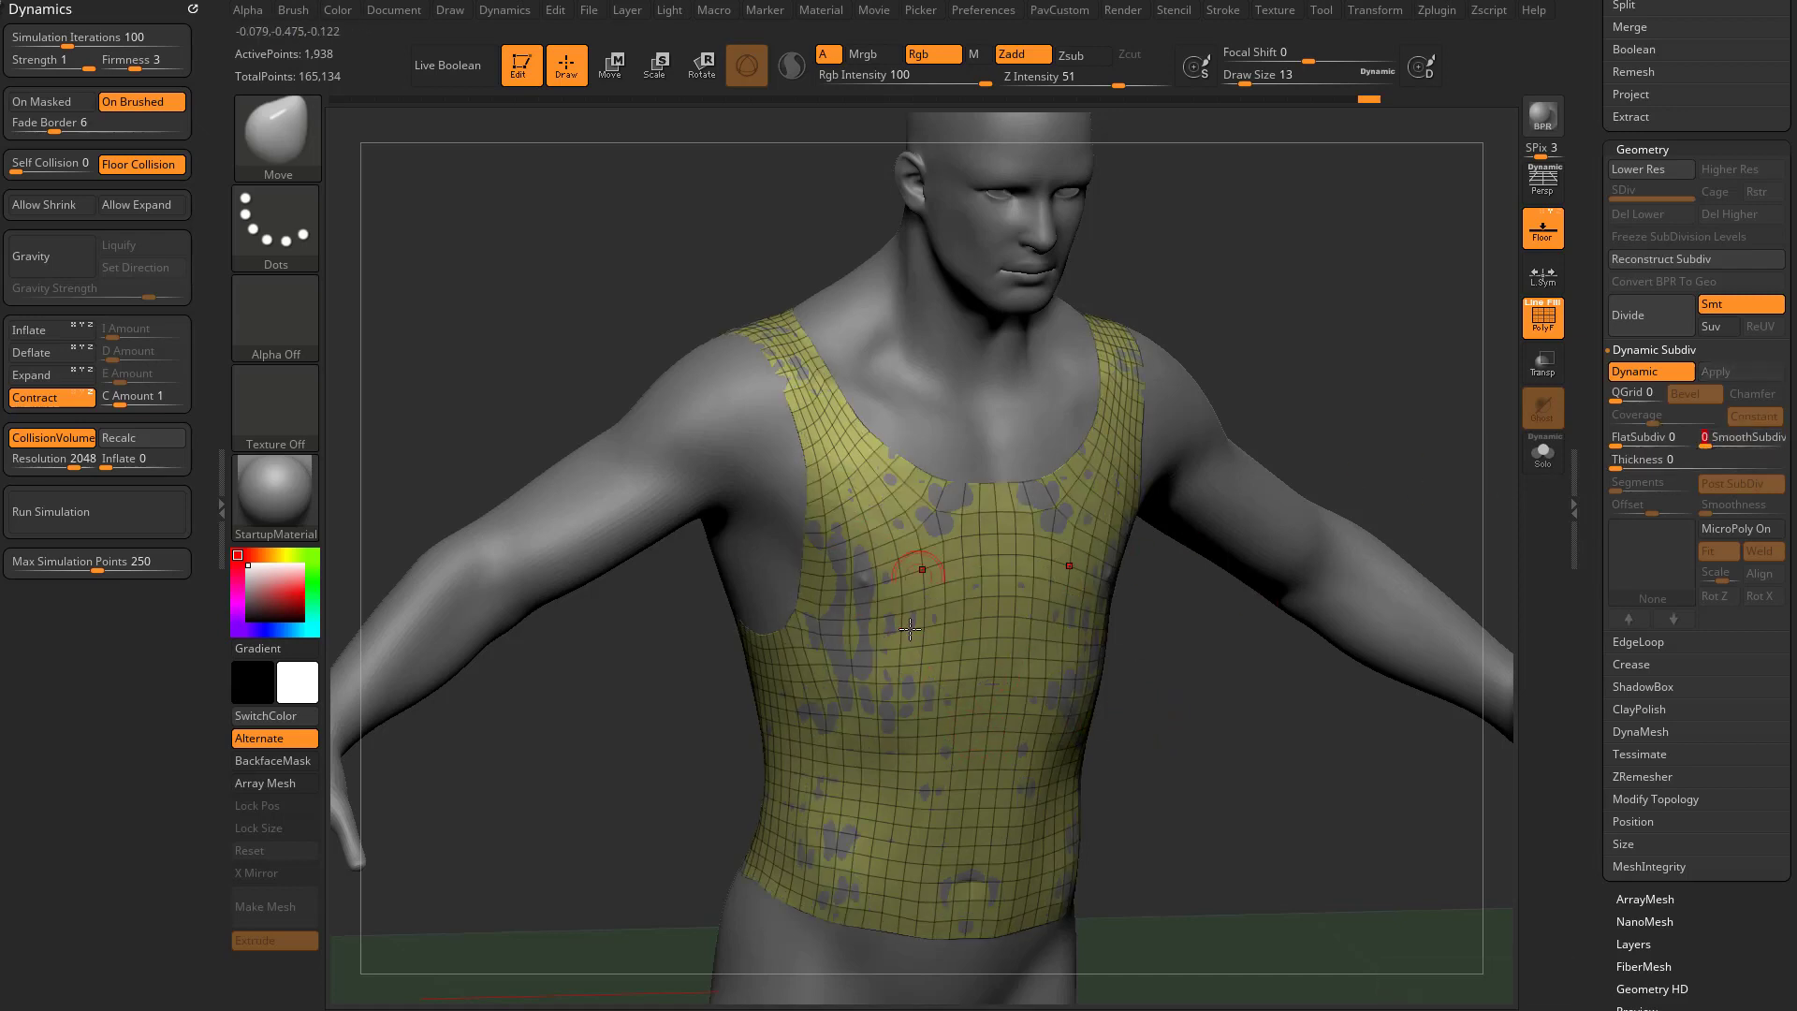
left_click(1673, 461)
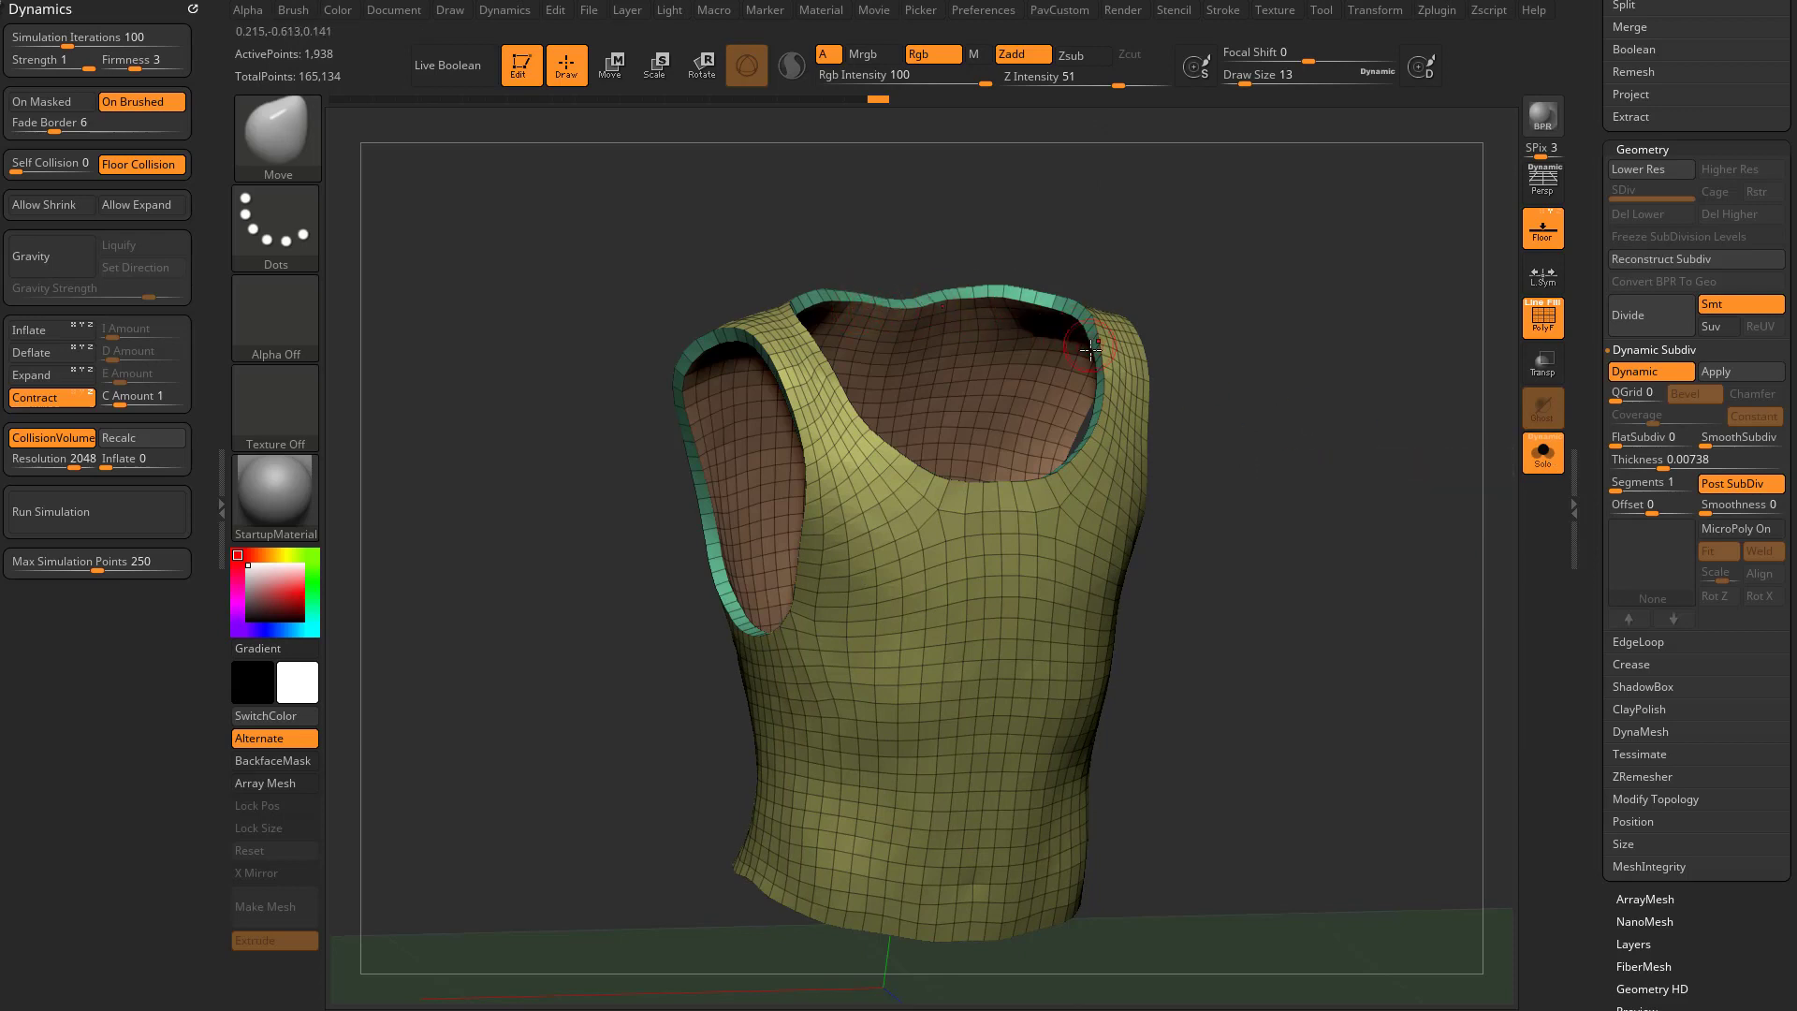
left_click_drag(1095, 350, 1447, 520)
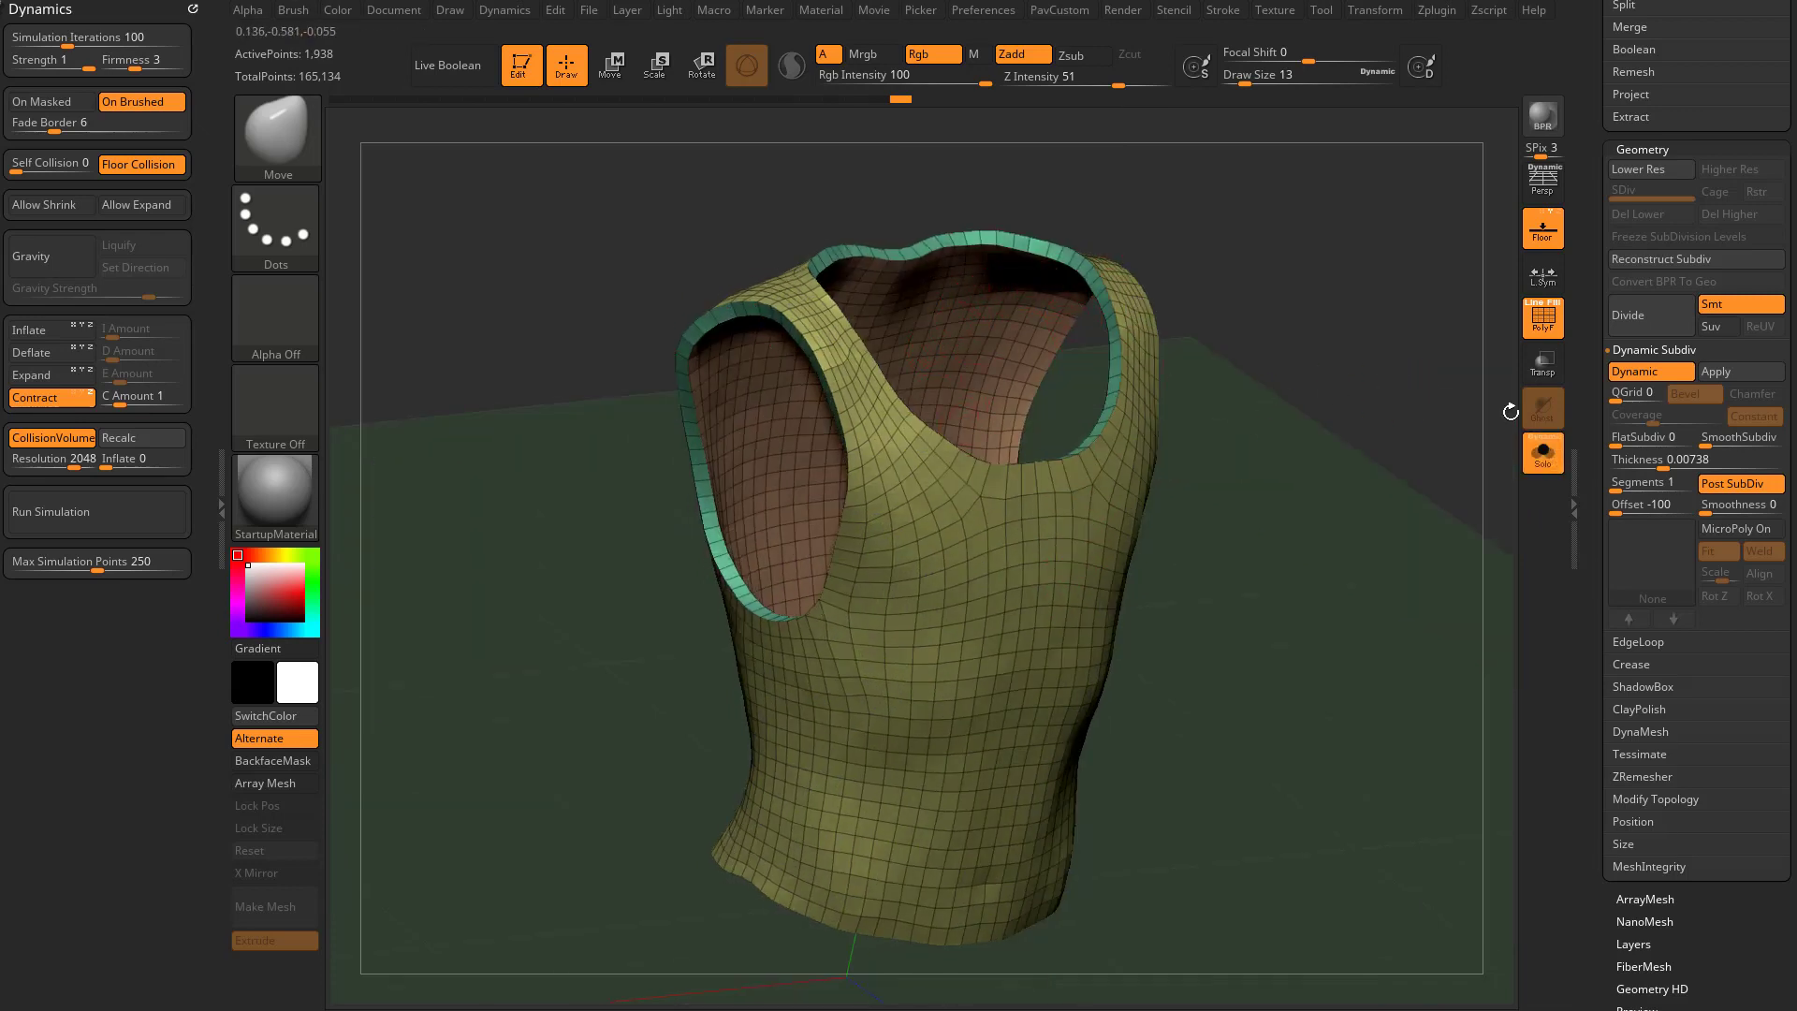
Toggle dynamic thickness, accept reactivating it, and set Offset -100 to push it inward
left_click(1647, 370)
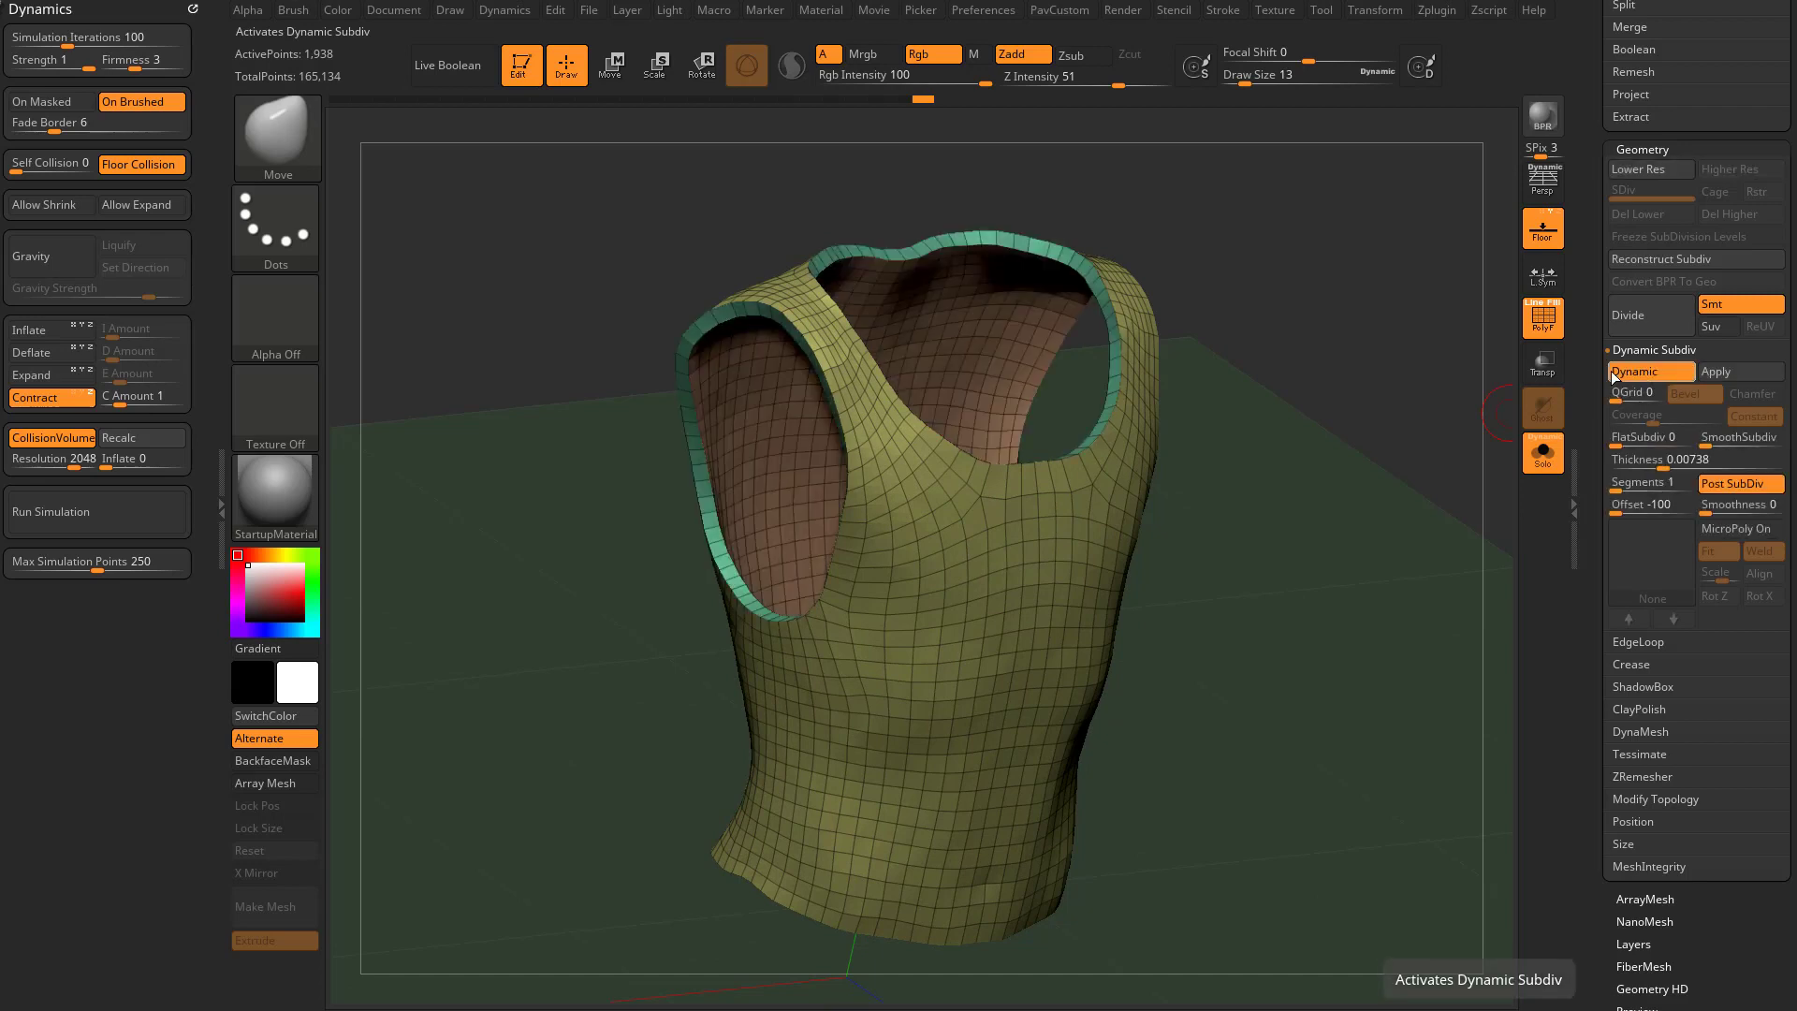
left_click(1648, 371)
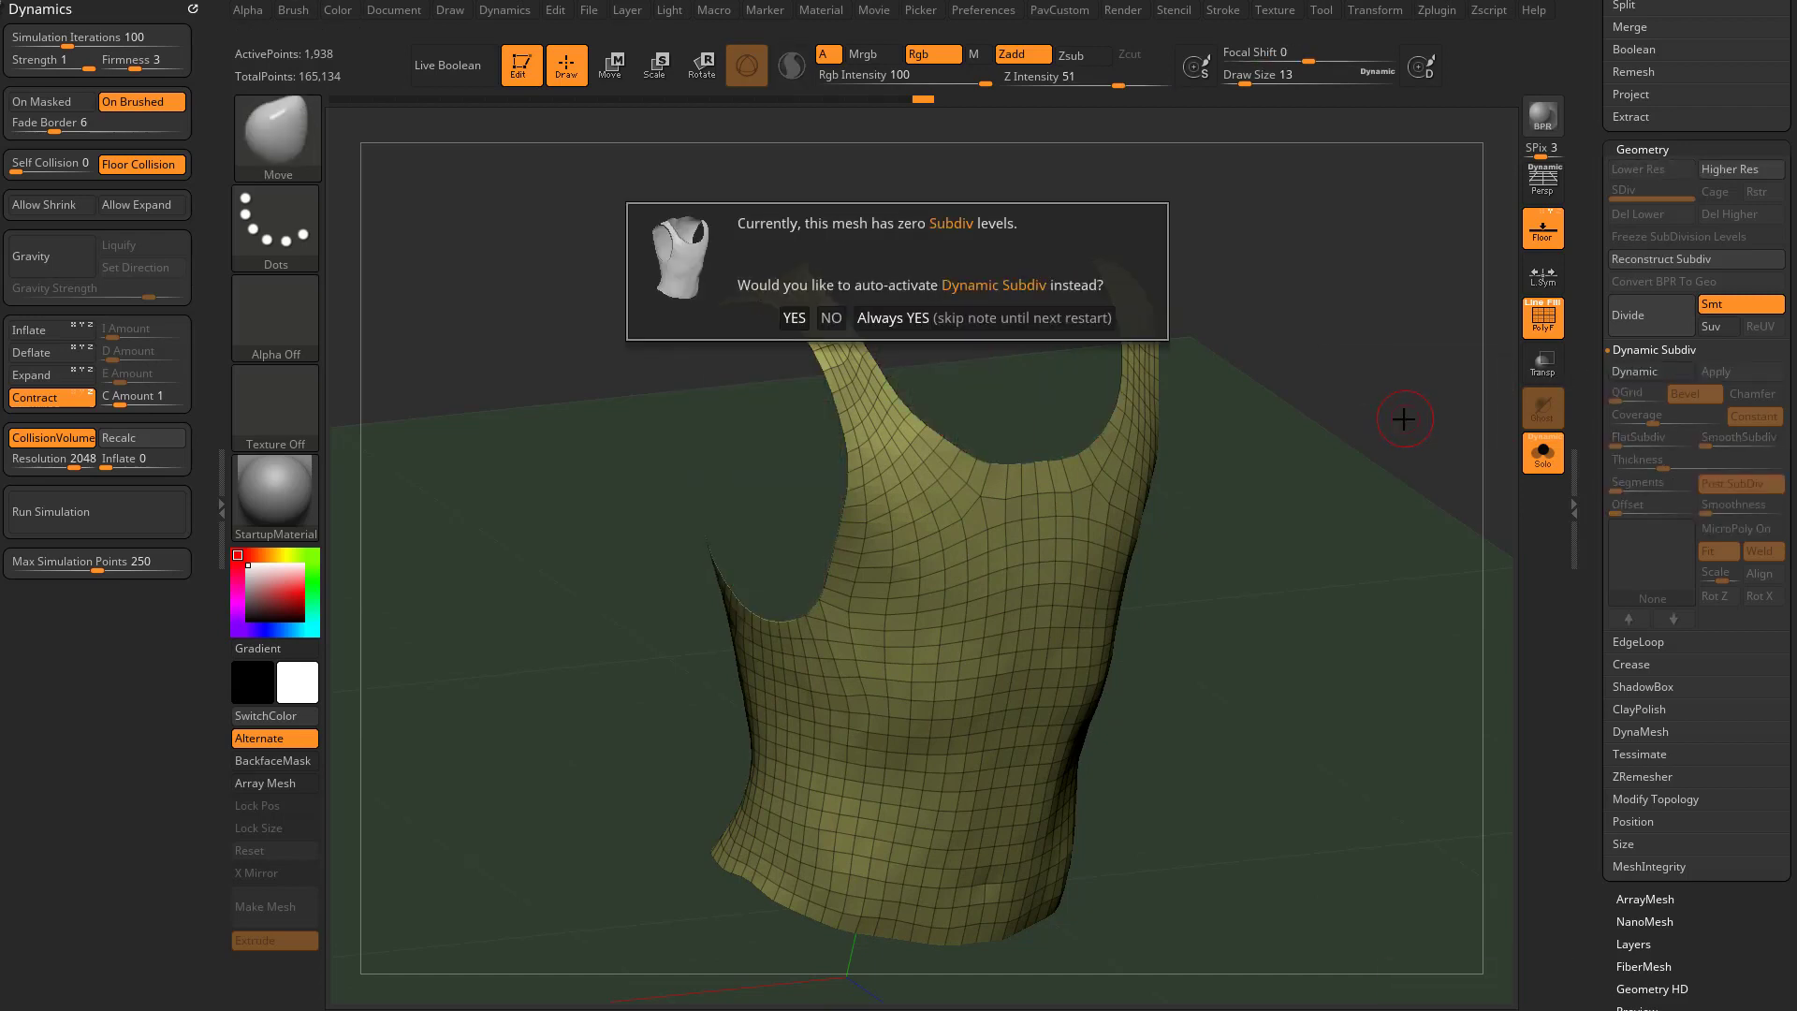
left_click(793, 318)
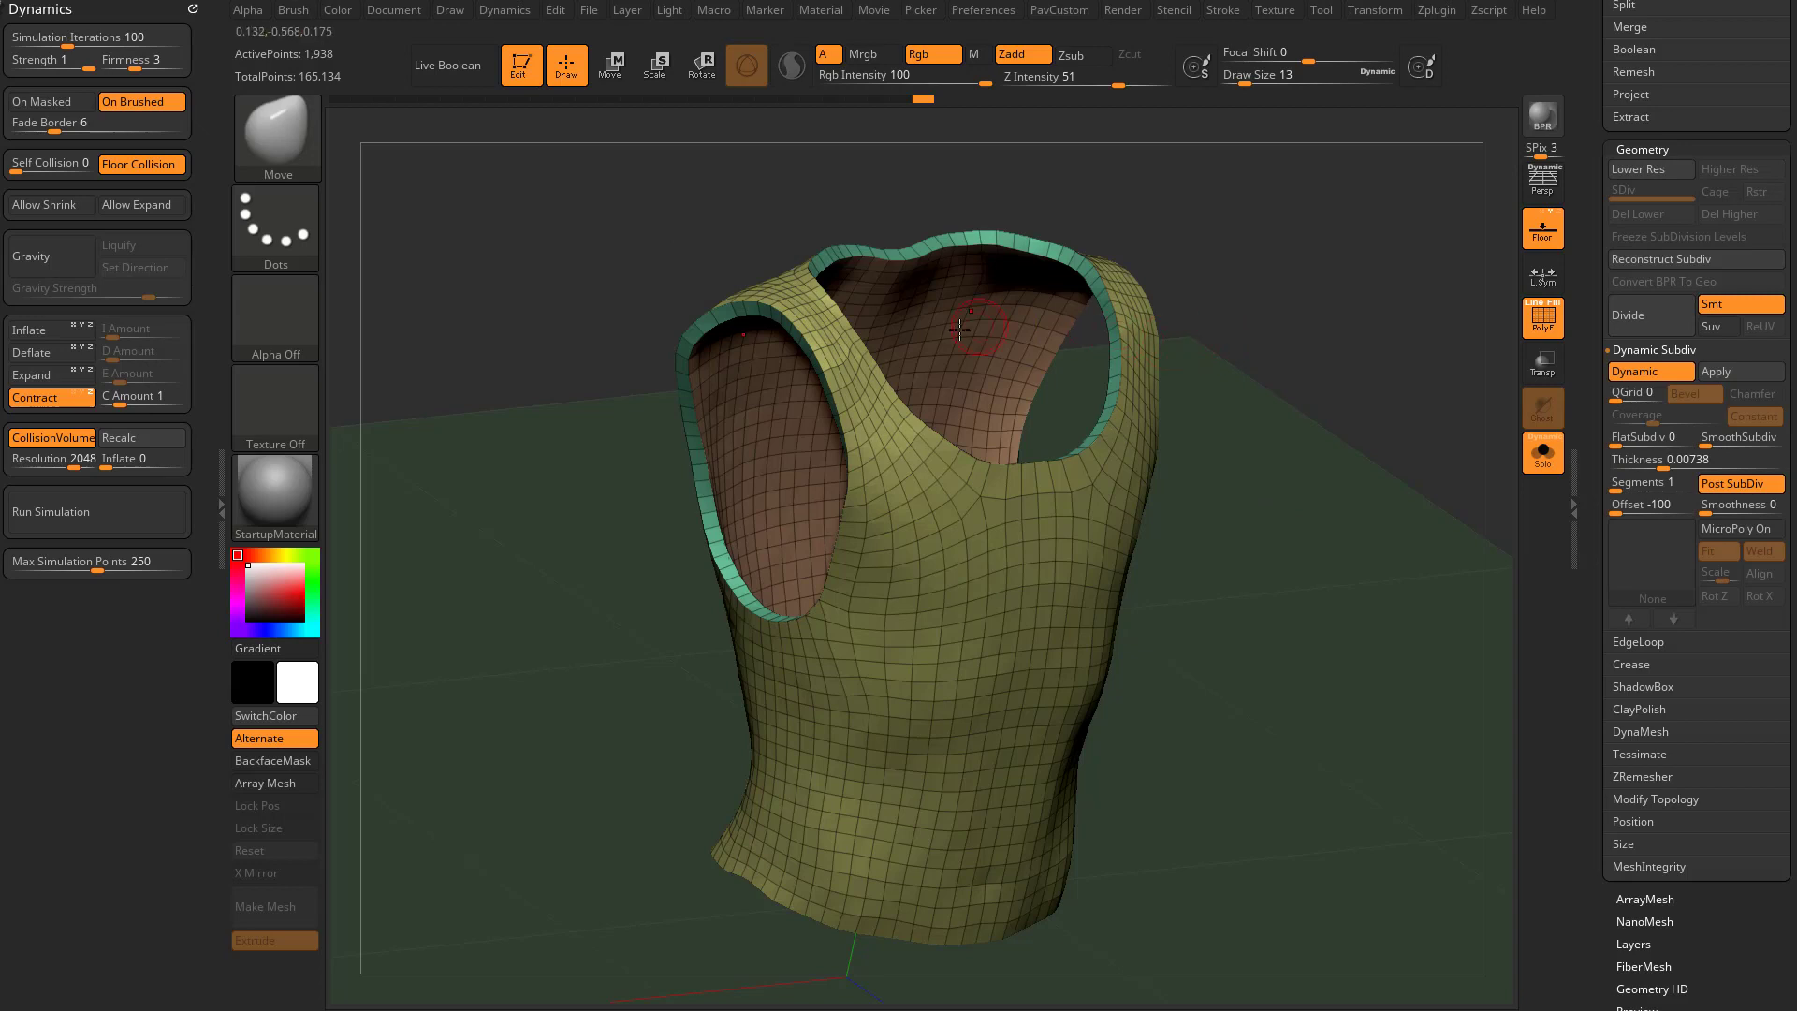
left_click(1647, 503)
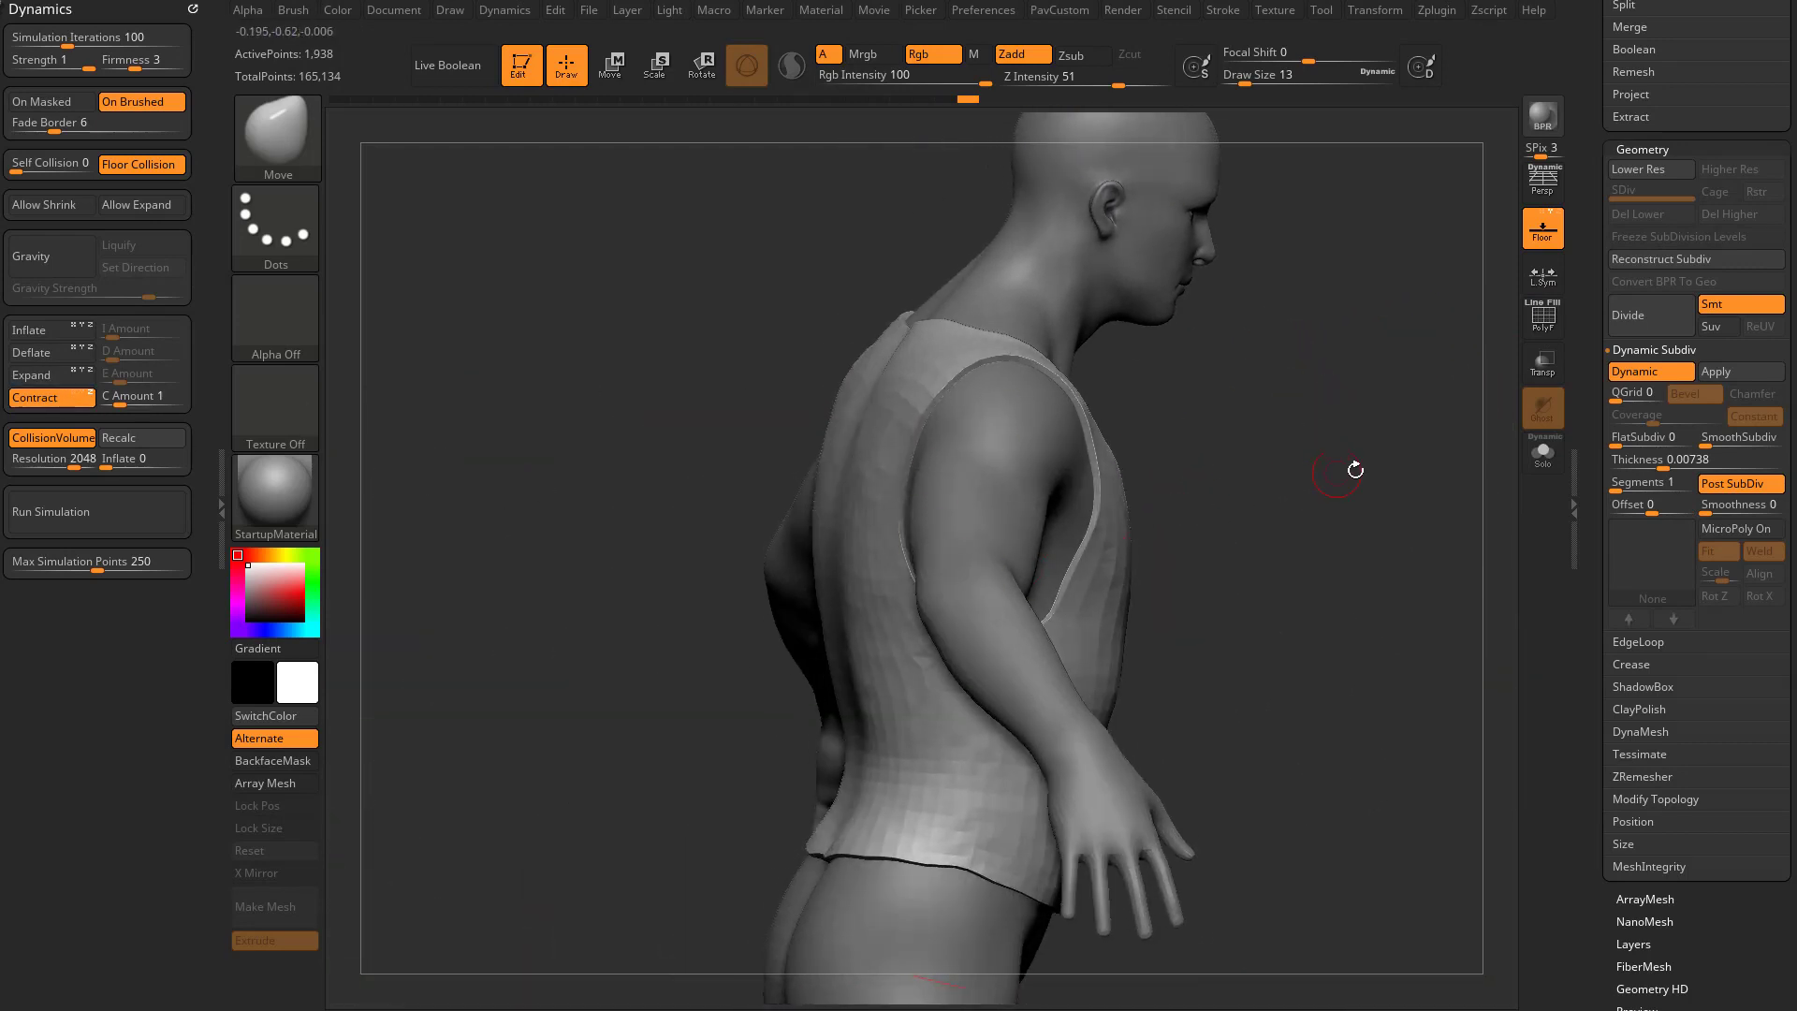
Turn on PolyFrame so the tank top's wireframe shows over the cloth for density inspection
left_click_drag(1334, 470, 1359, 438)
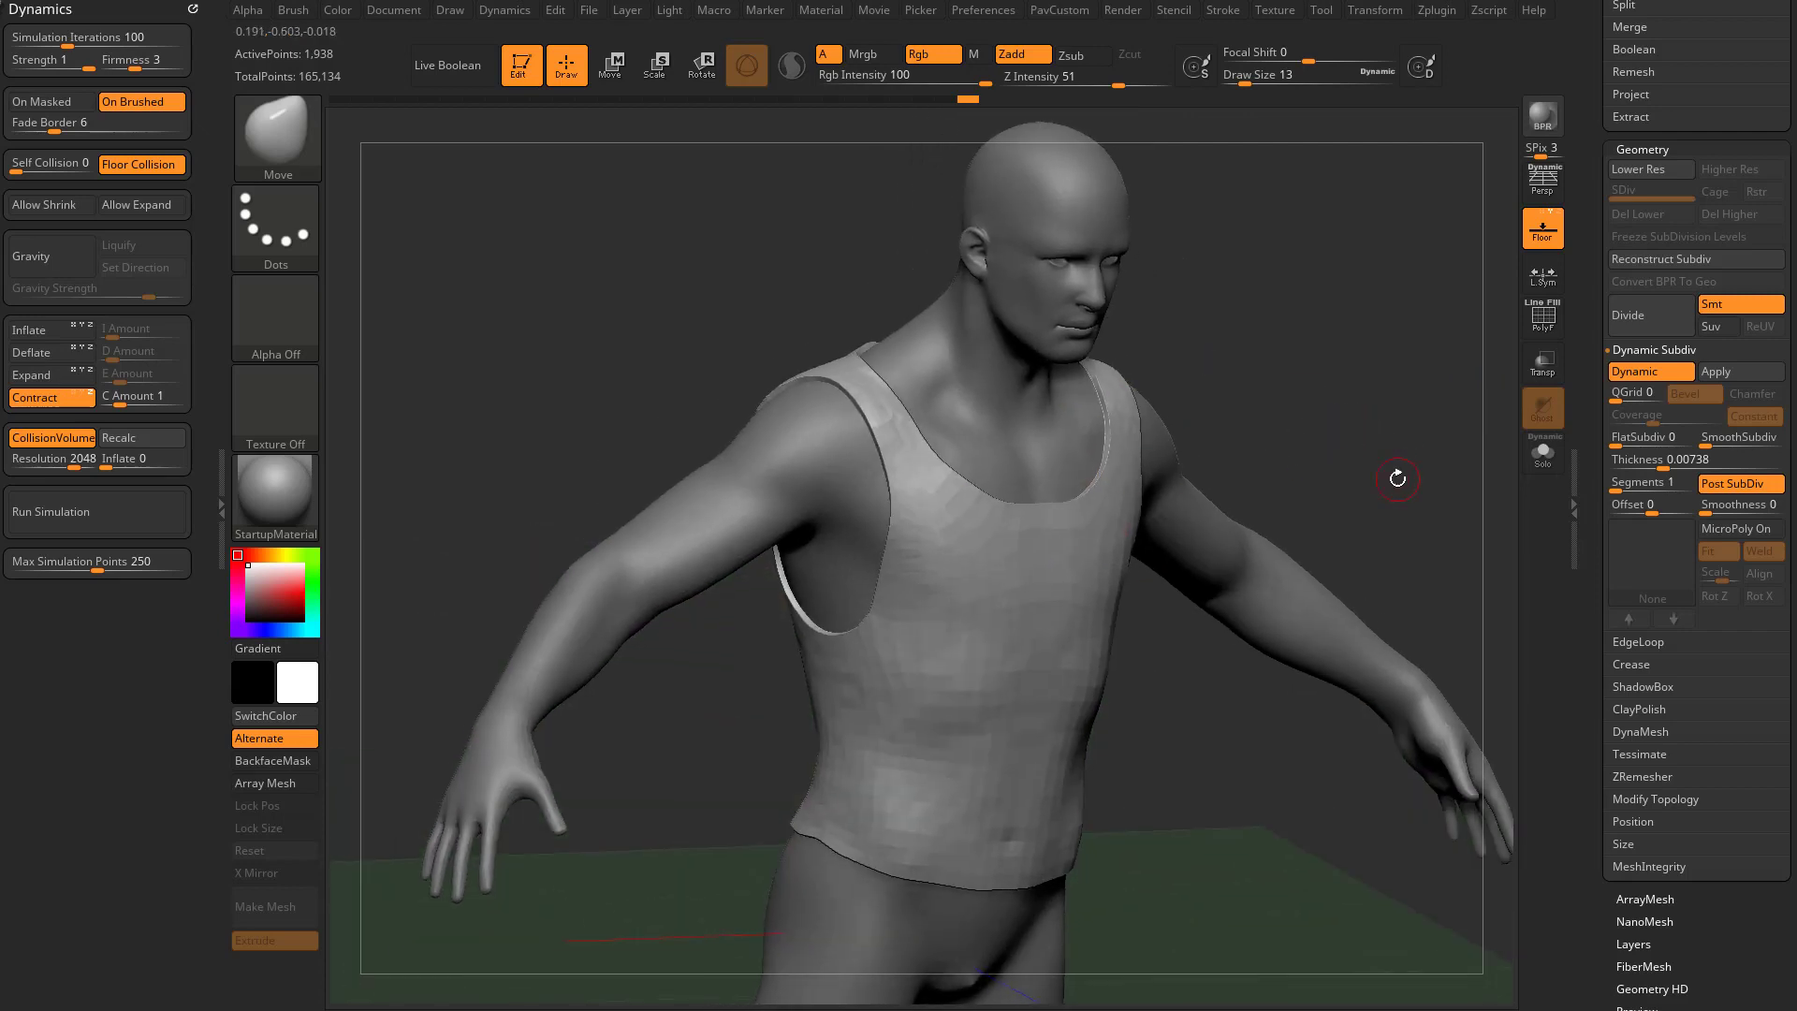
left_click(51, 397)
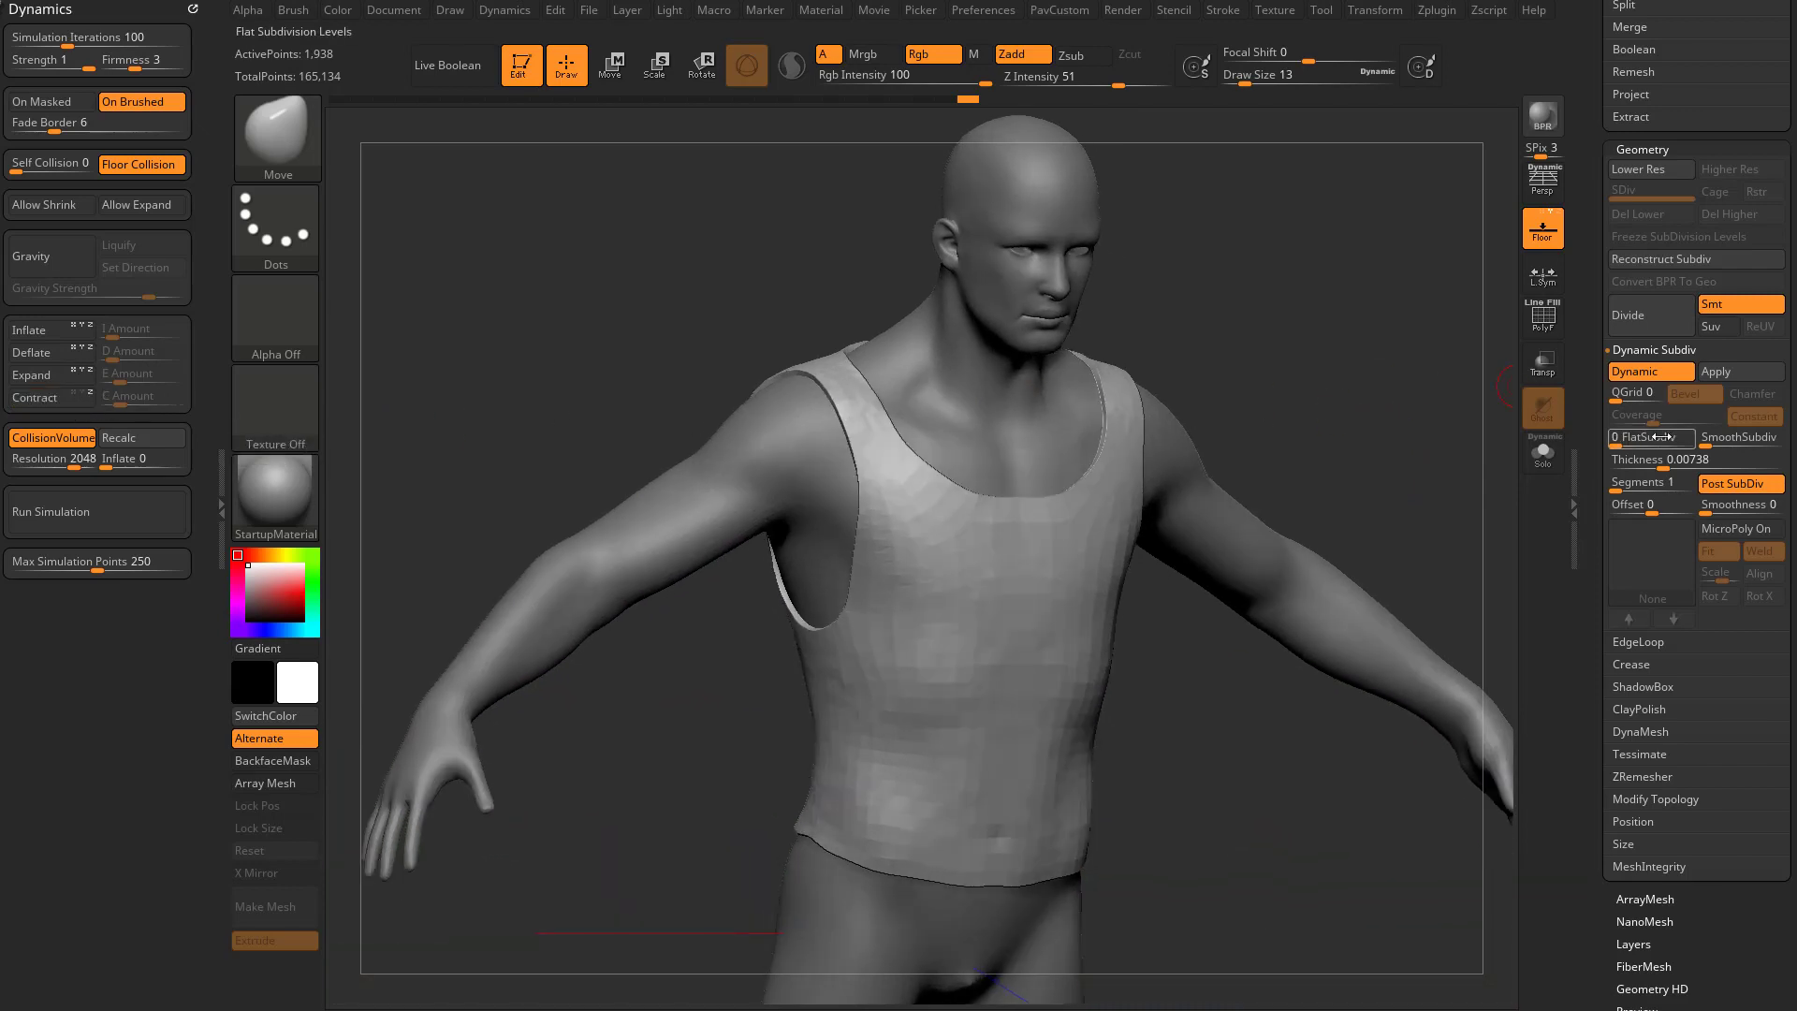
left_click(1739, 436)
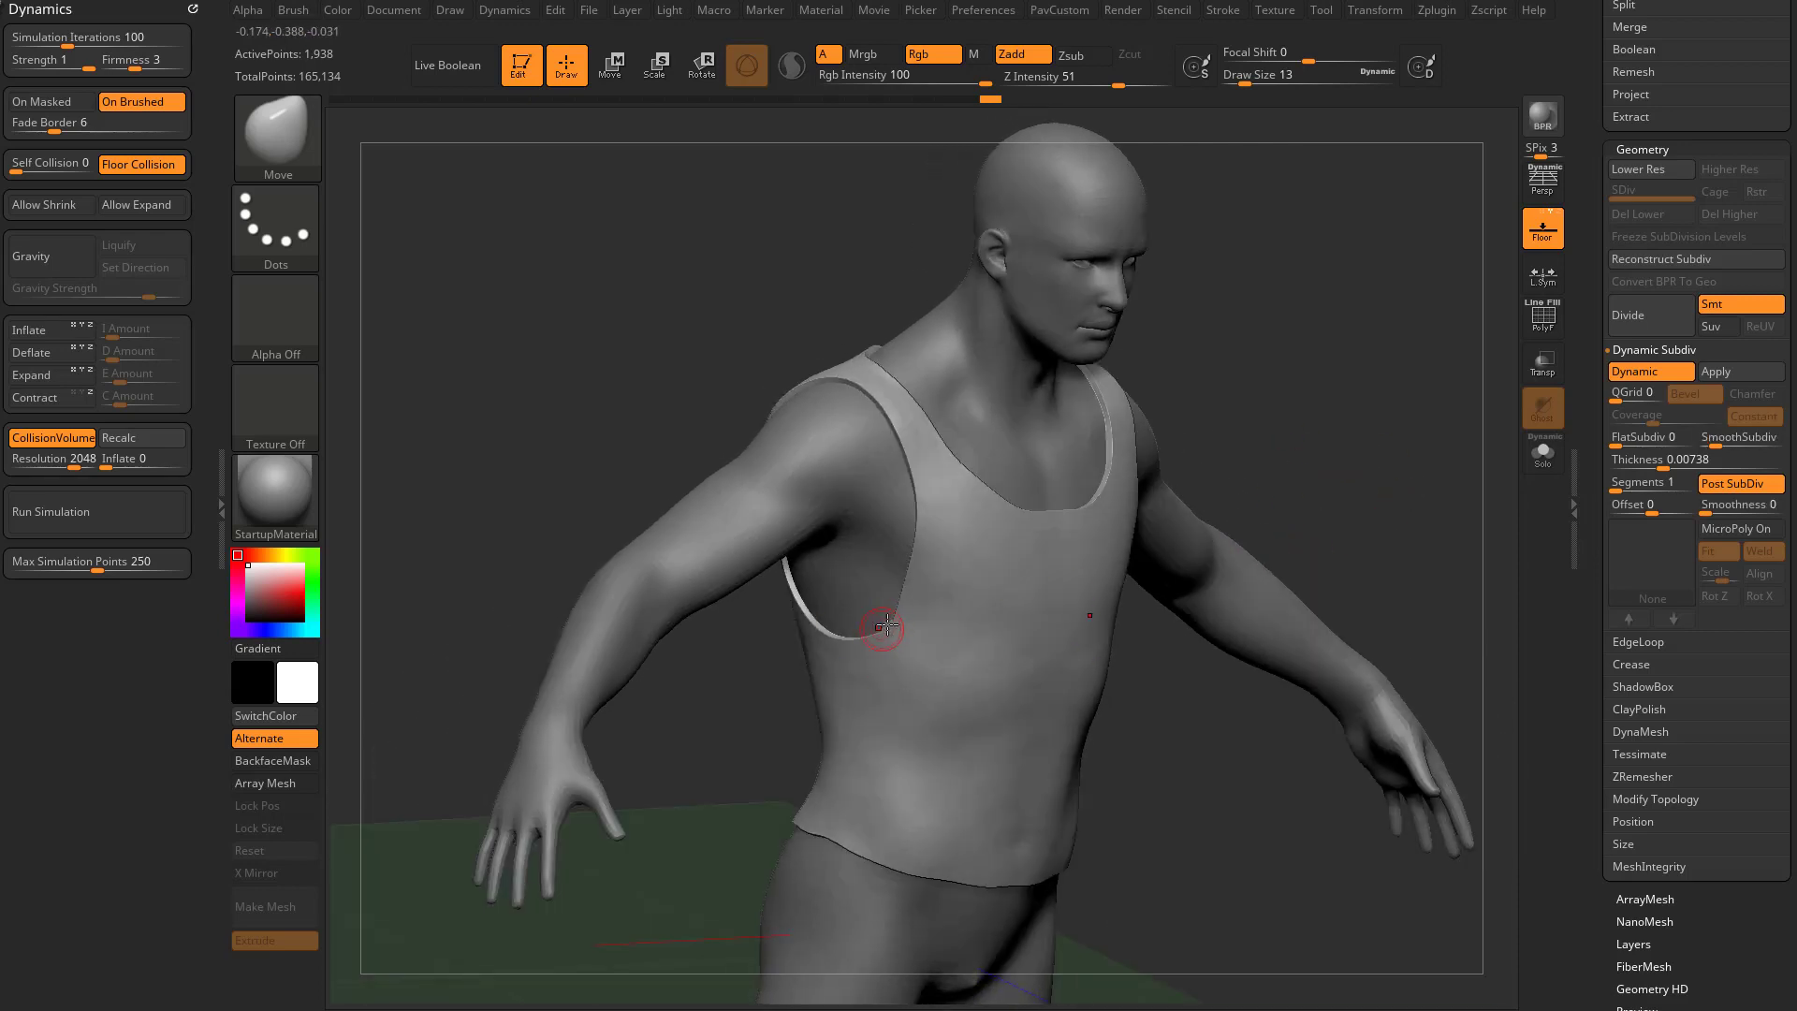
left_click(1743, 436)
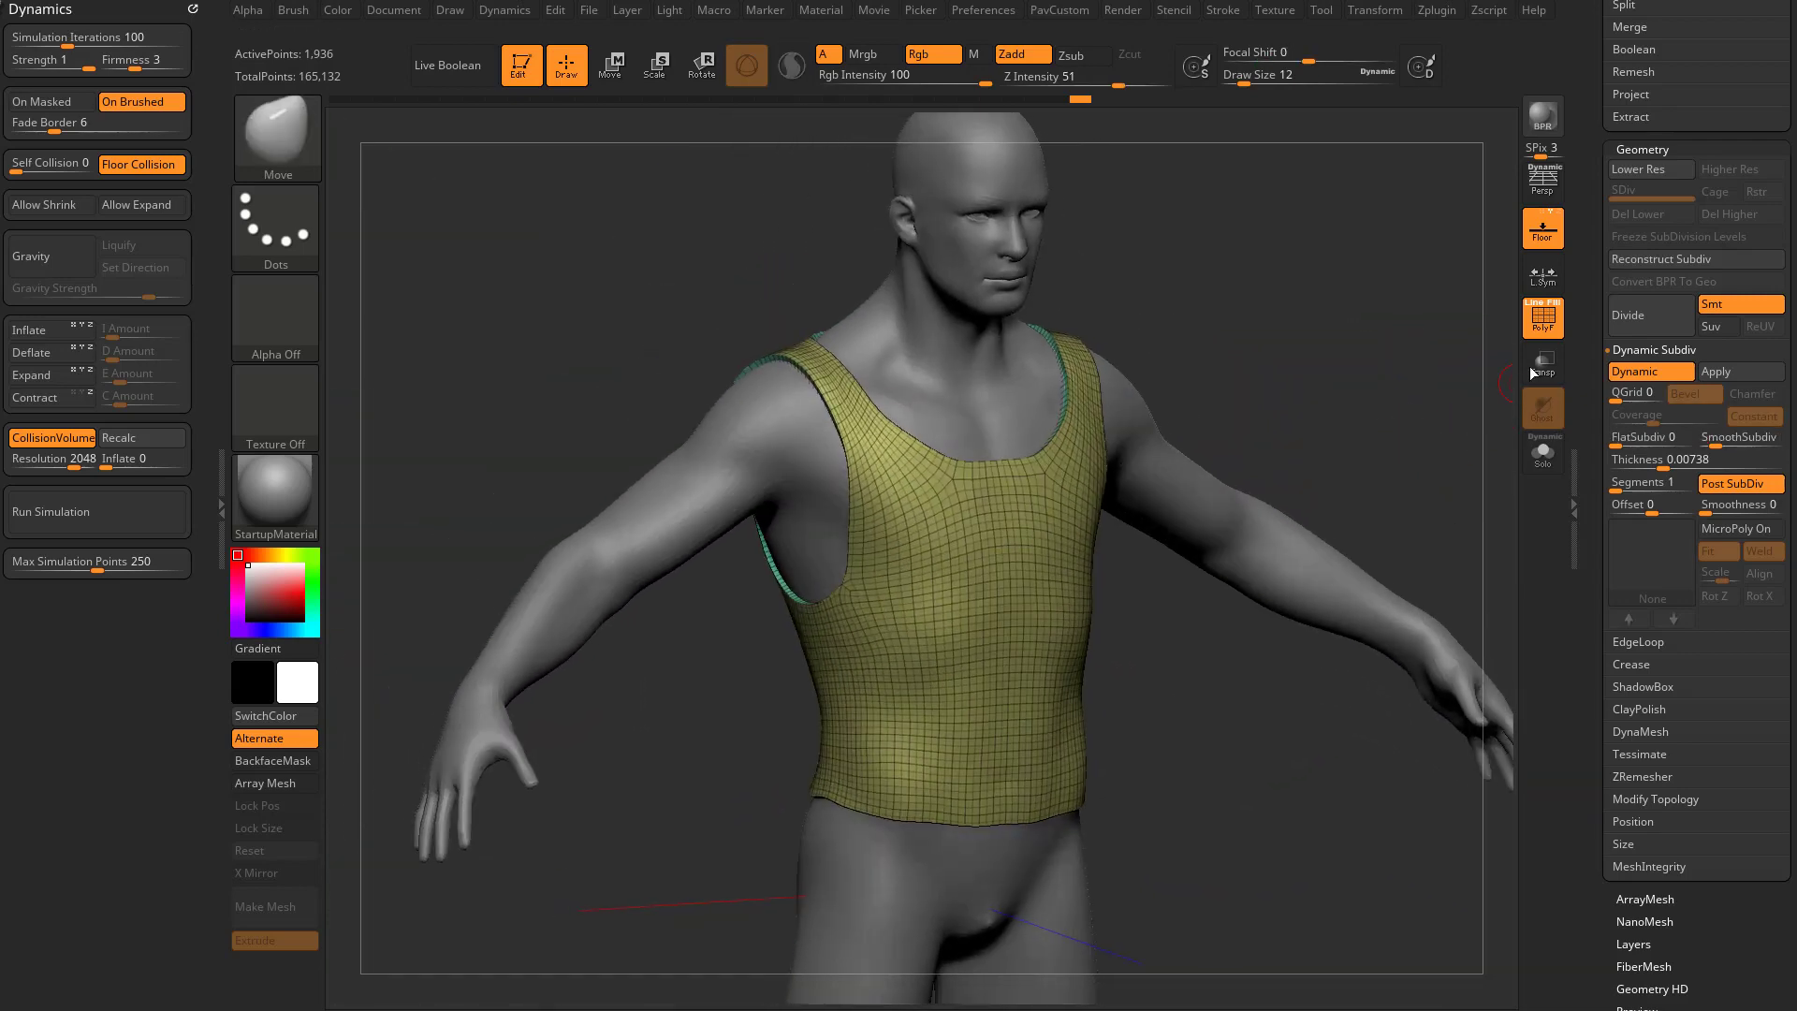
Lower the Dynamic Subdiv thickness and run the cloth simulation with Inflate enabled
left_click_drag(1693, 460, 1640, 460)
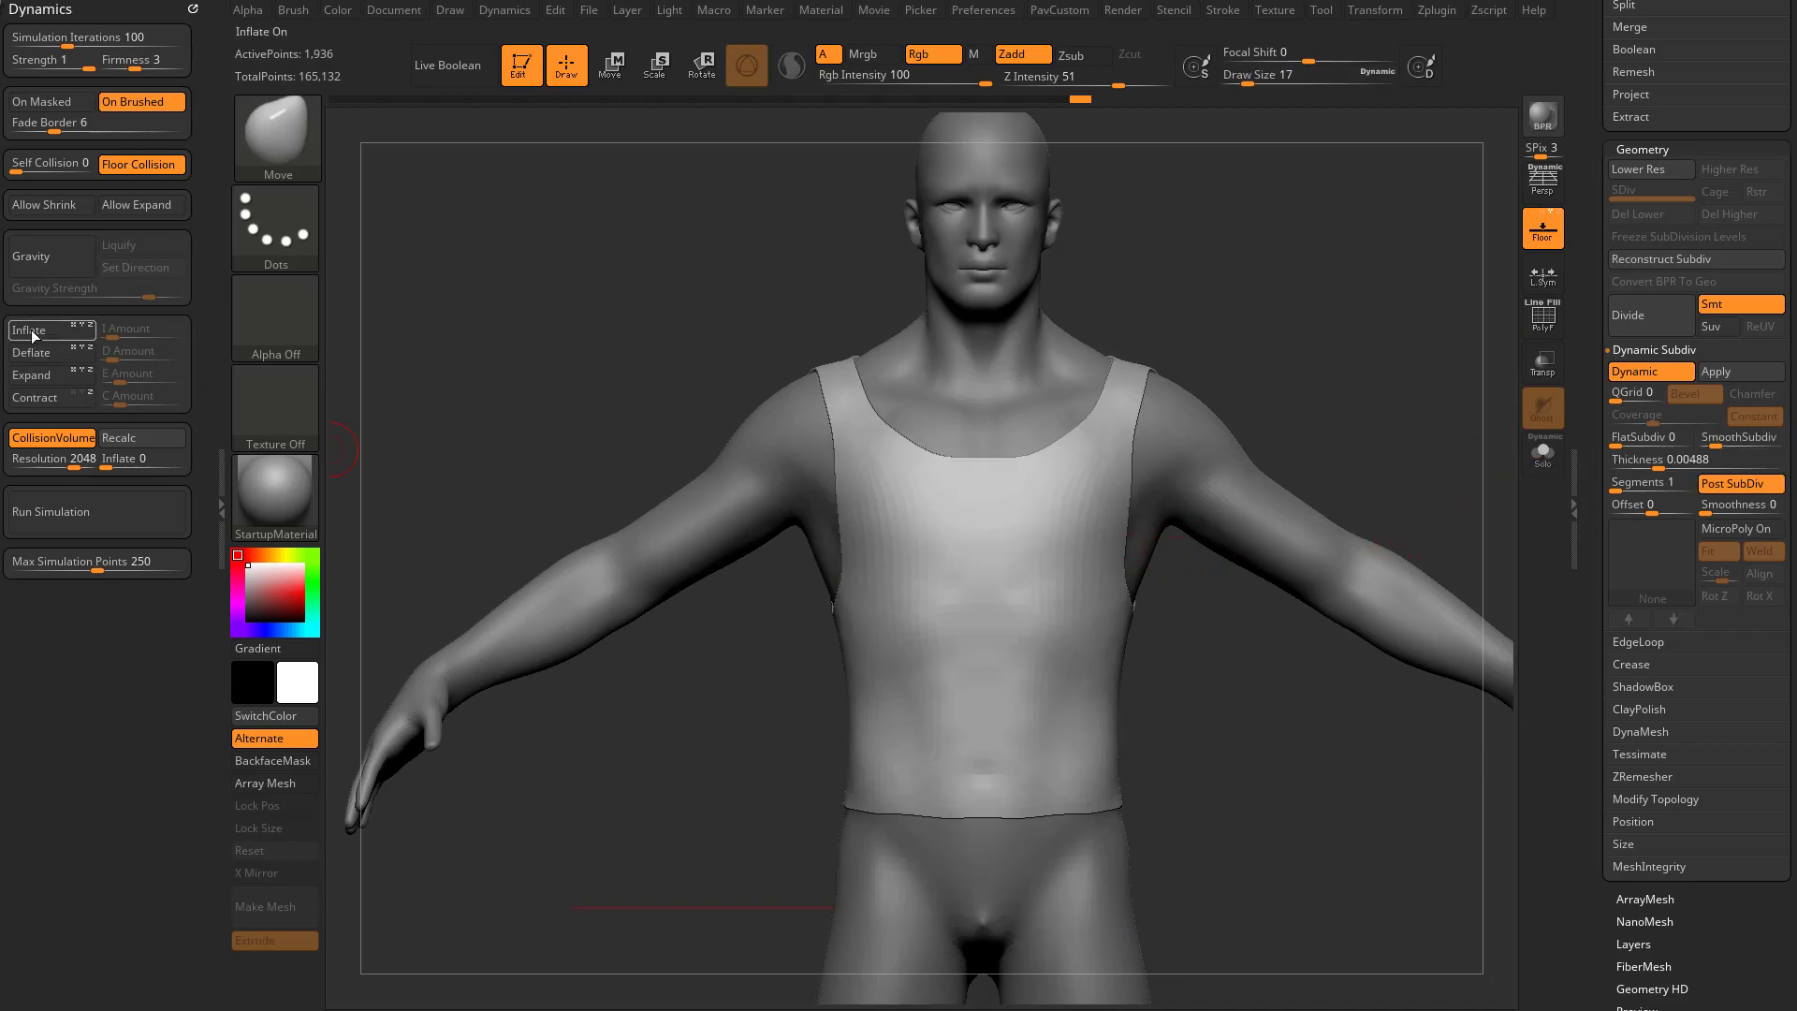
left_click(28, 329)
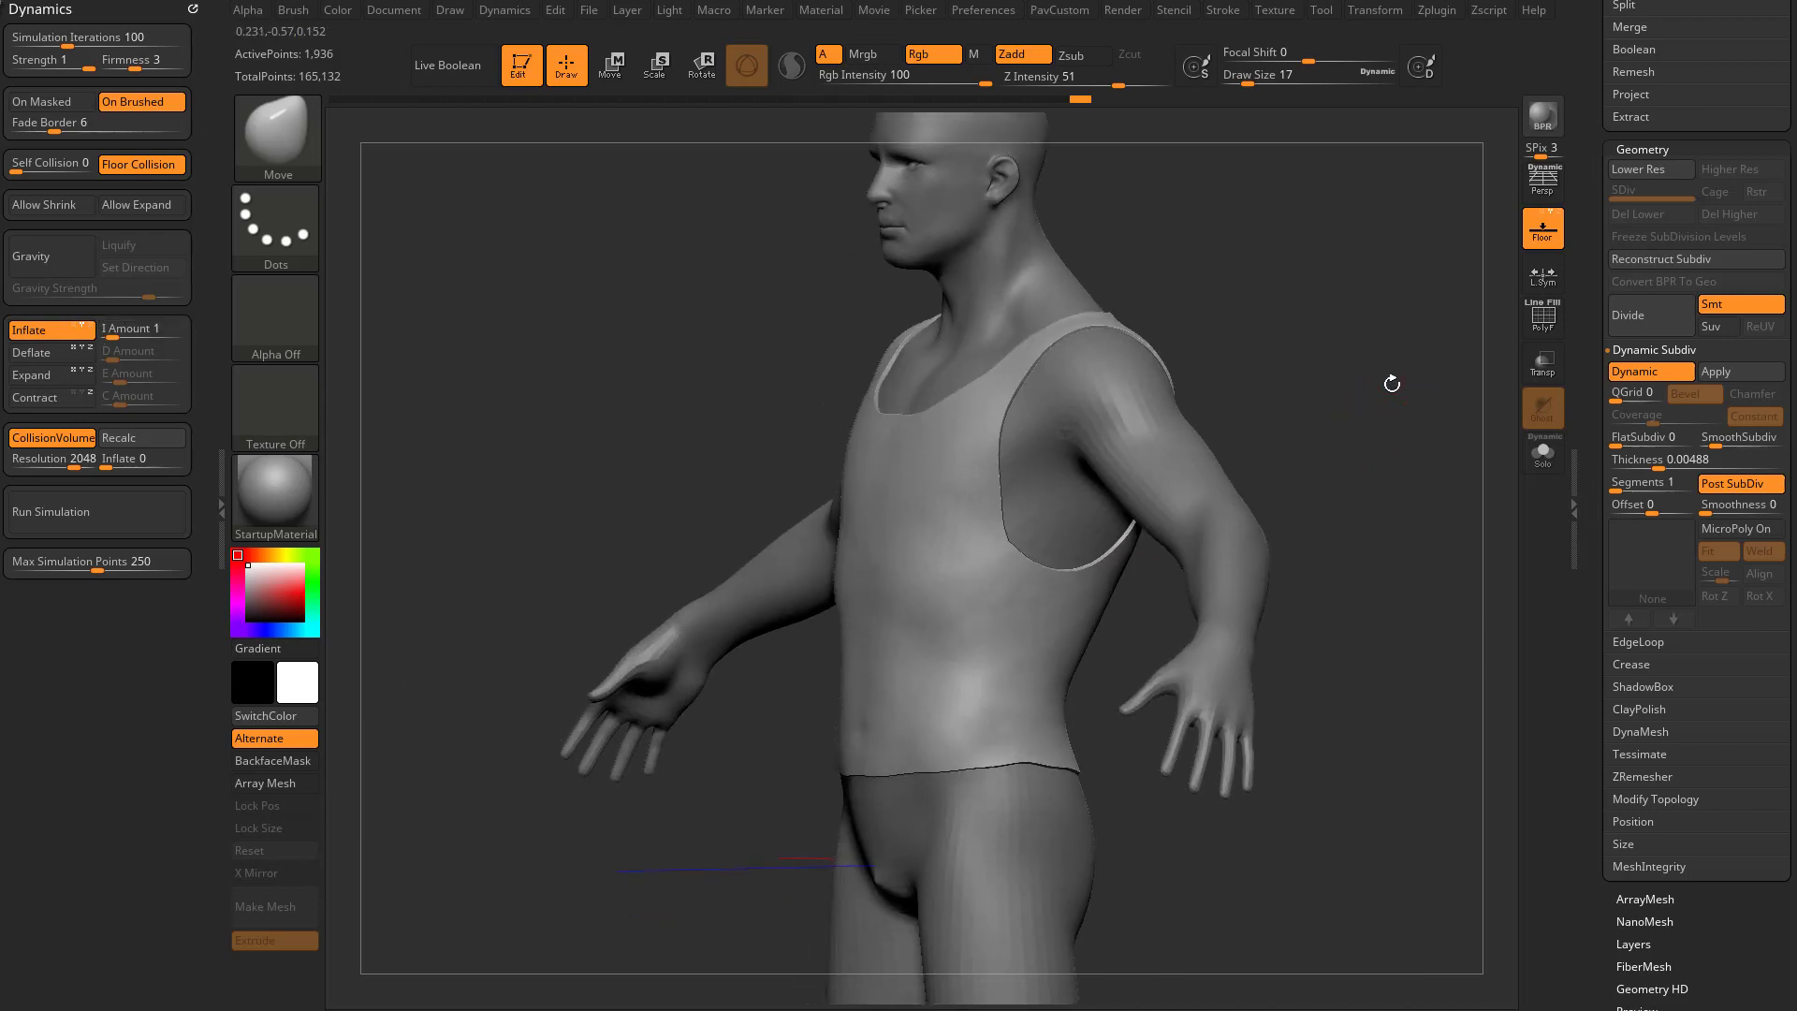
left_click(93, 511)
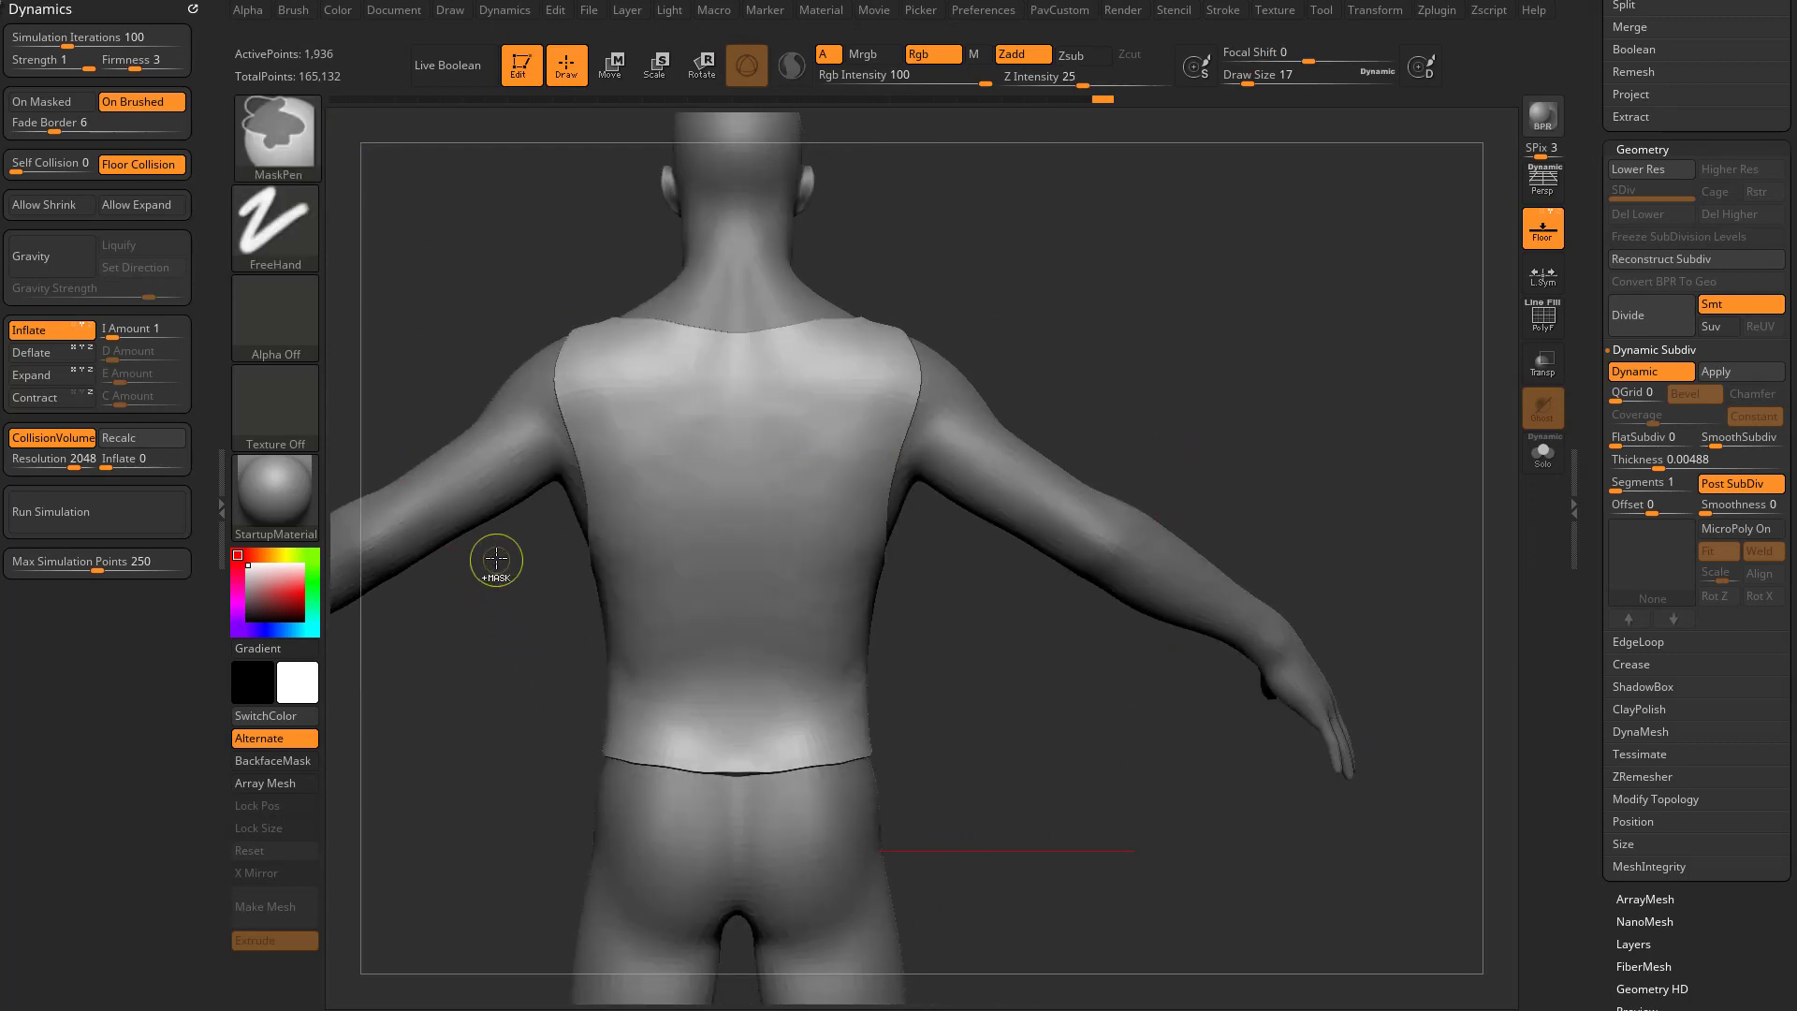
left_click_drag(494, 561, 966, 734)
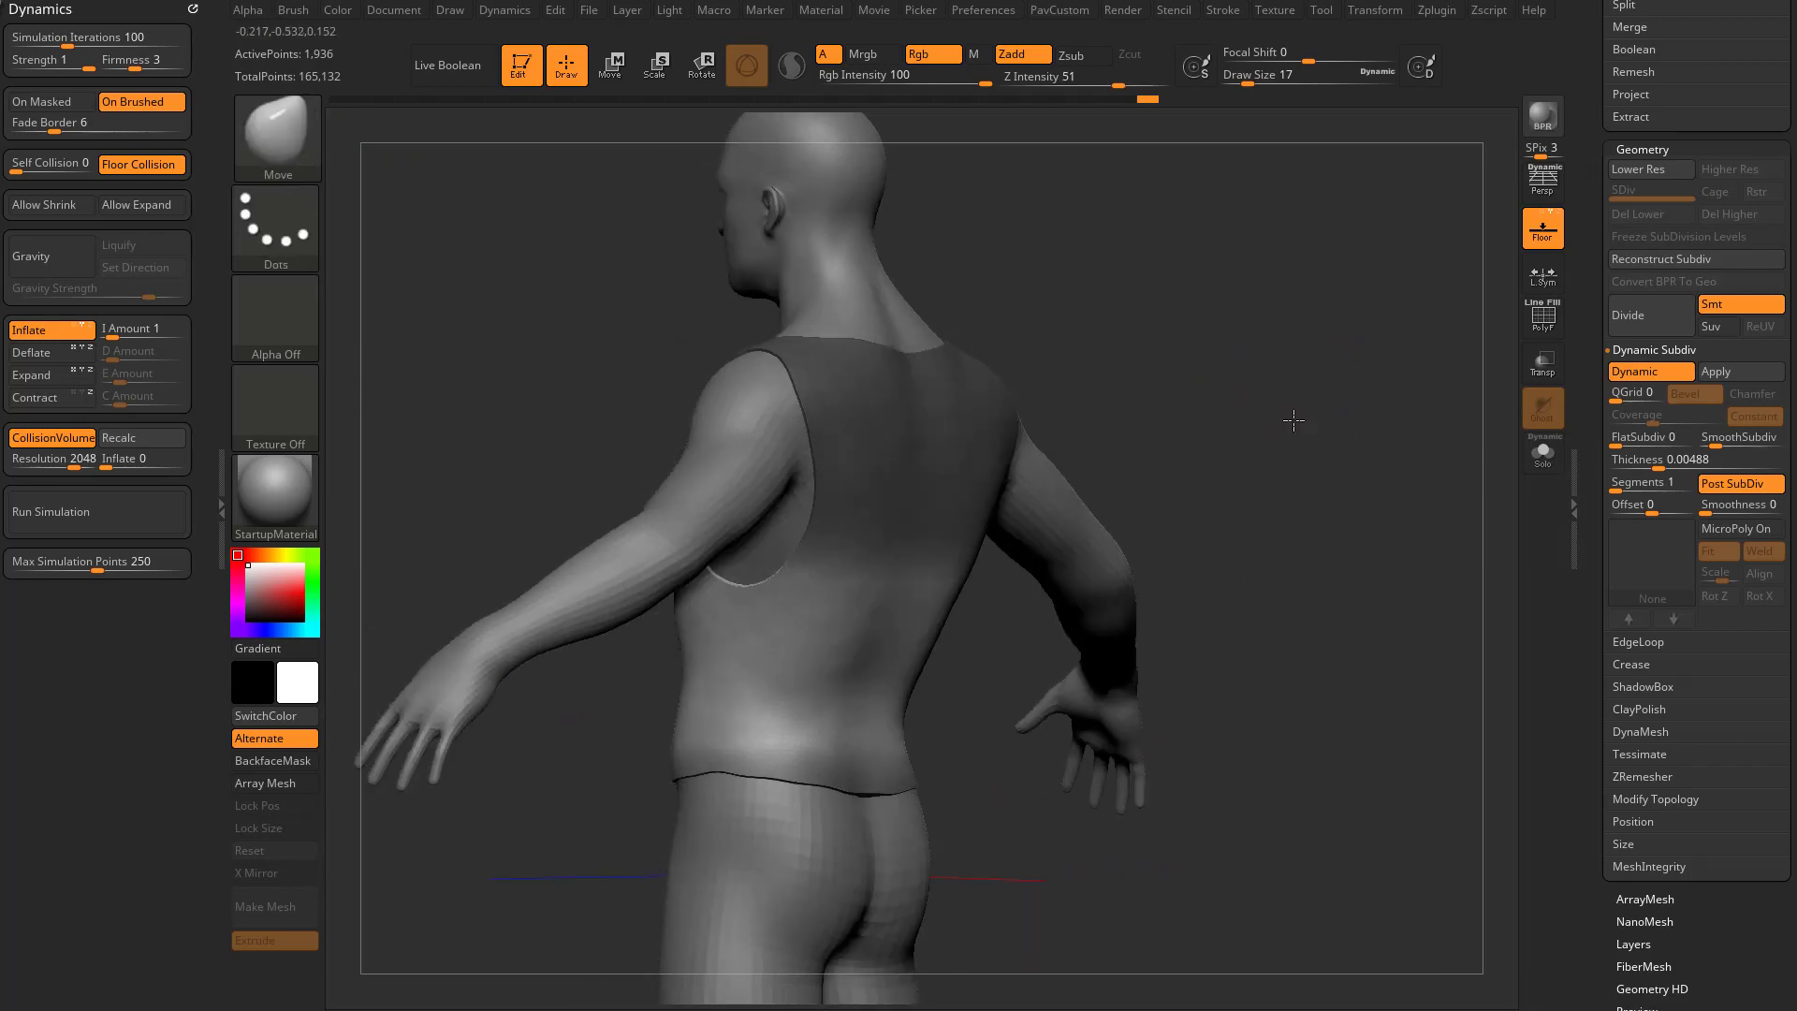
left_click(95, 511)
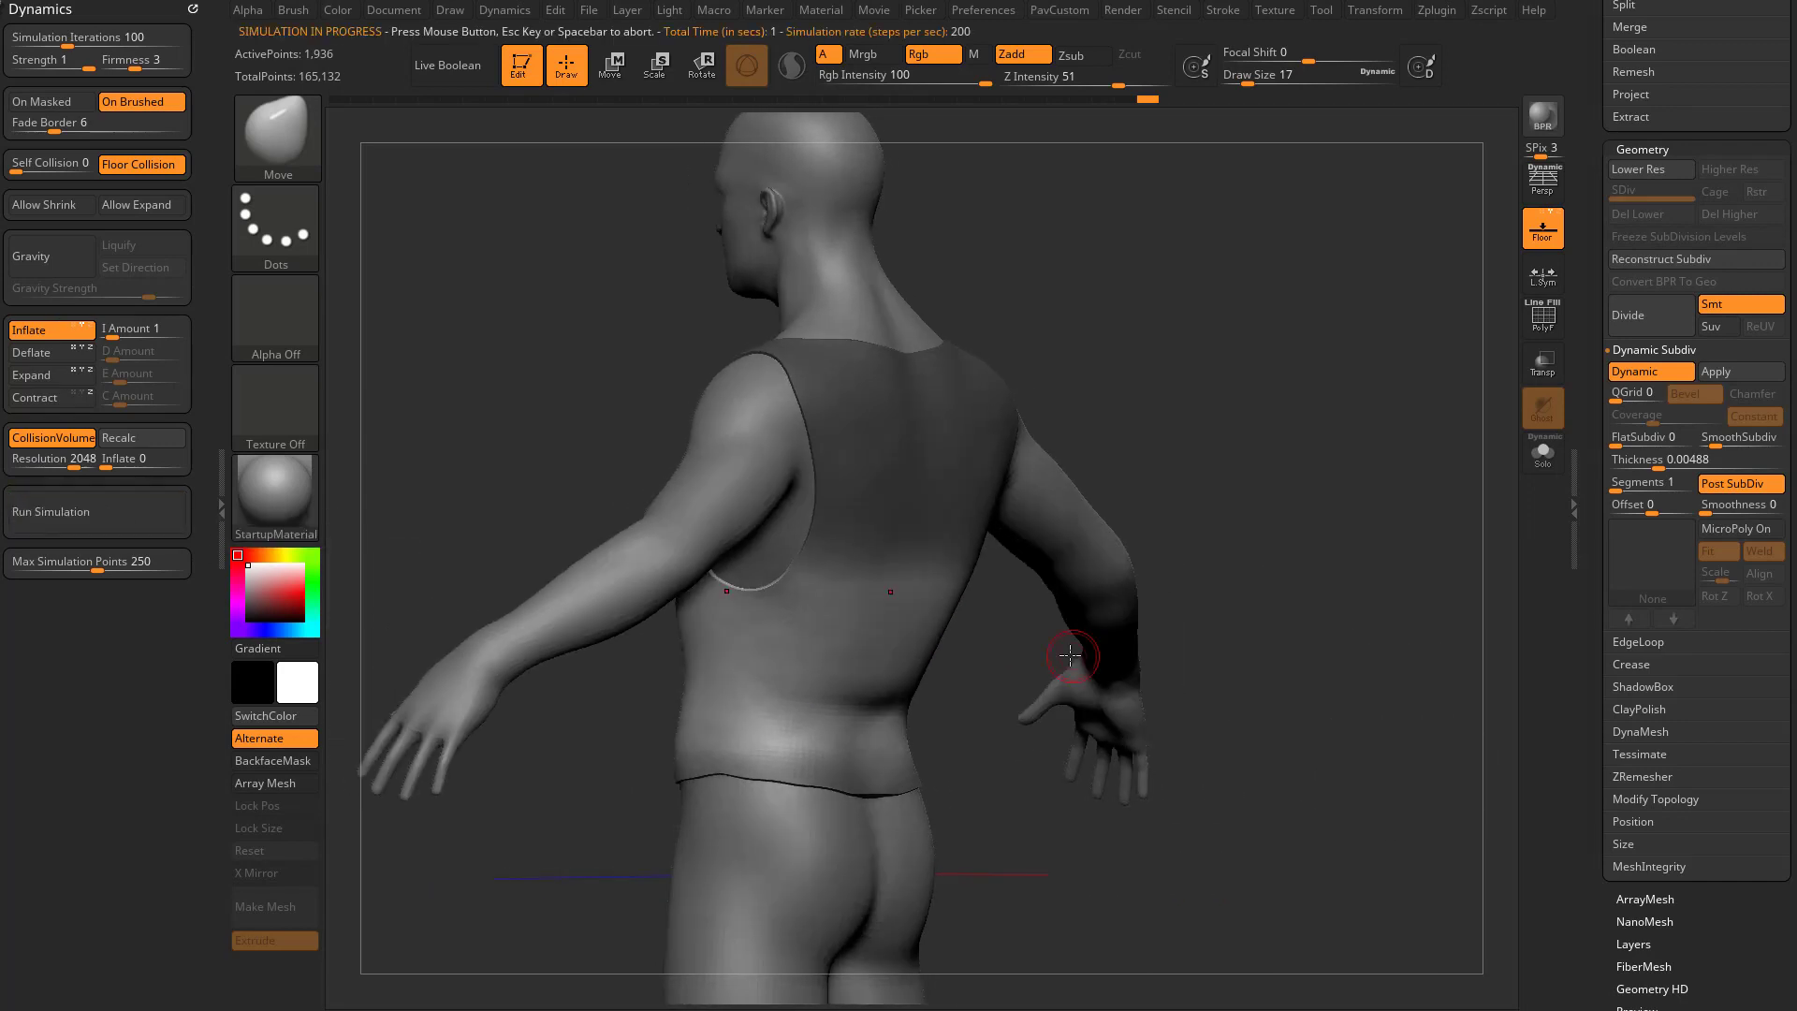
left_click(32, 353)
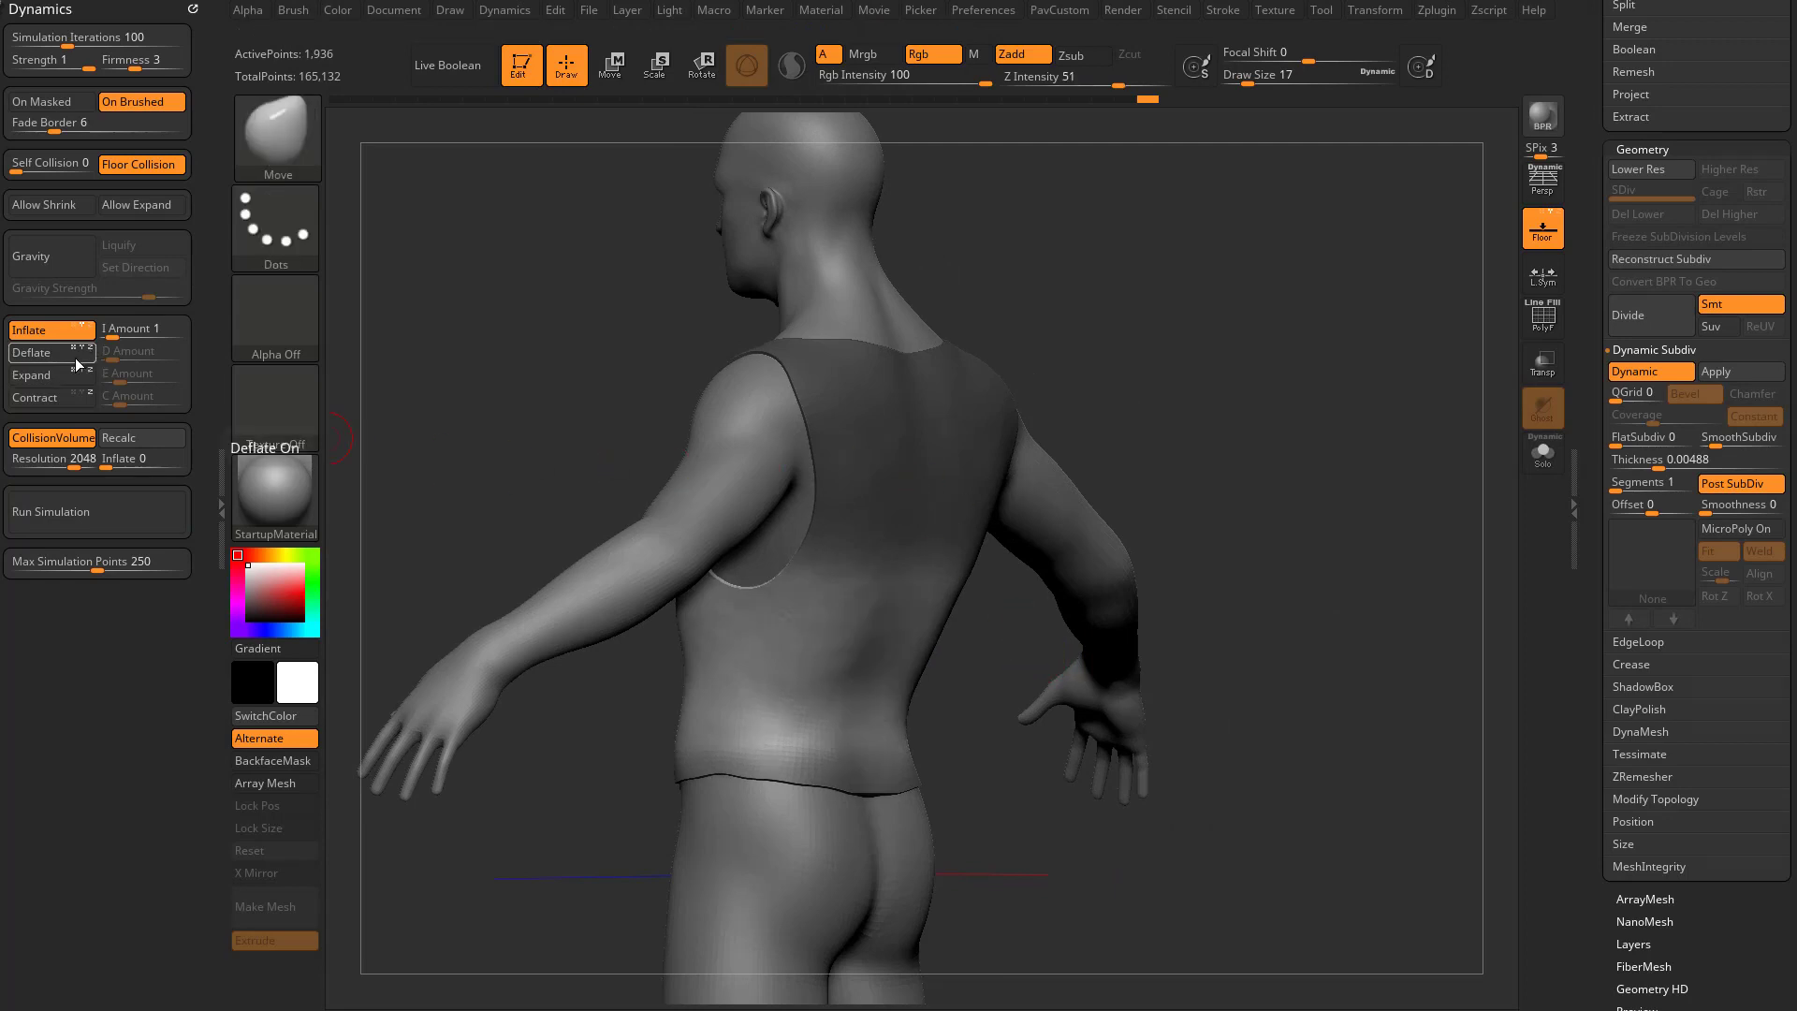
Switch from Inflate to Expand and simulate again until folds appear at the waist
left_click(49, 330)
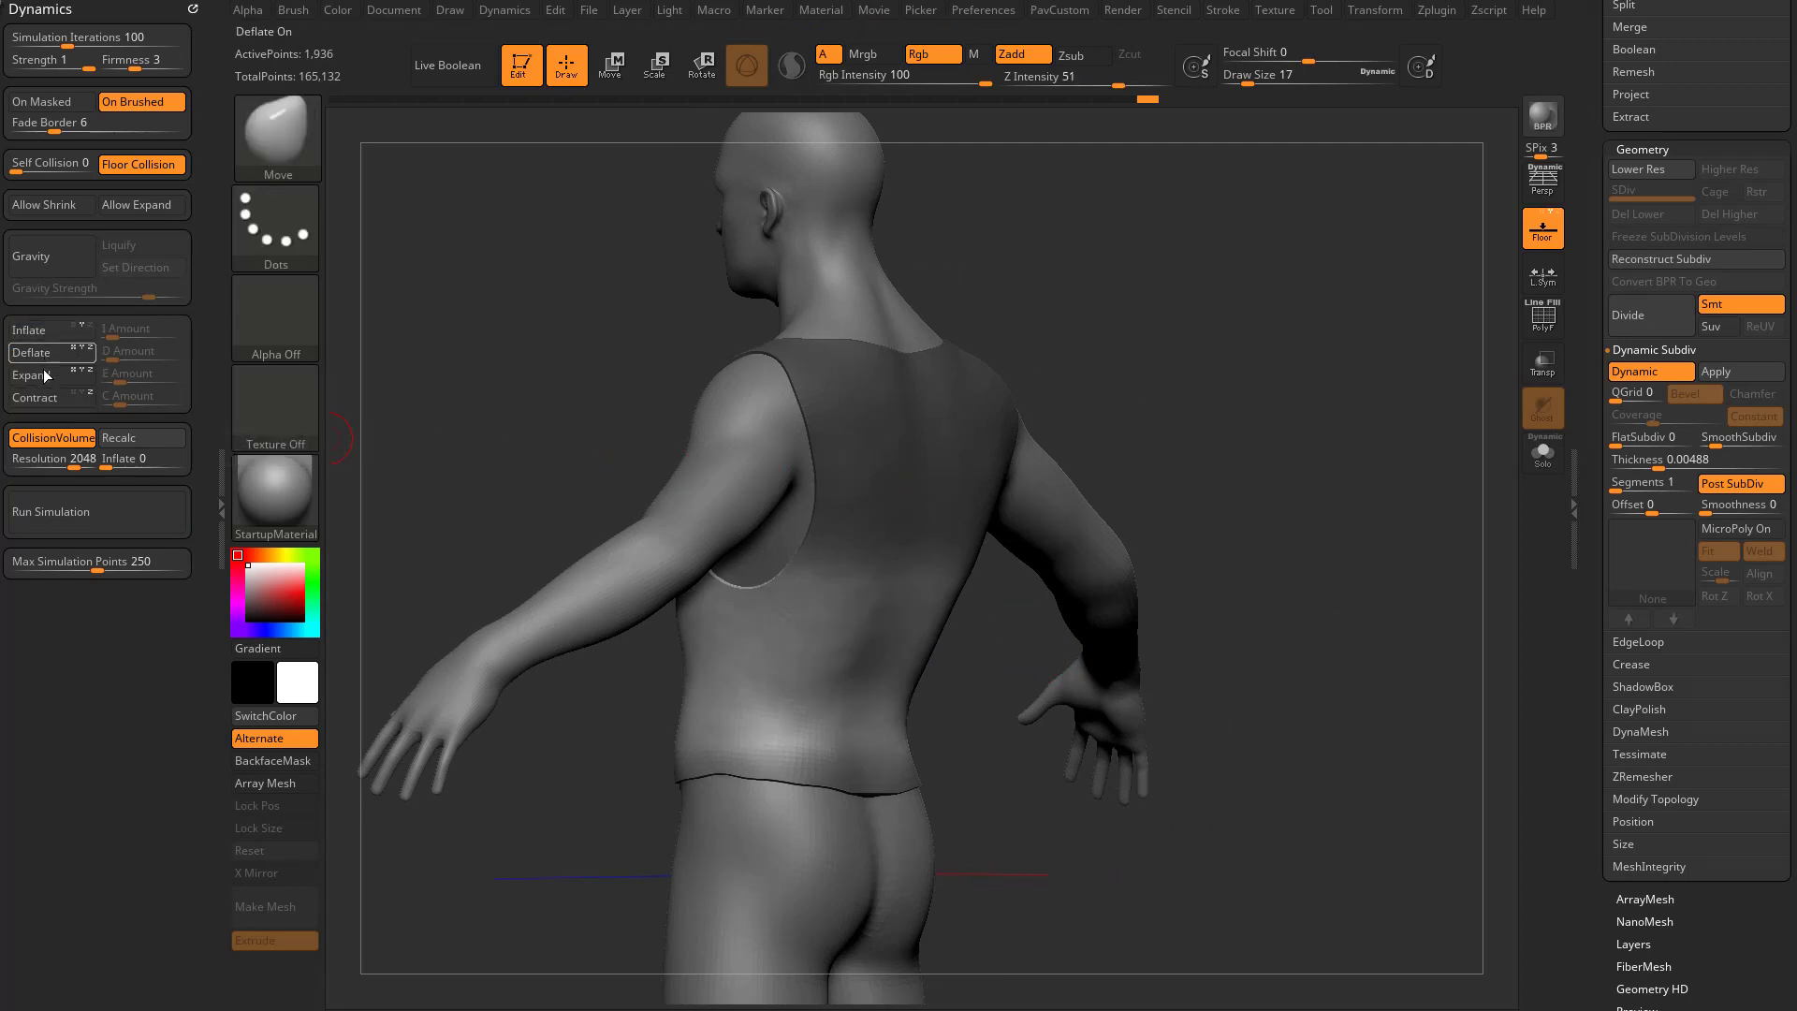
left_click(33, 372)
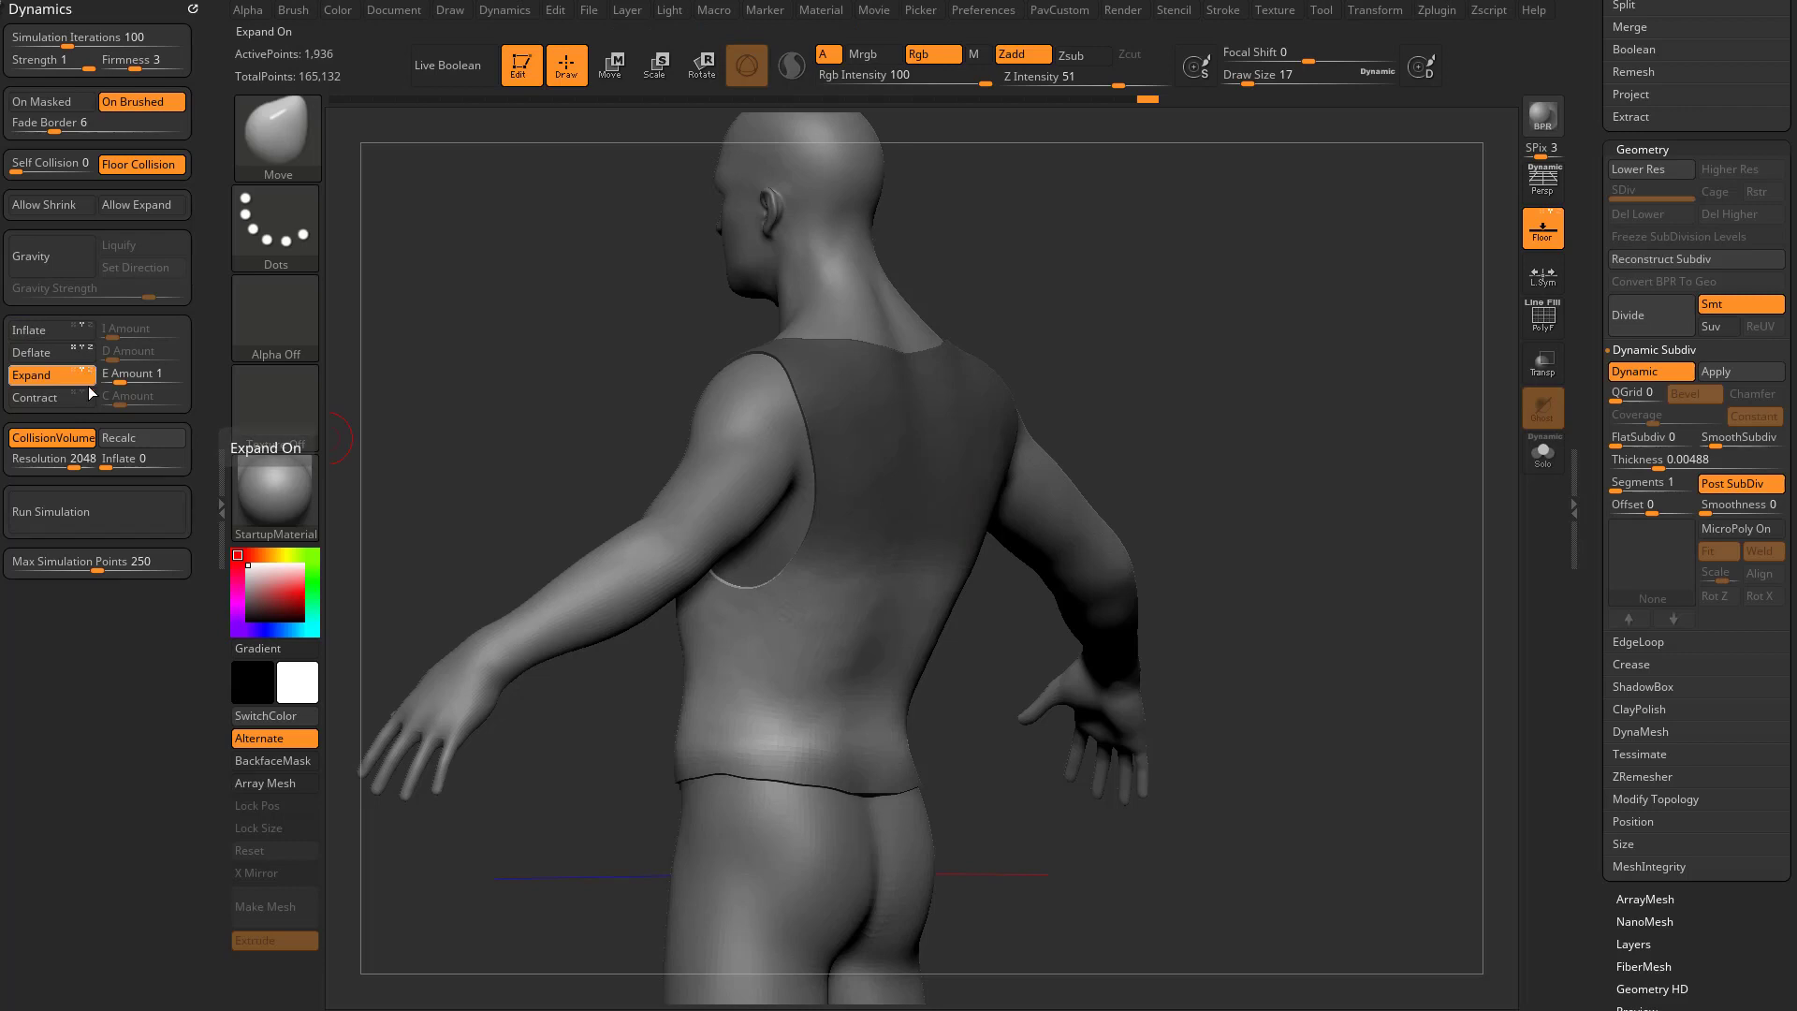
left_click(97, 513)
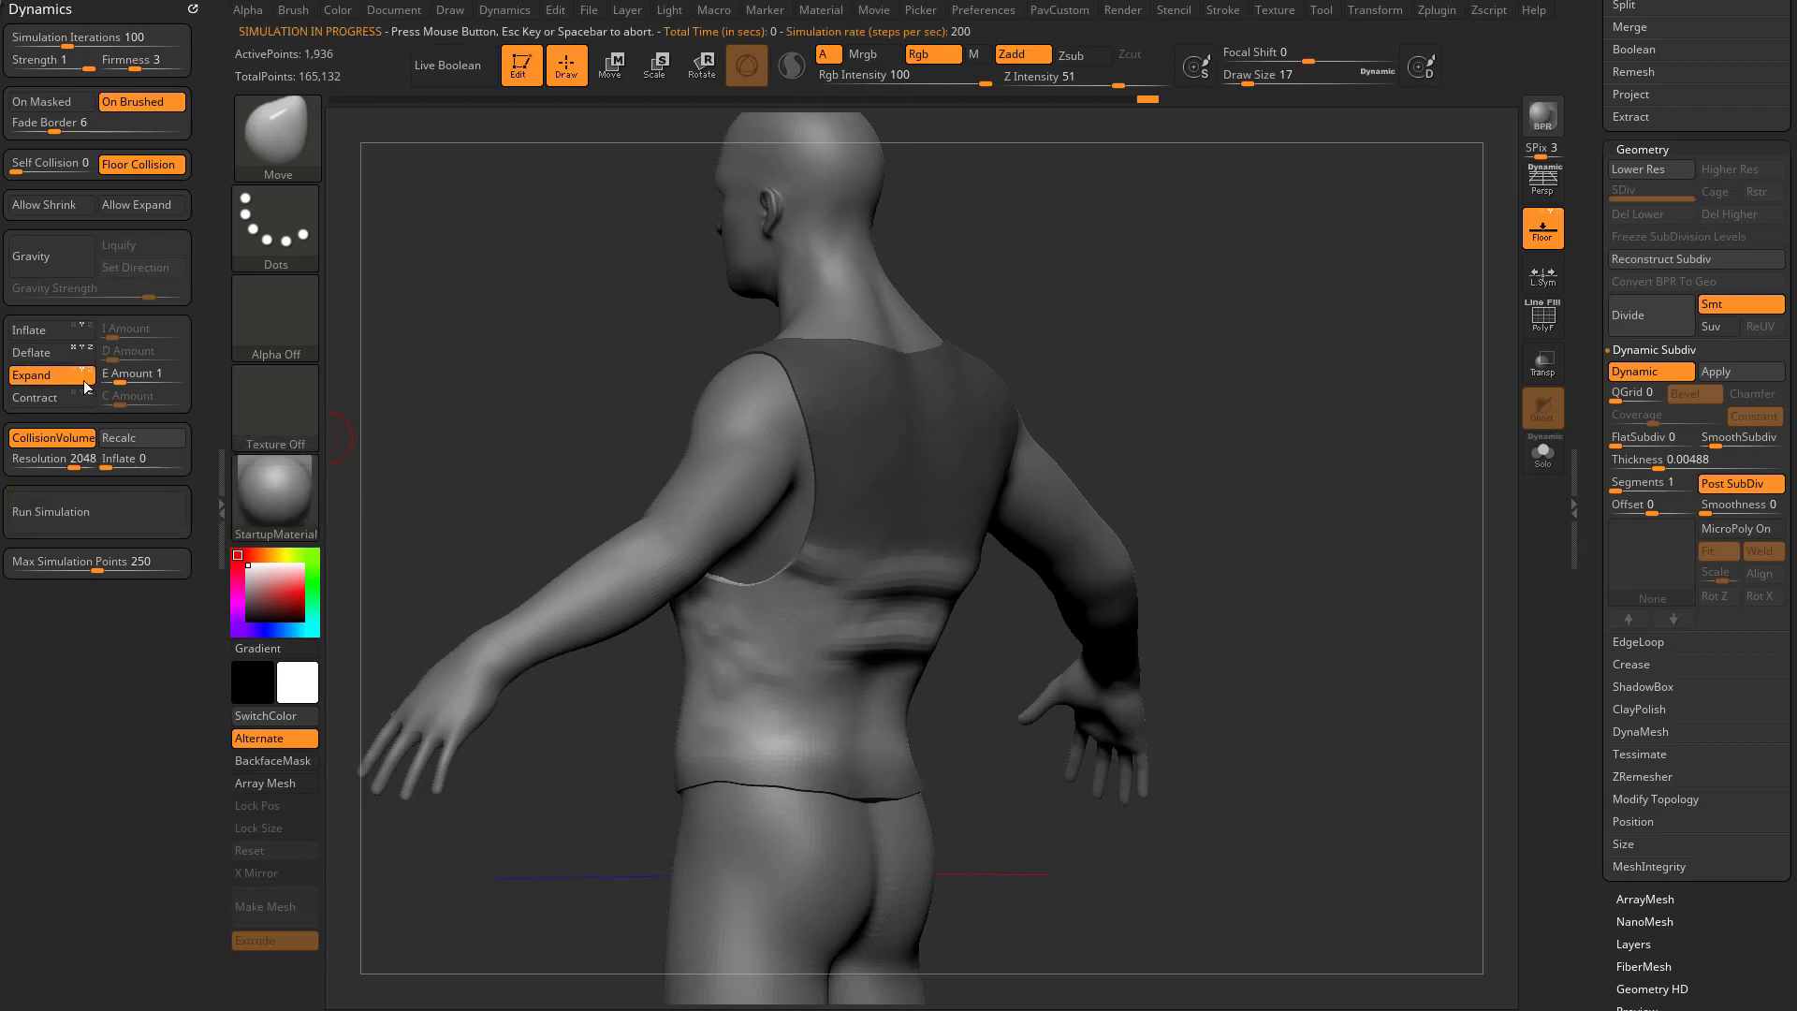
left_click(32, 330)
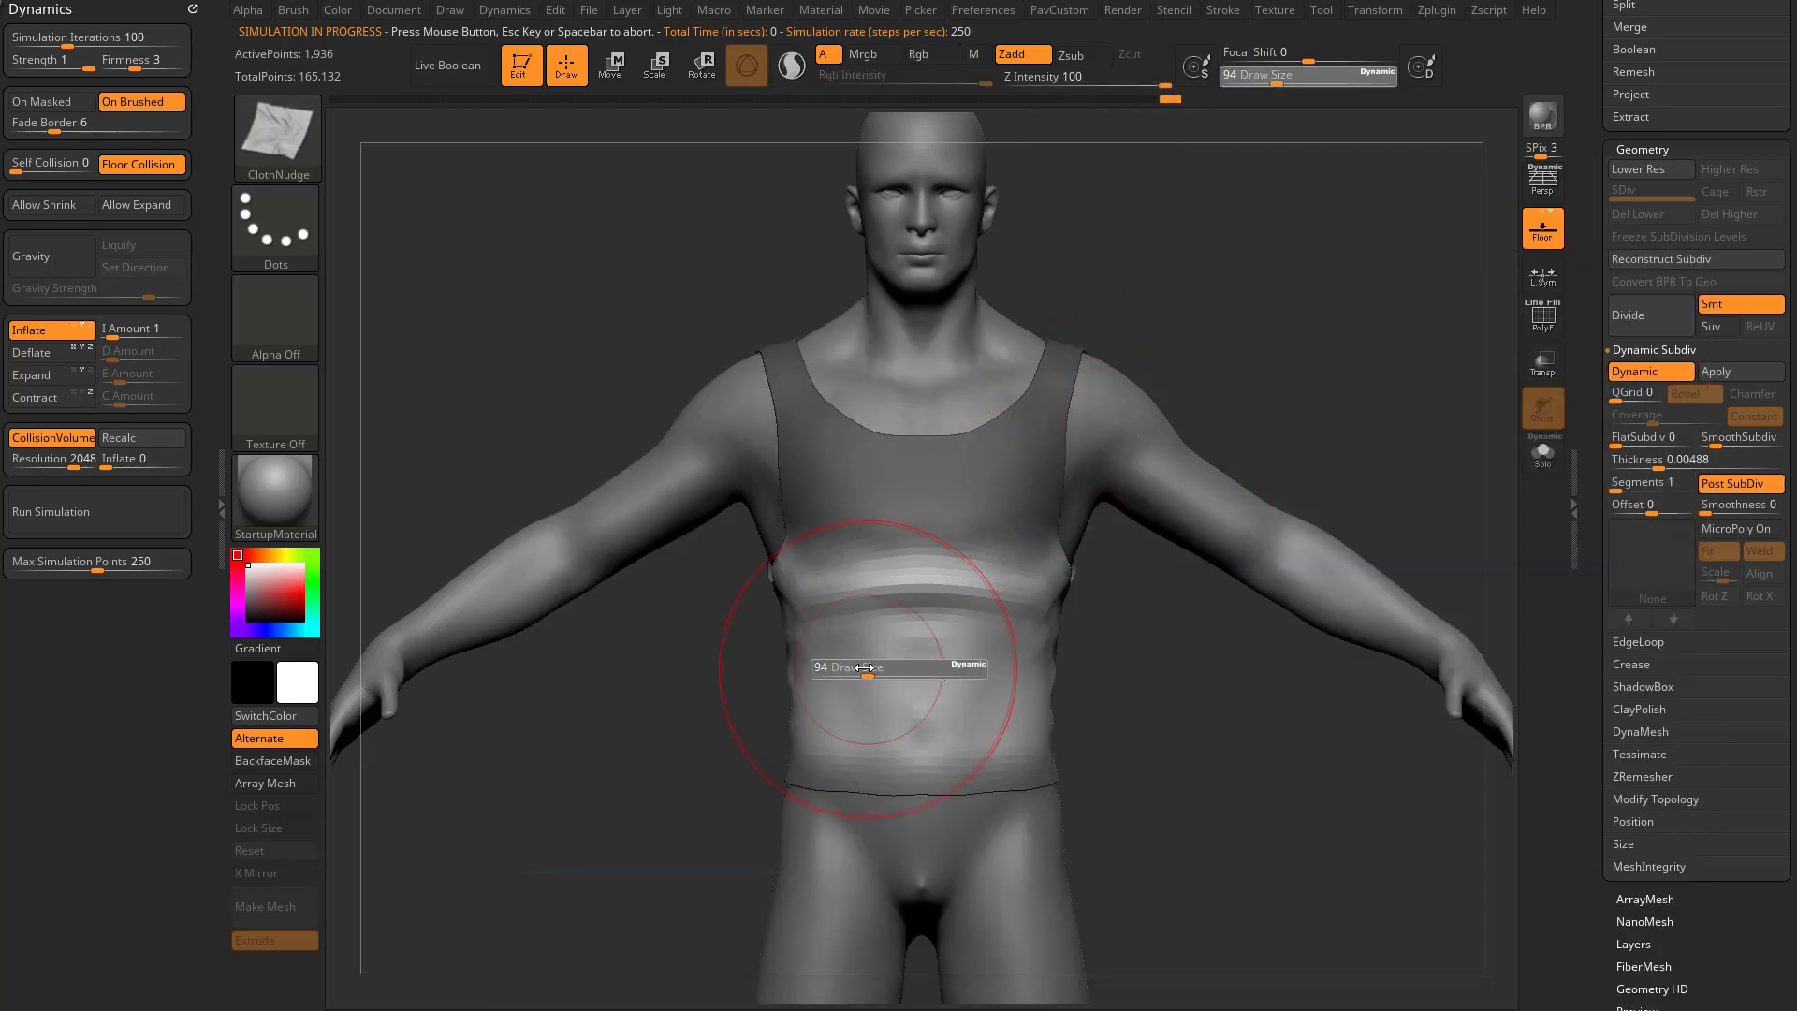
Nudge cloth folds across the front waist with ClothNudge and check them from the side
left_click_drag(867, 668, 830, 668)
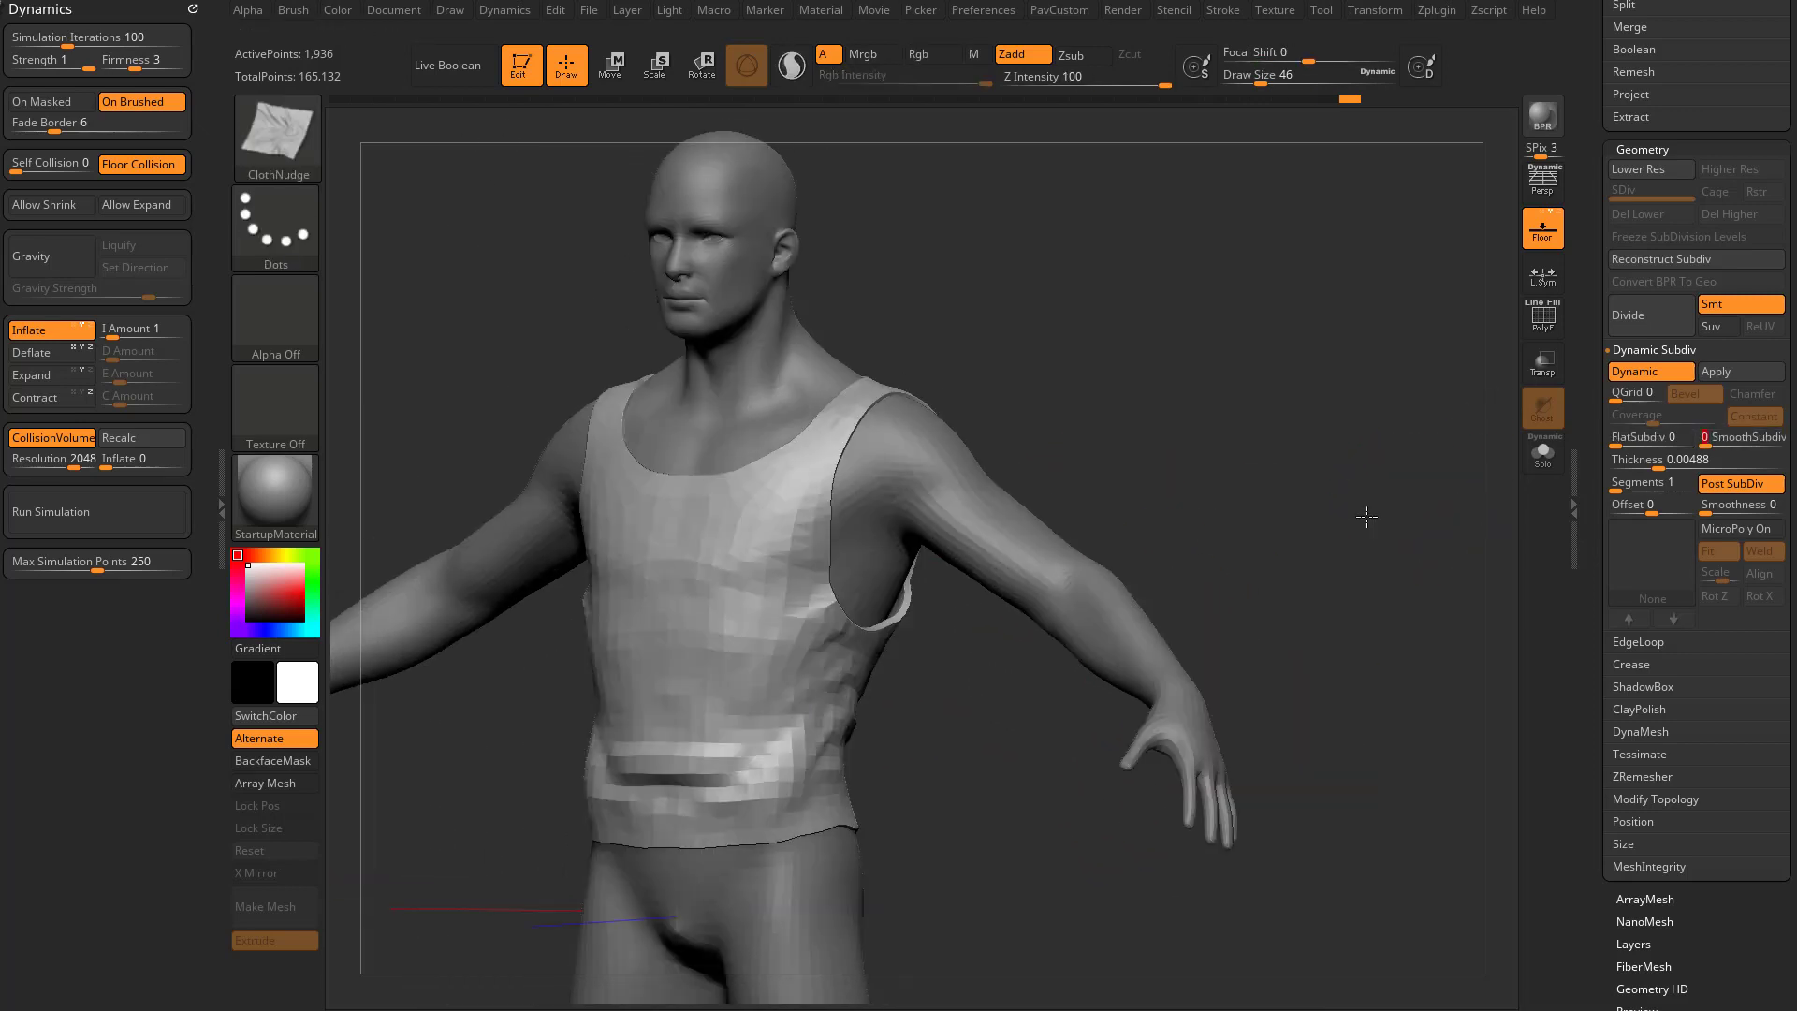
left_click_drag(1366, 516, 1237, 438)
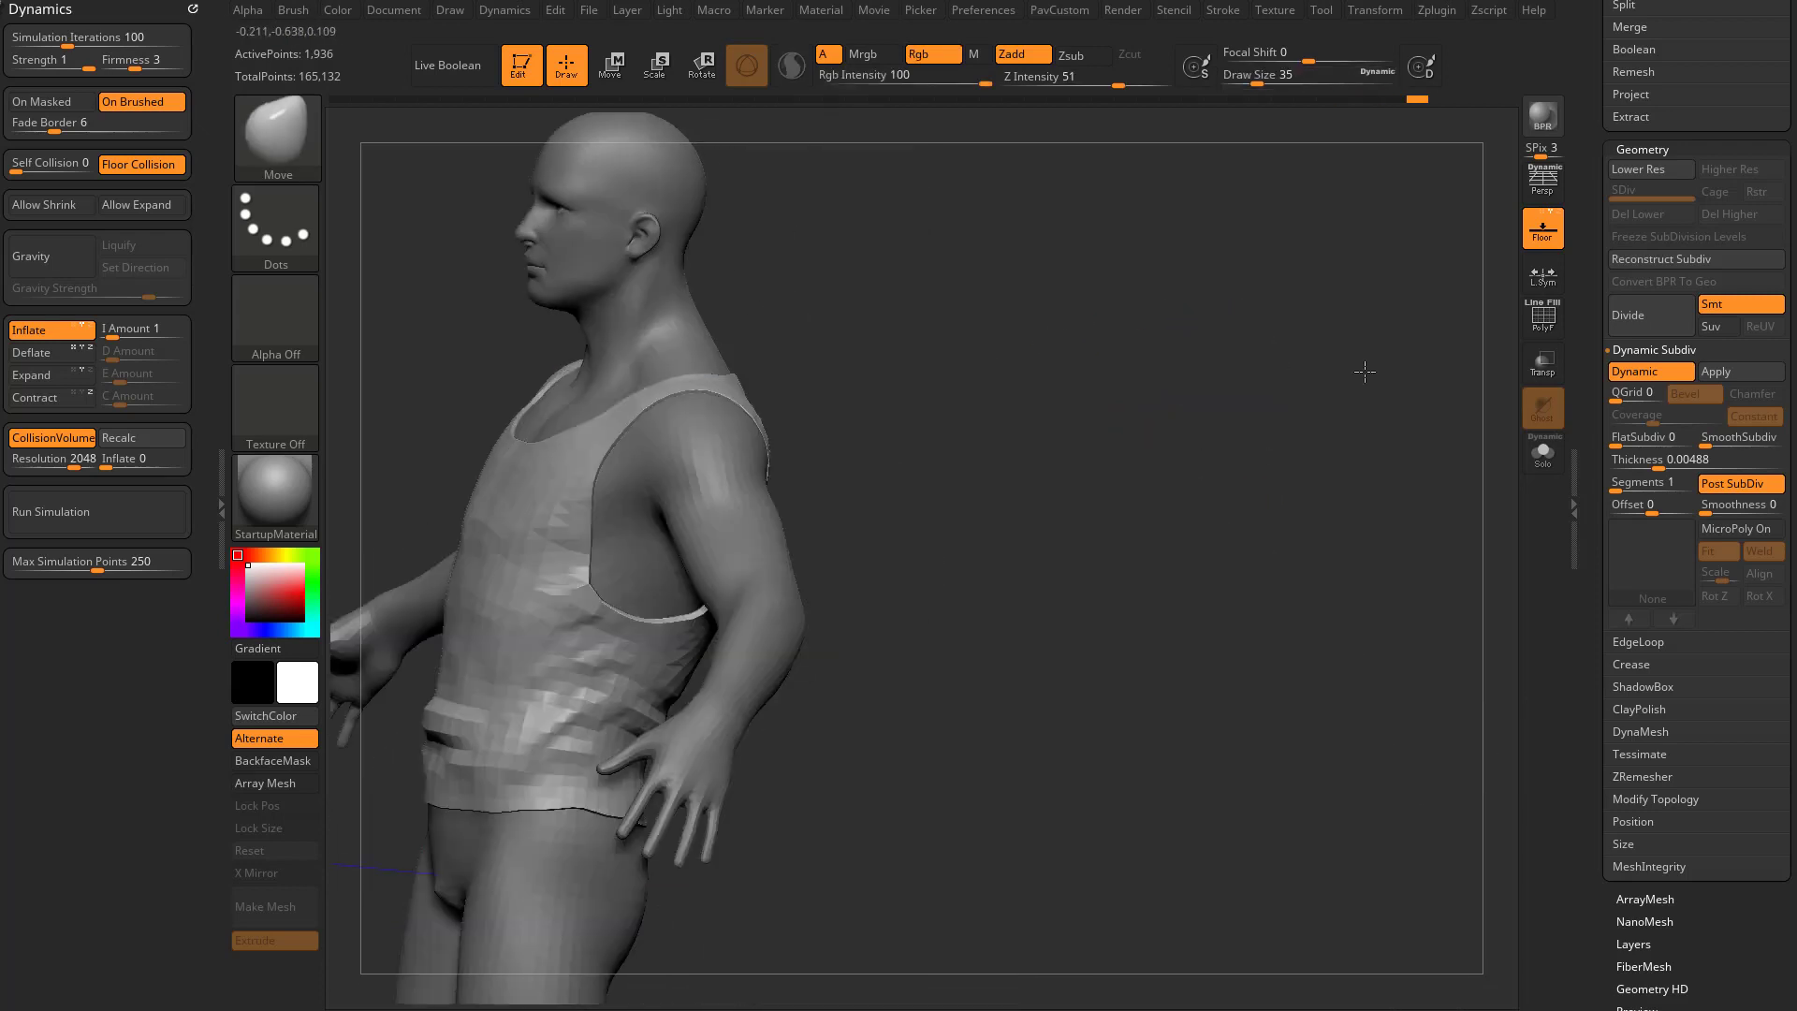
left_click_drag(1364, 370, 1308, 483)
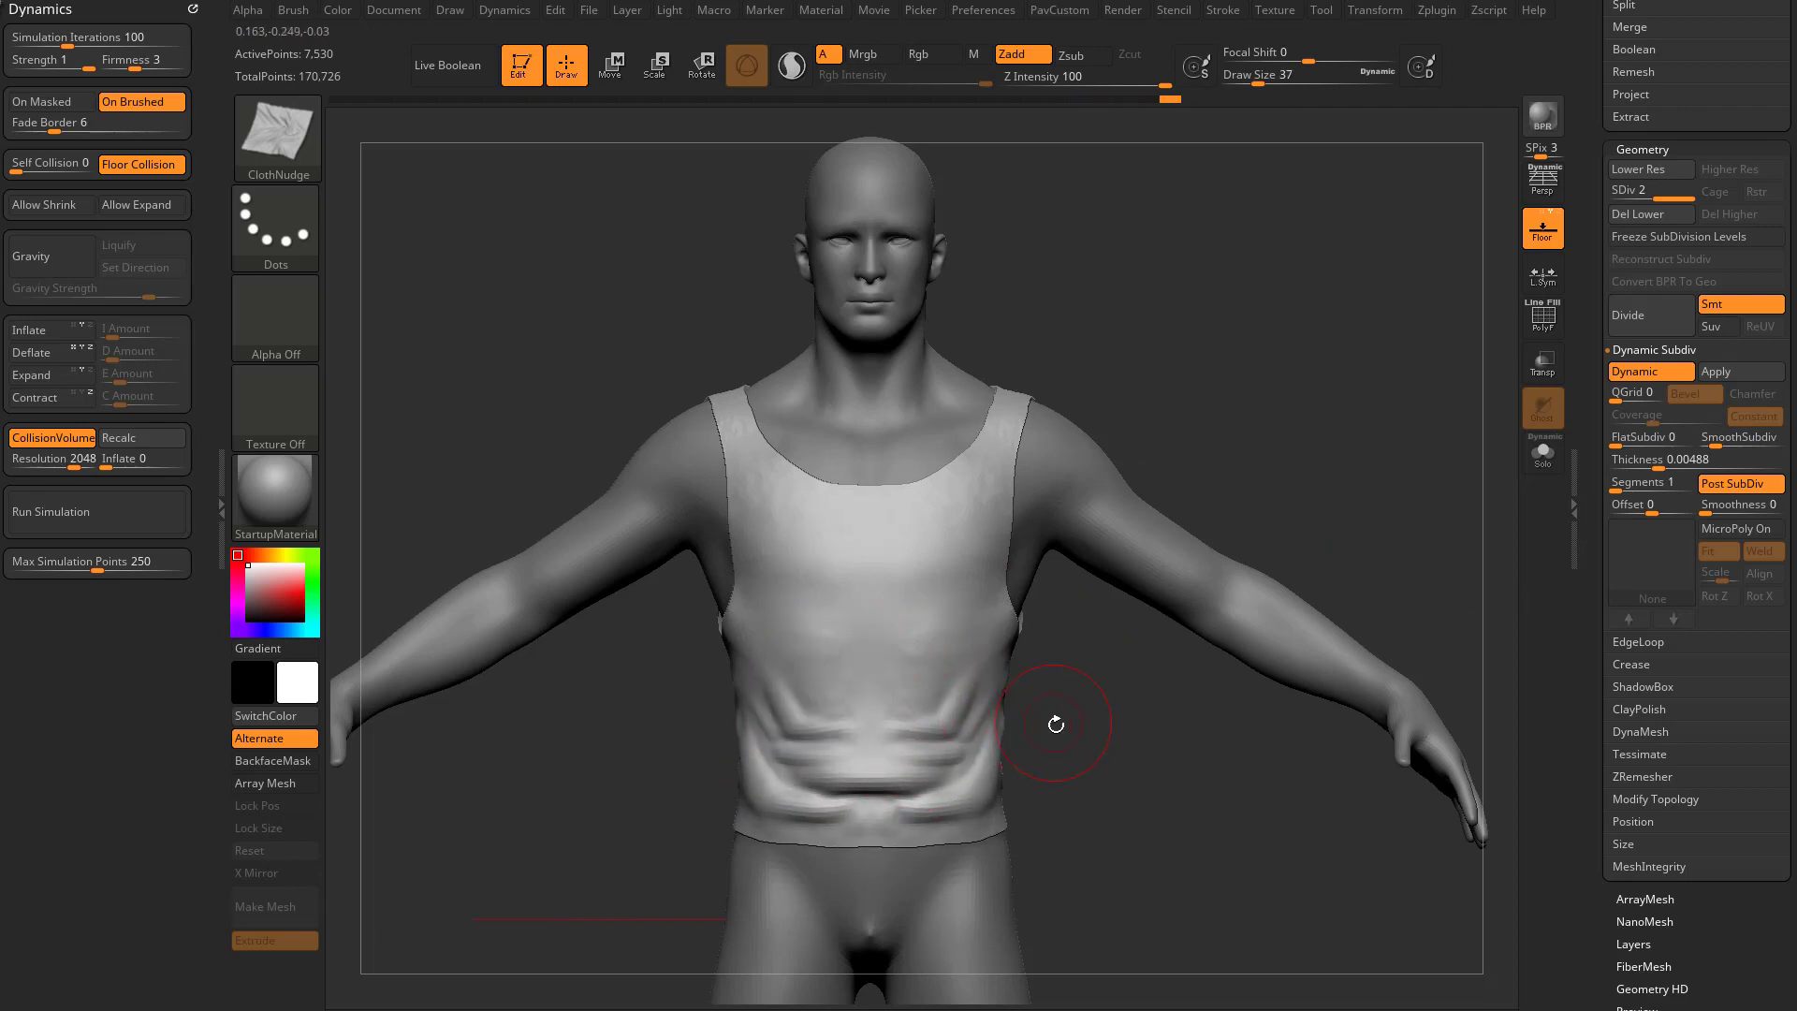
Shift-smooth the harsh front waist folds into gentle wrinkles
left_click_drag(1053, 723, 974, 784)
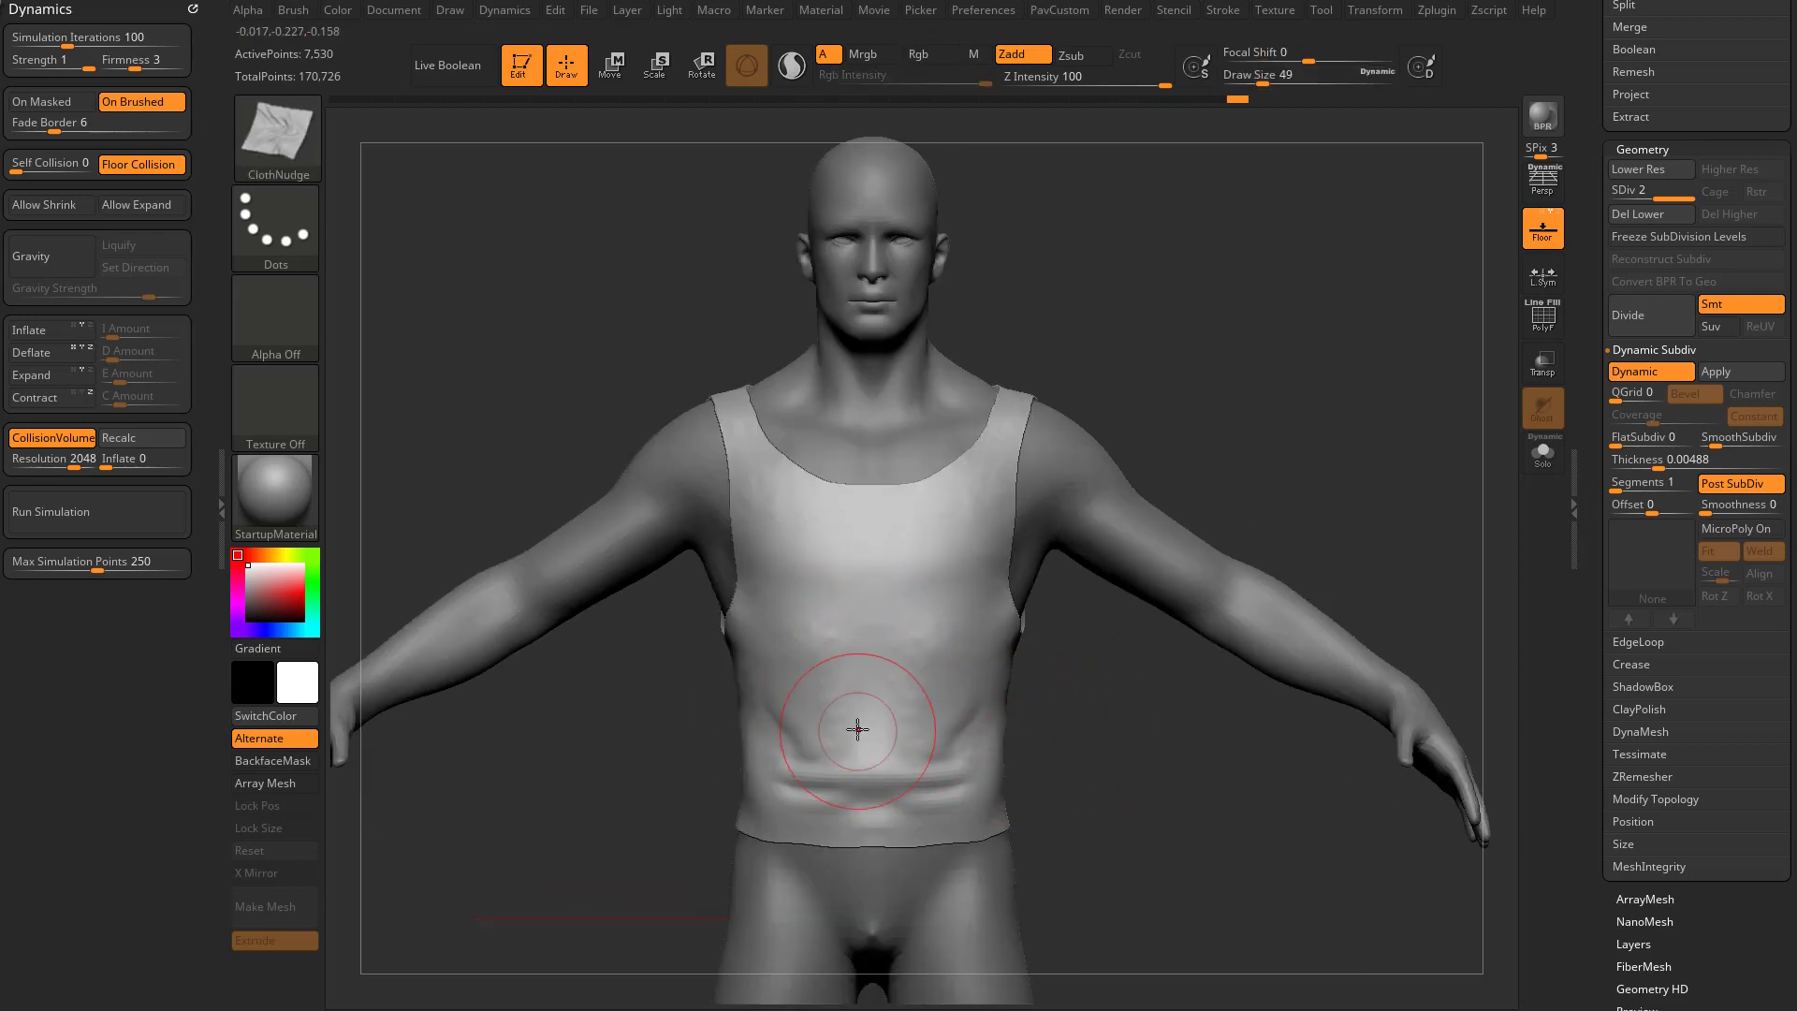
left_click_drag(857, 732, 882, 782)
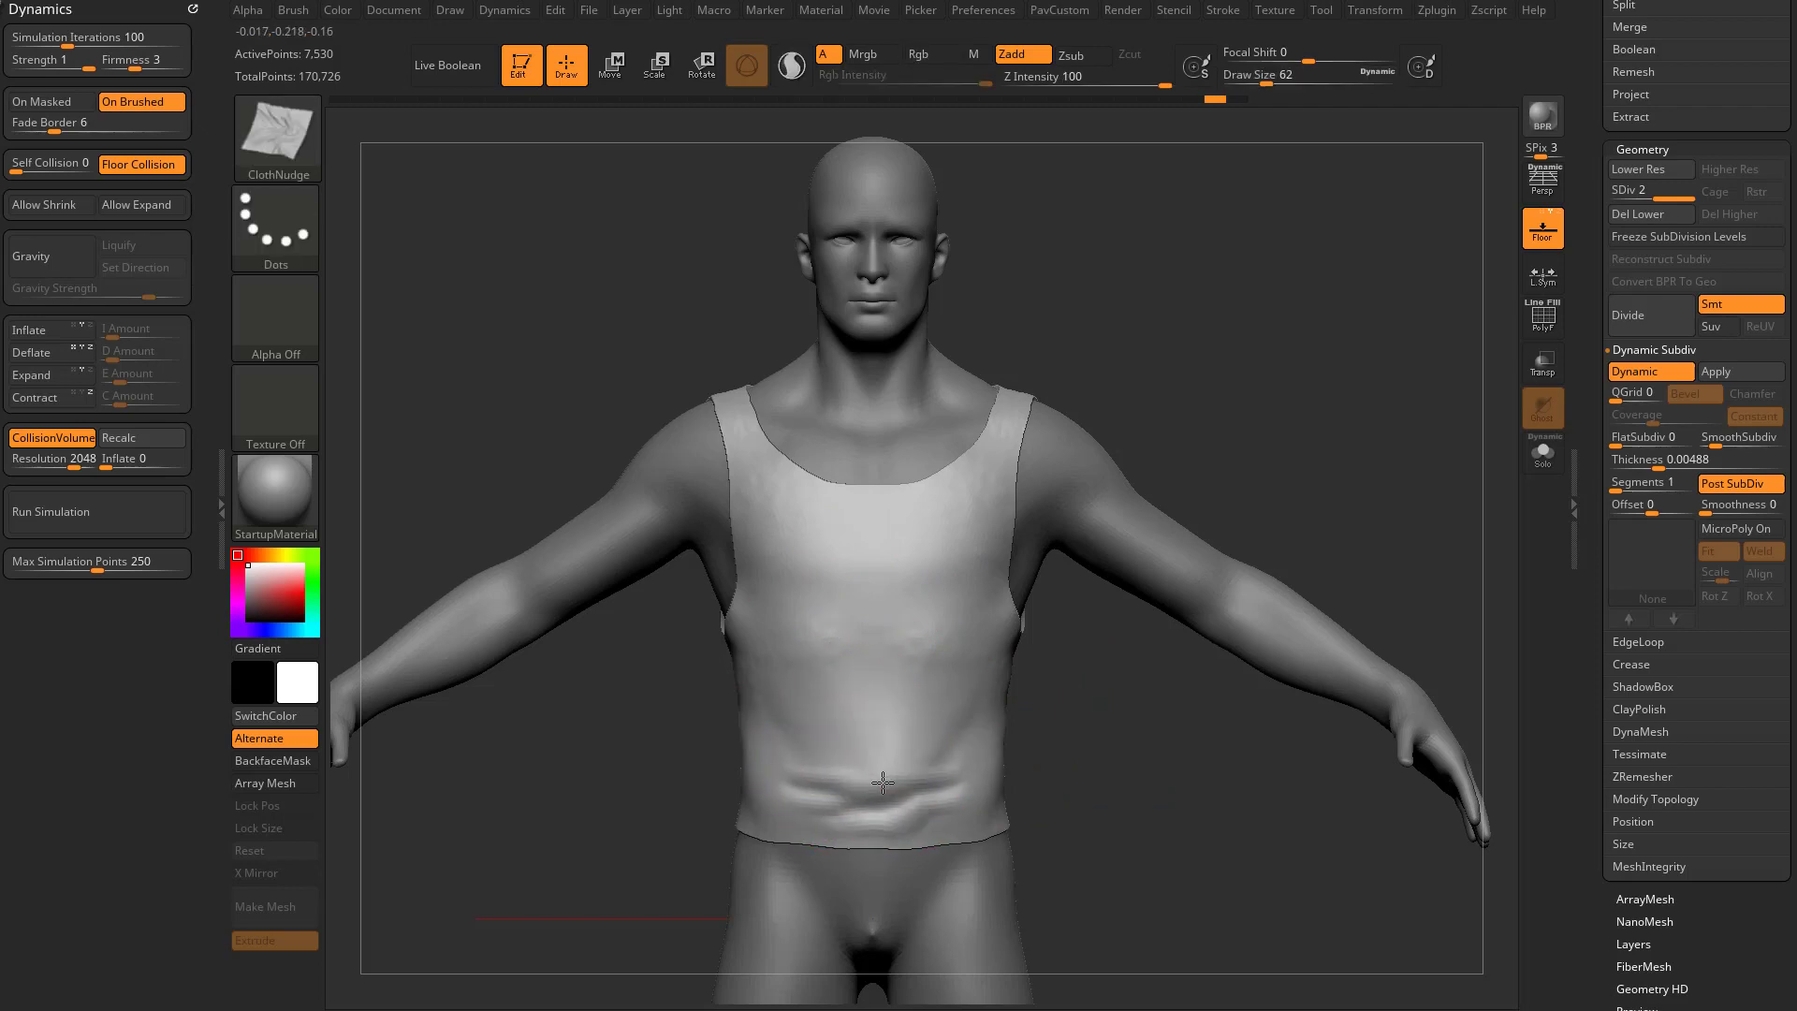
left_click_drag(881, 782, 957, 750)
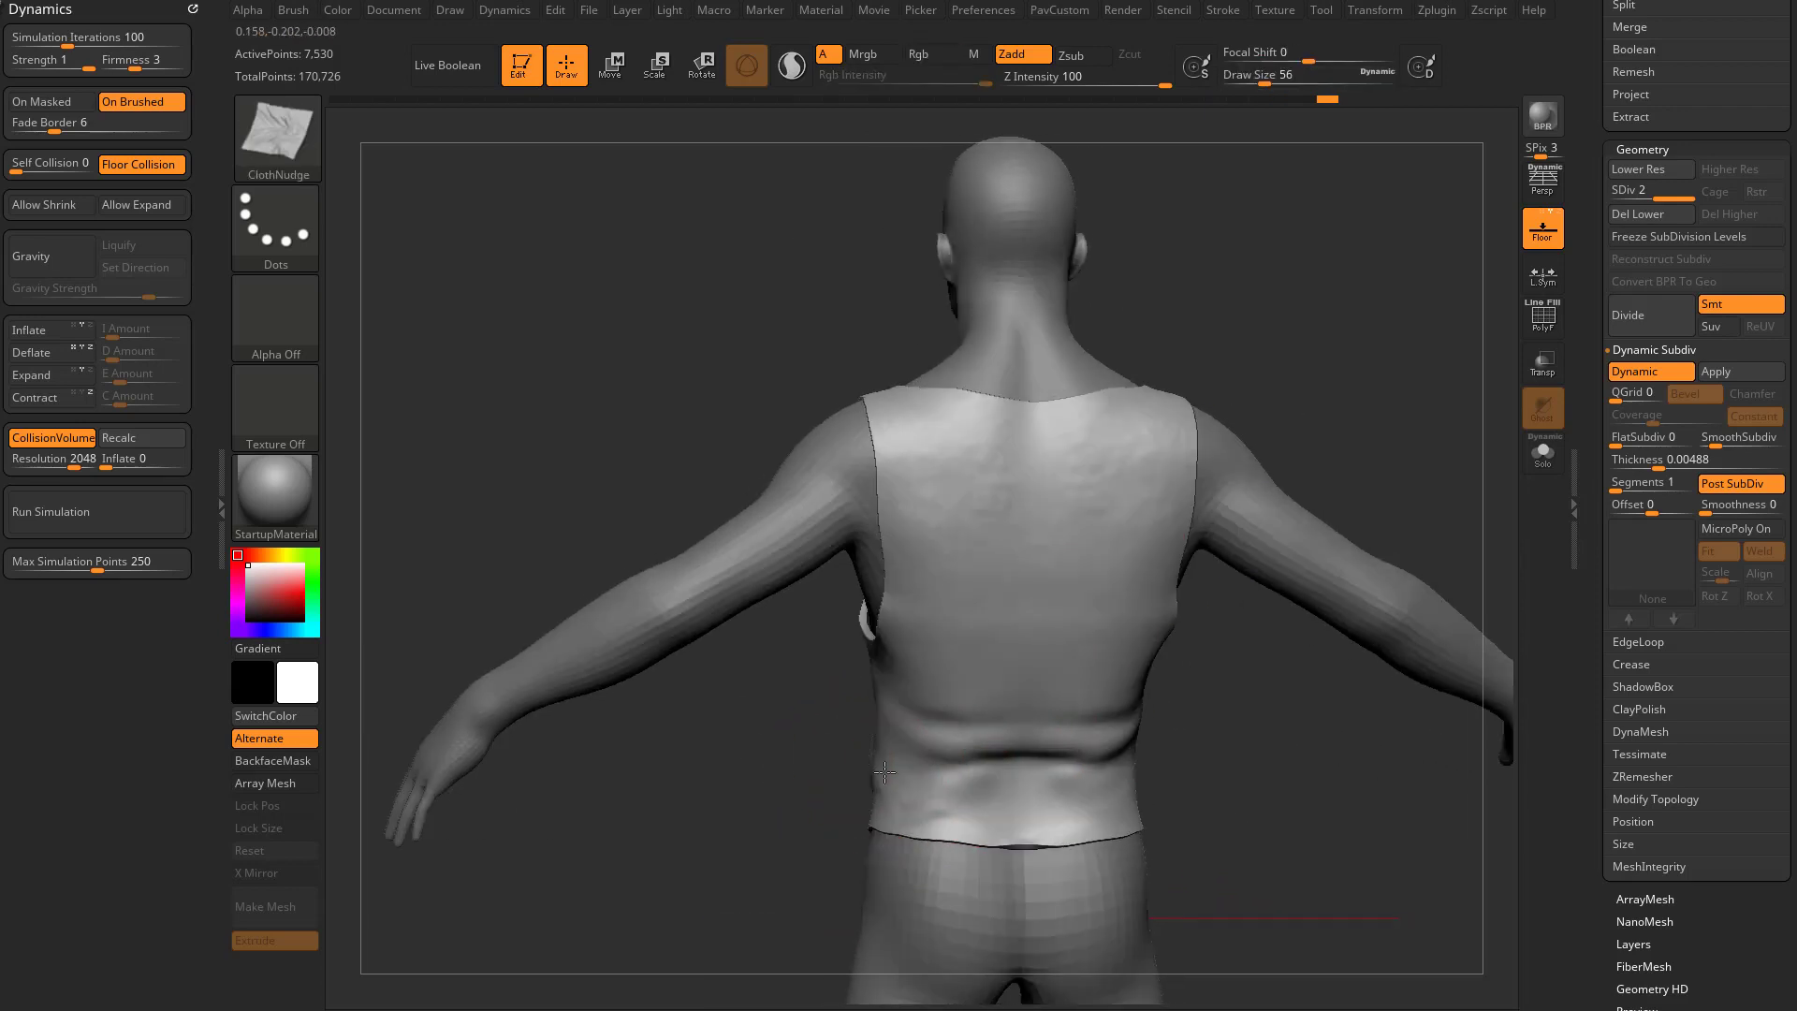
left_click_drag(881, 771, 900, 762)
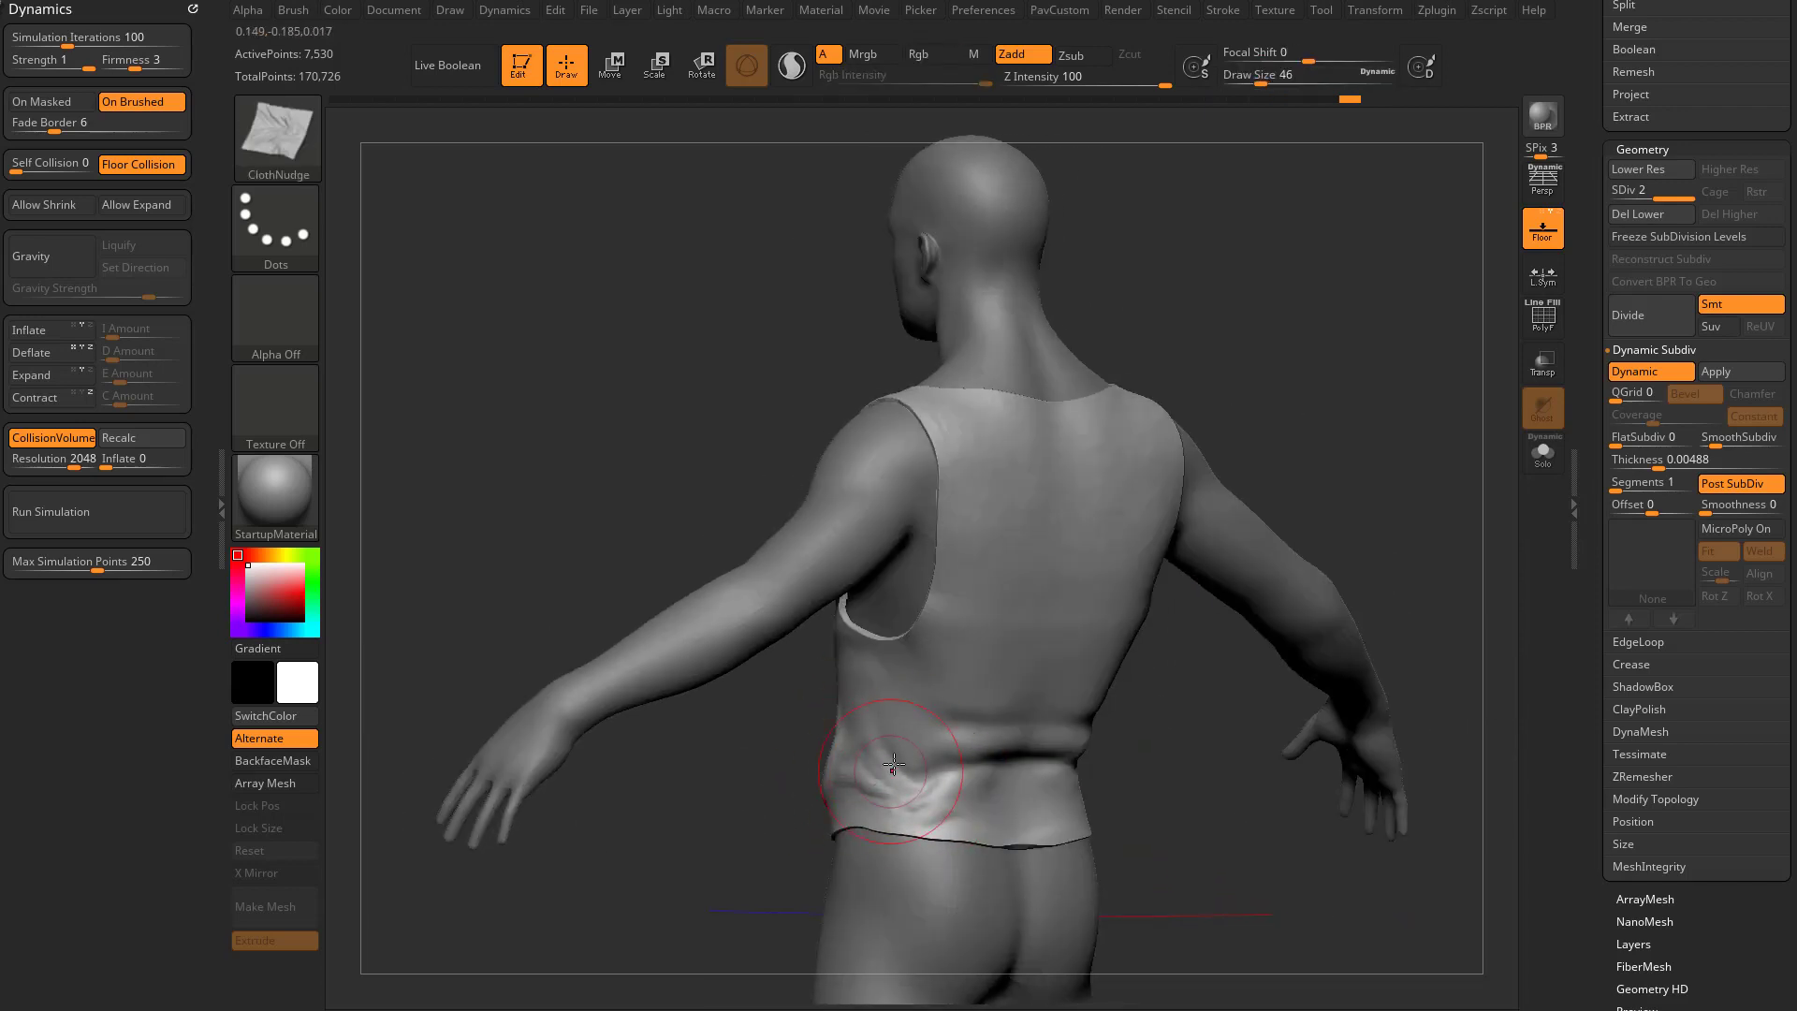
Nudge a few creases into the lower back waist of the tank top
left_click_drag(896, 767, 895, 730)
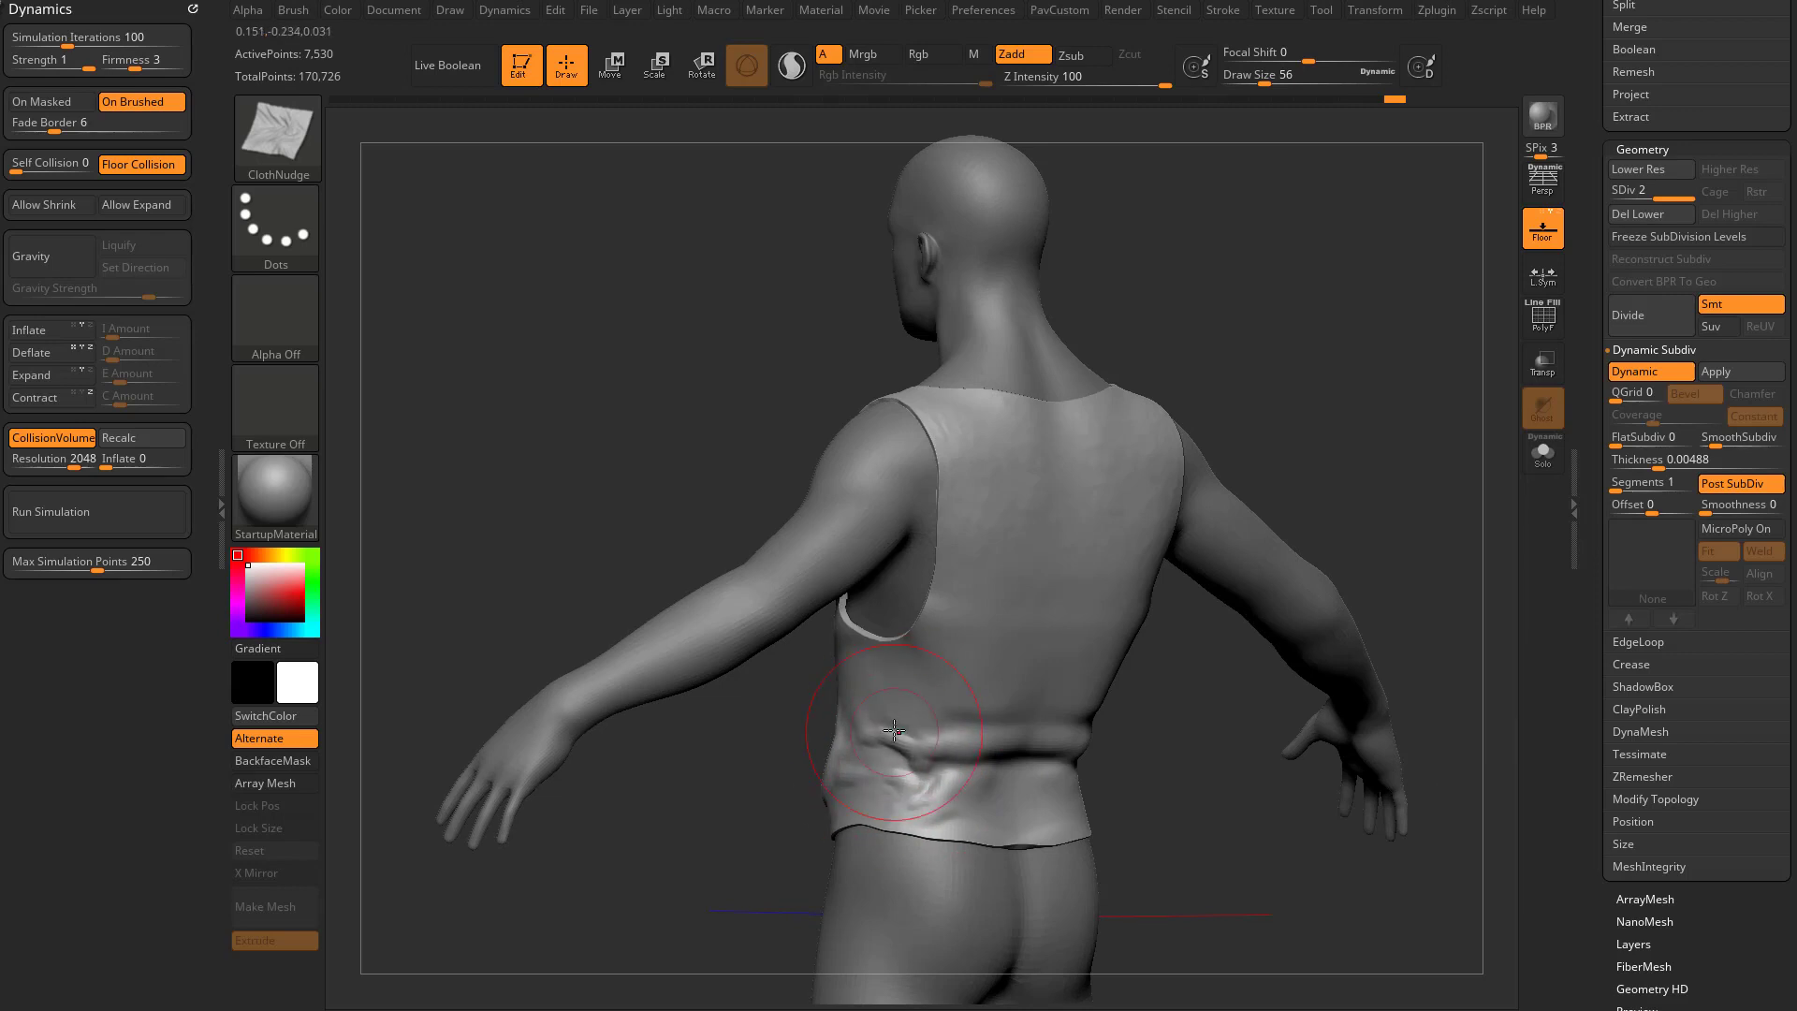
left_click_drag(894, 732, 1015, 744)
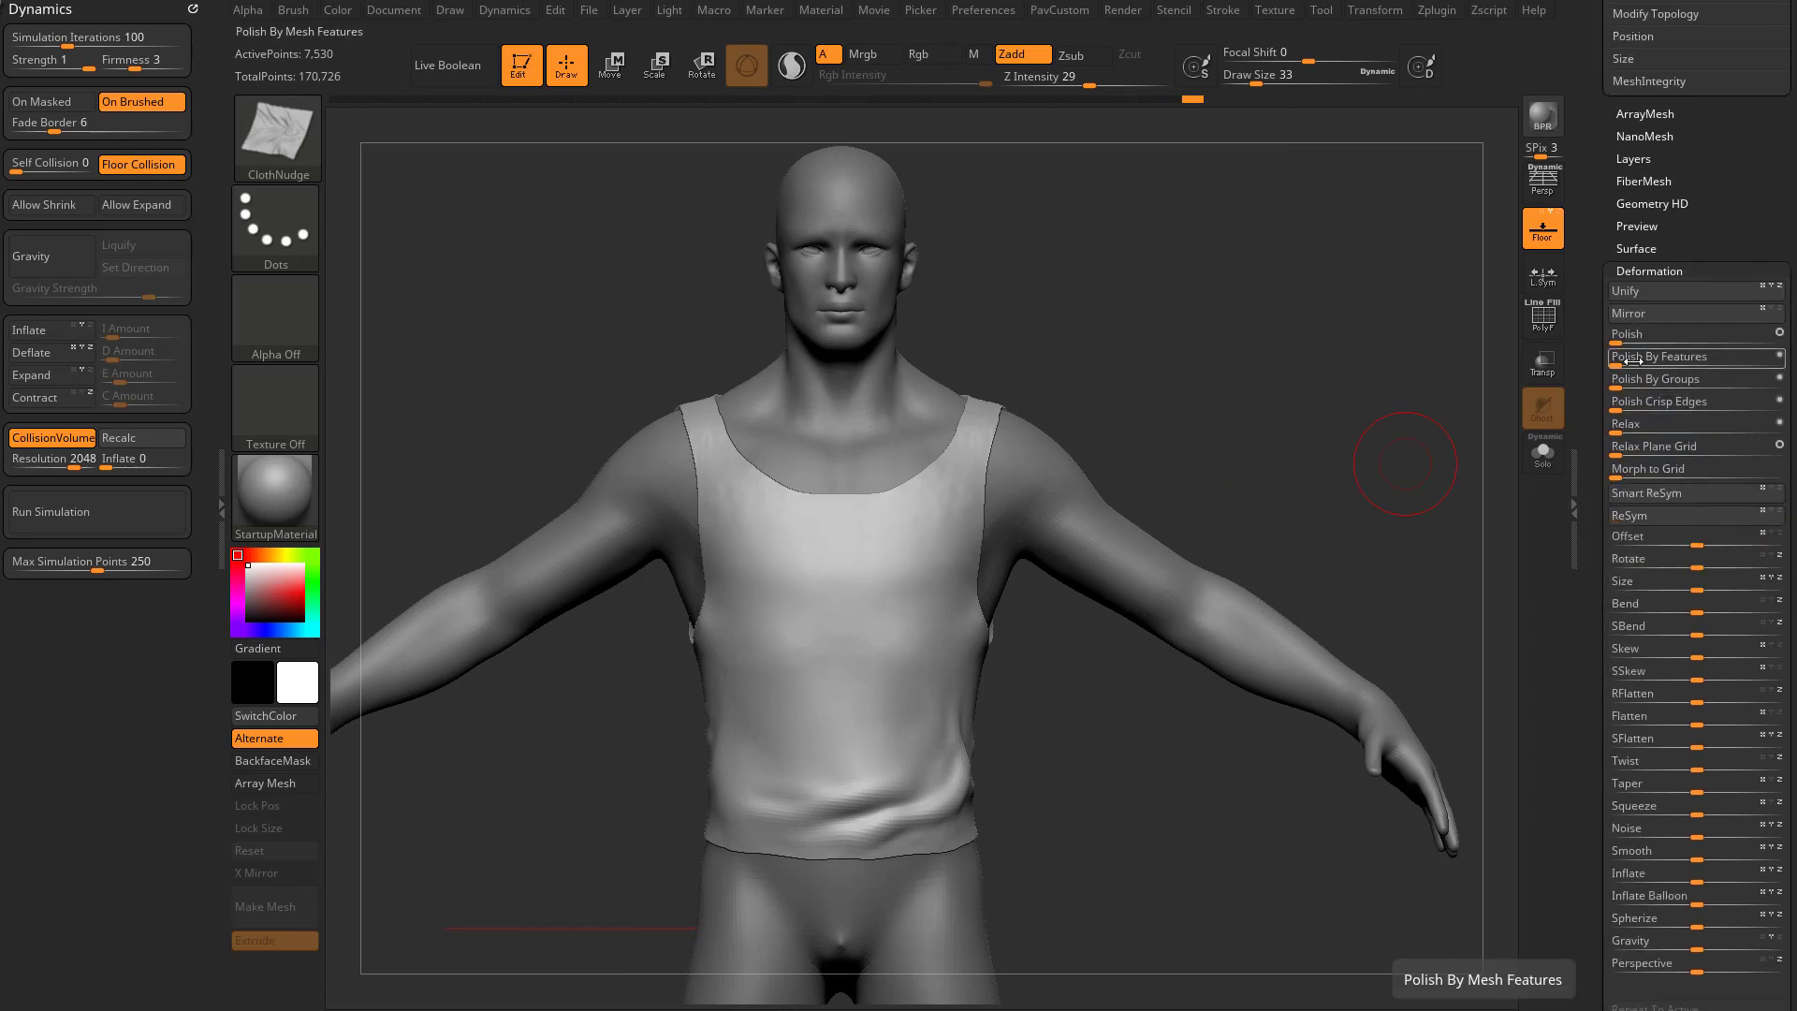
Apply Polish By Features in Deformation to clean up the tank top's surface and wrinkles
left_click_drag(1405, 463, 1323, 449)
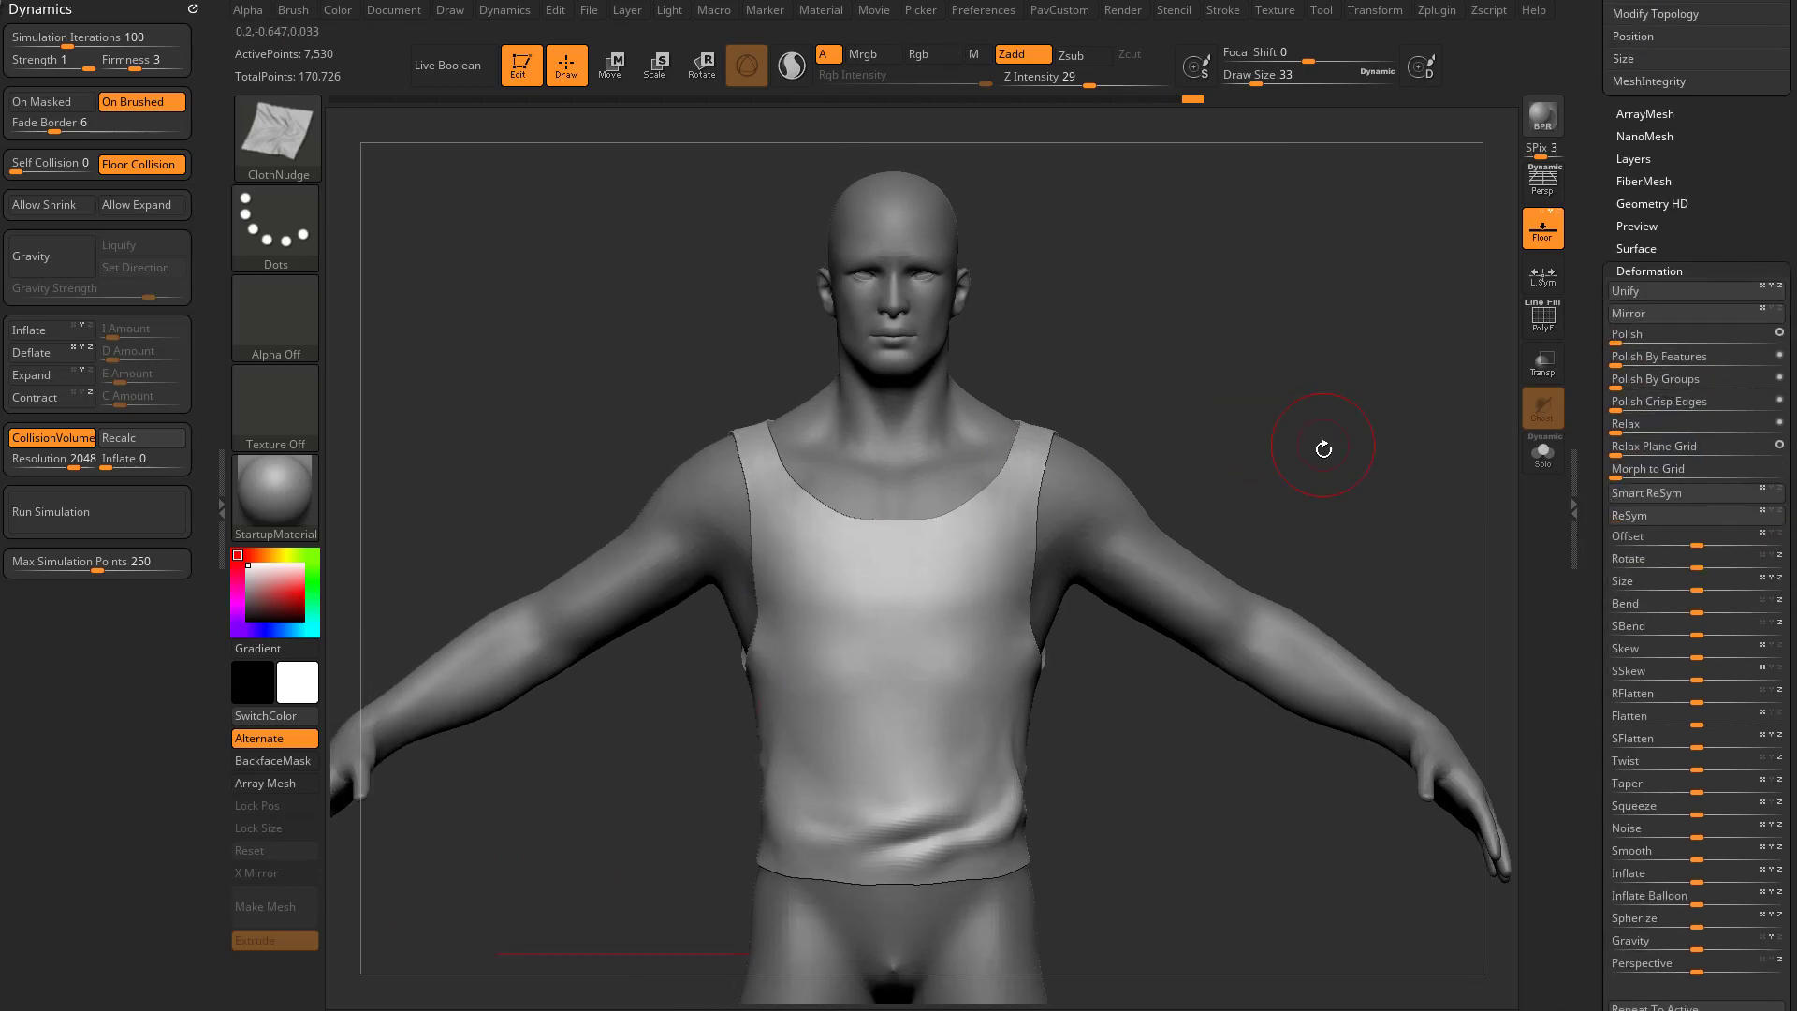
left_click_drag(1323, 447, 1246, 531)
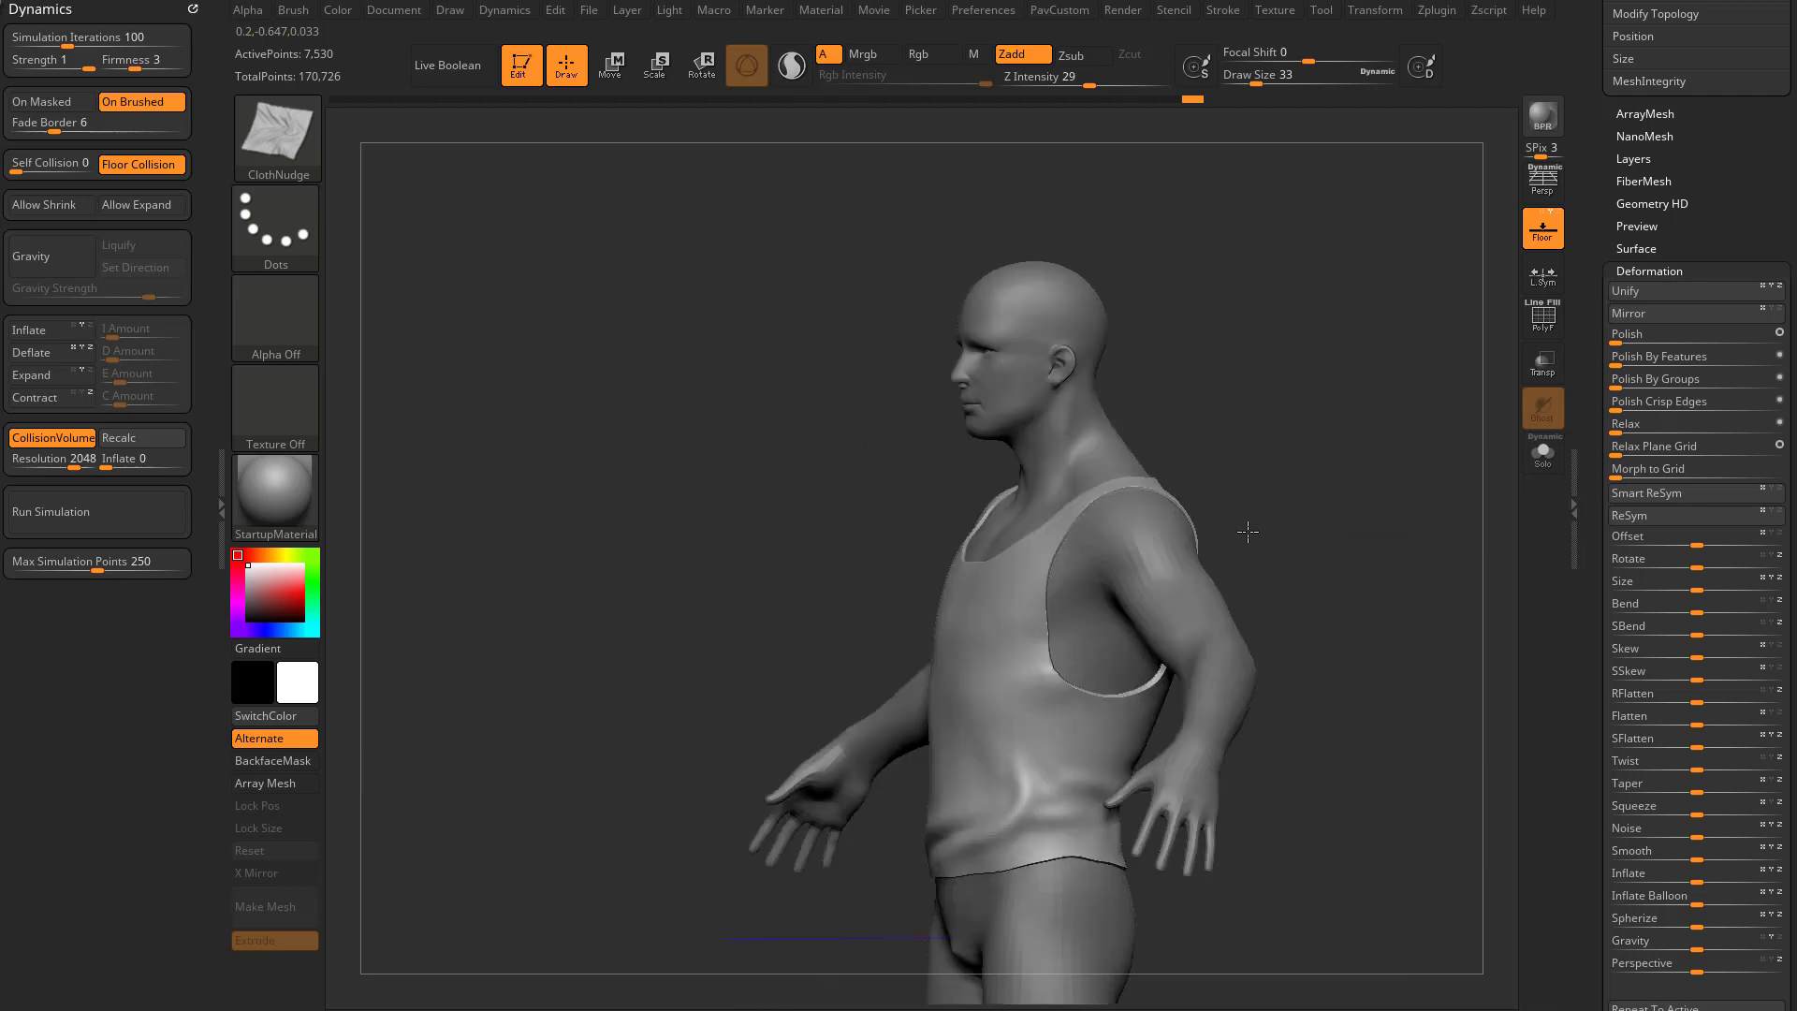